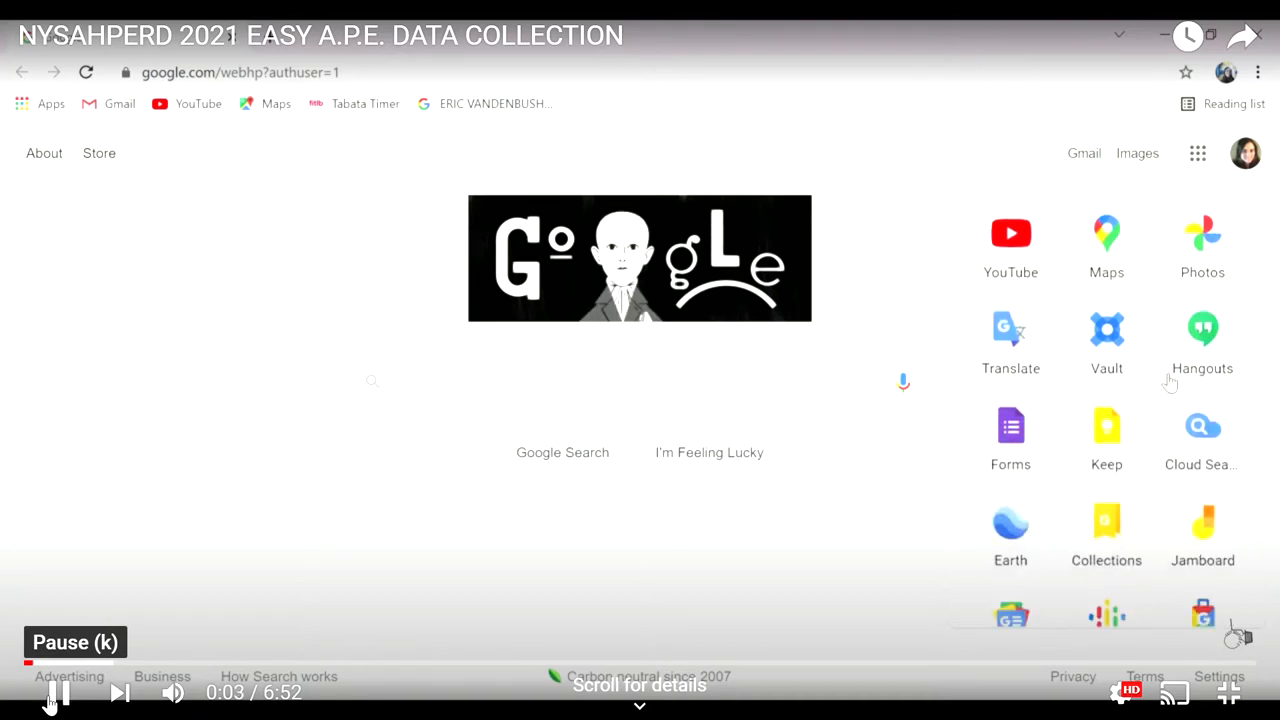
# Step: Open the KN GOAL form in Forms and highlight 'boundaries of the class activities 75%' in its description
pyautogui.click(1010, 424)
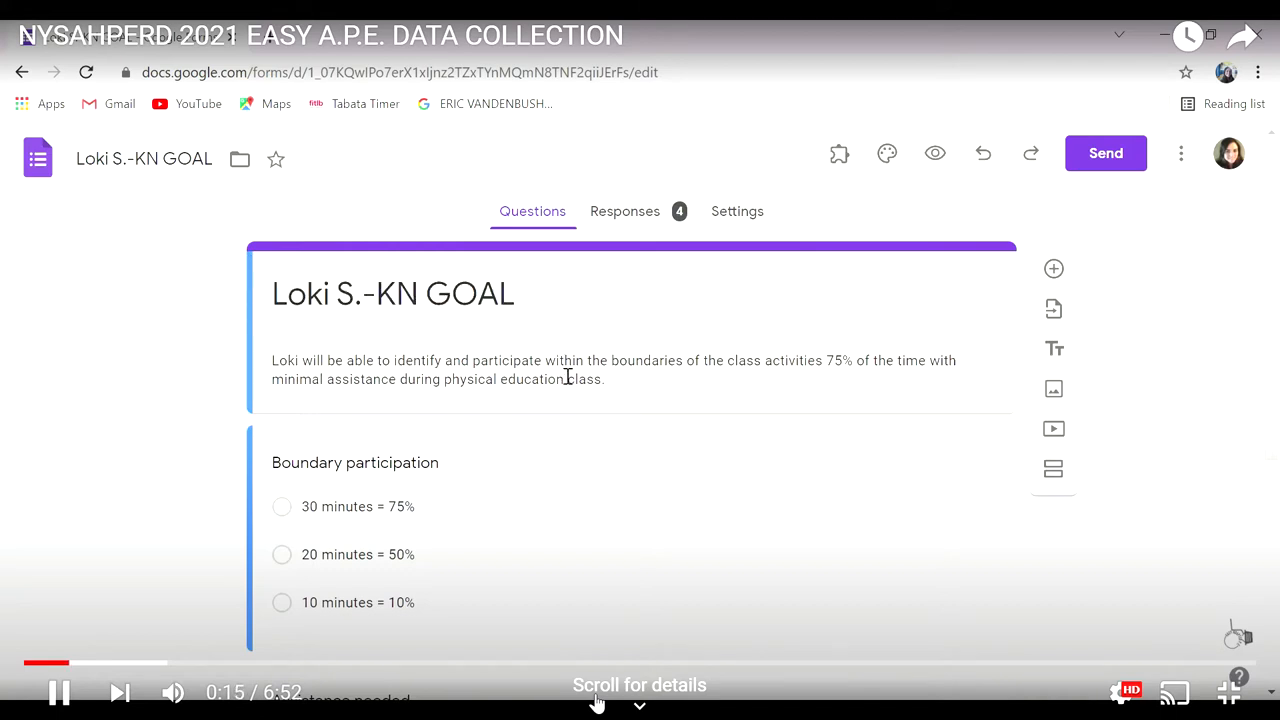
pyautogui.click(322, 362)
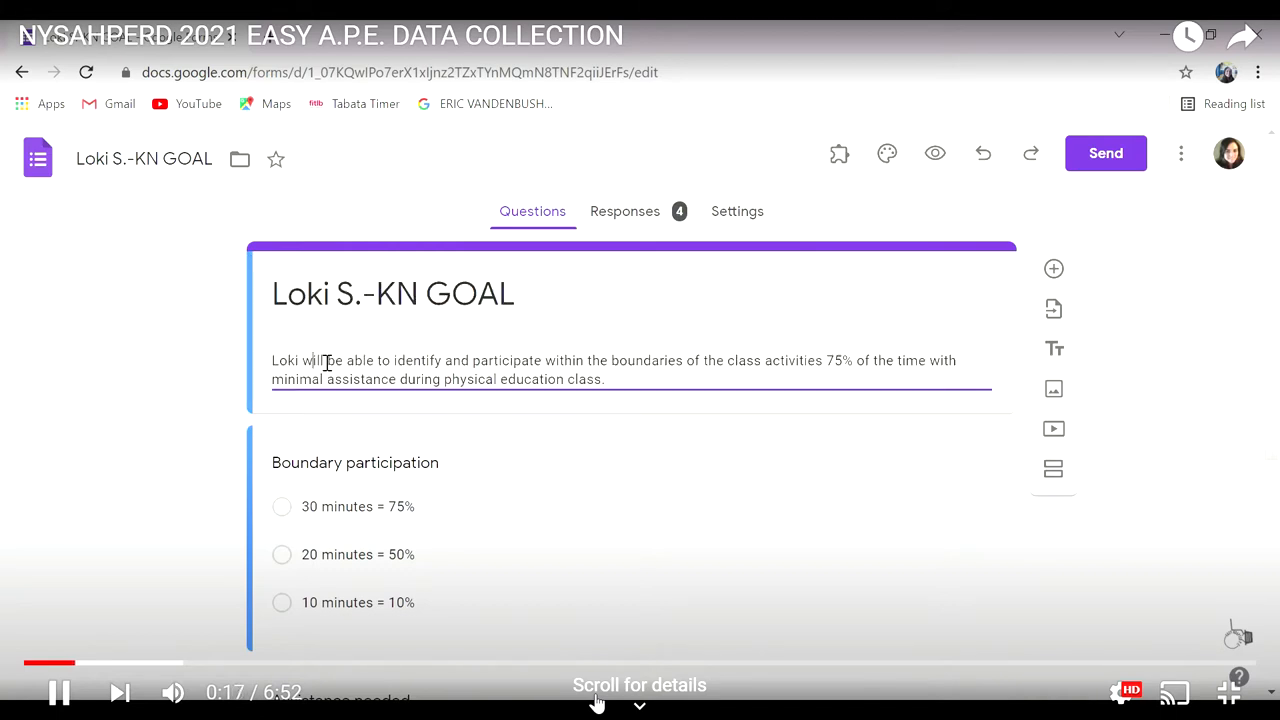
pyautogui.scroll(-3)
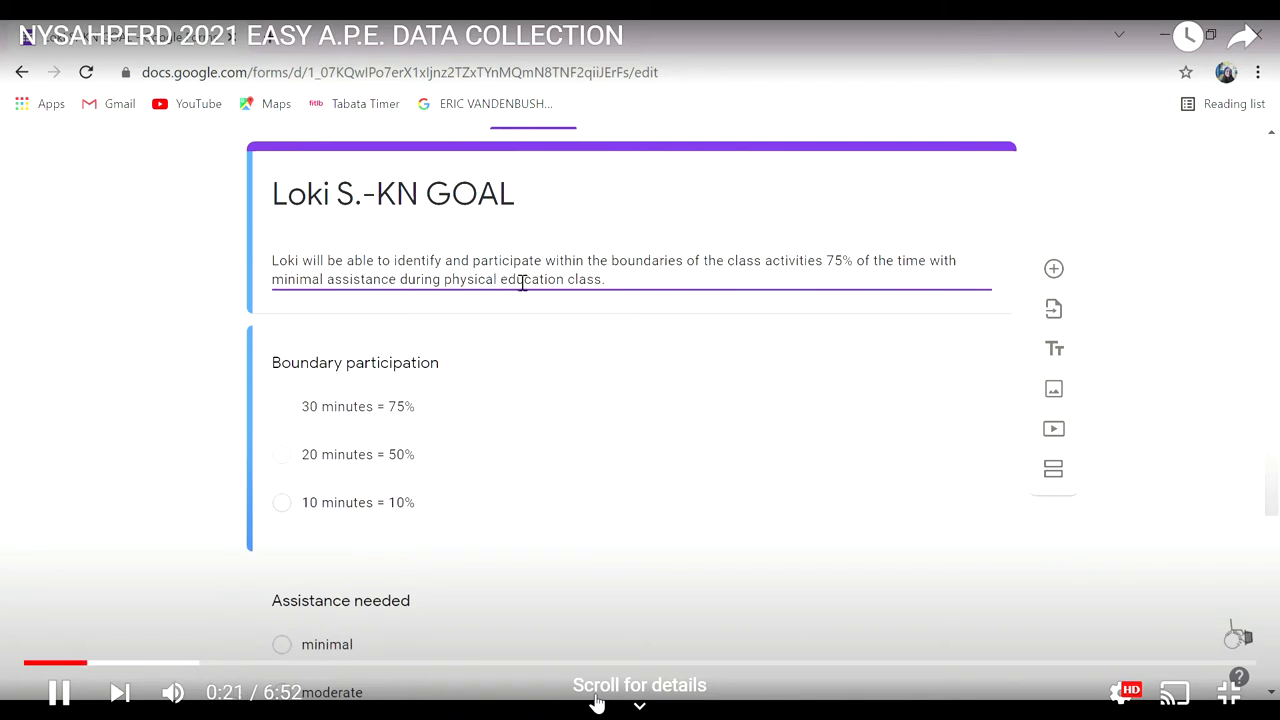
pyautogui.doubleClick(616, 260)
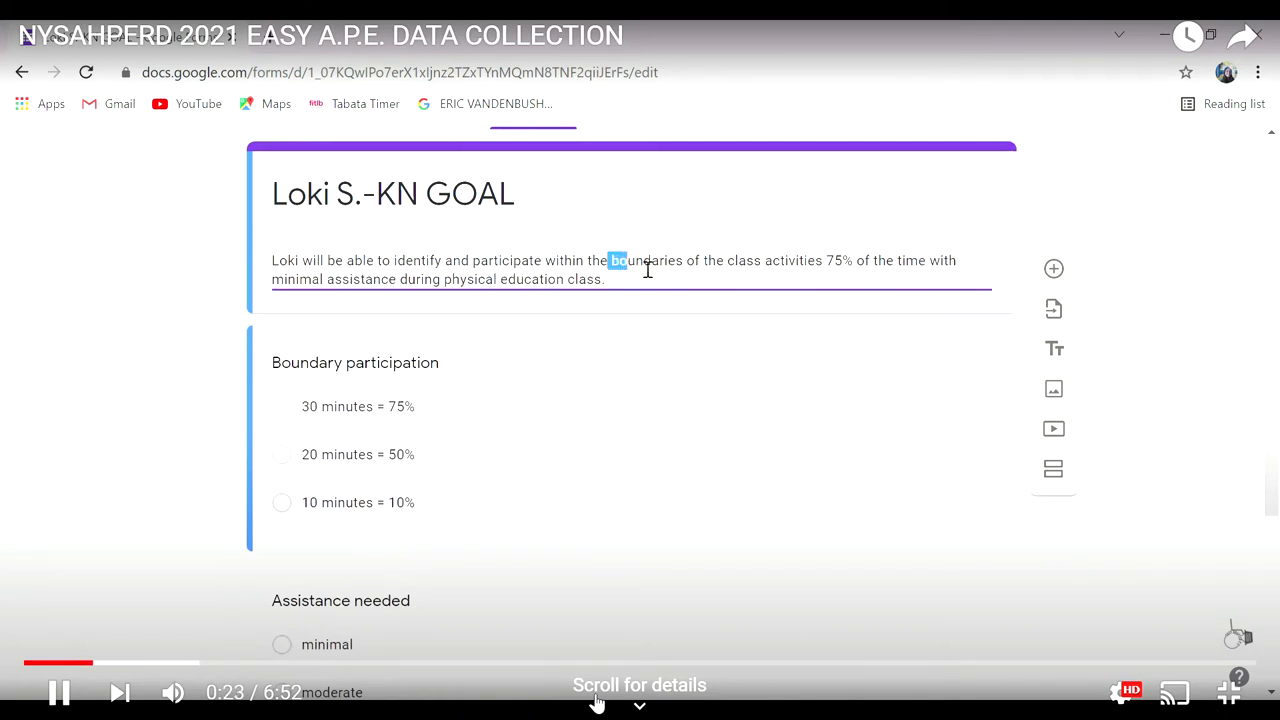
pyautogui.moveTo(616, 260); pyautogui.dragTo(852, 260)
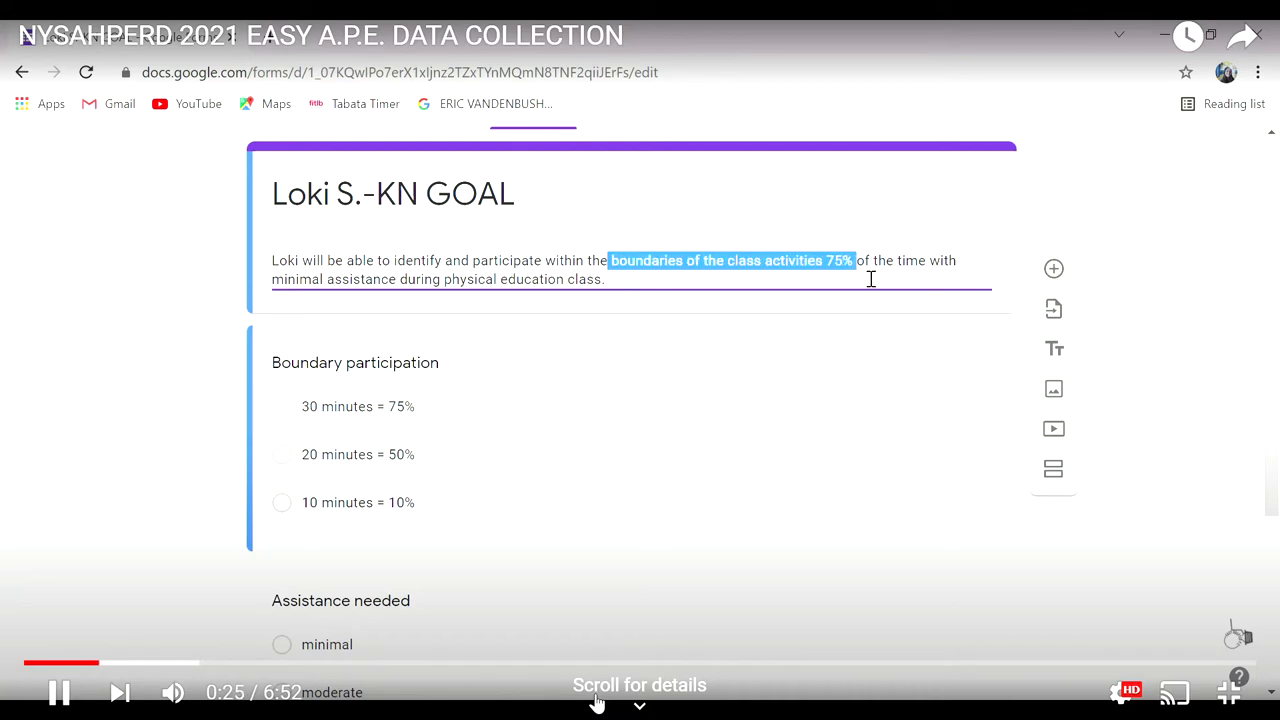
pyautogui.moveTo(460, 296)
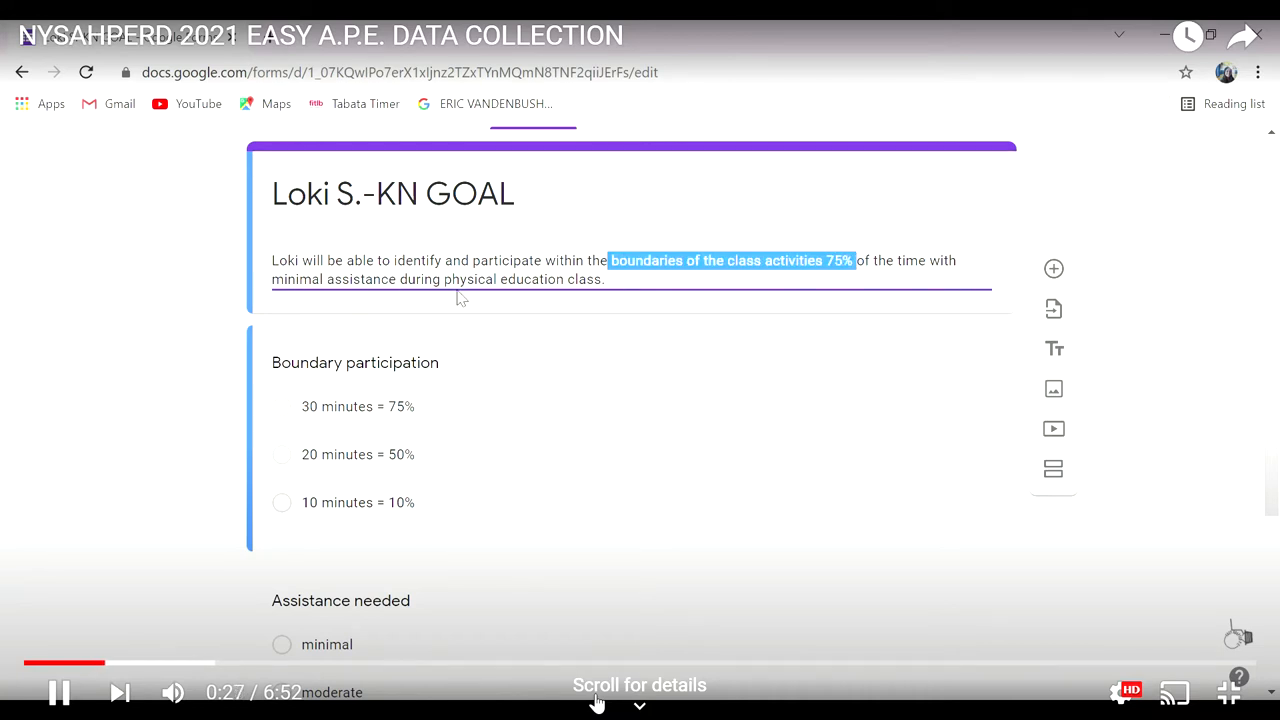
pyautogui.moveTo(284, 370)
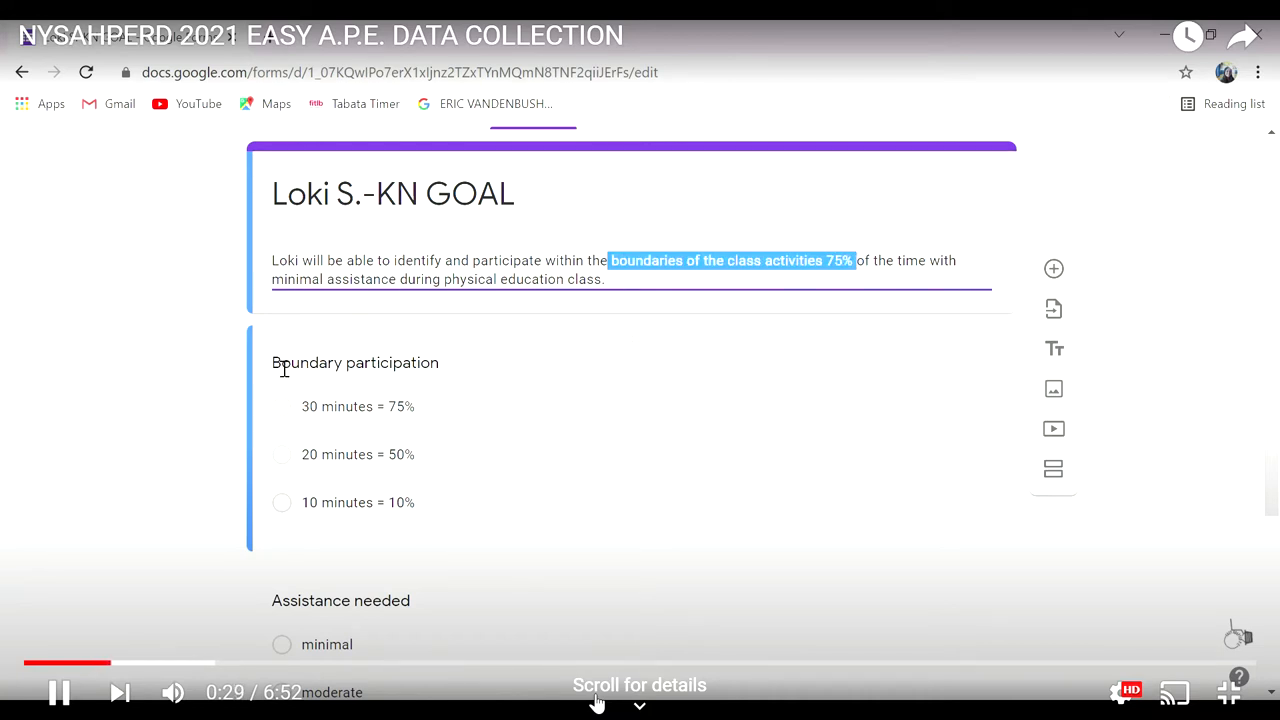
pyautogui.click(356, 362)
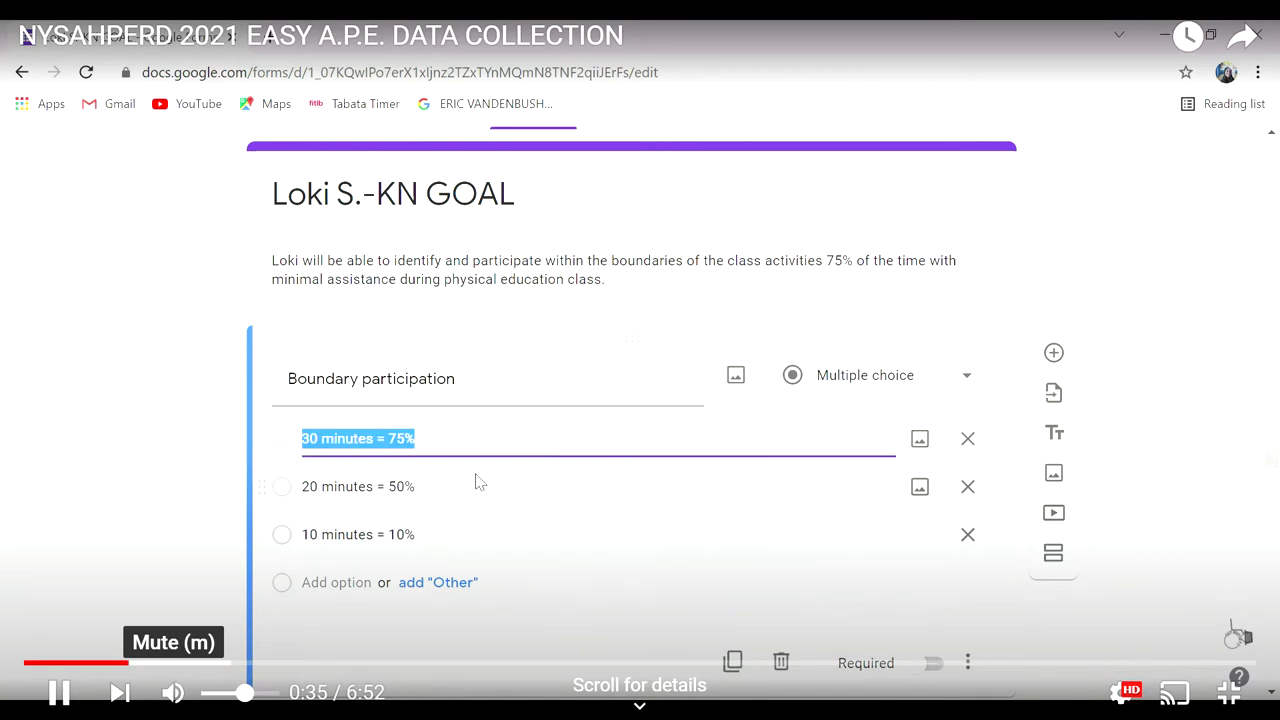
pyautogui.click(356, 534)
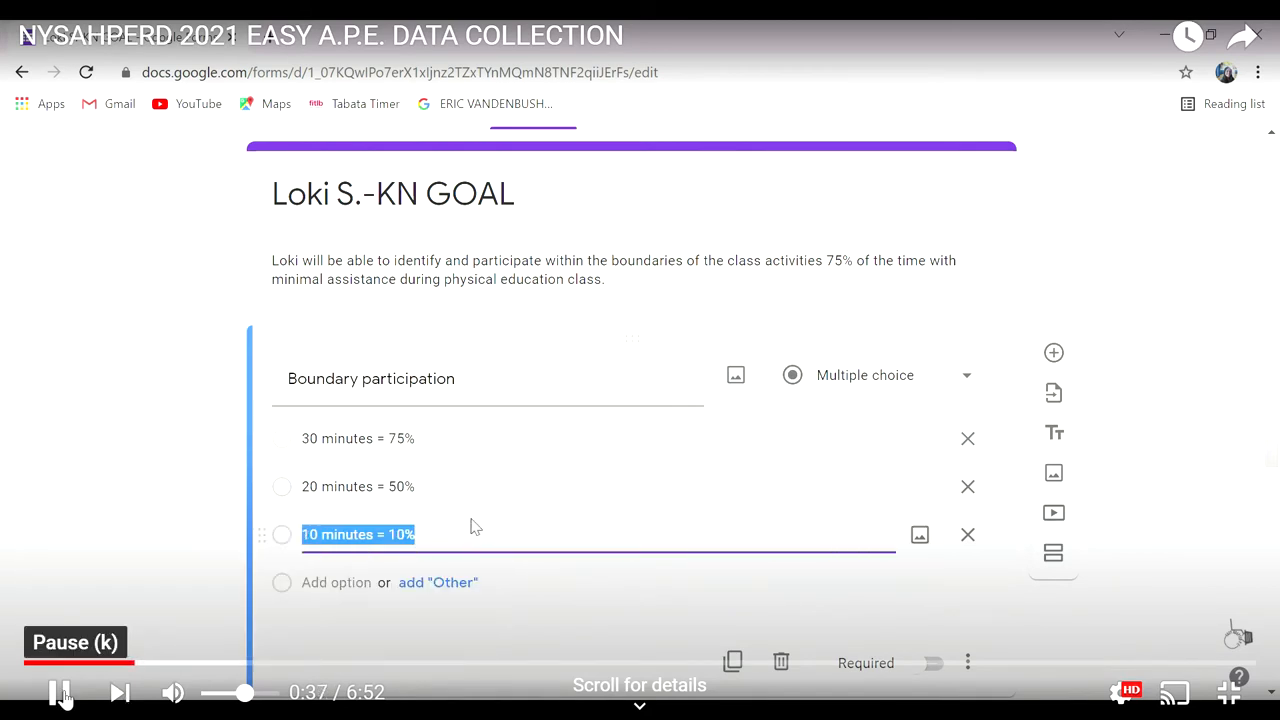
pyautogui.scroll(-3)
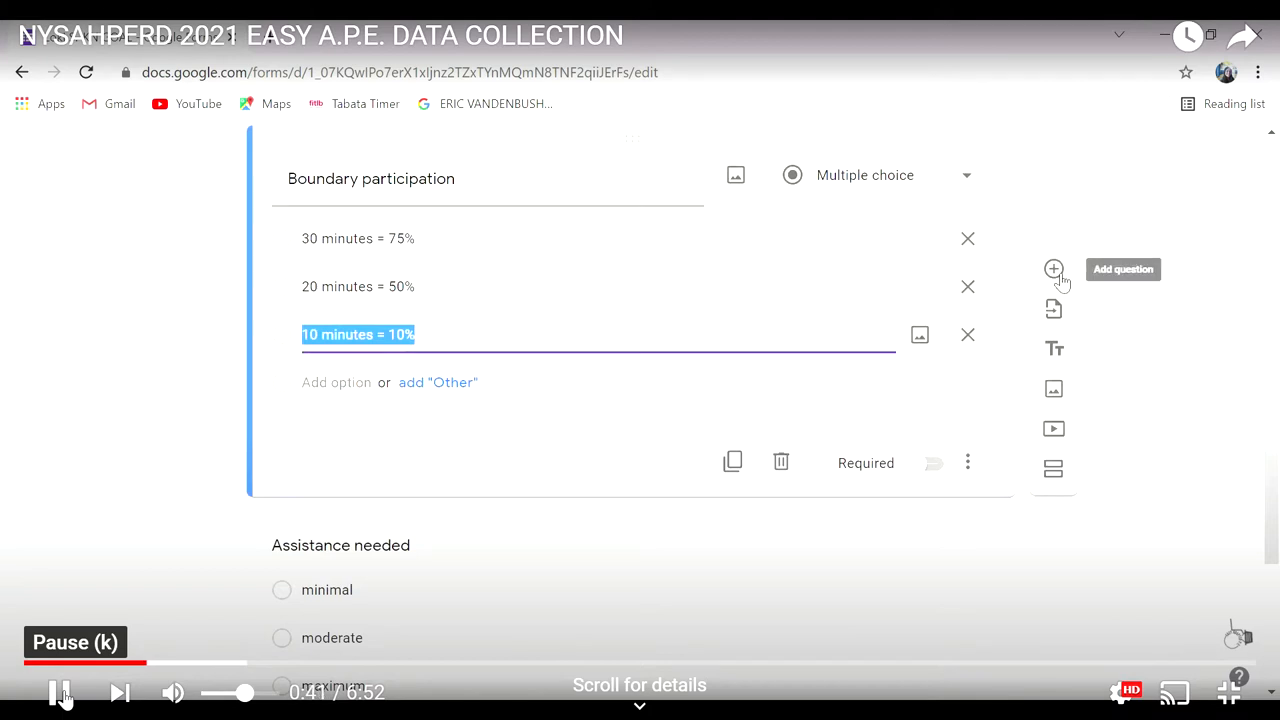
pyautogui.moveTo(844, 580)
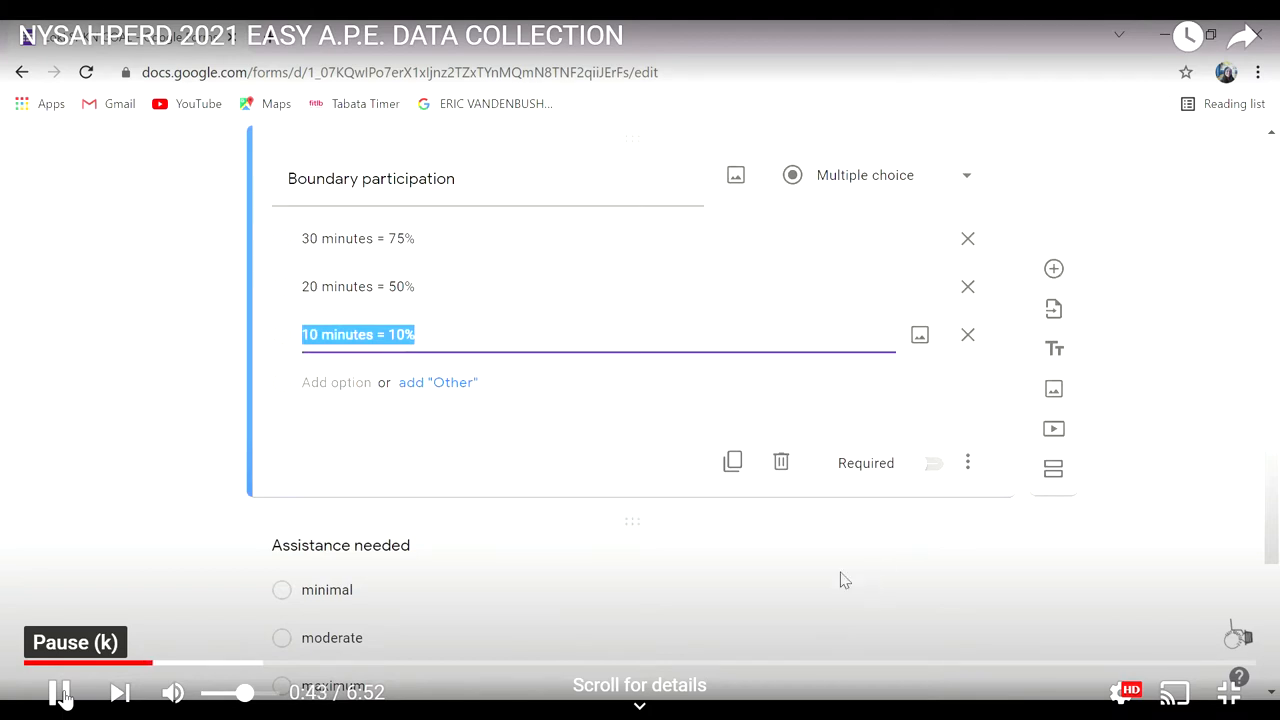
pyautogui.scroll(-3)
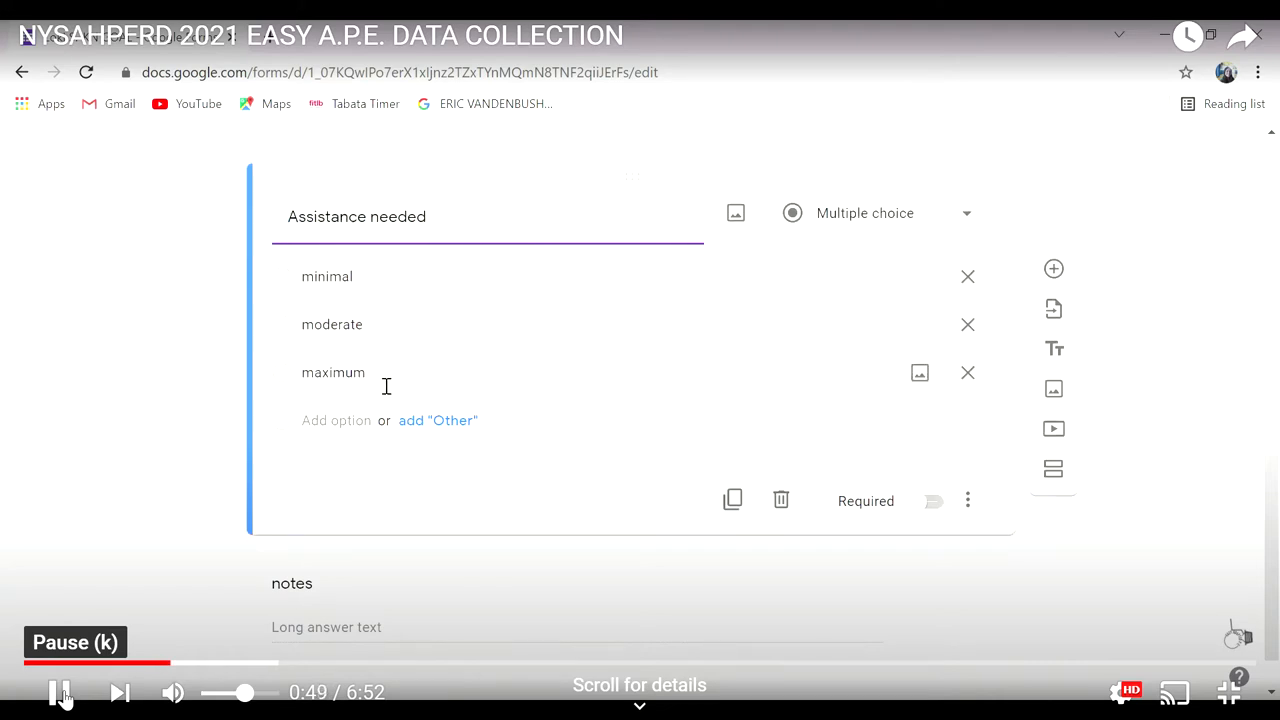
pyautogui.doubleClick(332, 374)
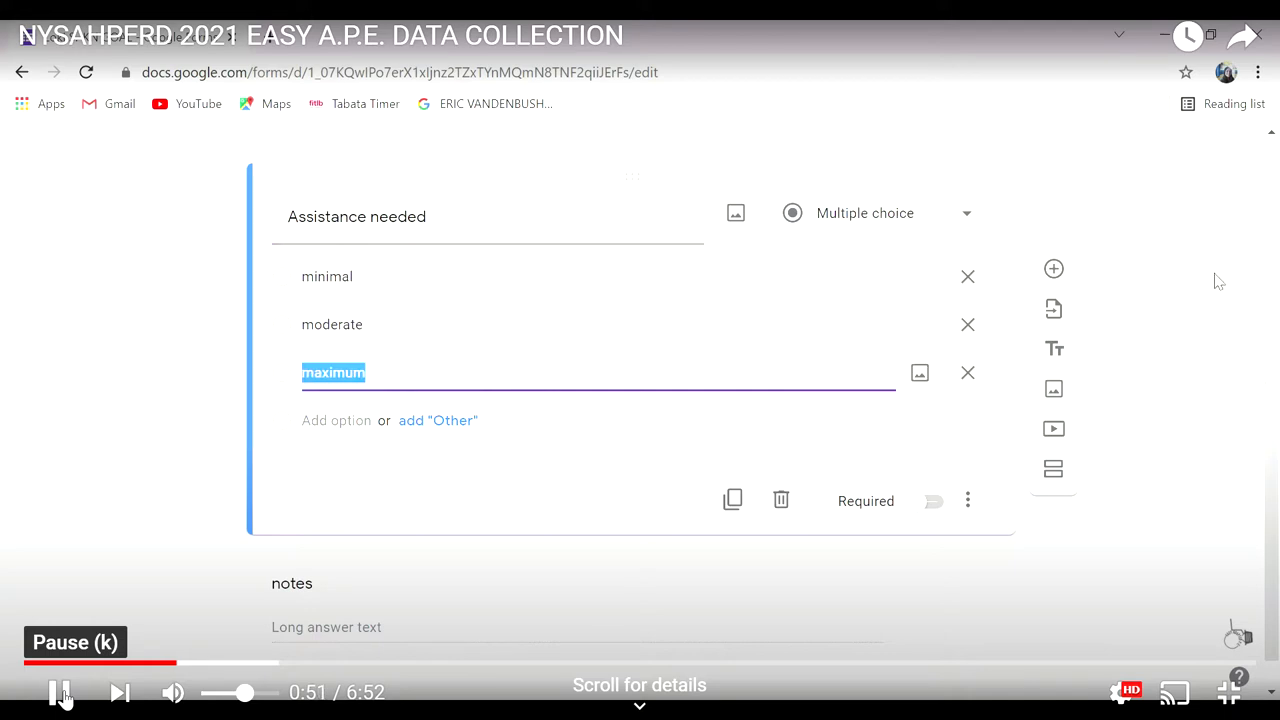
pyautogui.moveTo(1068, 280)
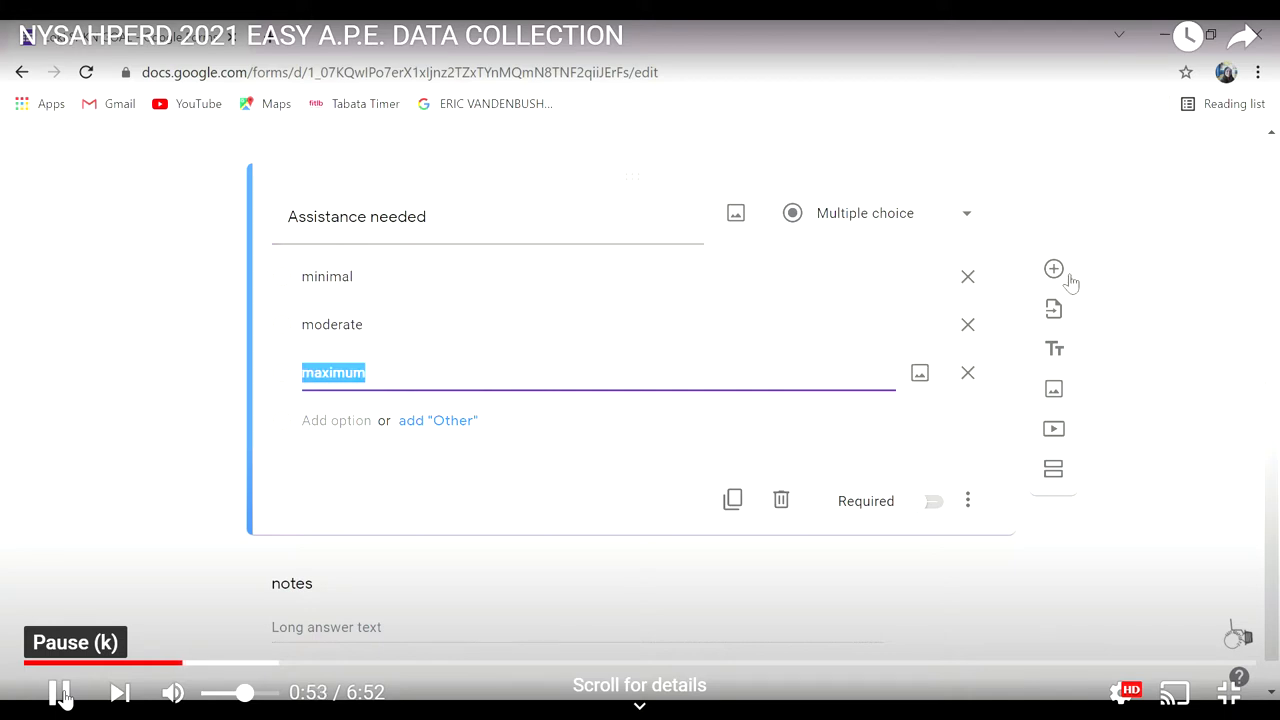
pyautogui.scroll(-3)
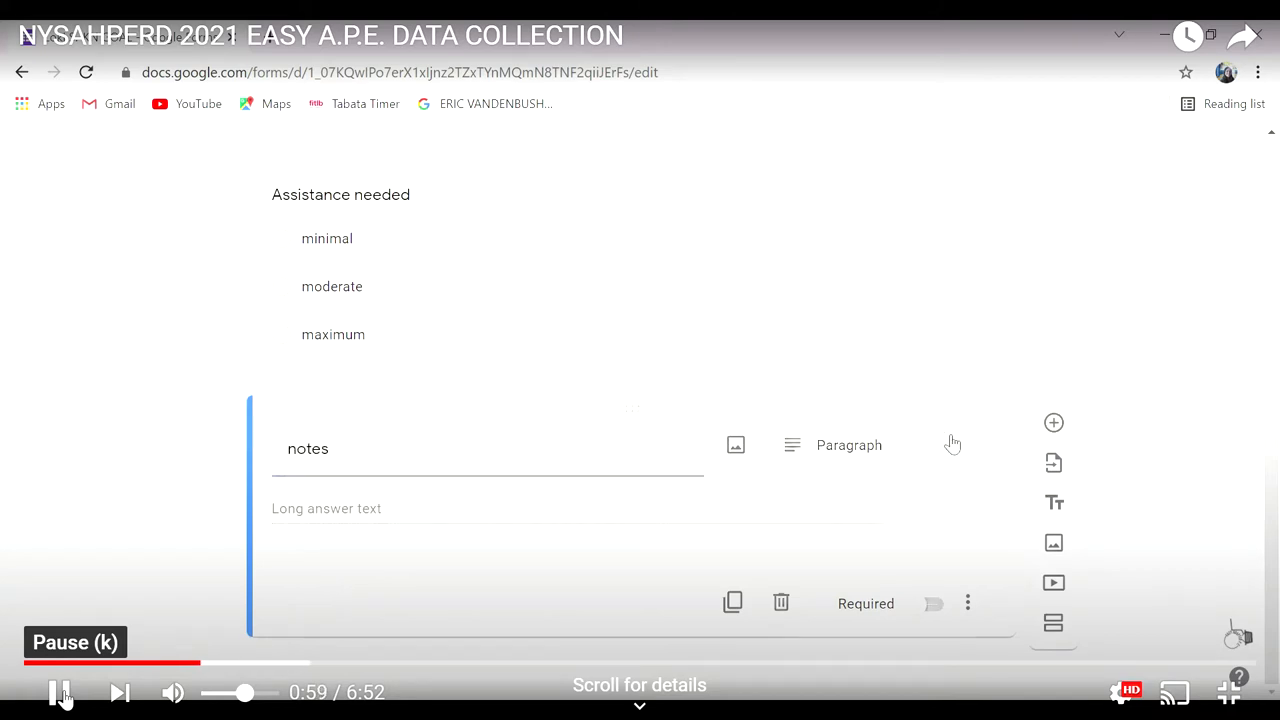
pyautogui.click(848, 444)
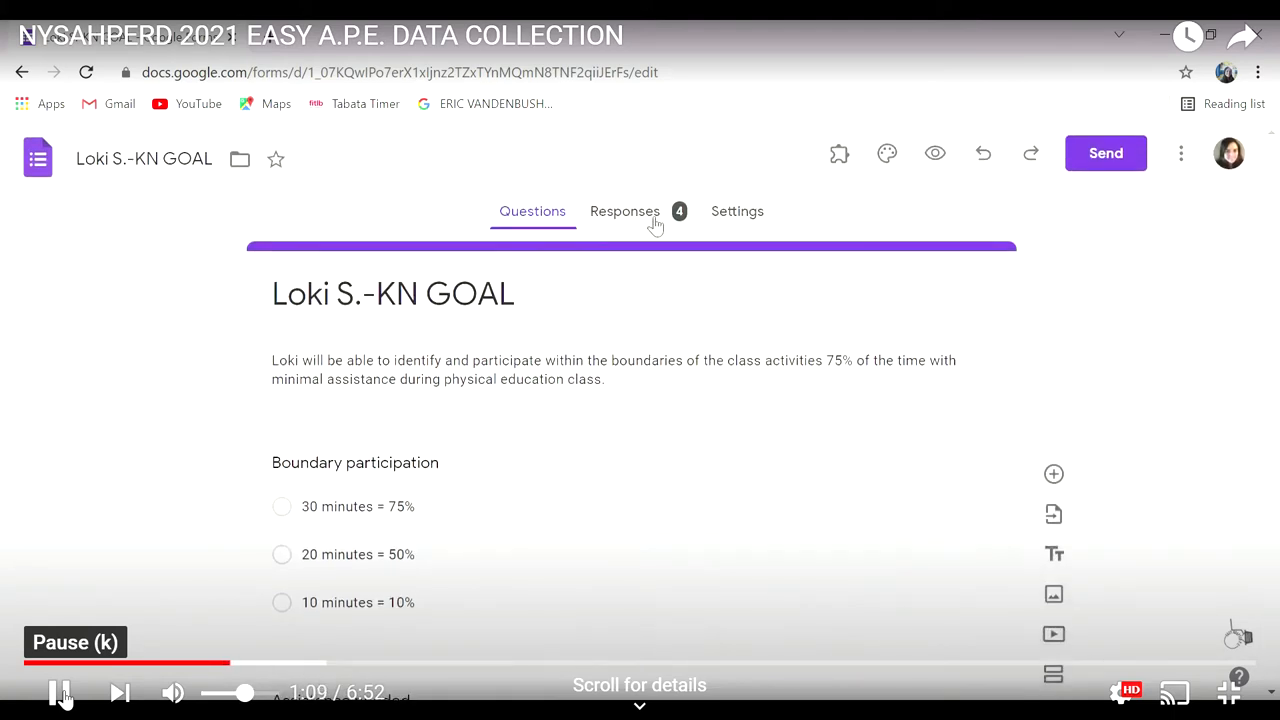
pyautogui.moveTo(970, 216)
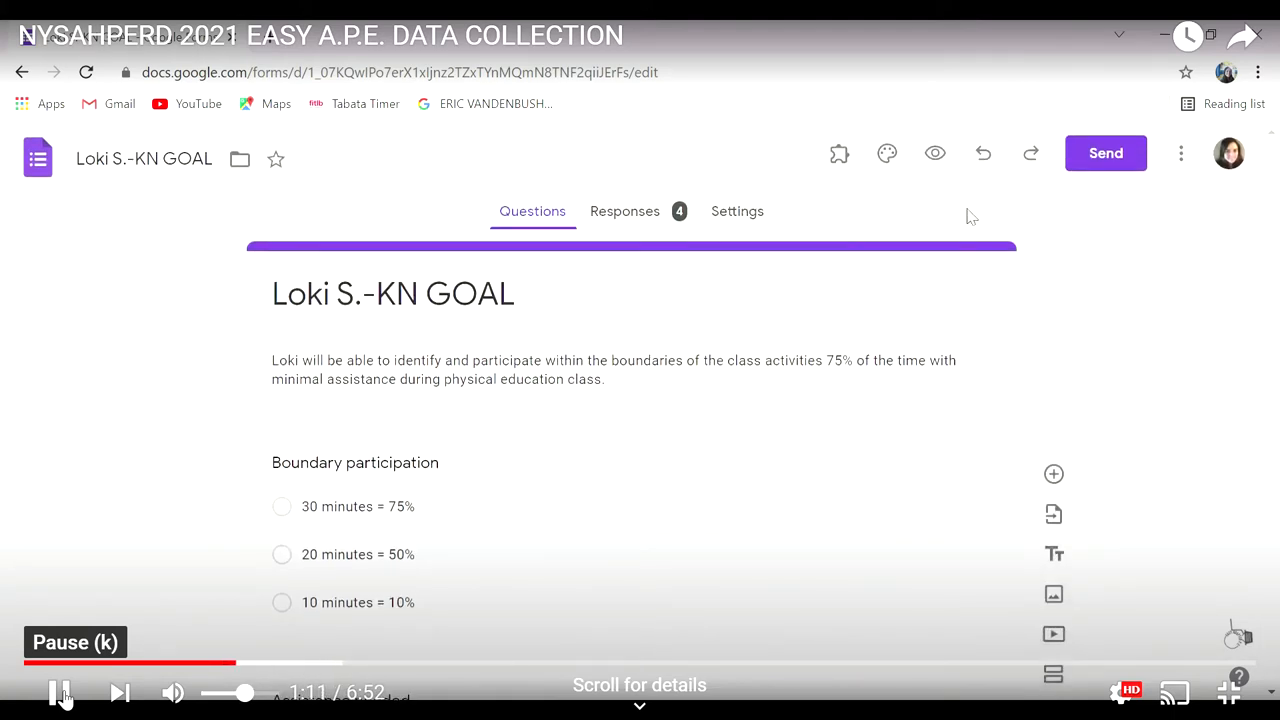
pyautogui.moveTo(1132, 160)
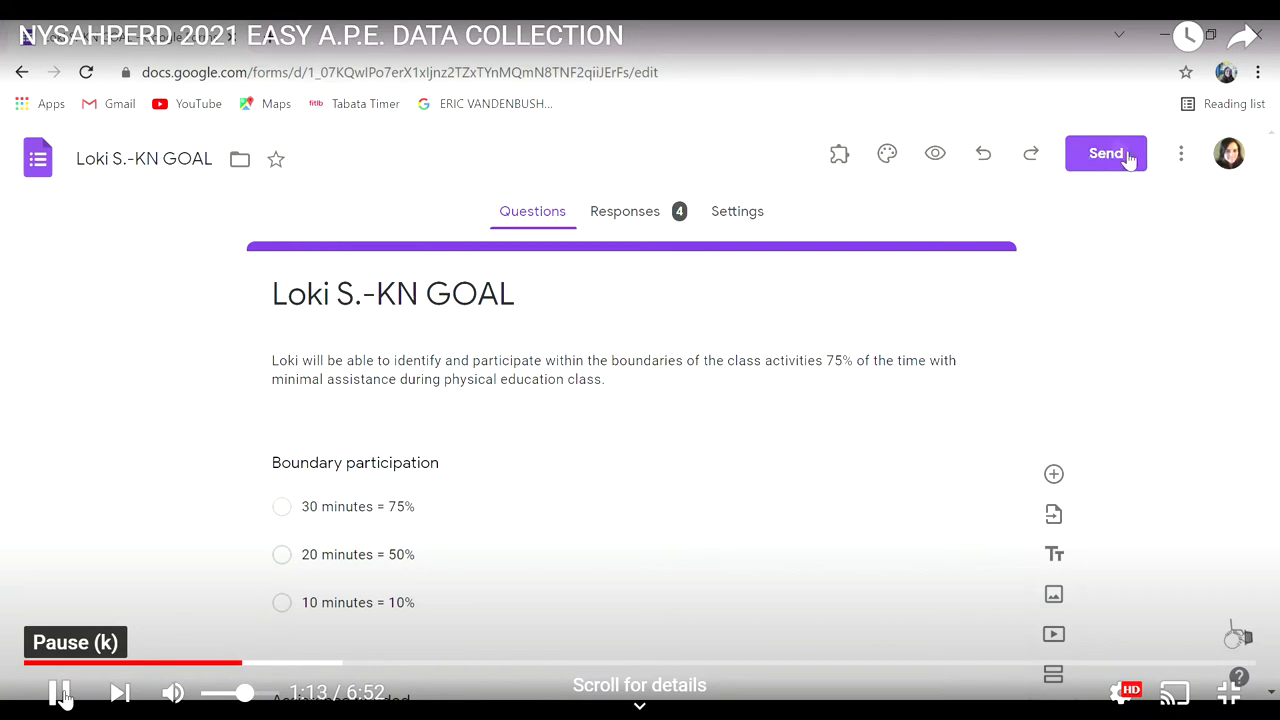
pyautogui.click(1104, 152)
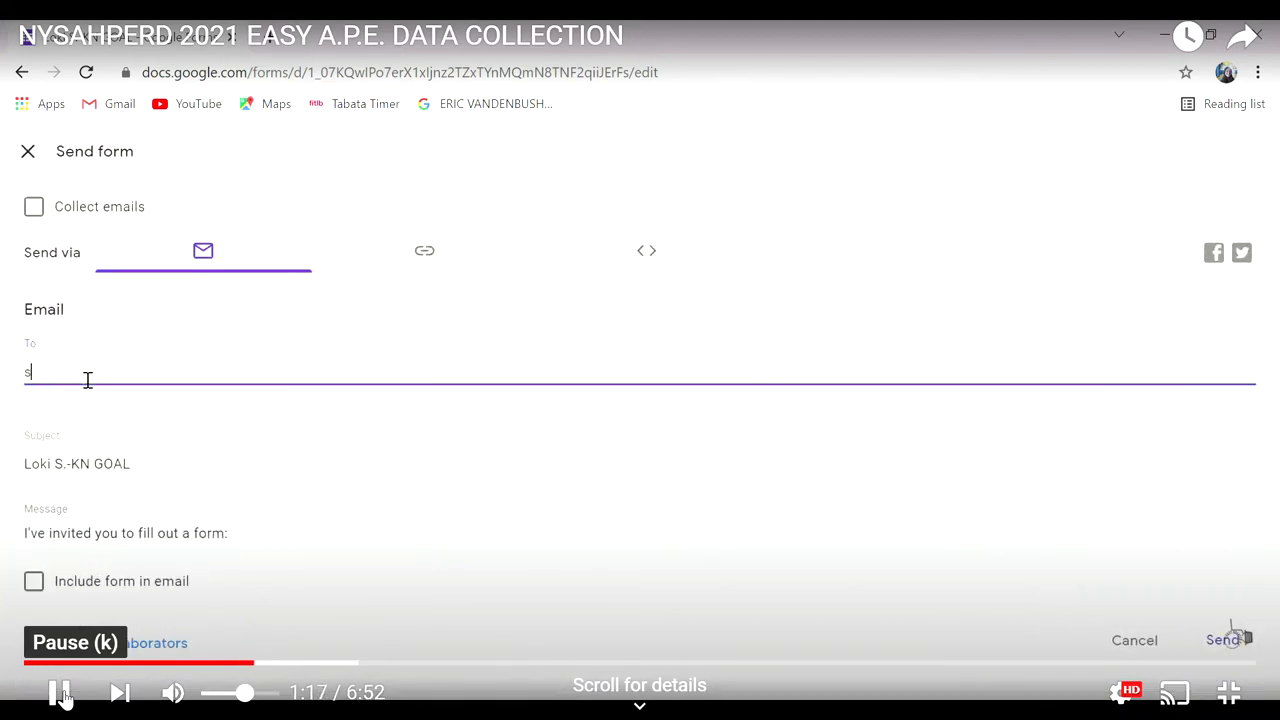
pyautogui.write('sarah fuller')
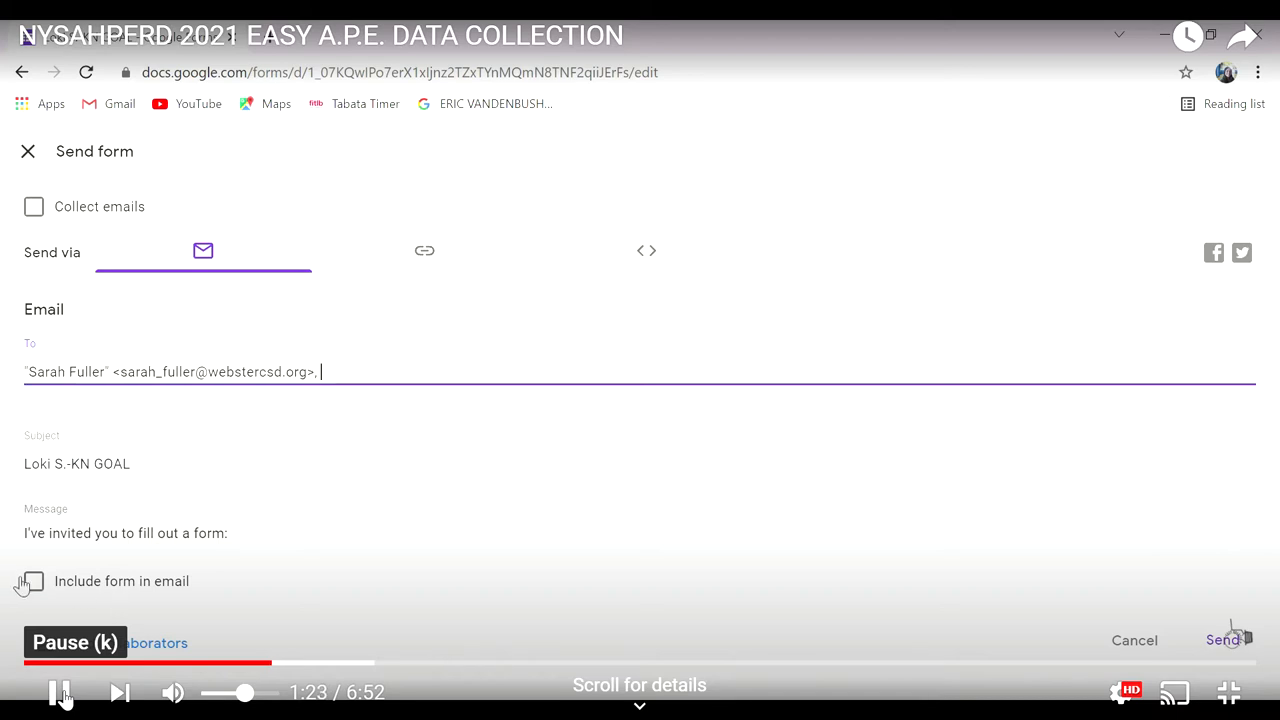
pyautogui.click(32, 580)
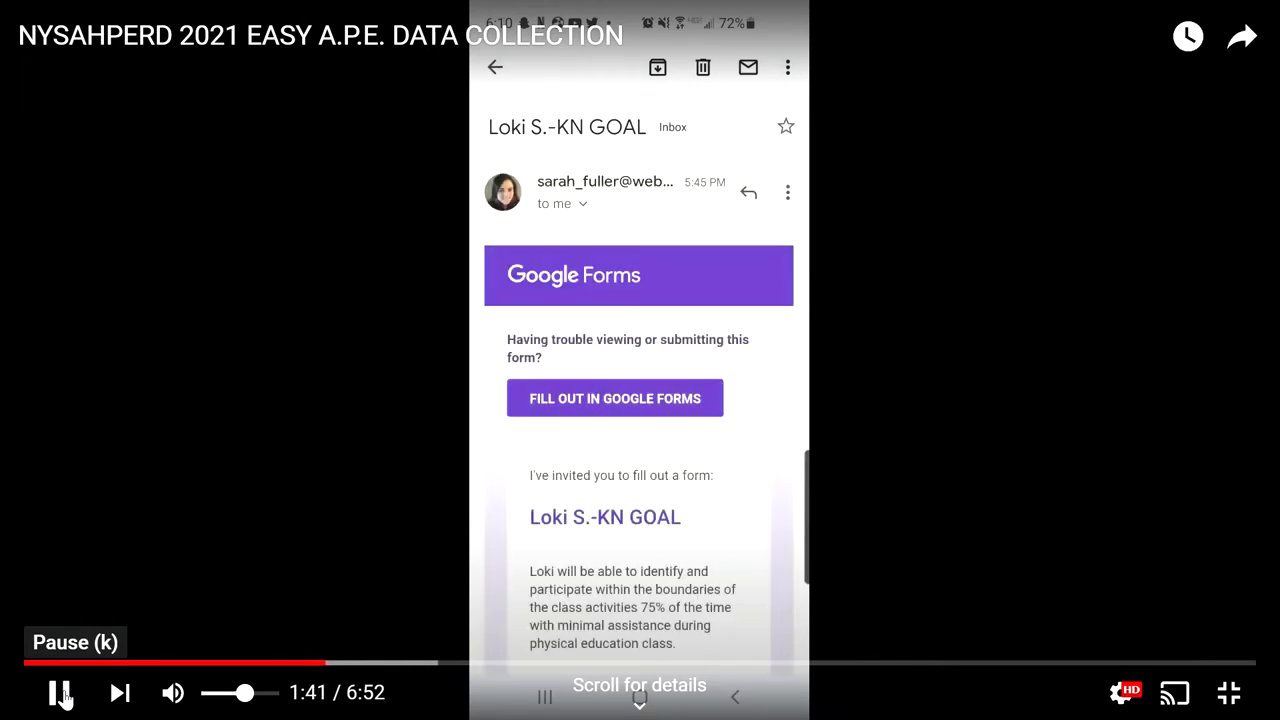
# Step: Fill in the notes field on the phone: Loki stayed within the lines but needed verbal and visual reminders
pyautogui.click(614, 398)
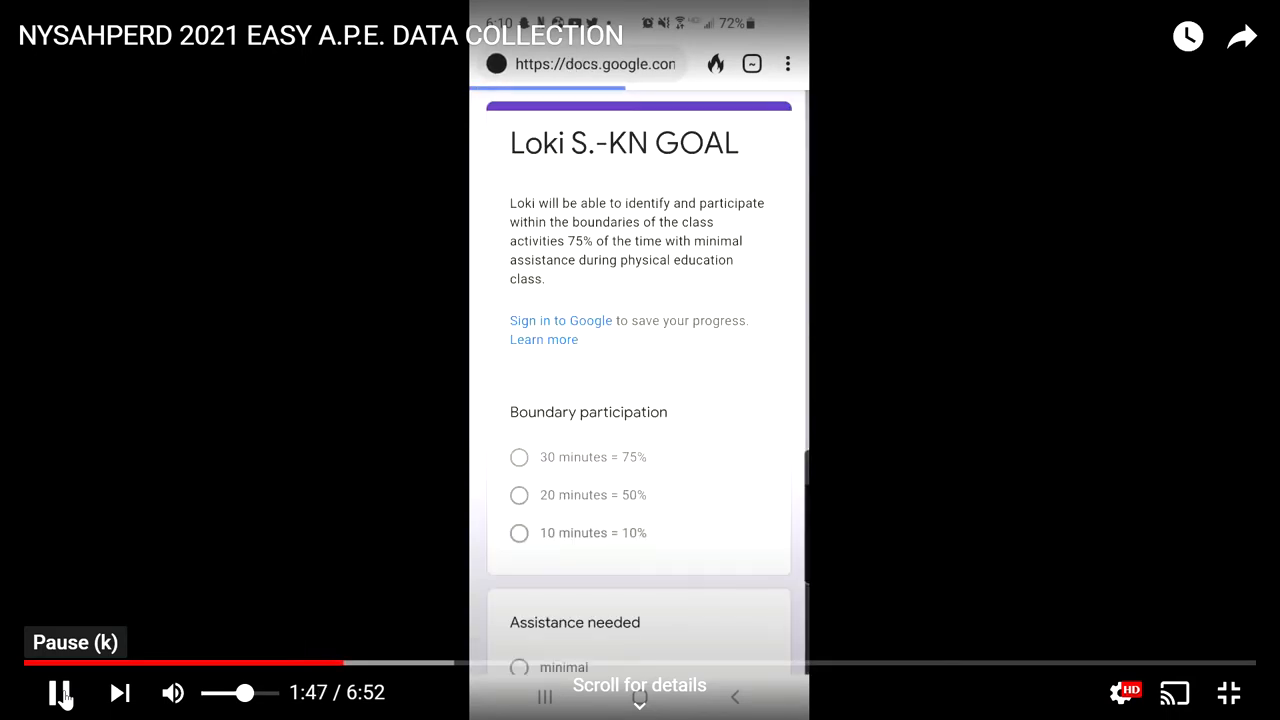
pyautogui.scroll(-3)
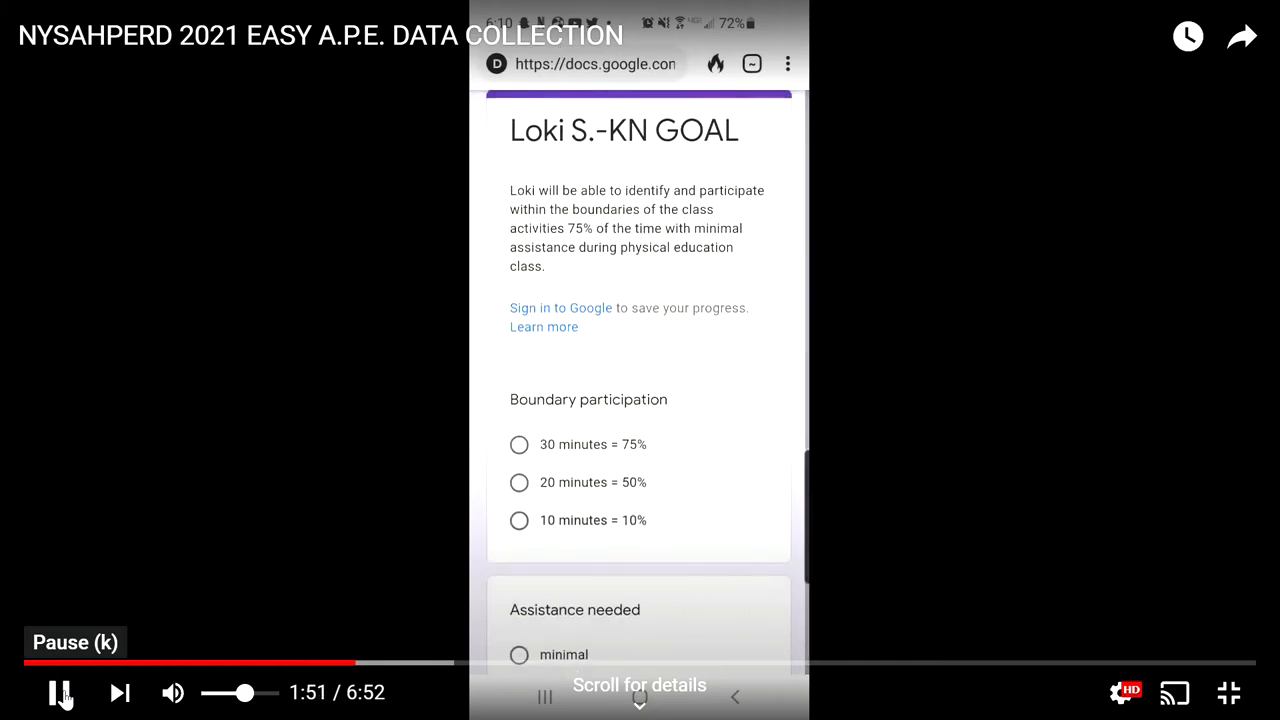
pyautogui.click(520, 482)
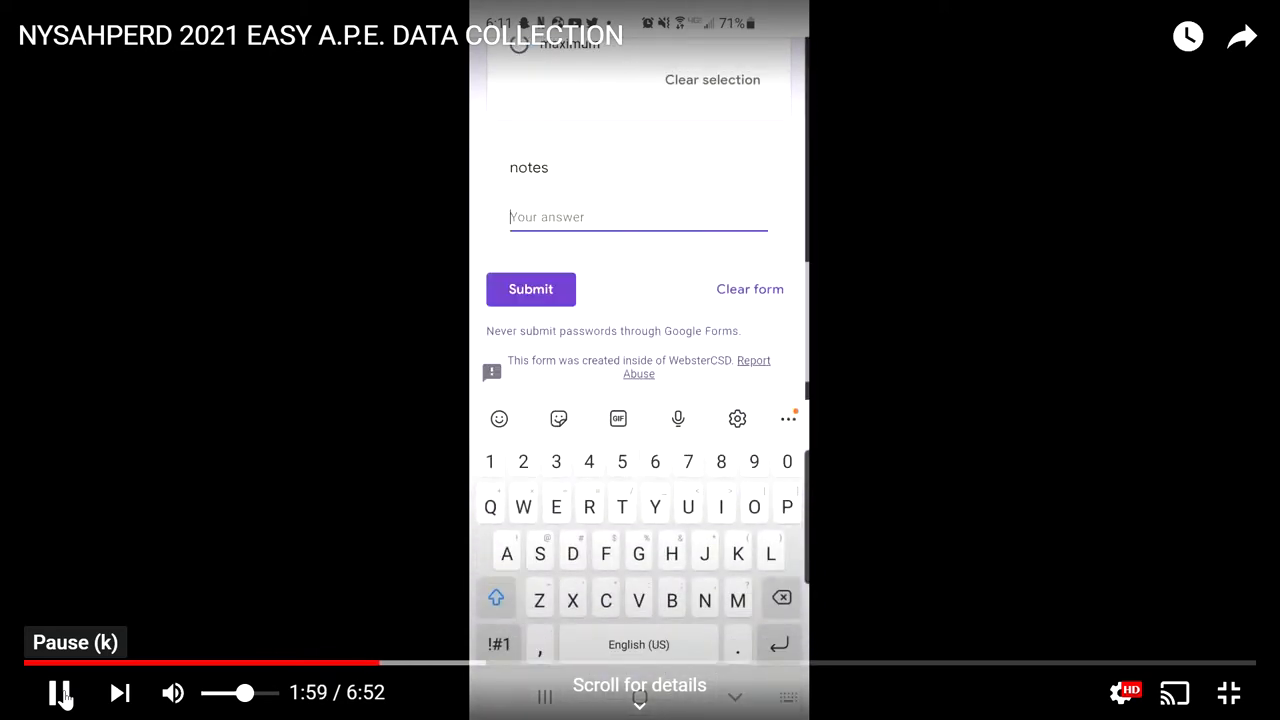
pyautogui.write('Loki stayed')
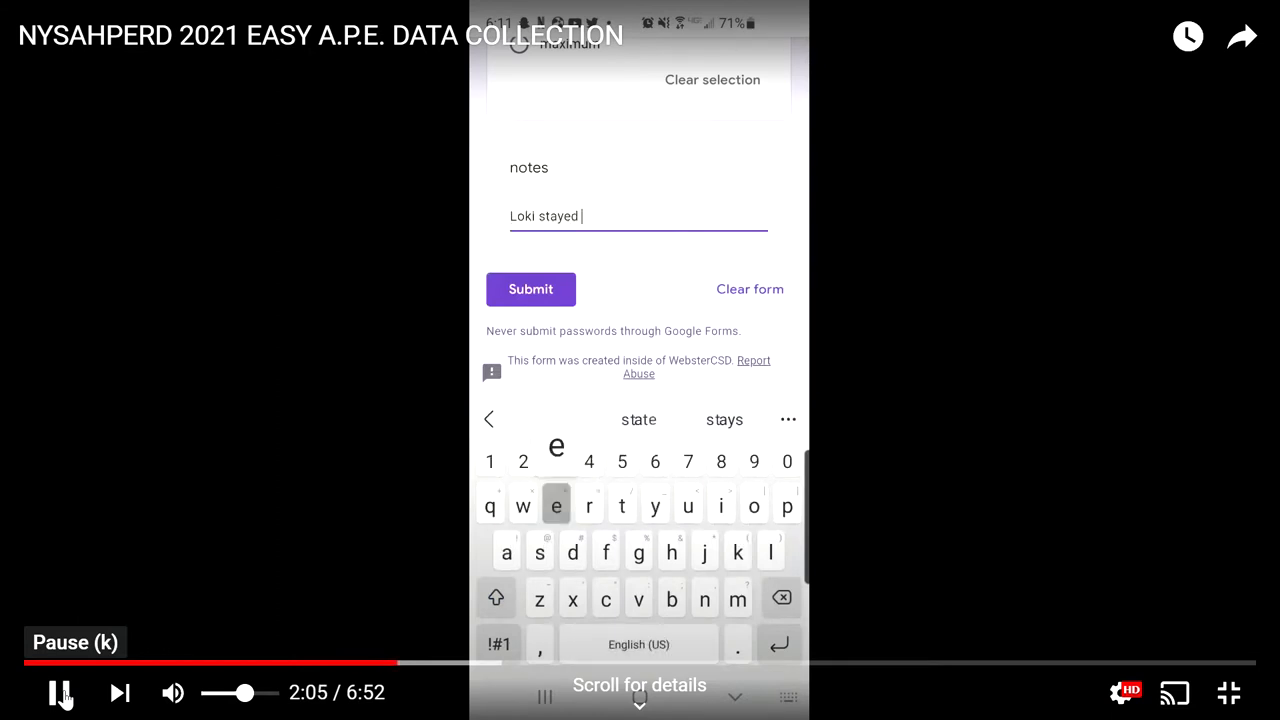
pyautogui.write('with in the boundary lines. H')
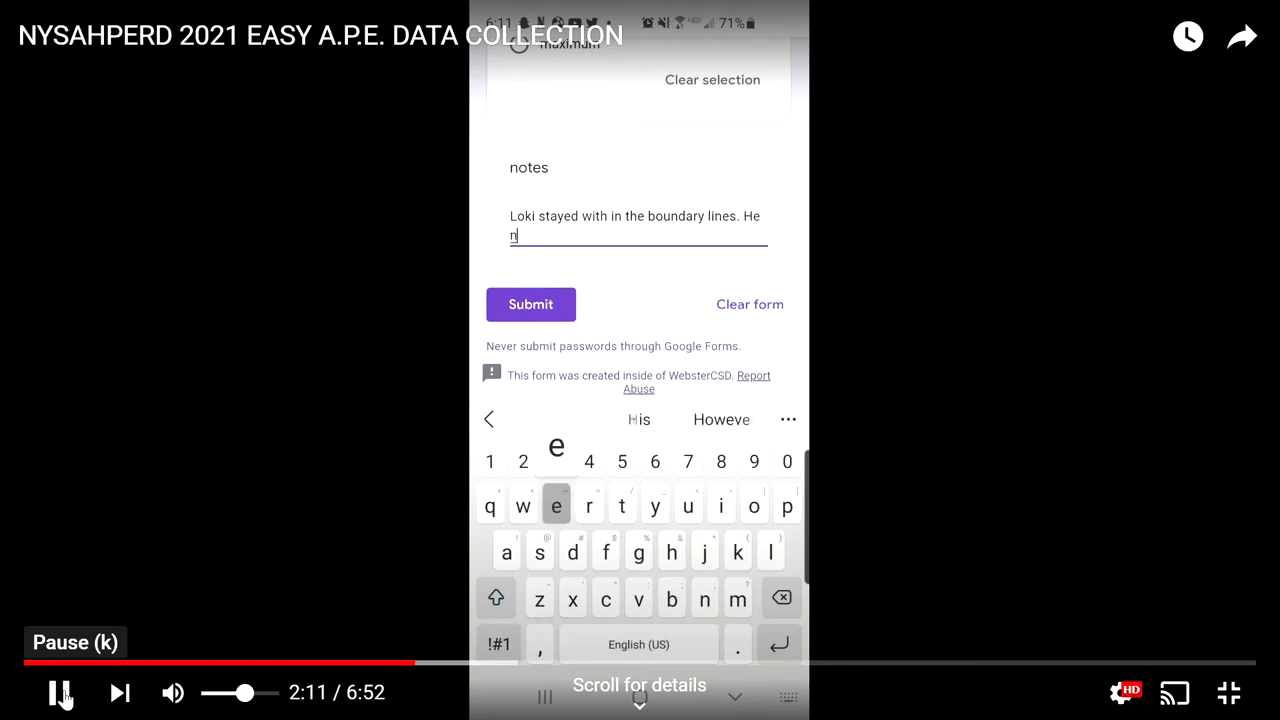
pyautogui.write('eeded verbal and visual reminders')
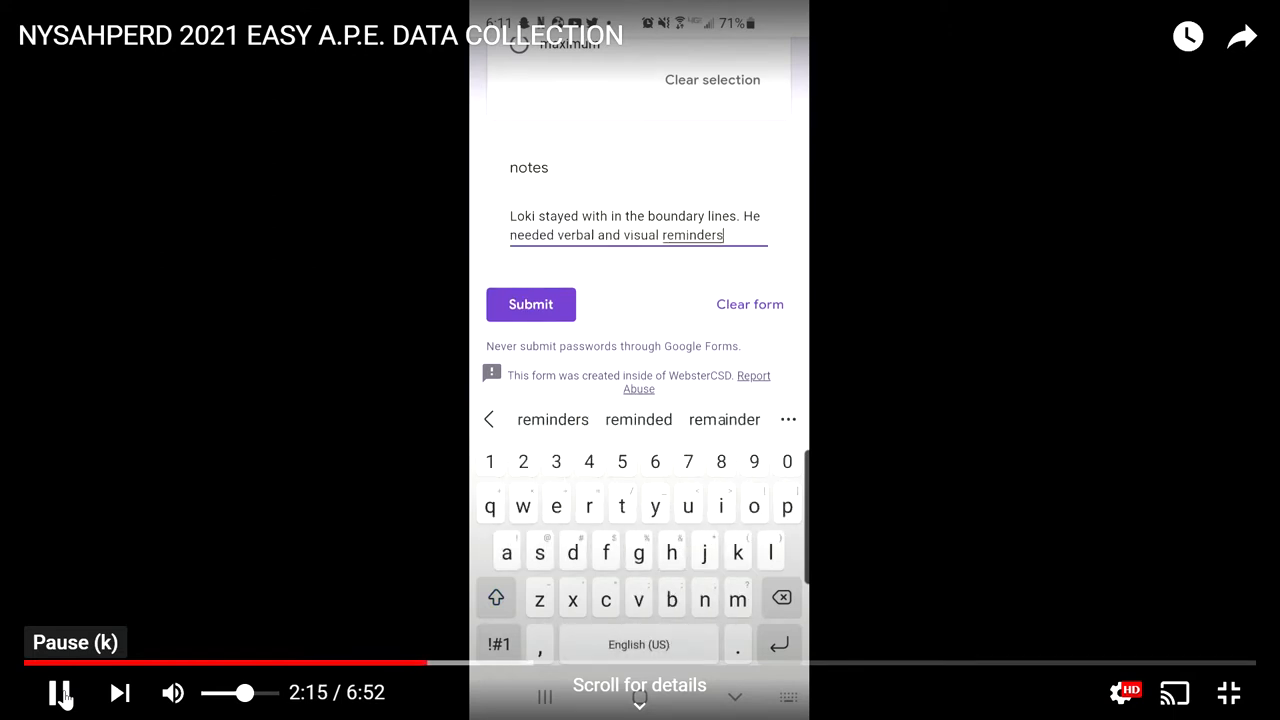
pyautogui.click(530, 304)
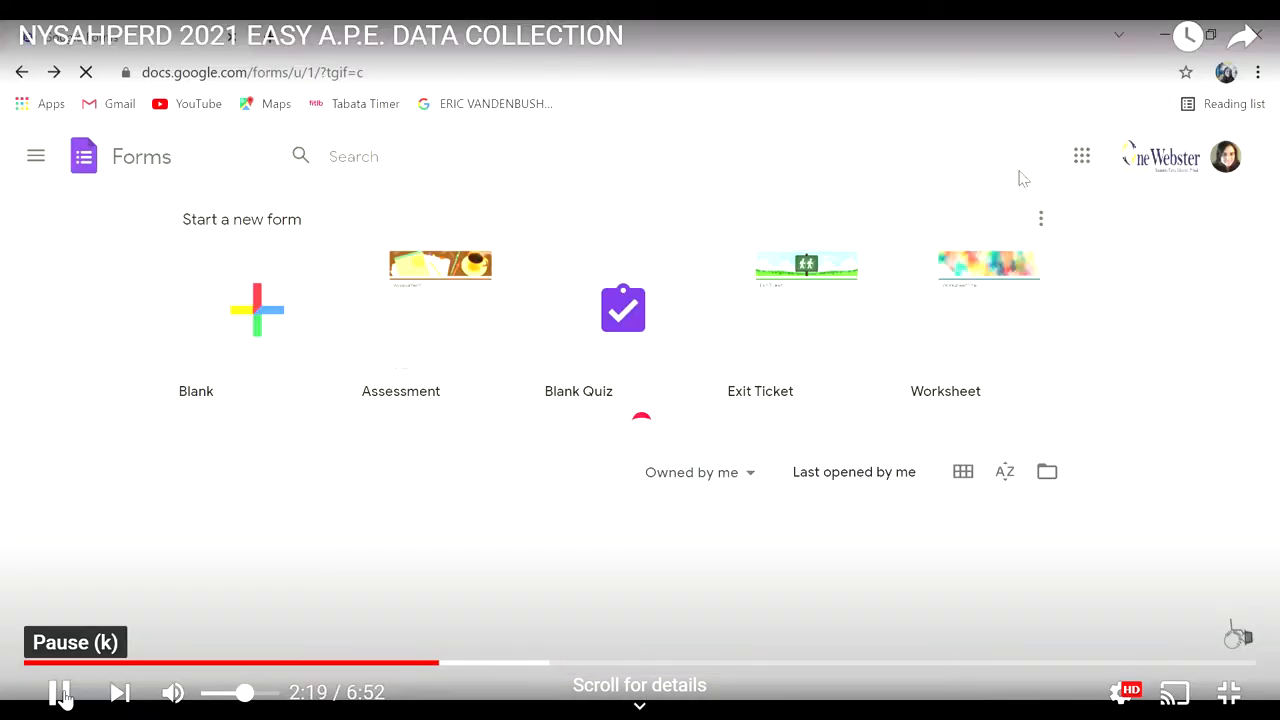
# Step: Open the Loki KN GOAL form invitation email in the Gmail inbox
pyautogui.click(1080, 156)
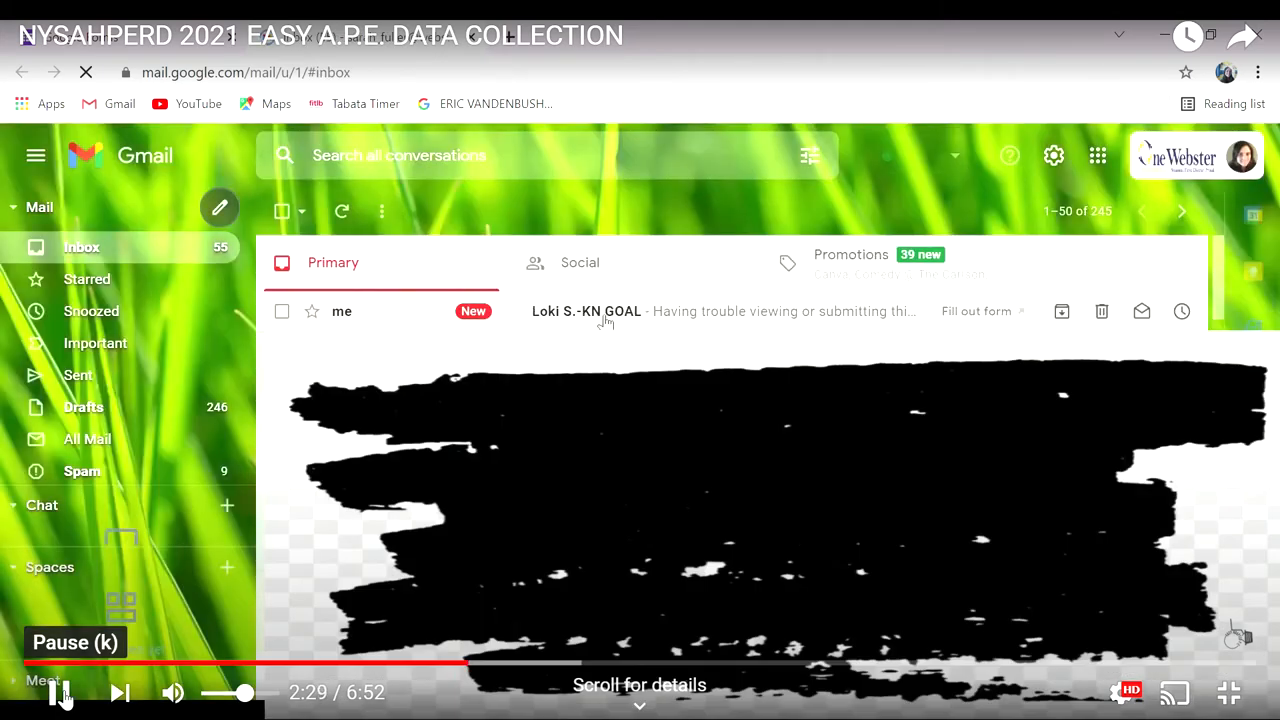
pyautogui.click(586, 312)
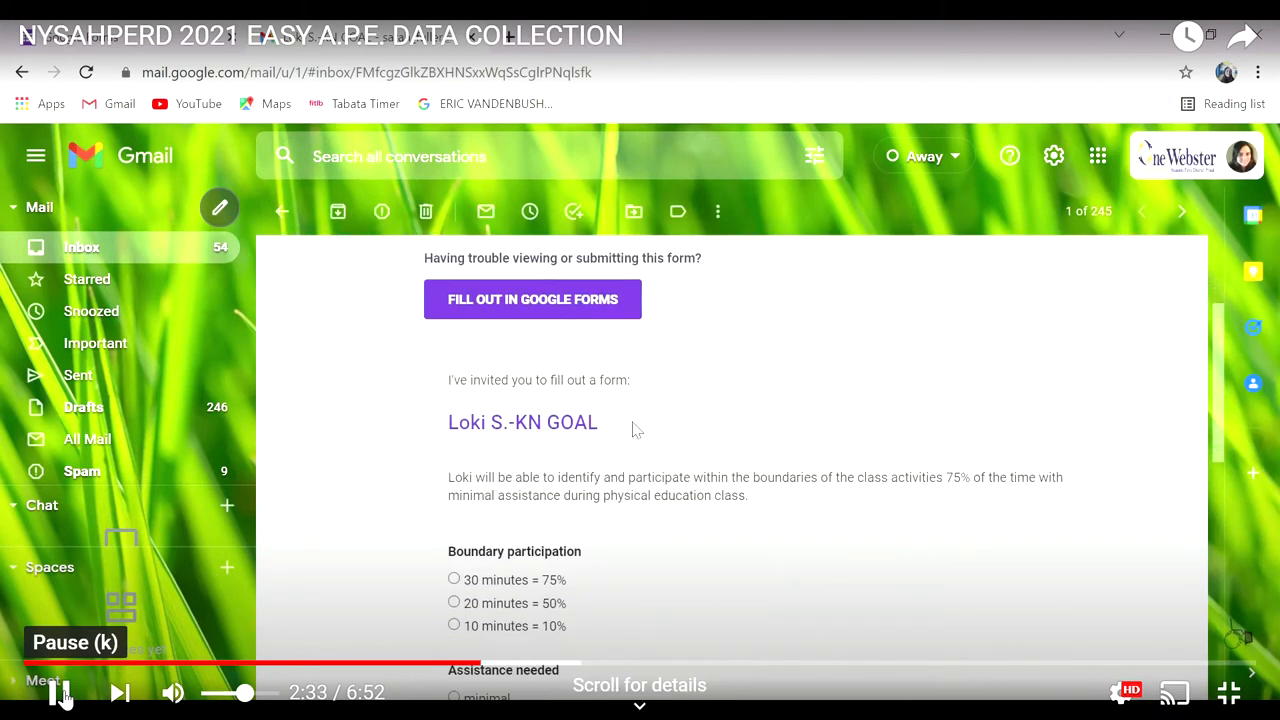
pyautogui.moveTo(534, 352)
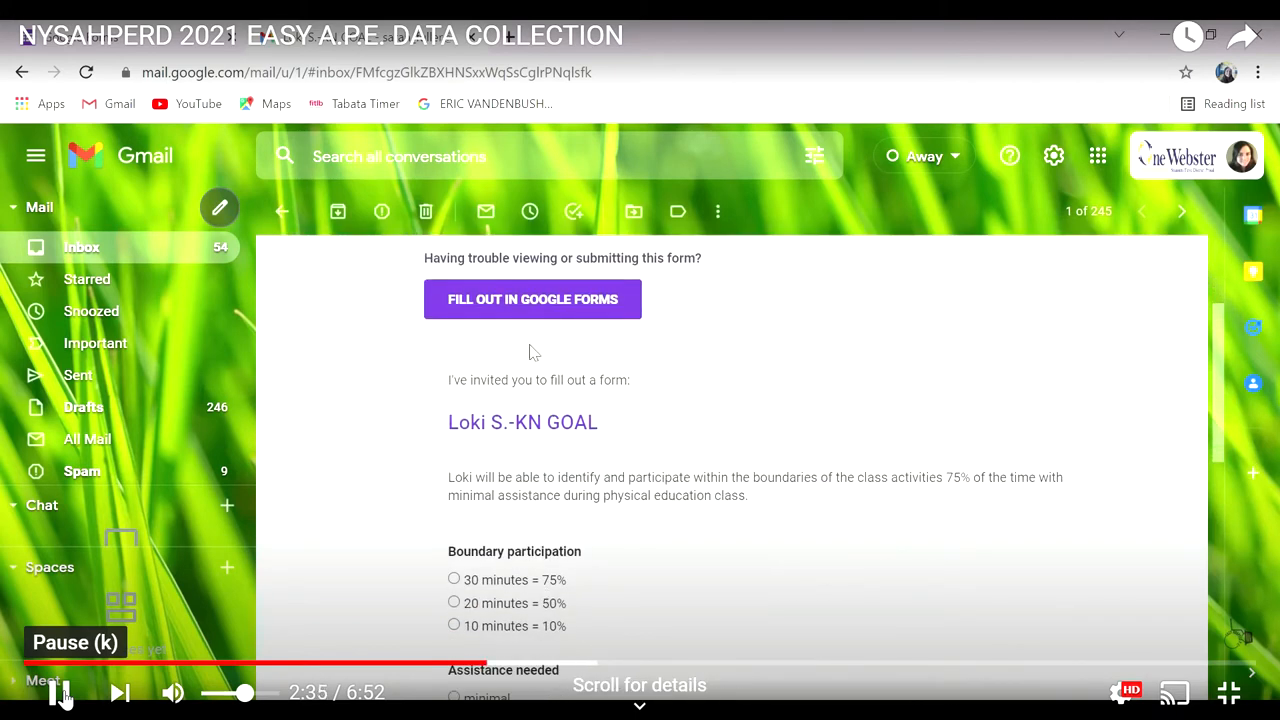
# Step: Answer the goal form with 20 minutes = 50% participation and moderate assistance
pyautogui.click(532, 300)
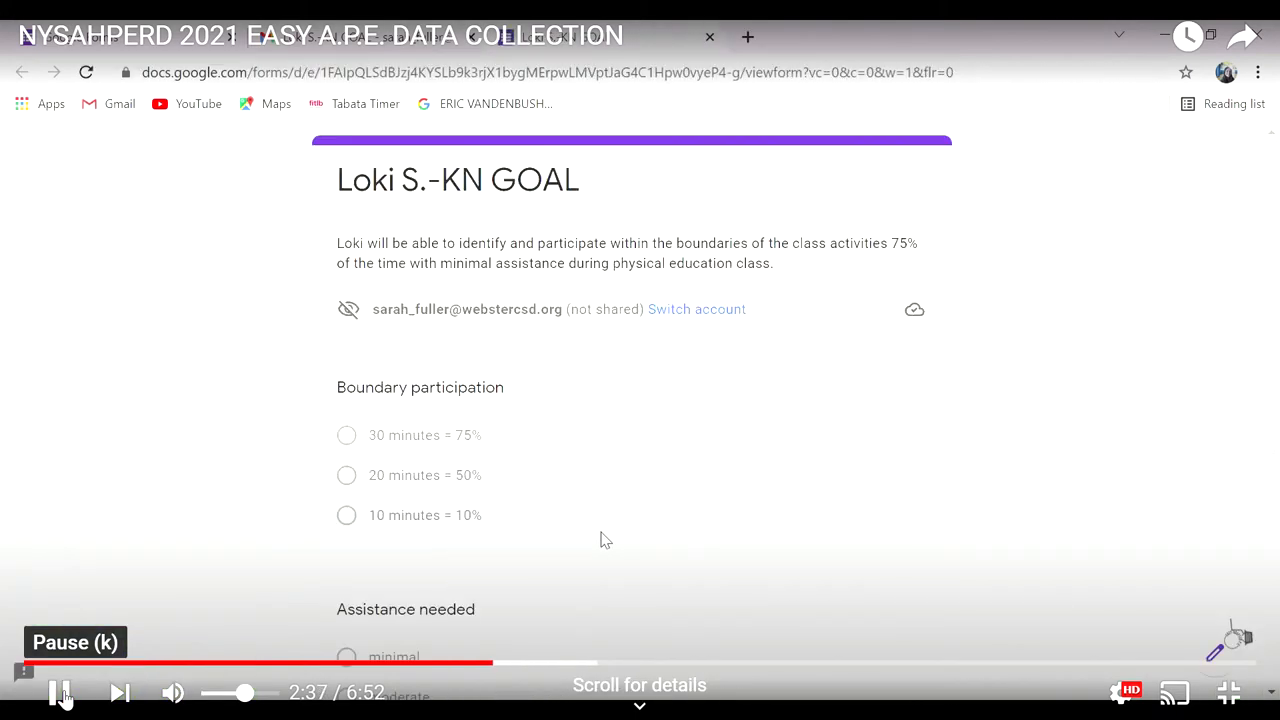
pyautogui.scroll(-3)
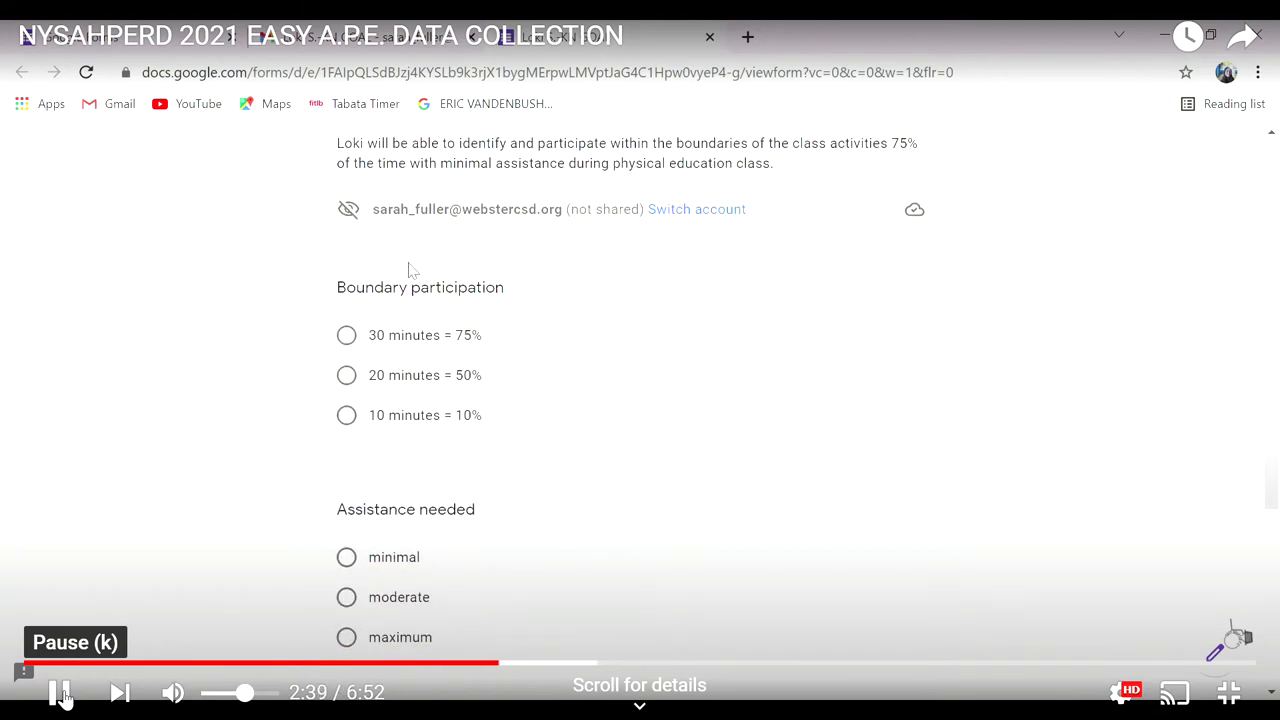
pyautogui.moveTo(356, 342)
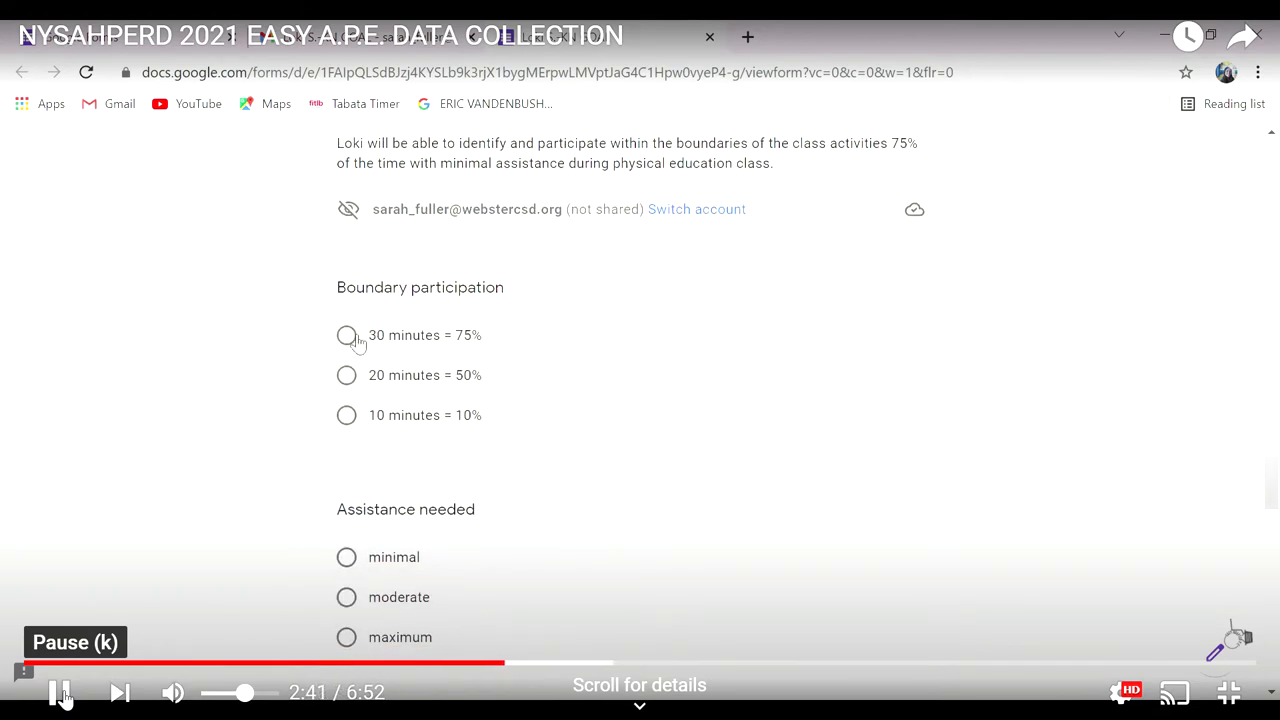
pyautogui.click(346, 376)
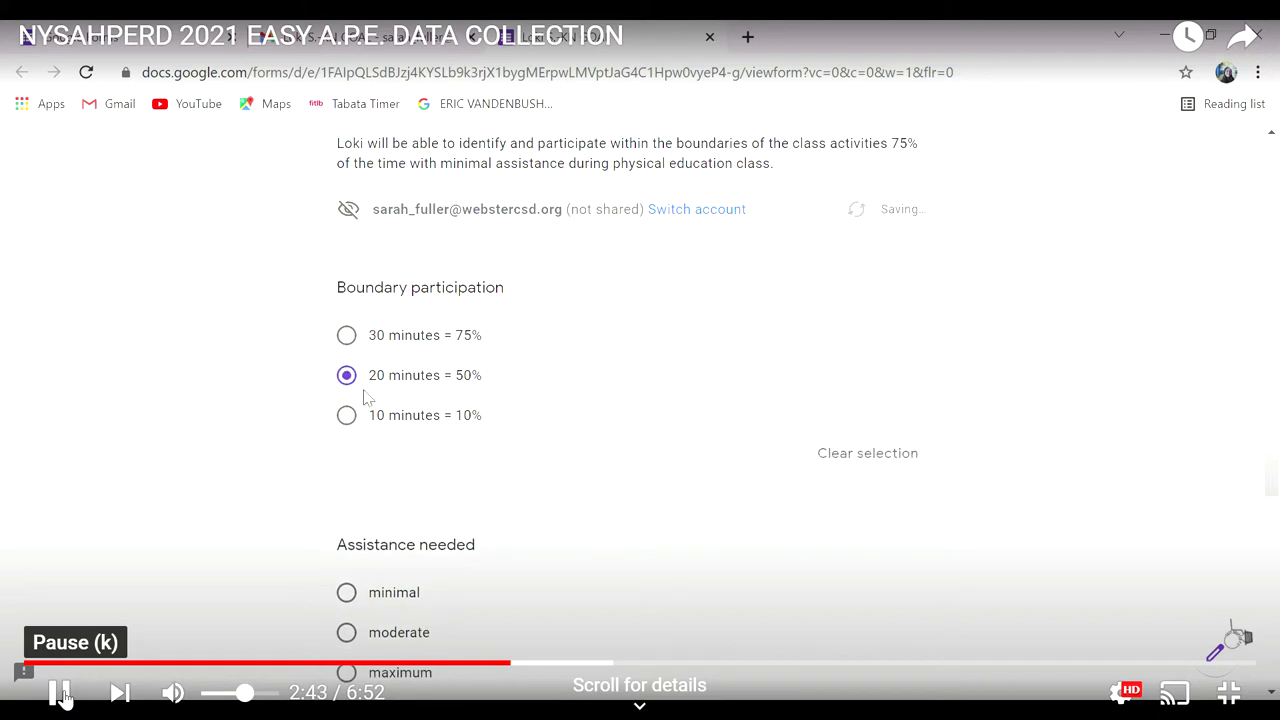
pyautogui.scroll(-3)
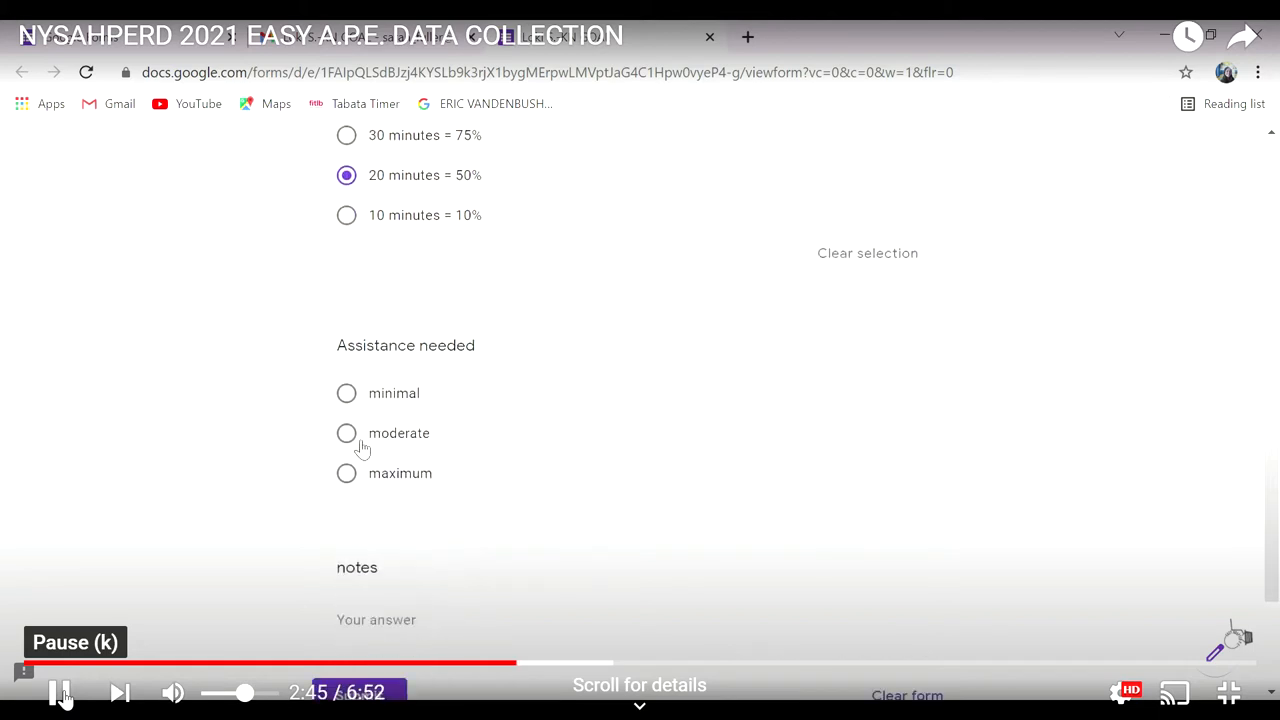
pyautogui.click(346, 432)
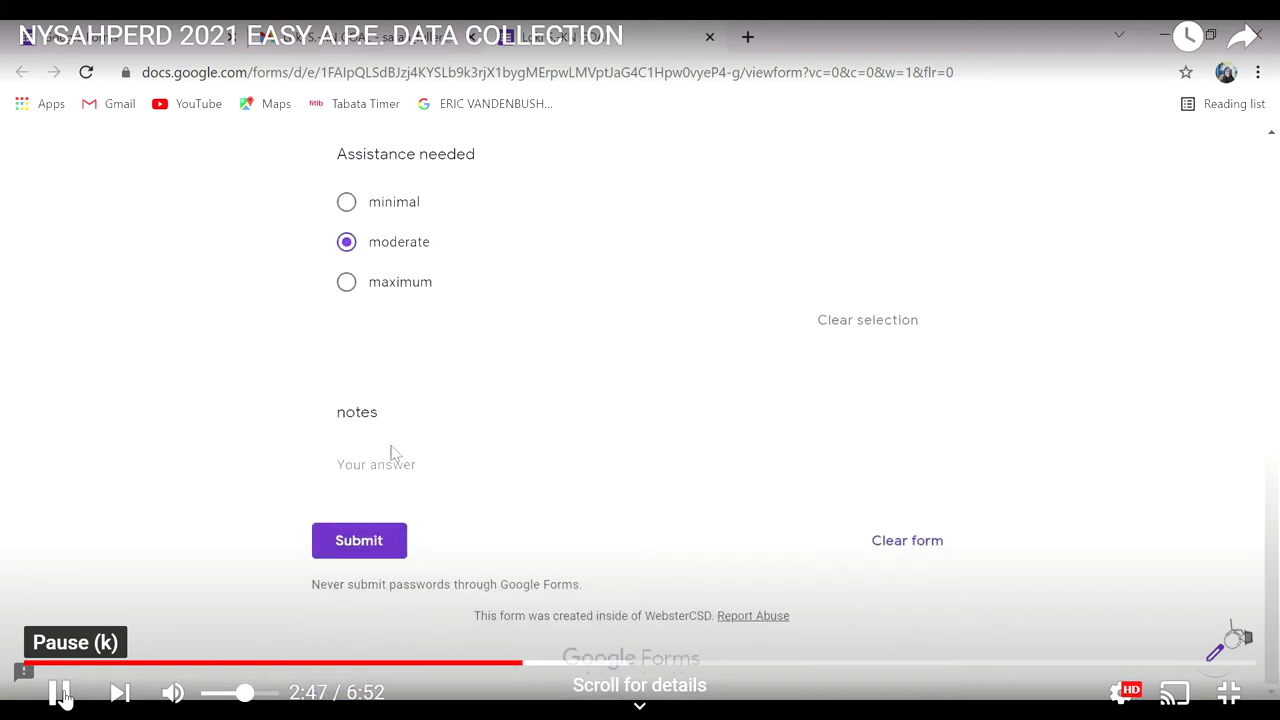
# Step: Add the note that Loki stayed in the activity 20 minutes with reminders, and submit the response
pyautogui.write('Lo')
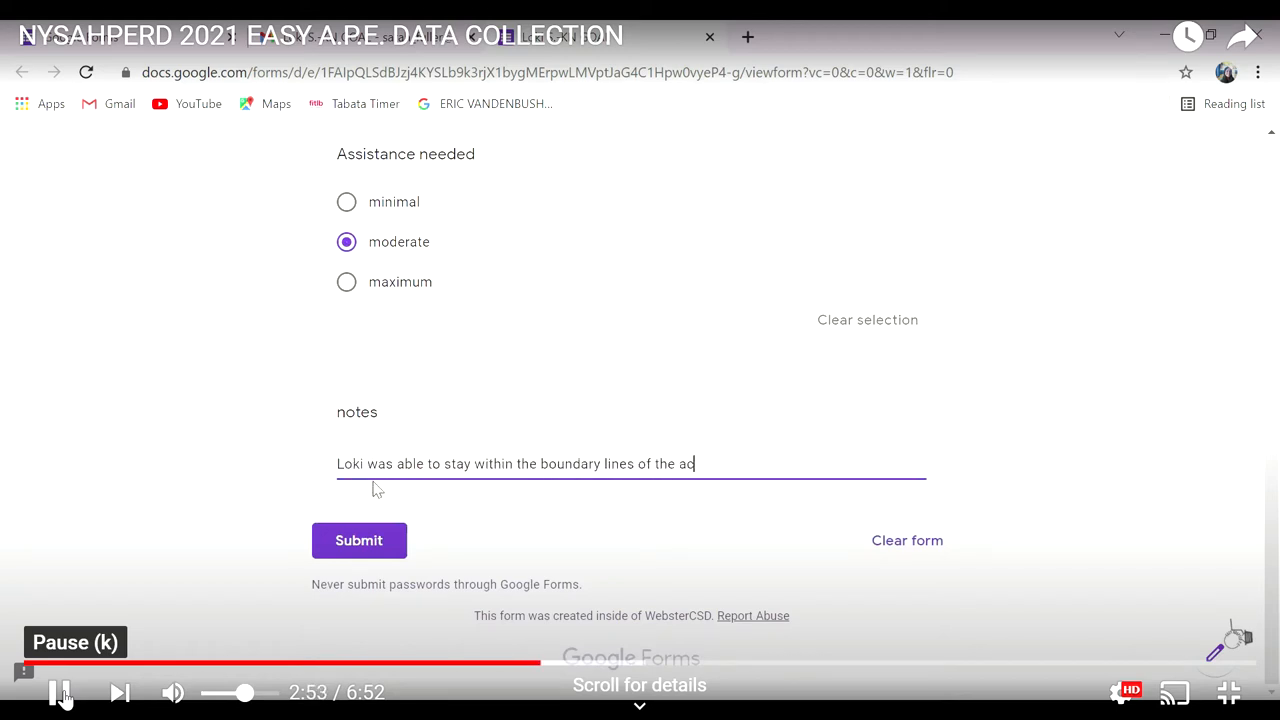
pyautogui.write('tivity for 20 minutes. He required visual and verbal cues to participate.')
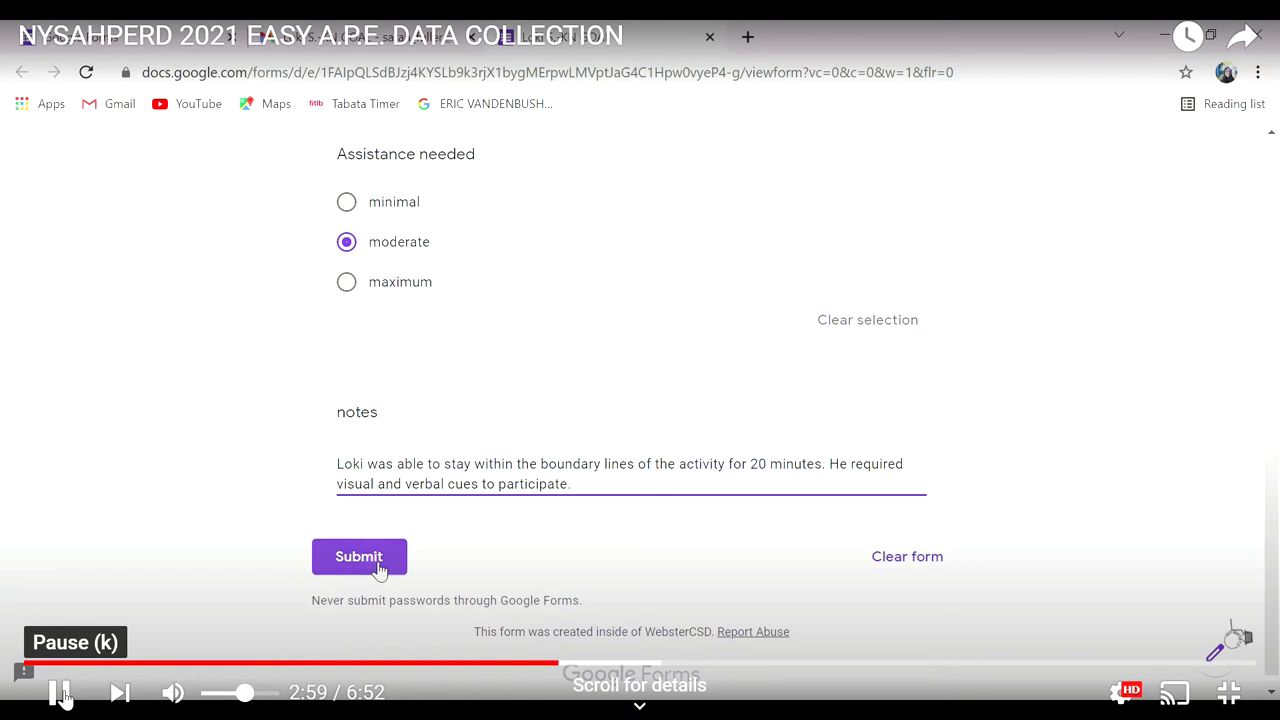
pyautogui.click(358, 556)
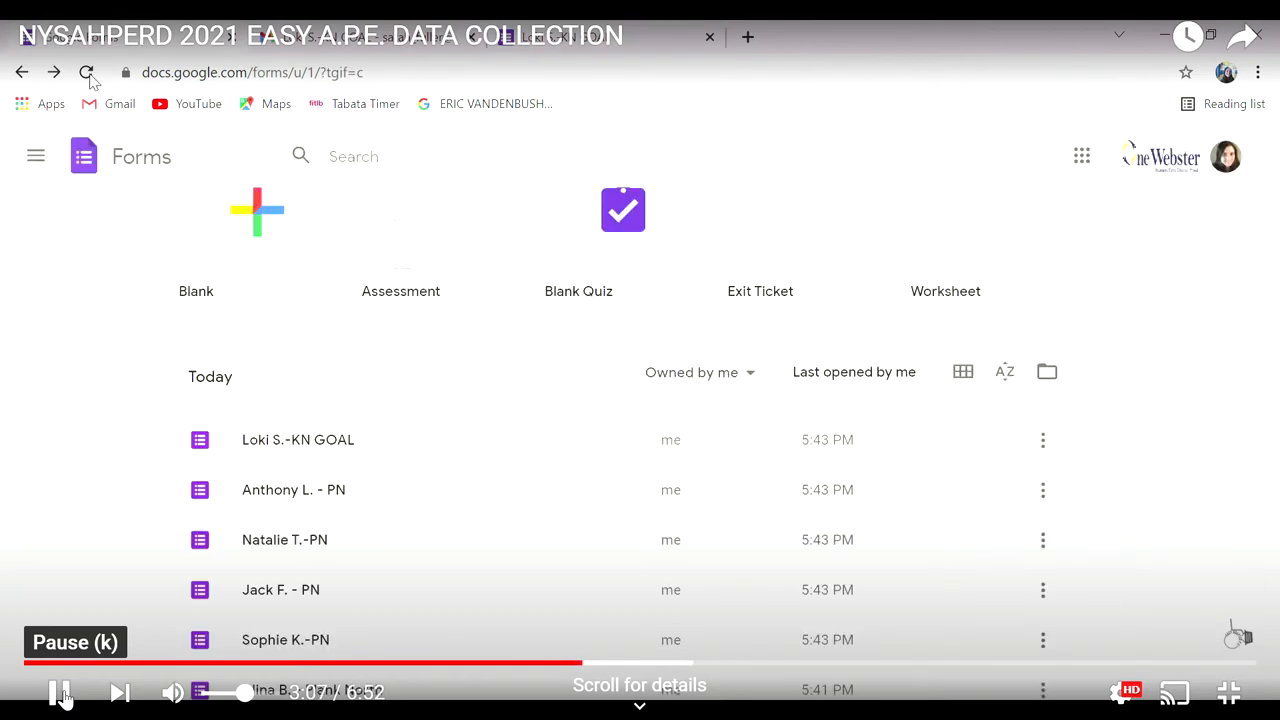
# Step: Review the KN GOAL form's 5-response summary charts for boundary, assistance and notes
pyautogui.click(86, 72)
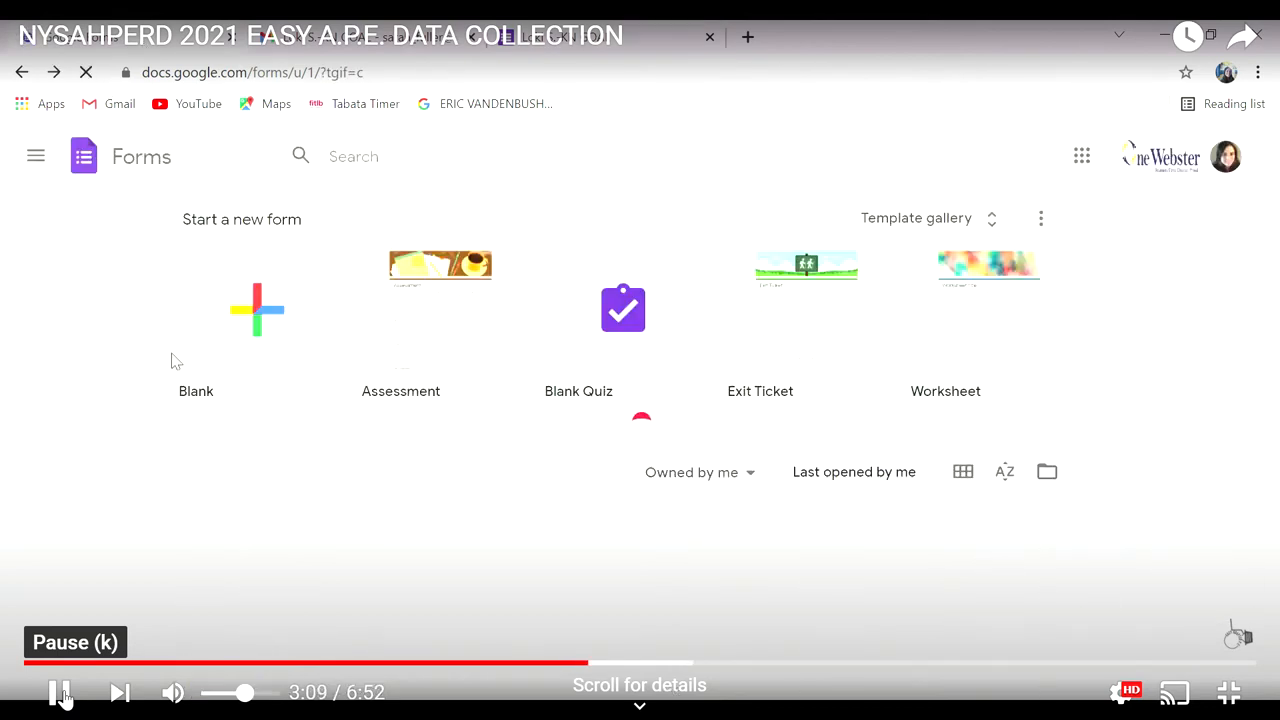
pyautogui.scroll(-3)
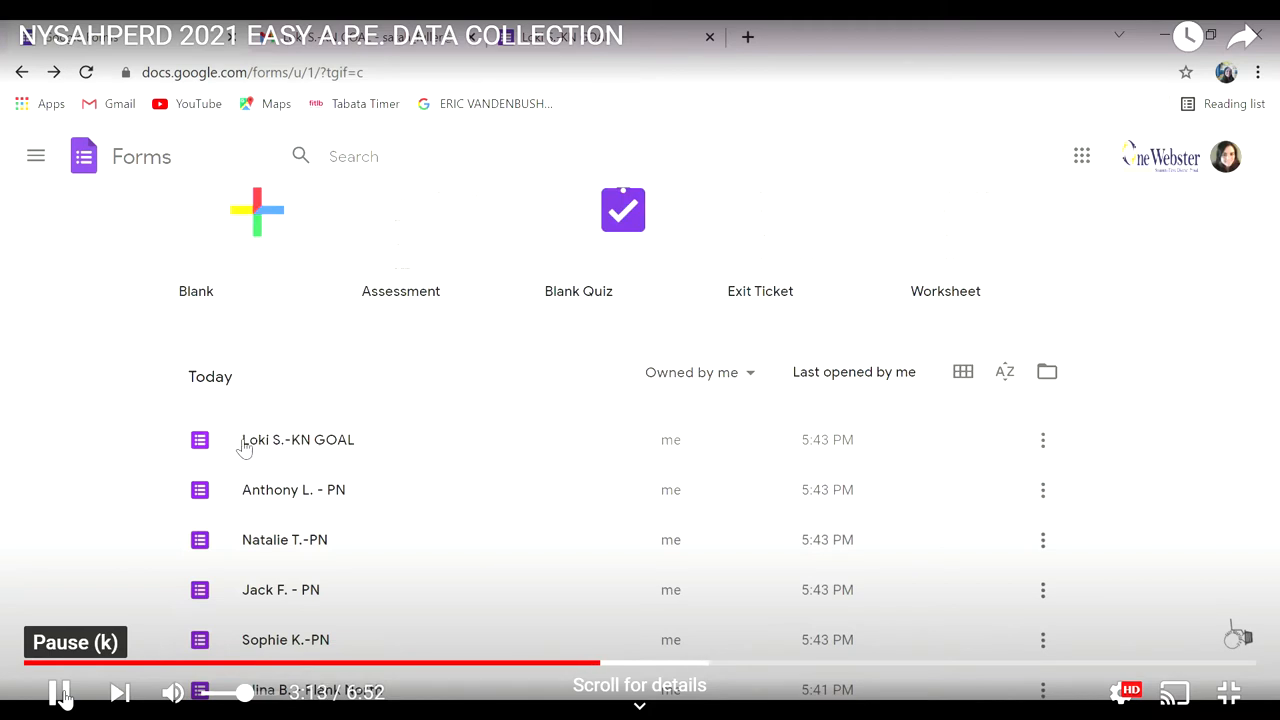
pyautogui.click(296, 440)
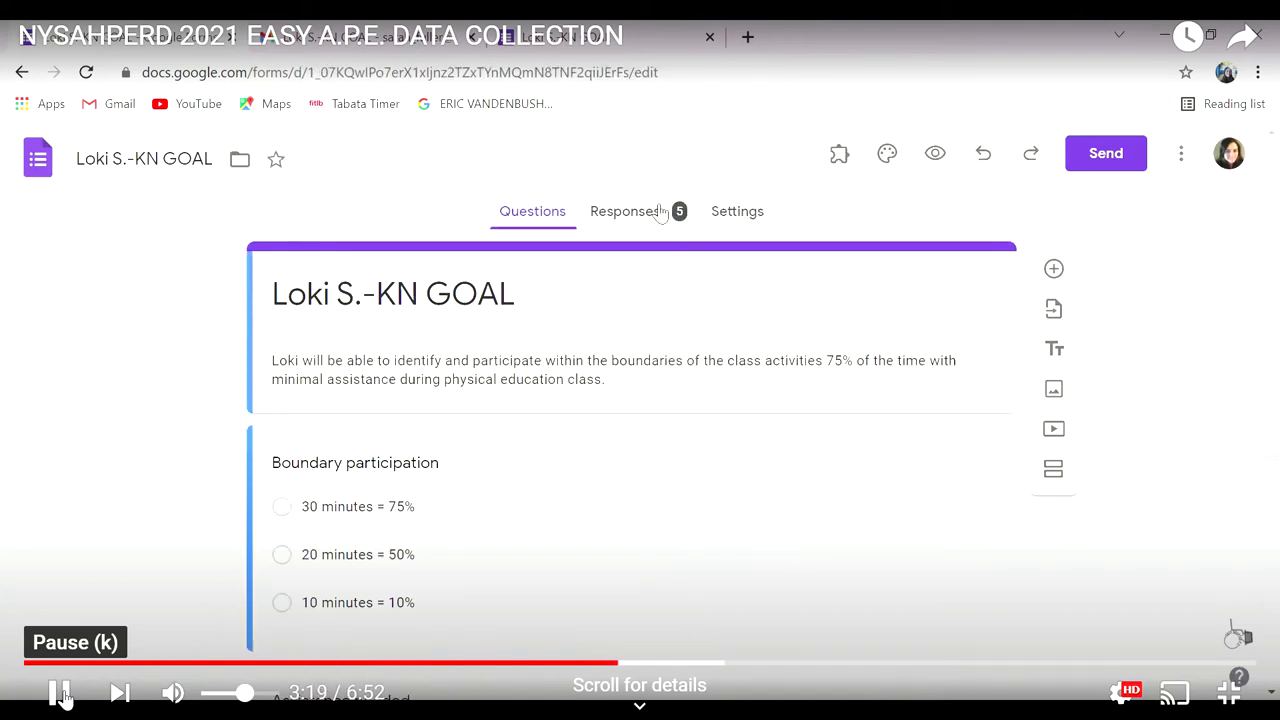
pyautogui.click(624, 212)
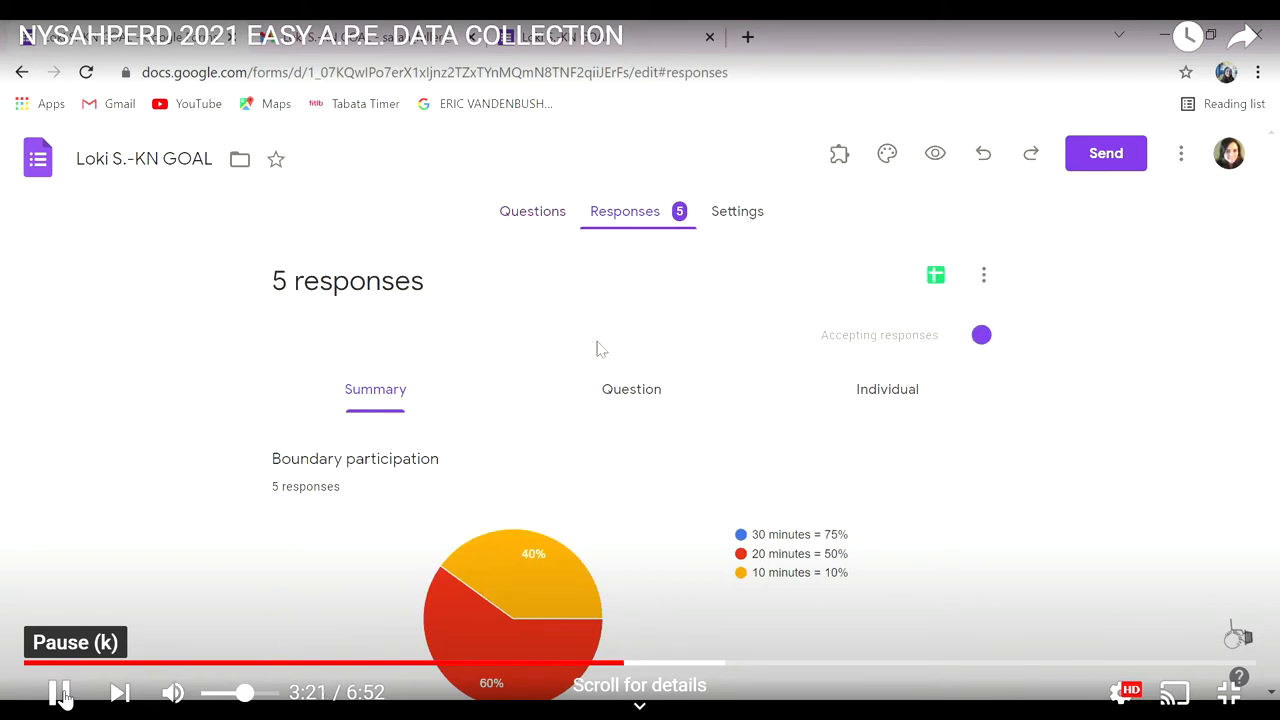
pyautogui.scroll(-3)
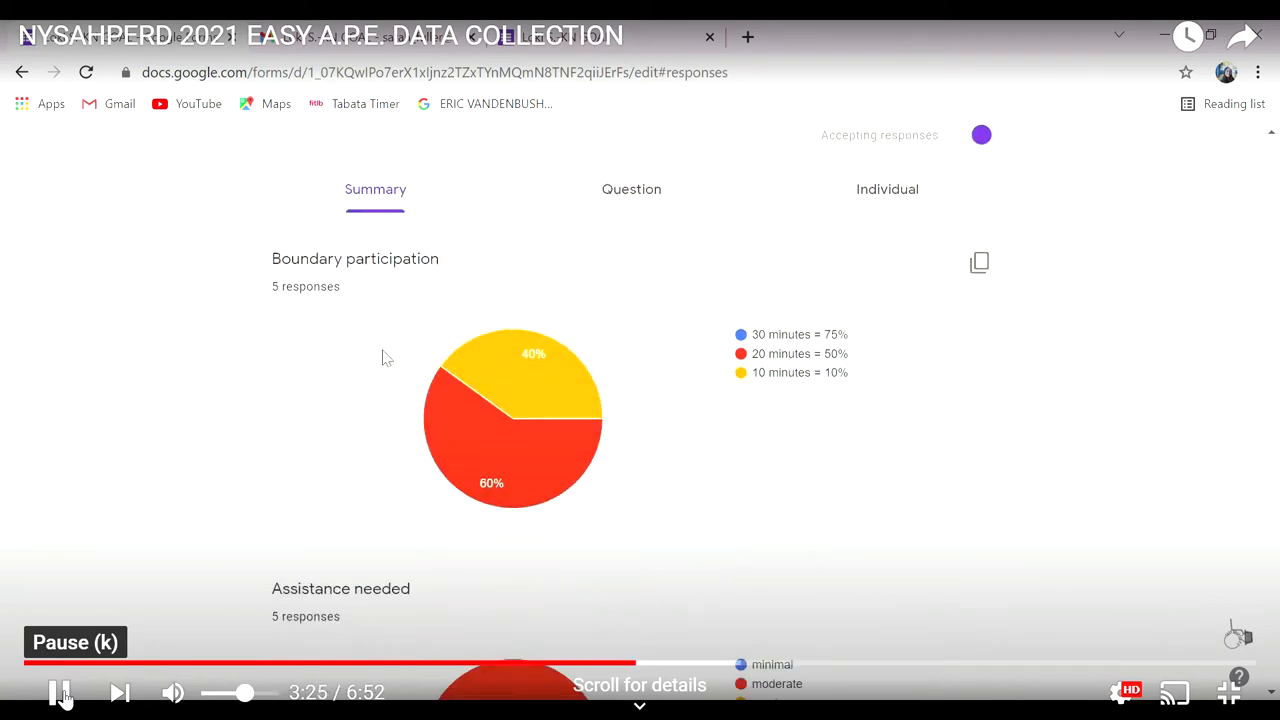
pyautogui.moveTo(532, 436)
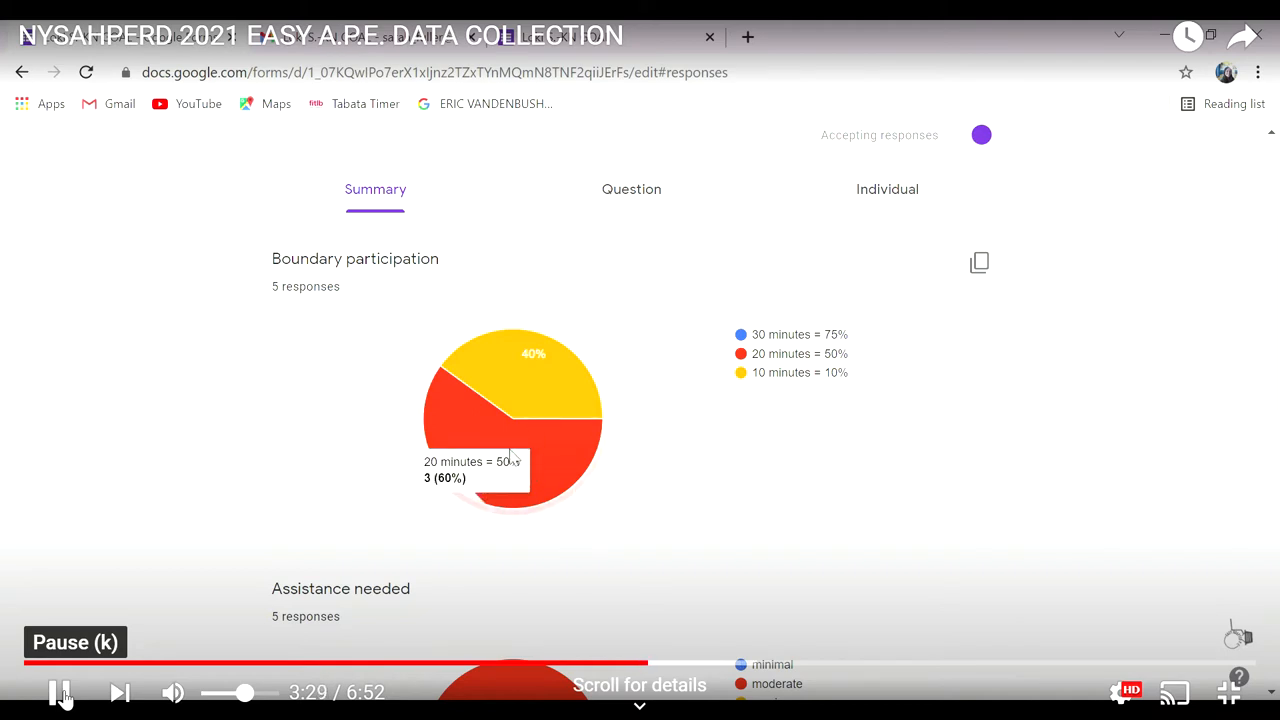
pyautogui.moveTo(526, 448)
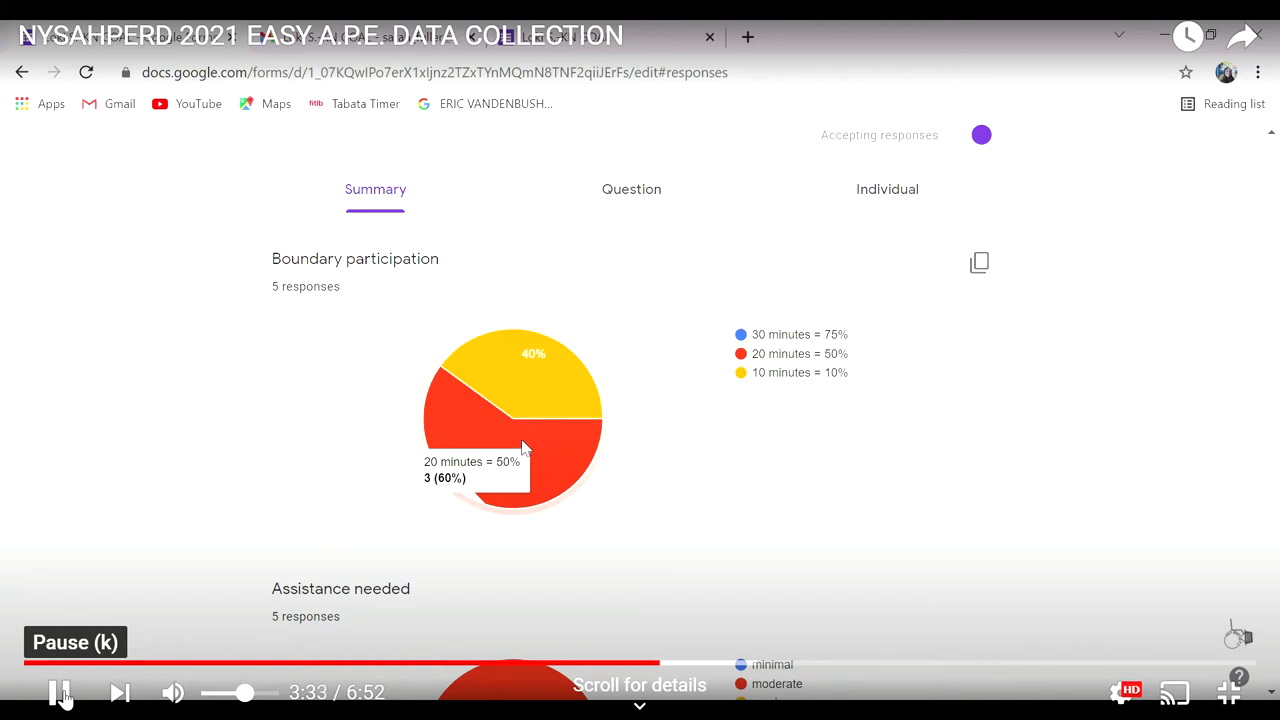
pyautogui.moveTo(530, 388)
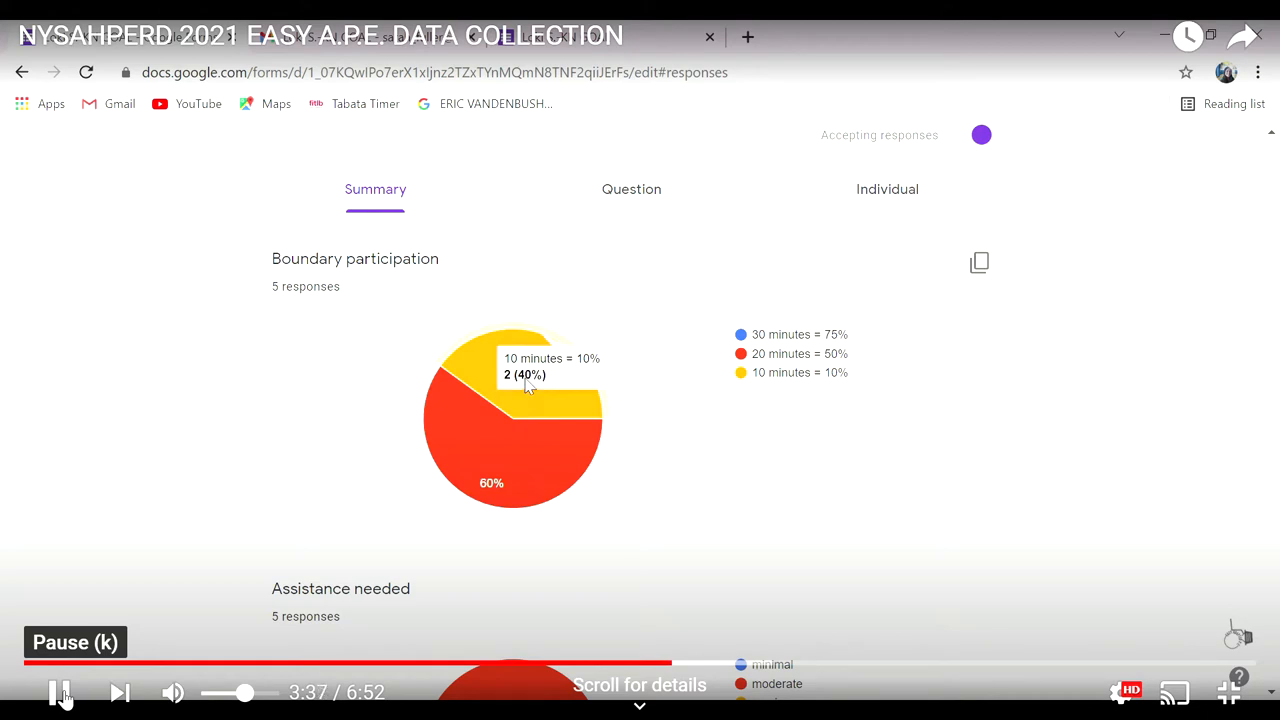
pyautogui.moveTo(816, 374)
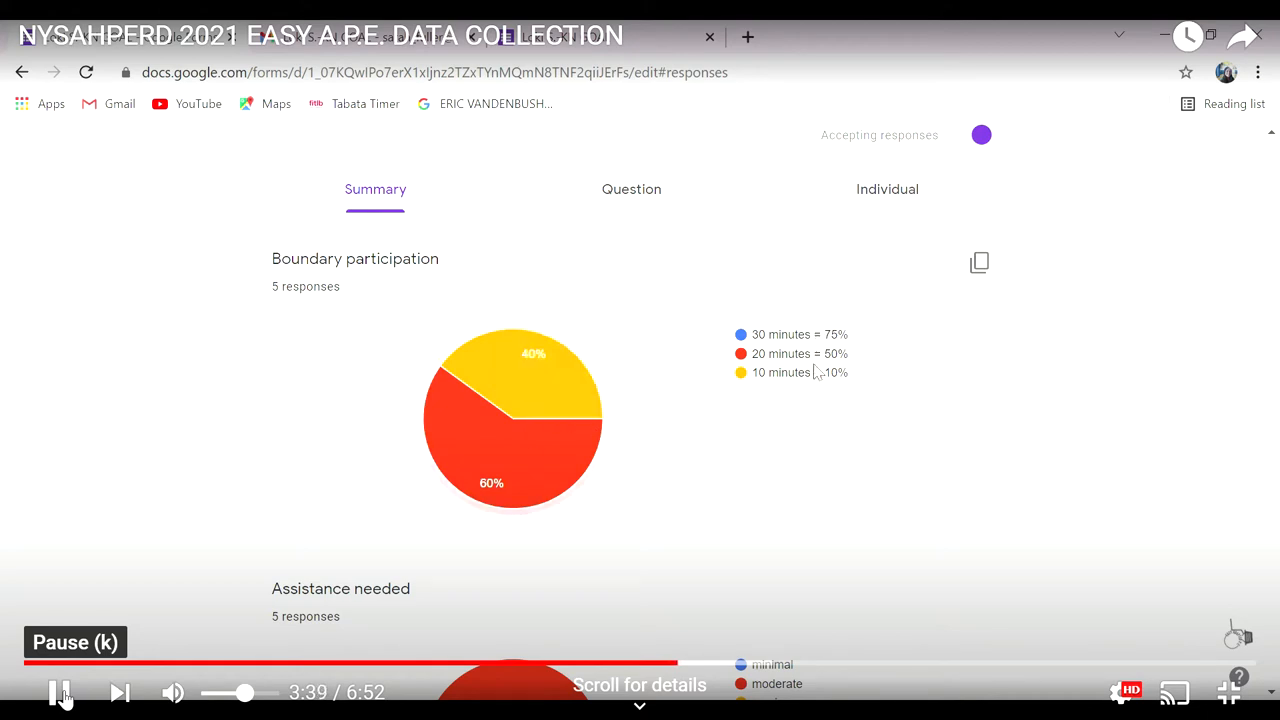
pyautogui.scroll(-3)
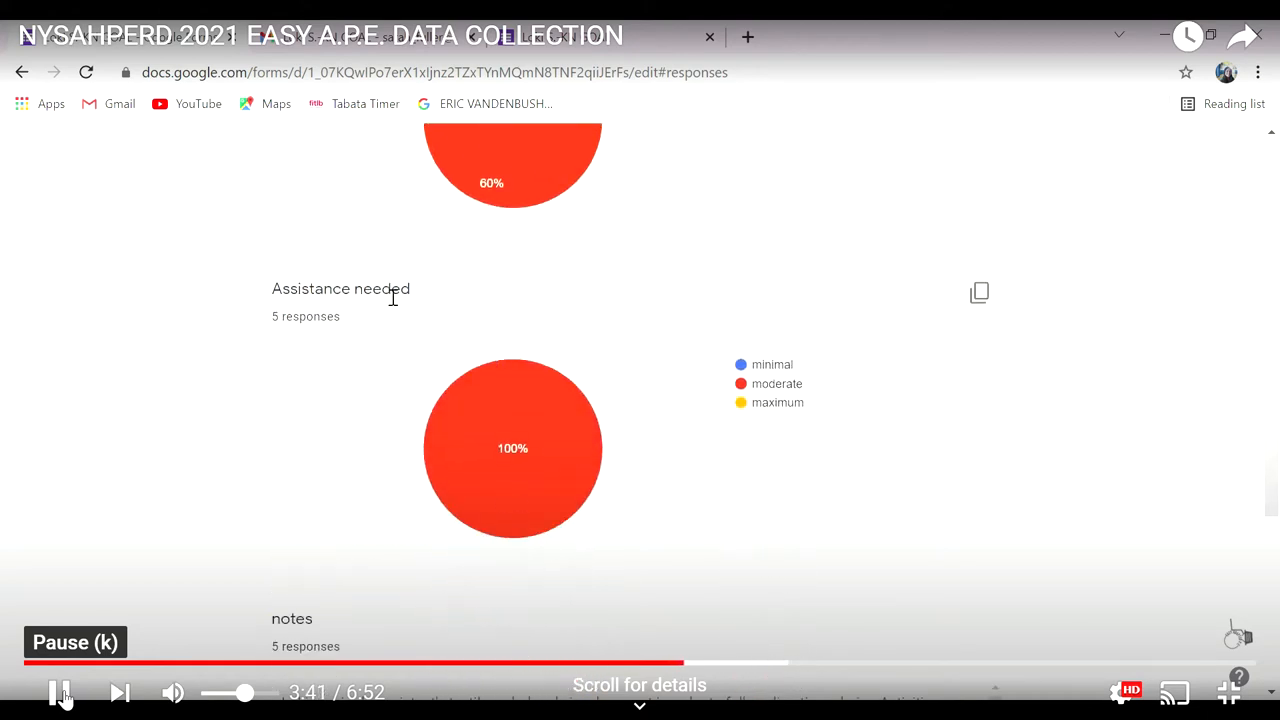
pyautogui.moveTo(544, 442)
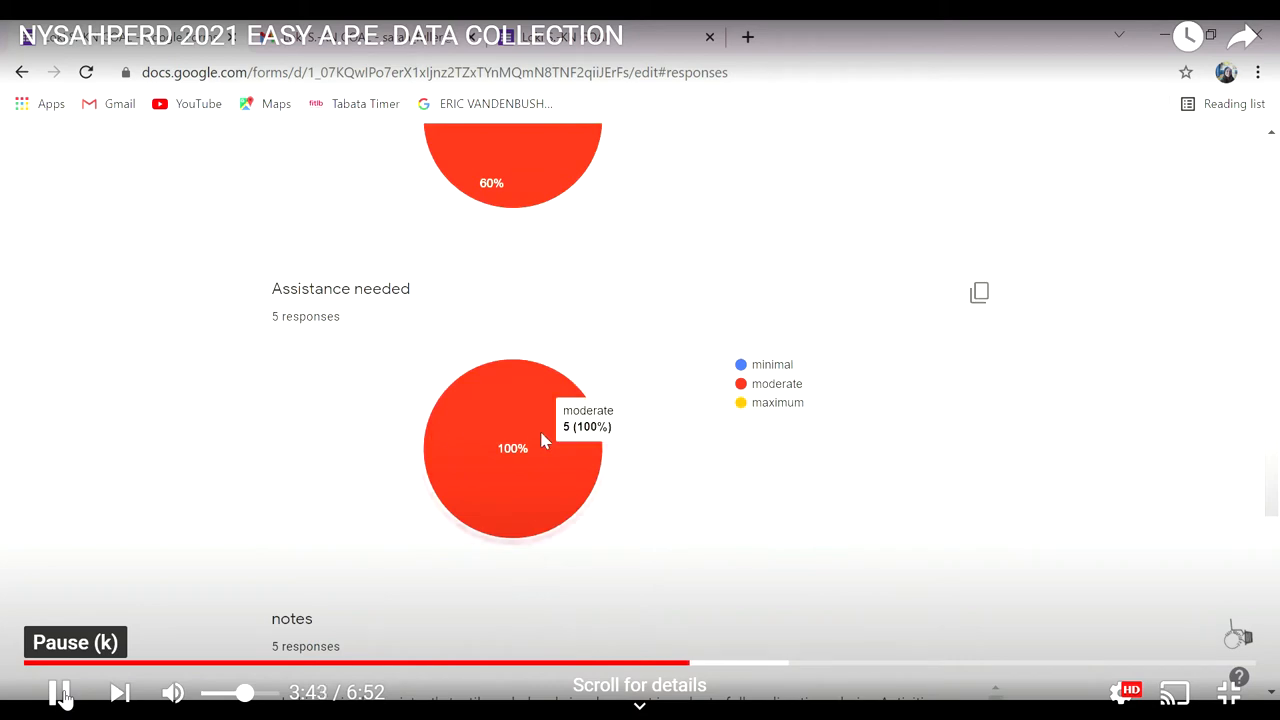
pyautogui.moveTo(804, 398)
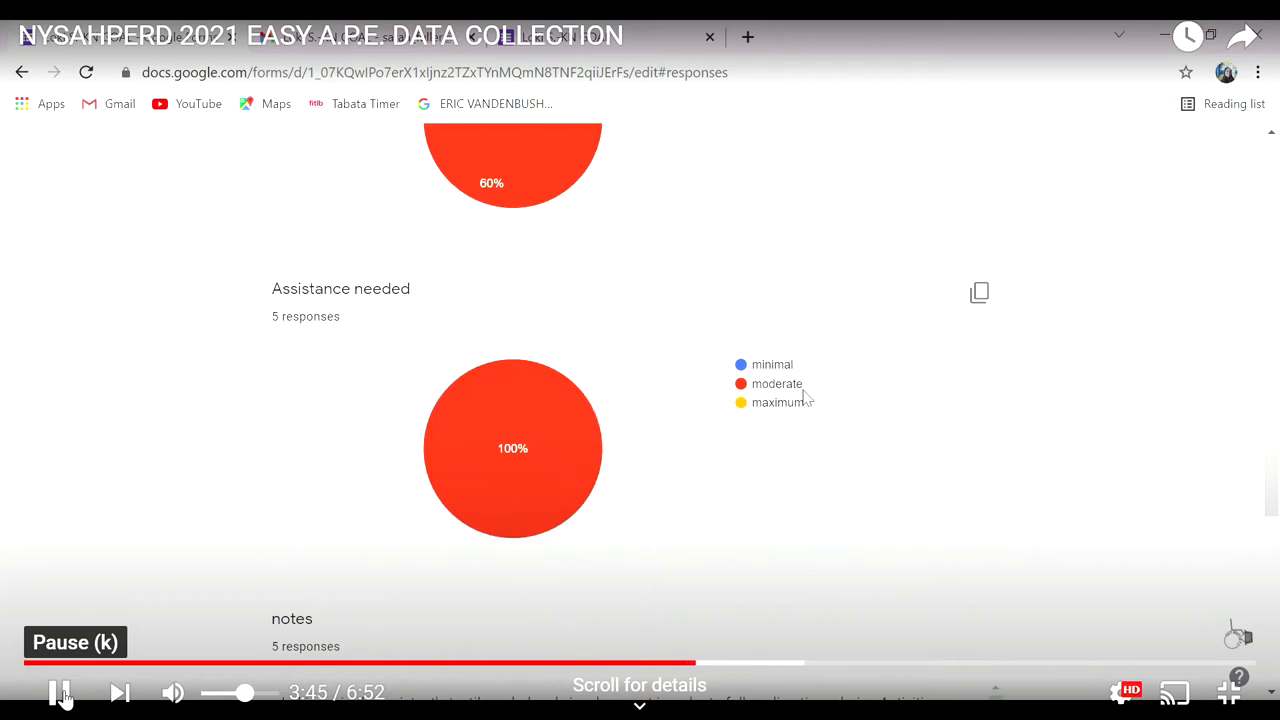
pyautogui.scroll(-3)
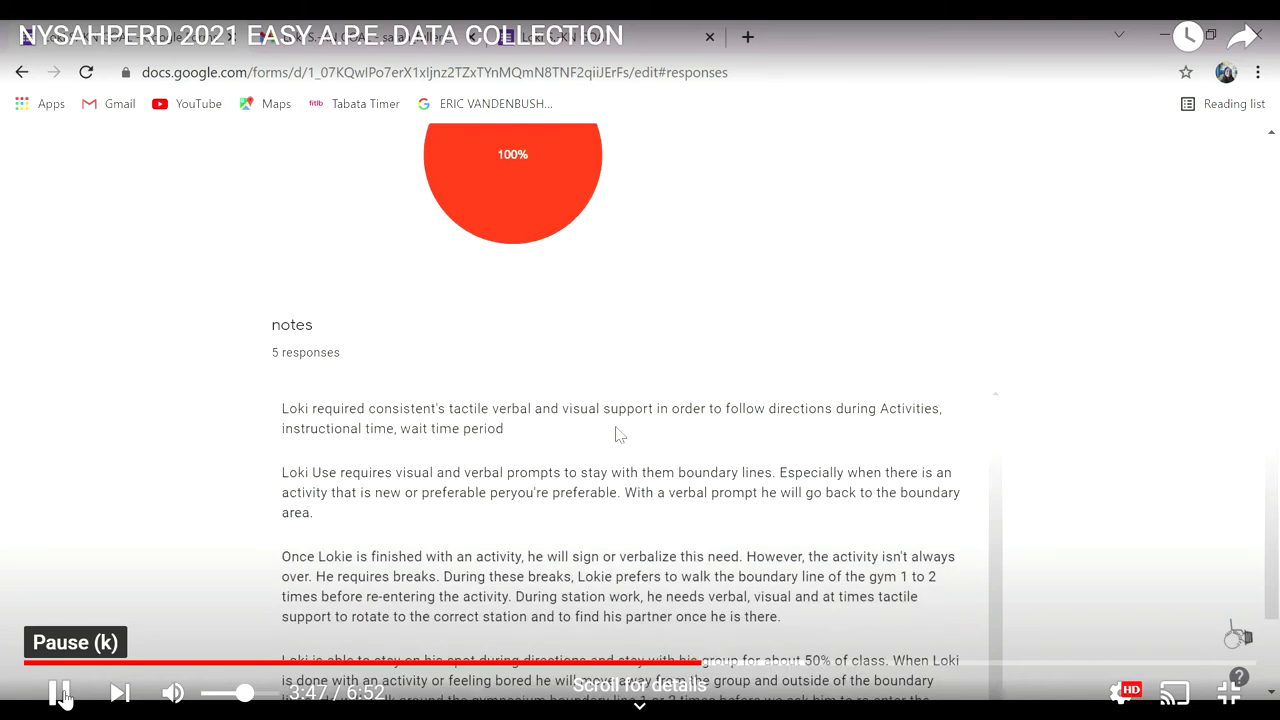
pyautogui.scroll(-3)
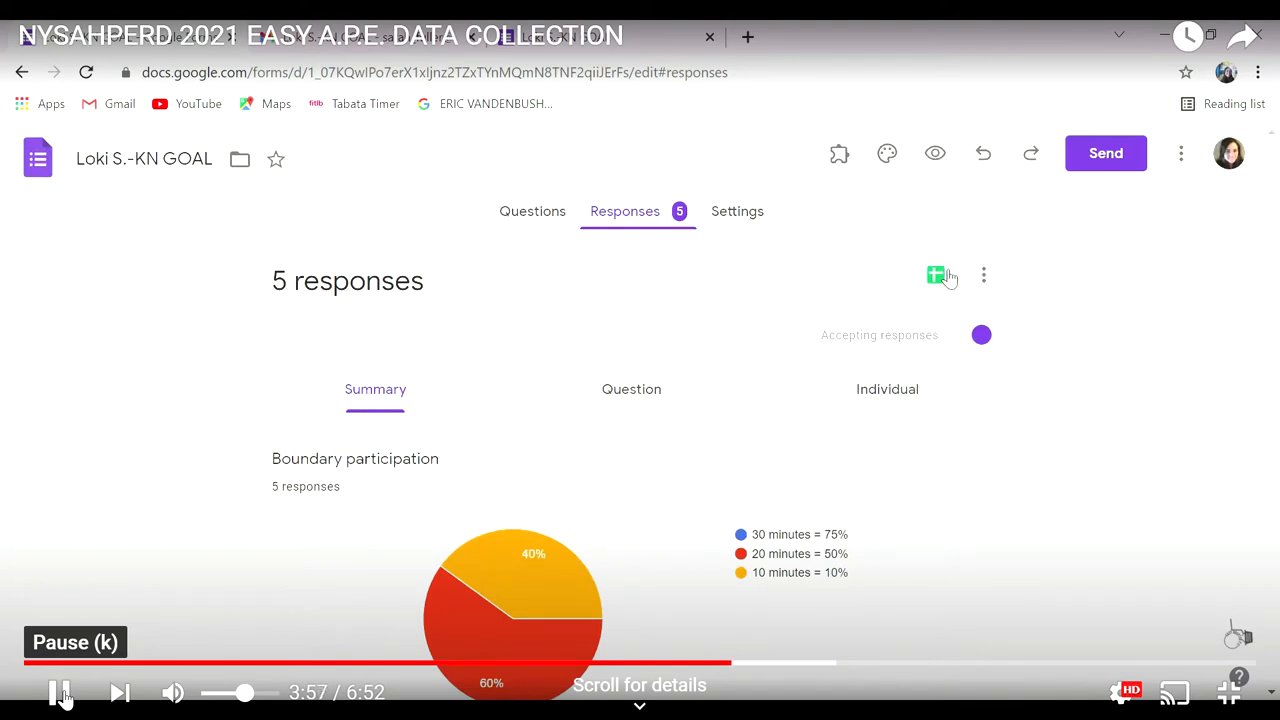
# Step: View Loki's five dated goal responses in the linked Sheets spreadsheet, then go to IEP Direct
pyautogui.click(932, 276)
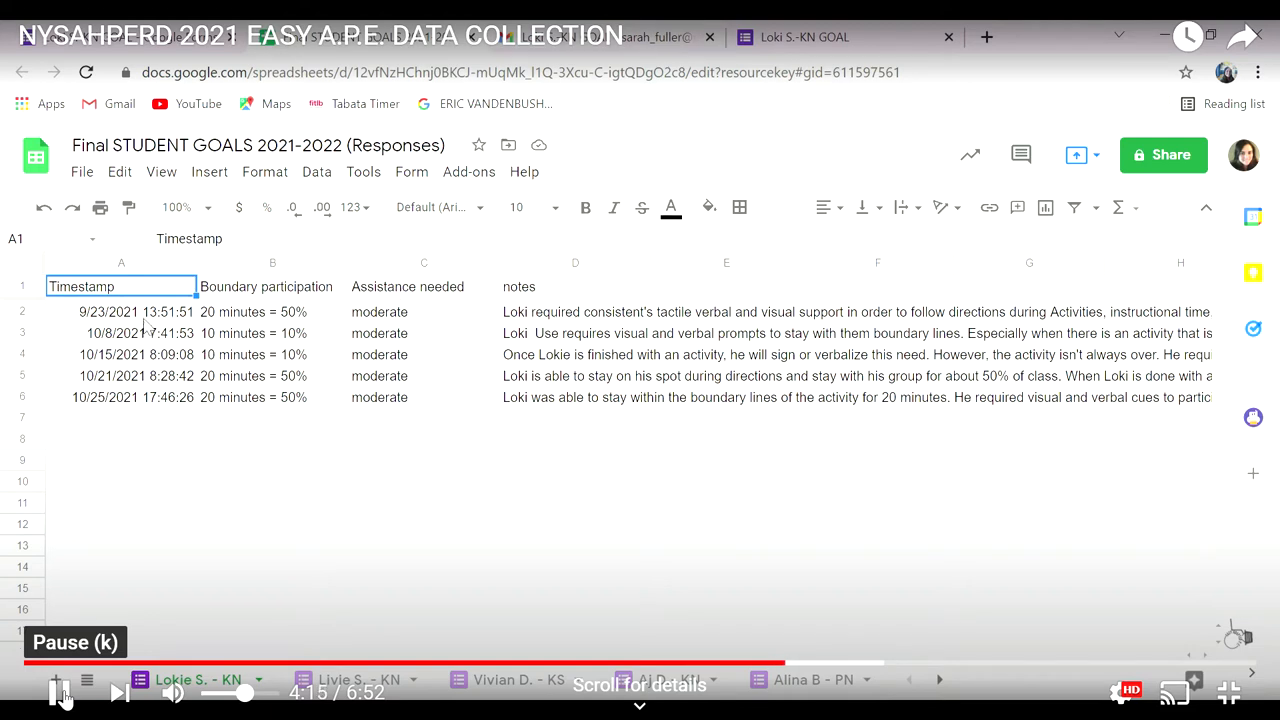
pyautogui.click(120, 354)
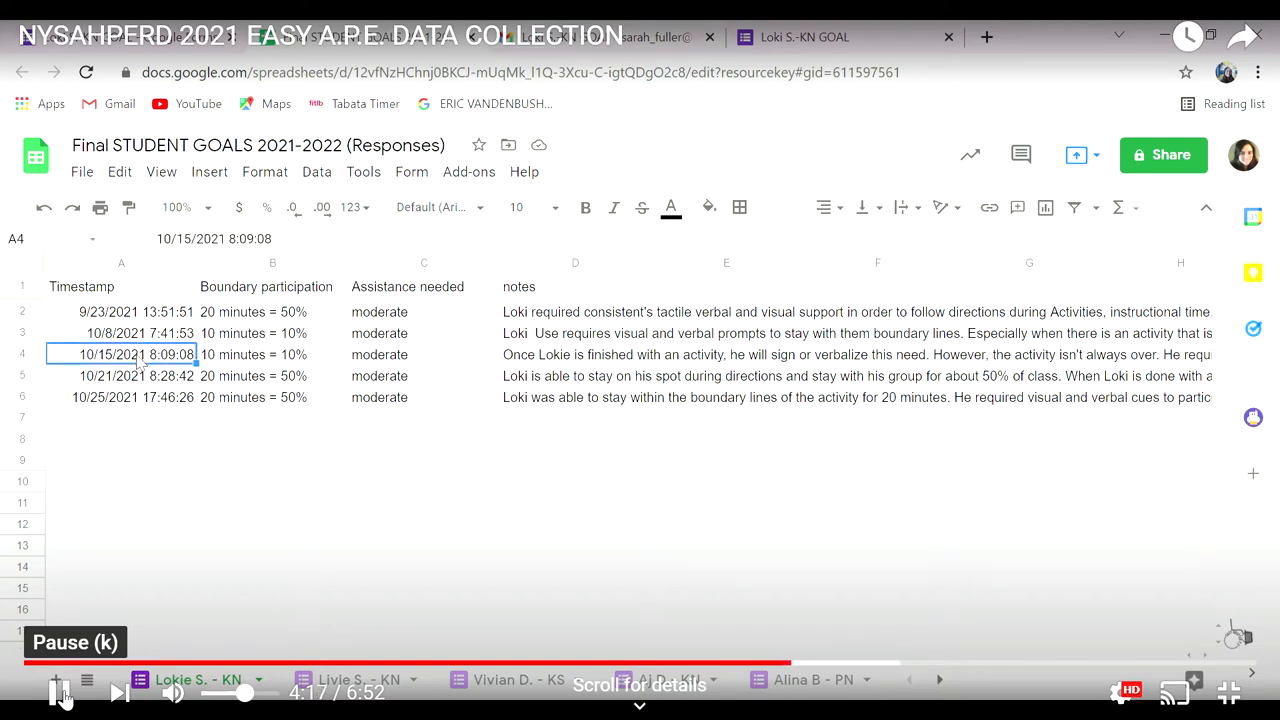
pyautogui.click(120, 396)
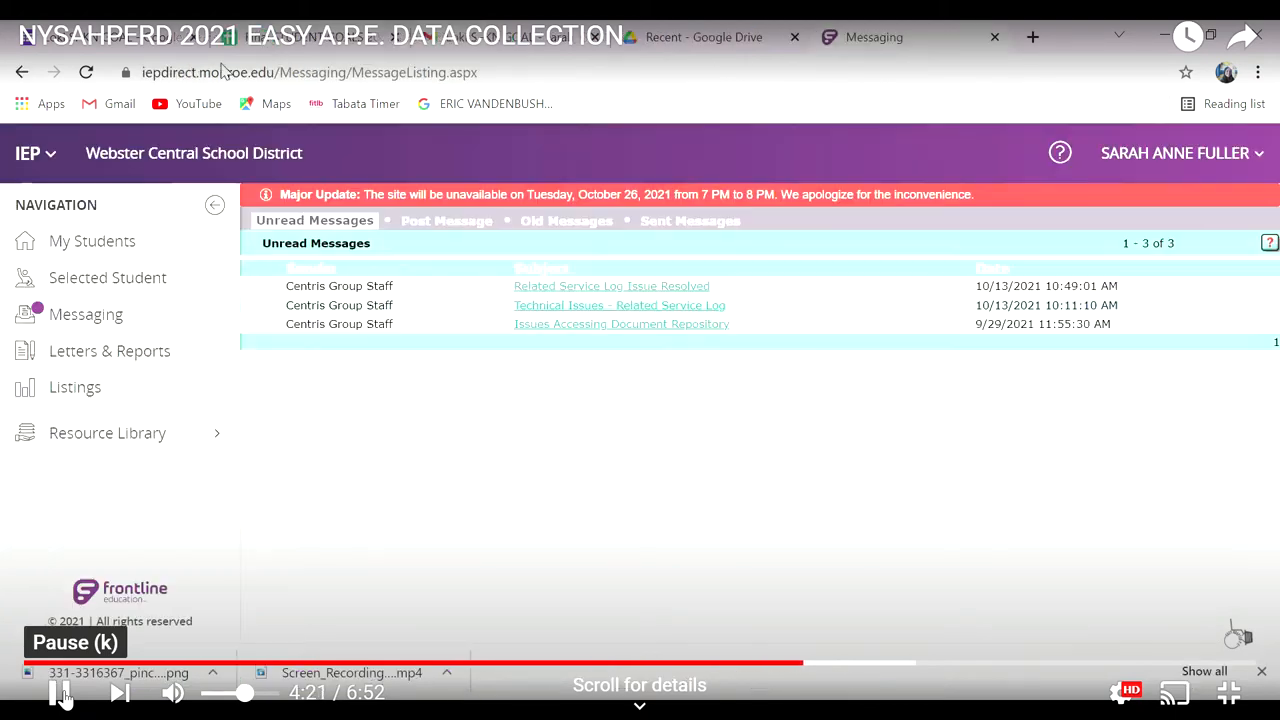
pyautogui.moveTo(756, 500)
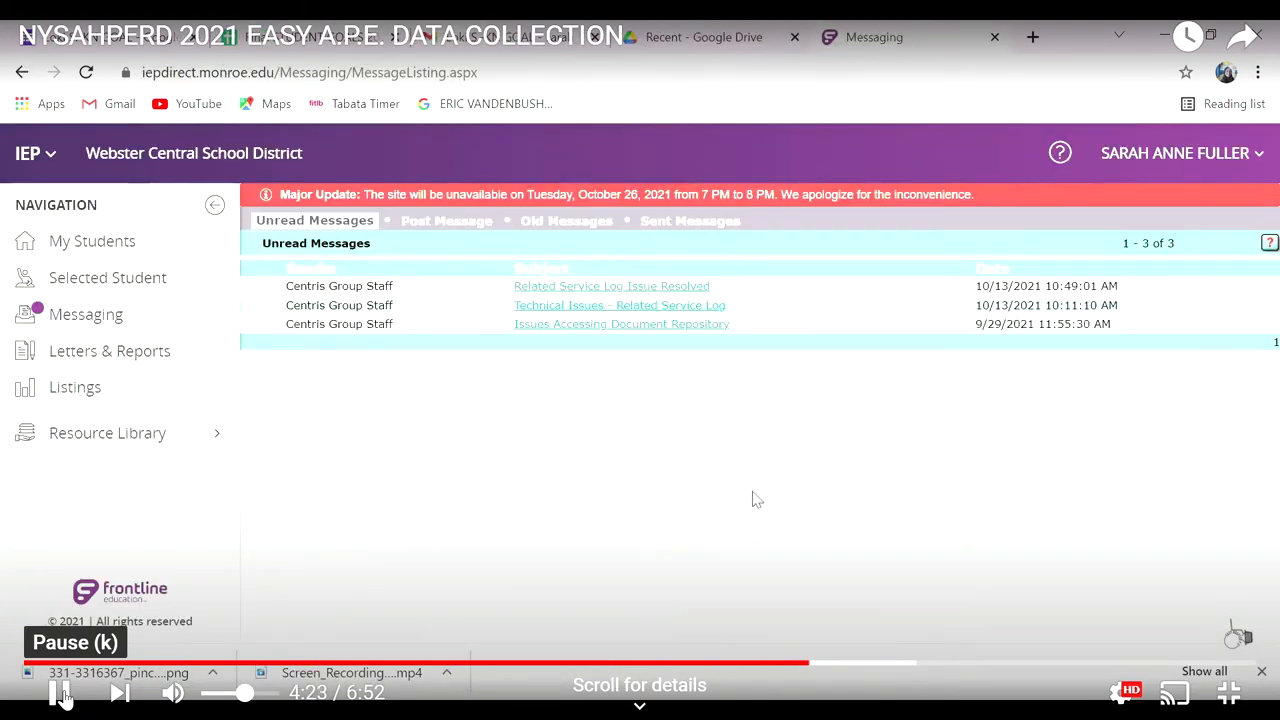
pyautogui.moveTo(92, 250)
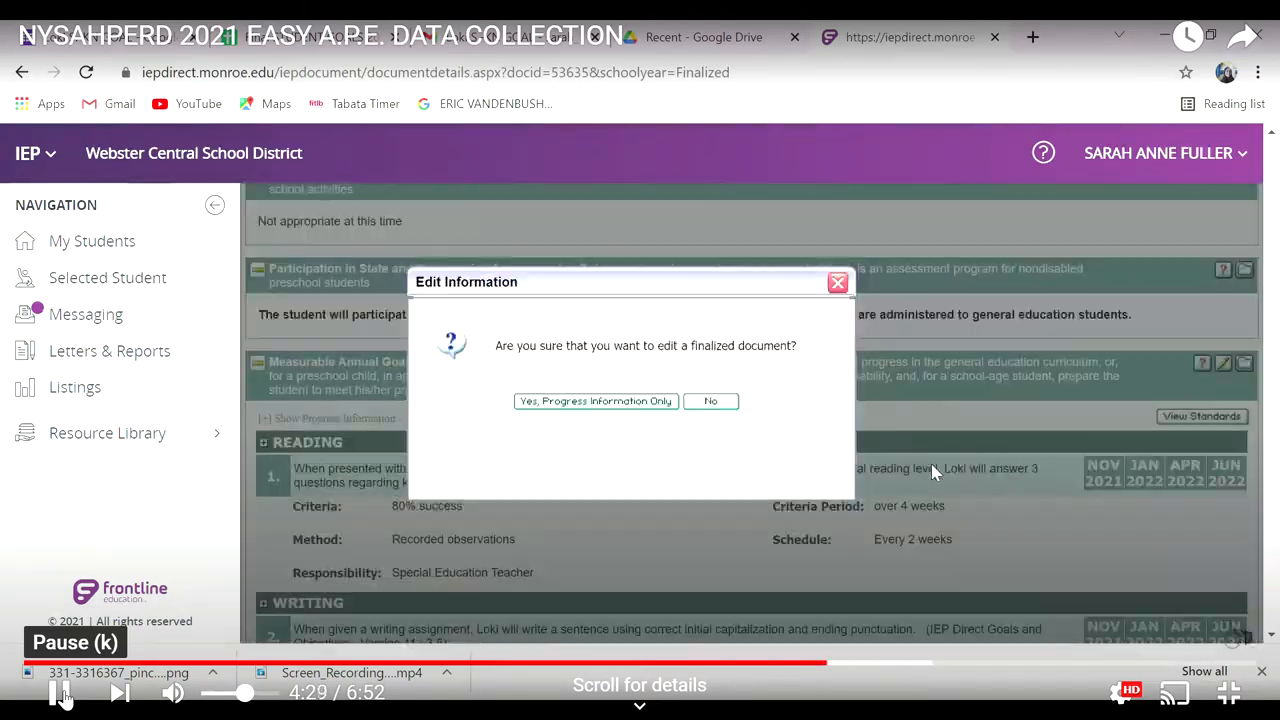
# Step: Enter progress-only editing and mark progress on the physical education goal
pyautogui.click(596, 400)
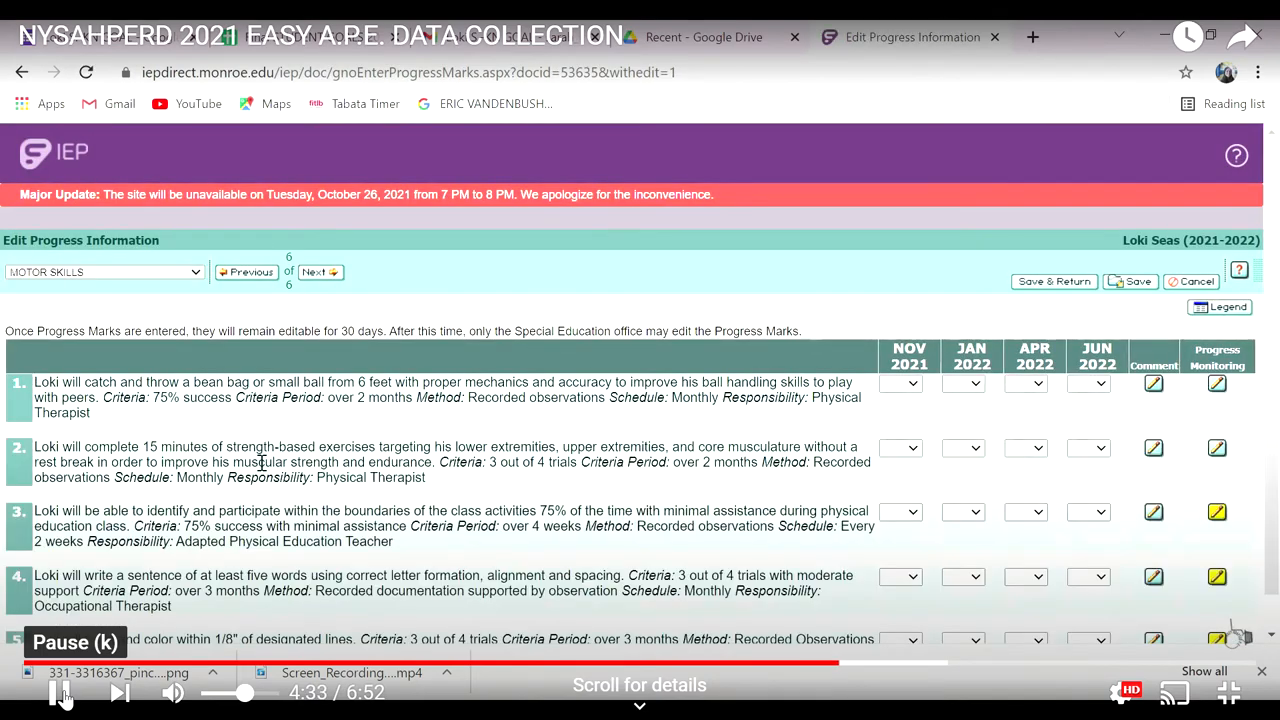
pyautogui.scroll(-3)
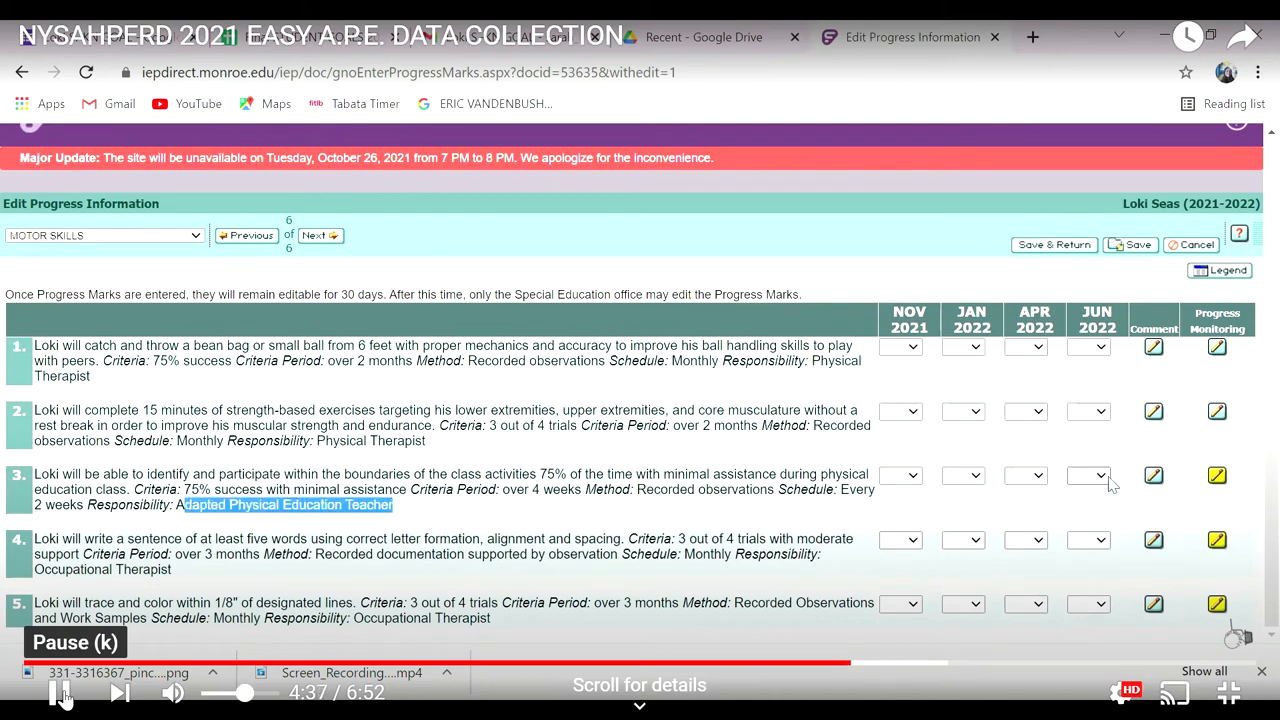
pyautogui.click(1216, 476)
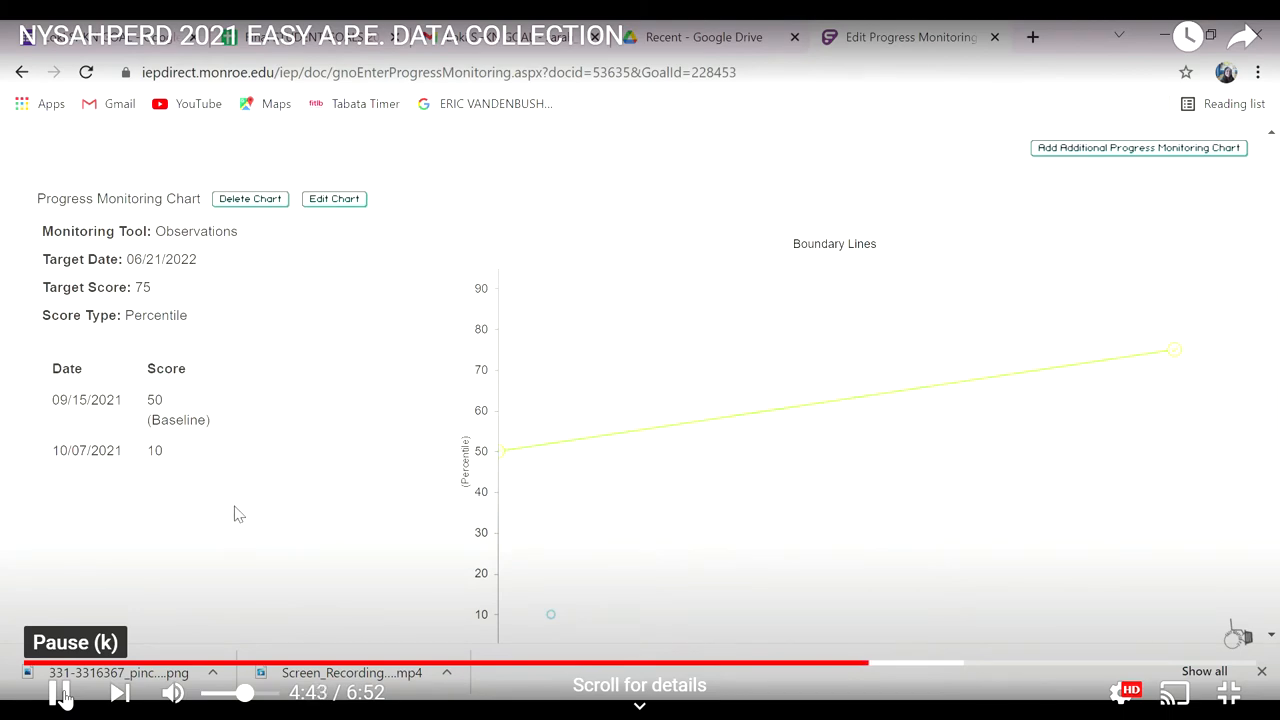
pyautogui.scroll(-3)
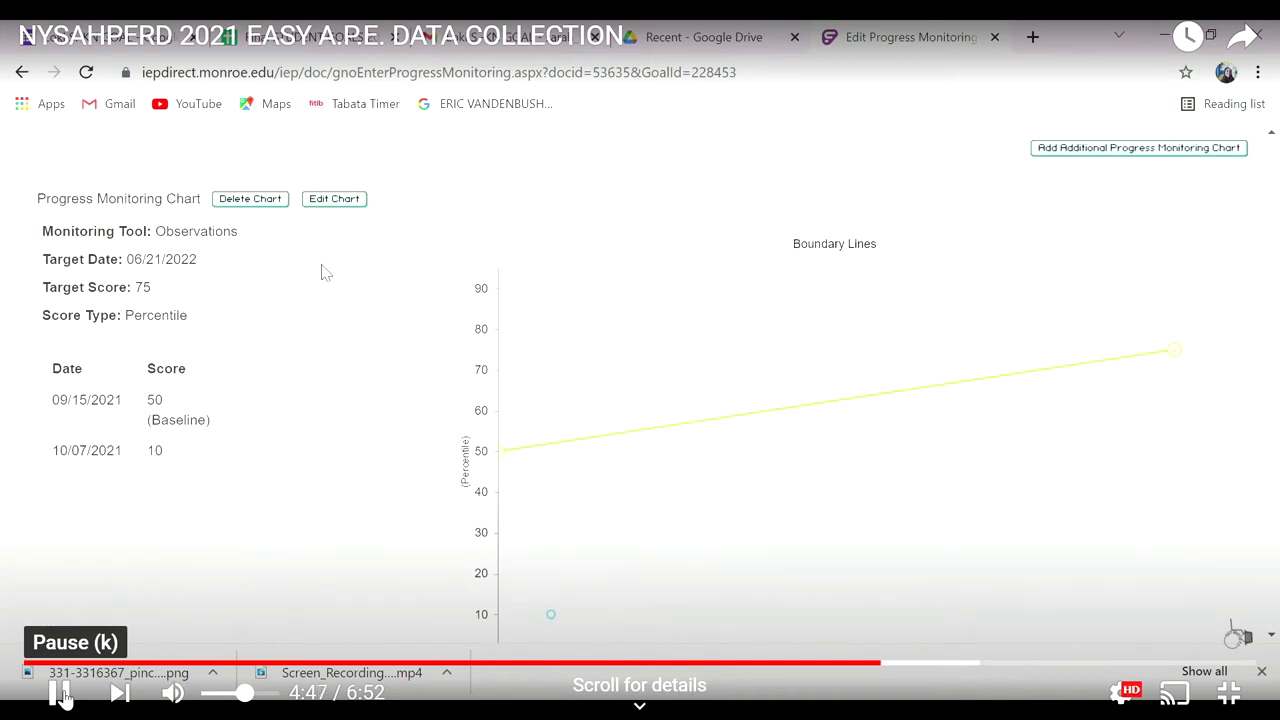
# Step: Edit the Boundary Lines chart and add a new empty score row
pyautogui.click(334, 198)
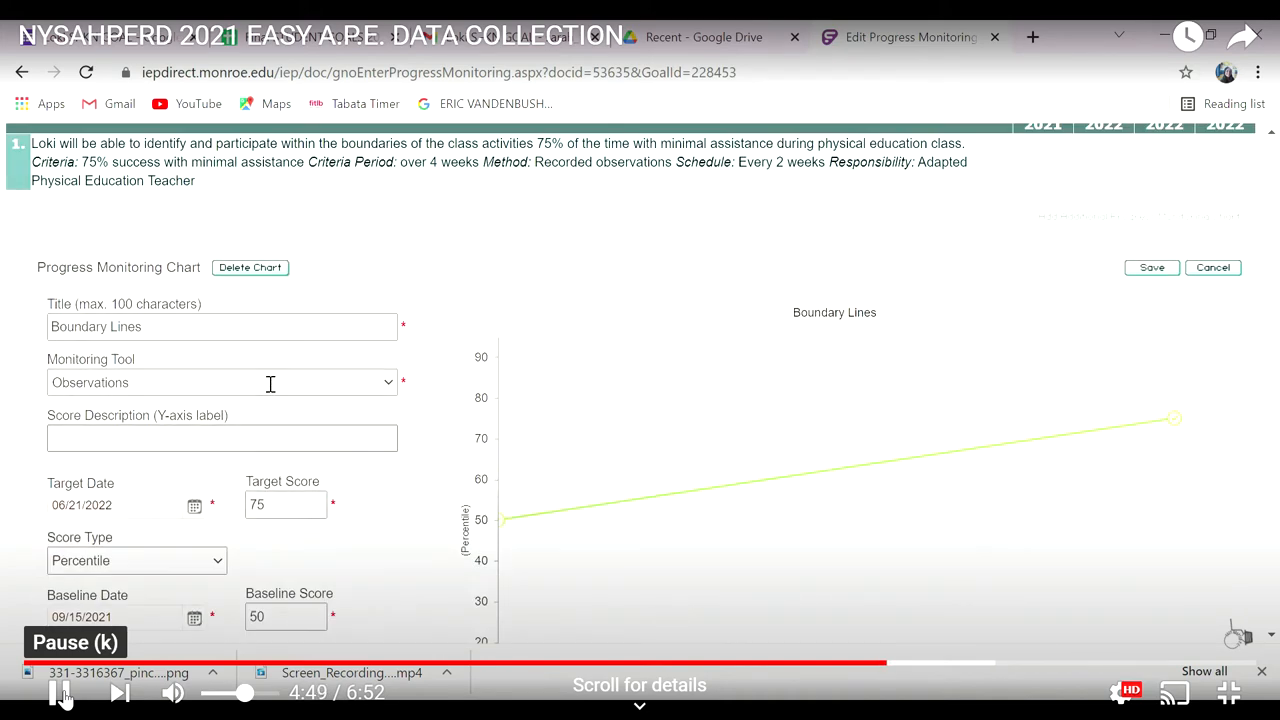
pyautogui.scroll(-3)
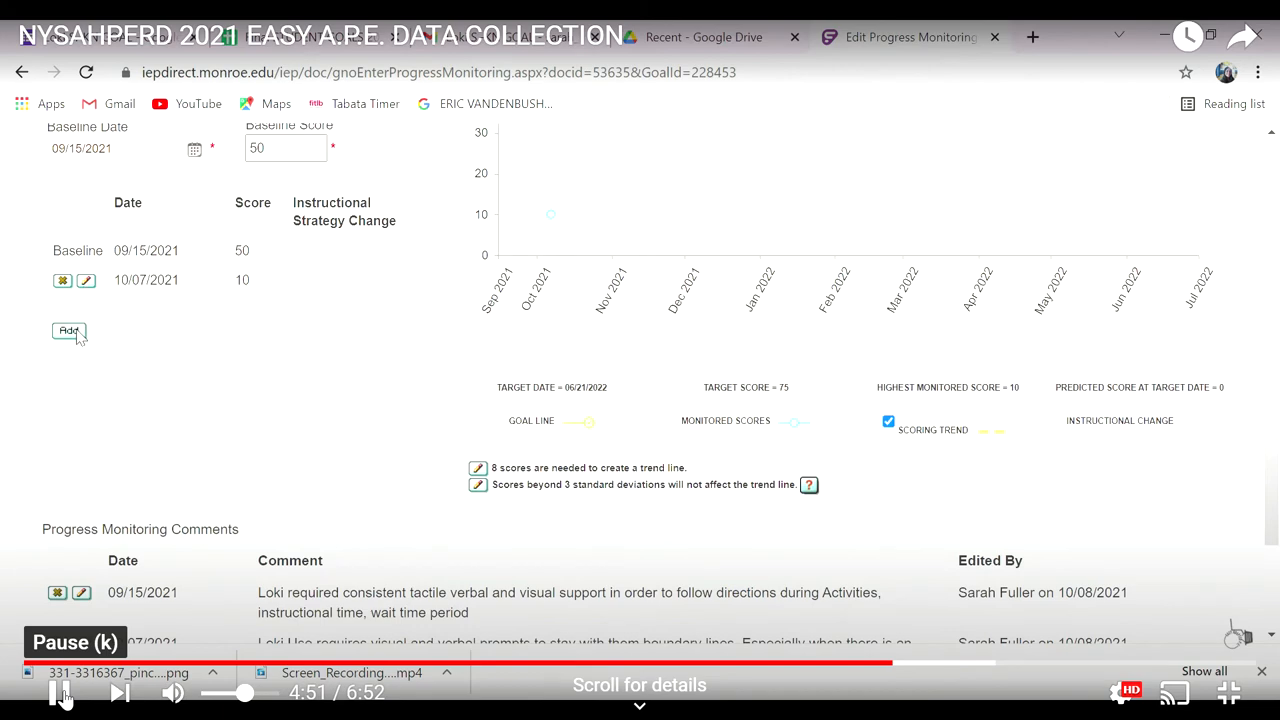
pyautogui.click(68, 332)
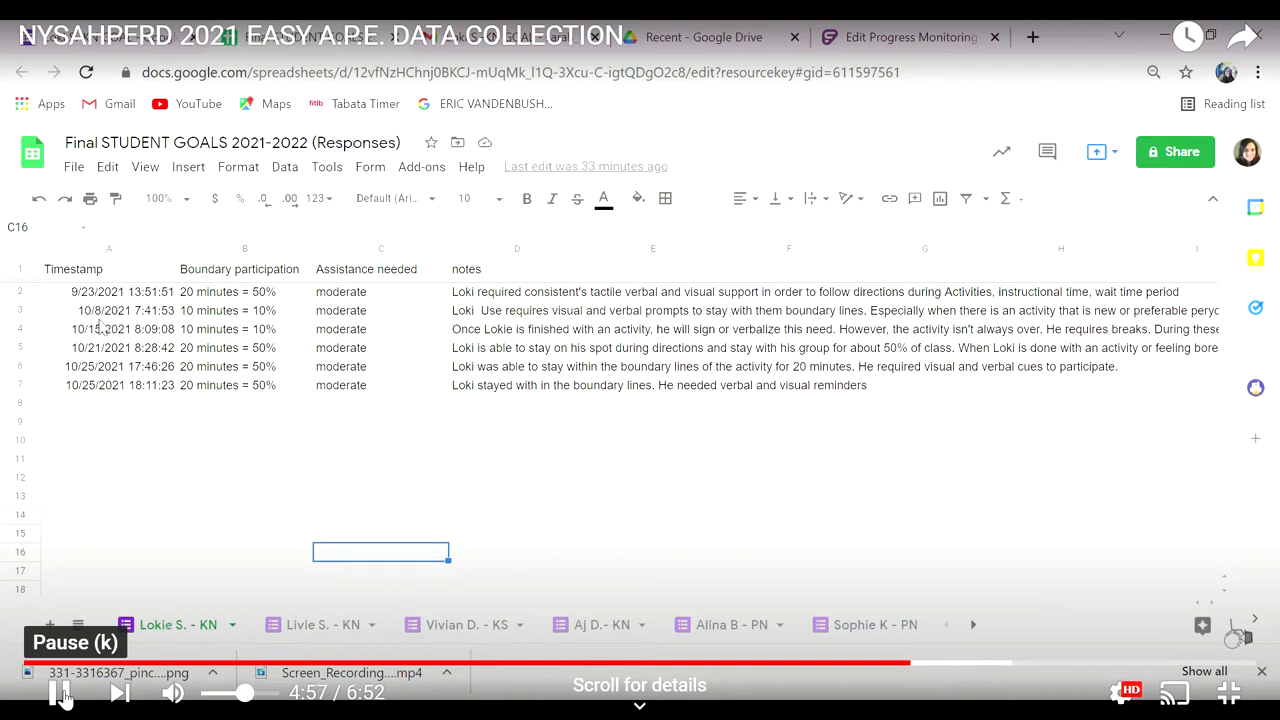
# Step: Record the 10/15/2021 score of 10 on the Boundary Lines chart from the Sheets response
pyautogui.click(110, 328)
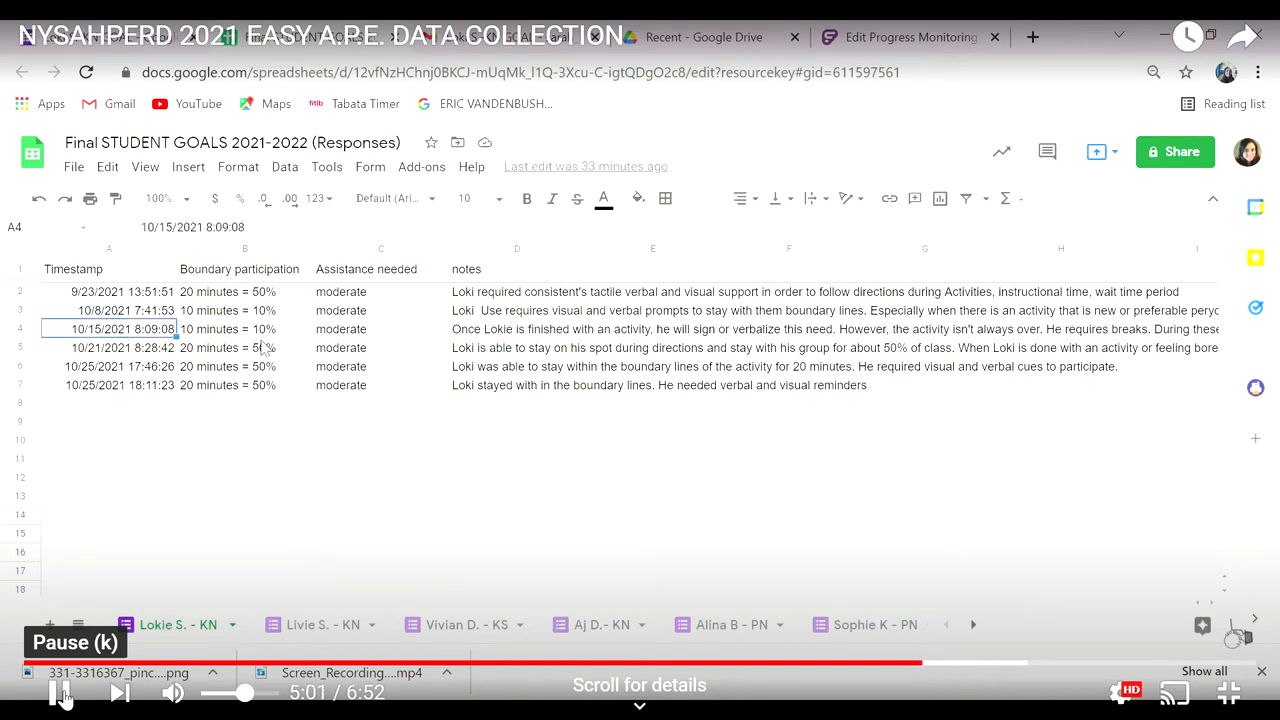
pyautogui.click(908, 36)
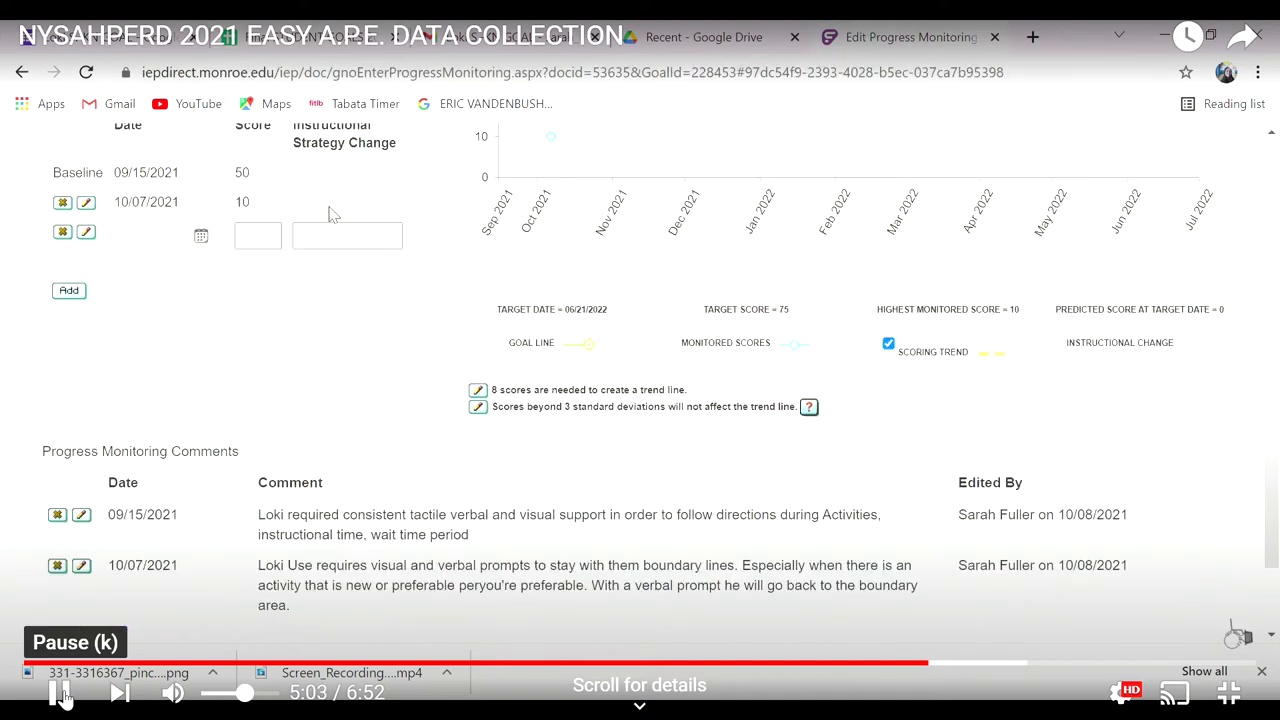
pyautogui.click(200, 236)
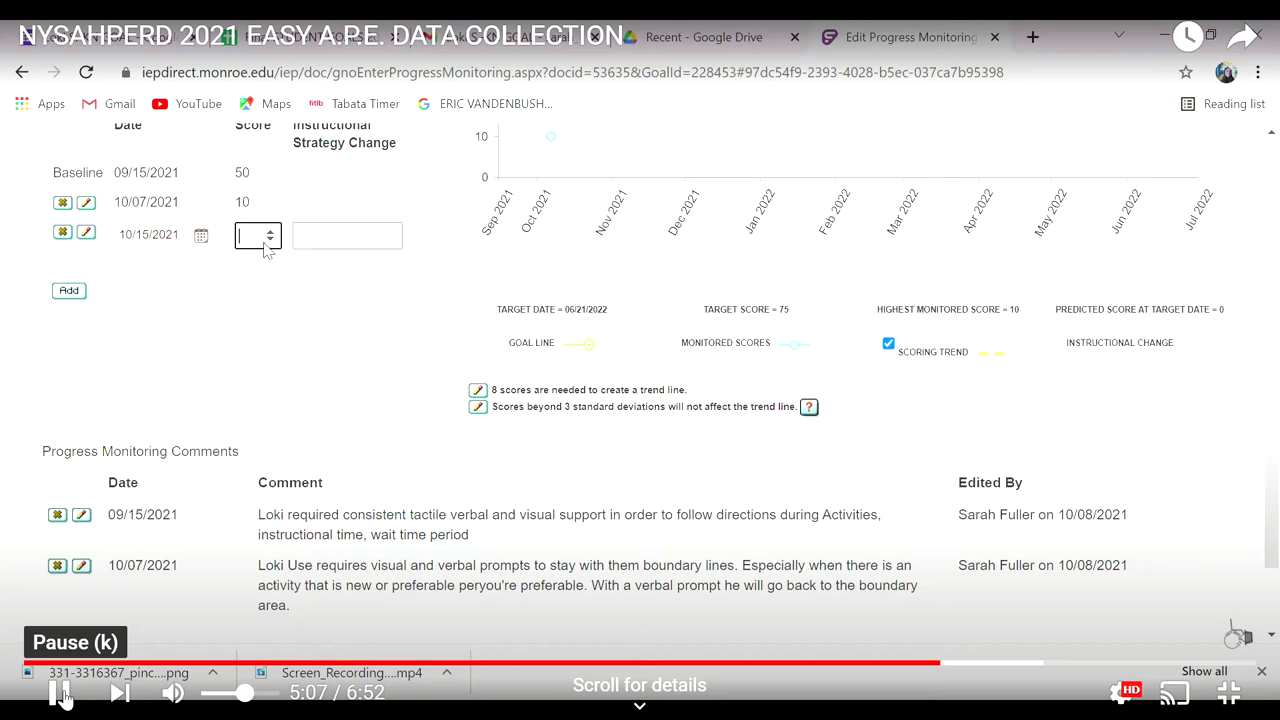
pyautogui.write('10')
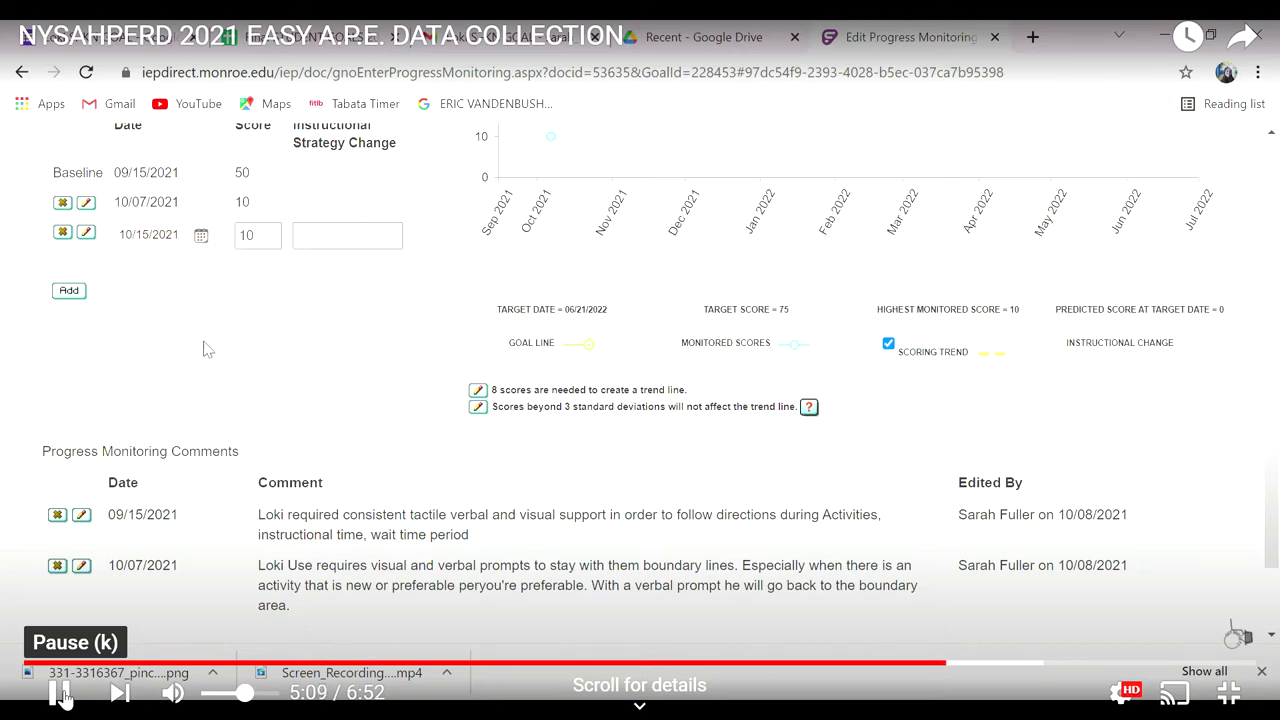
pyautogui.scroll(-3)
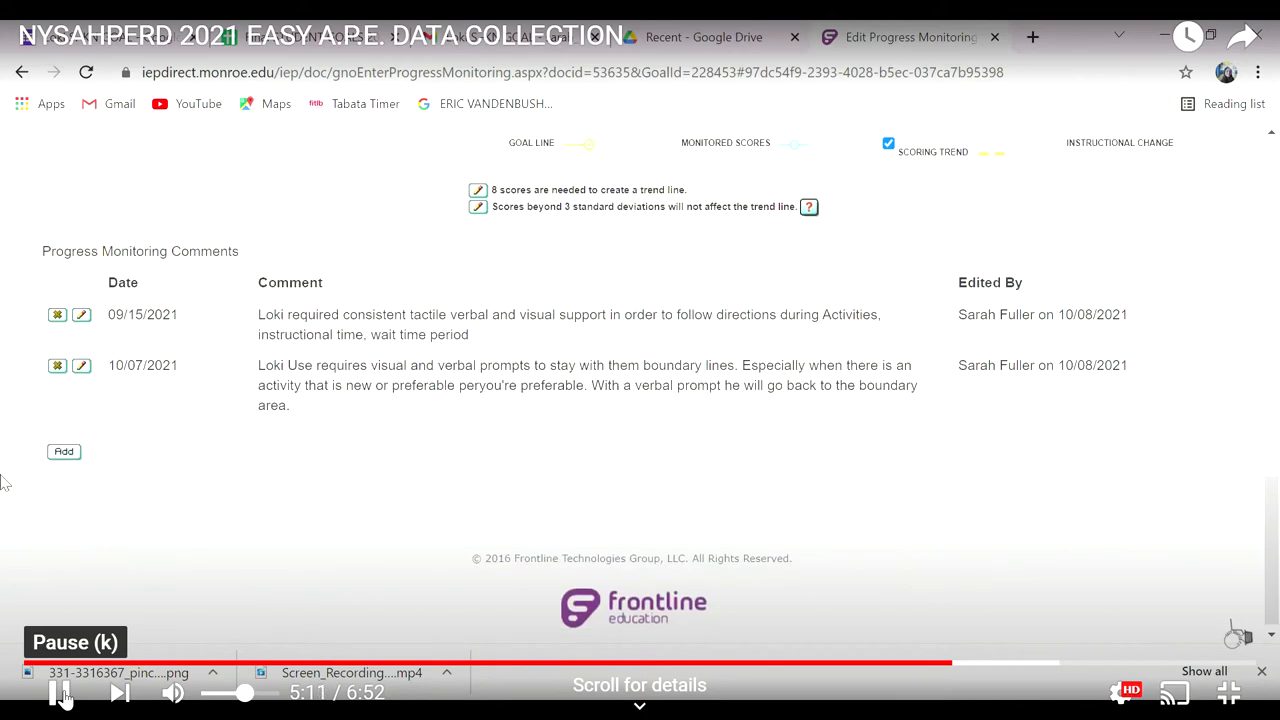
# Step: Add the 10/15/2021 observation notes as a progress monitoring comment and save the chart
pyautogui.click(64, 452)
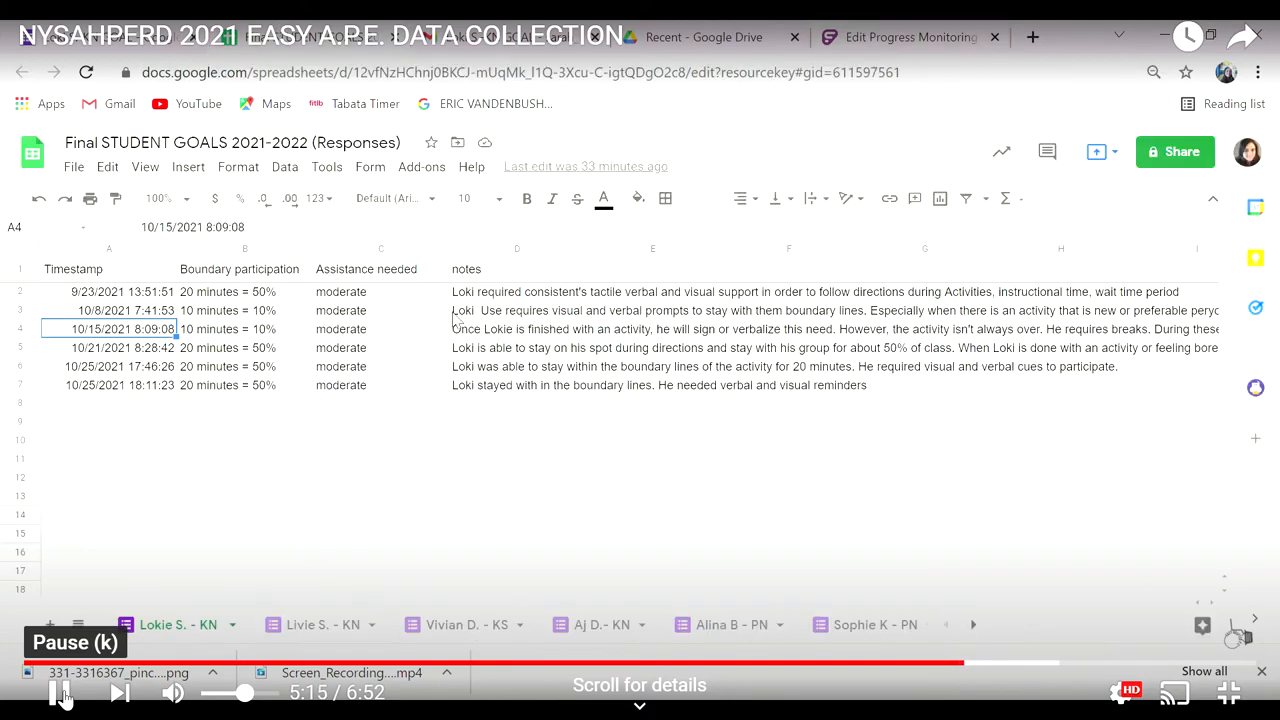
pyautogui.click(516, 328)
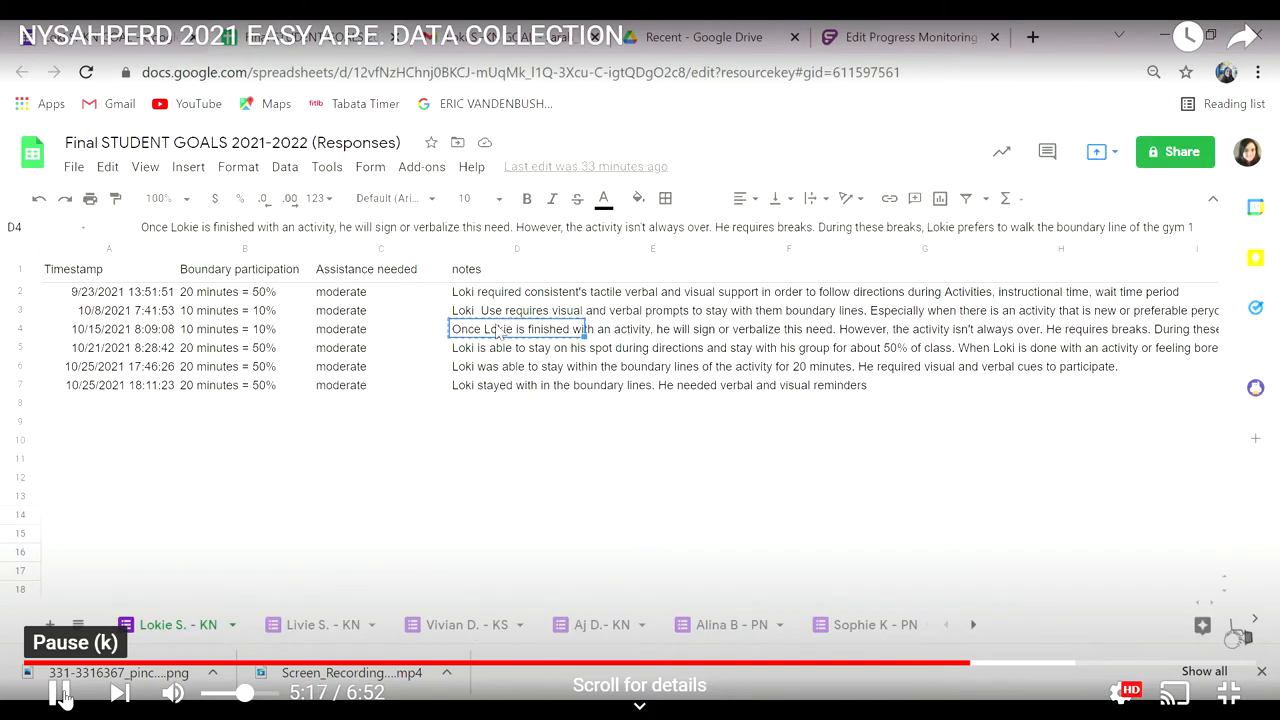
pyautogui.click(900, 36)
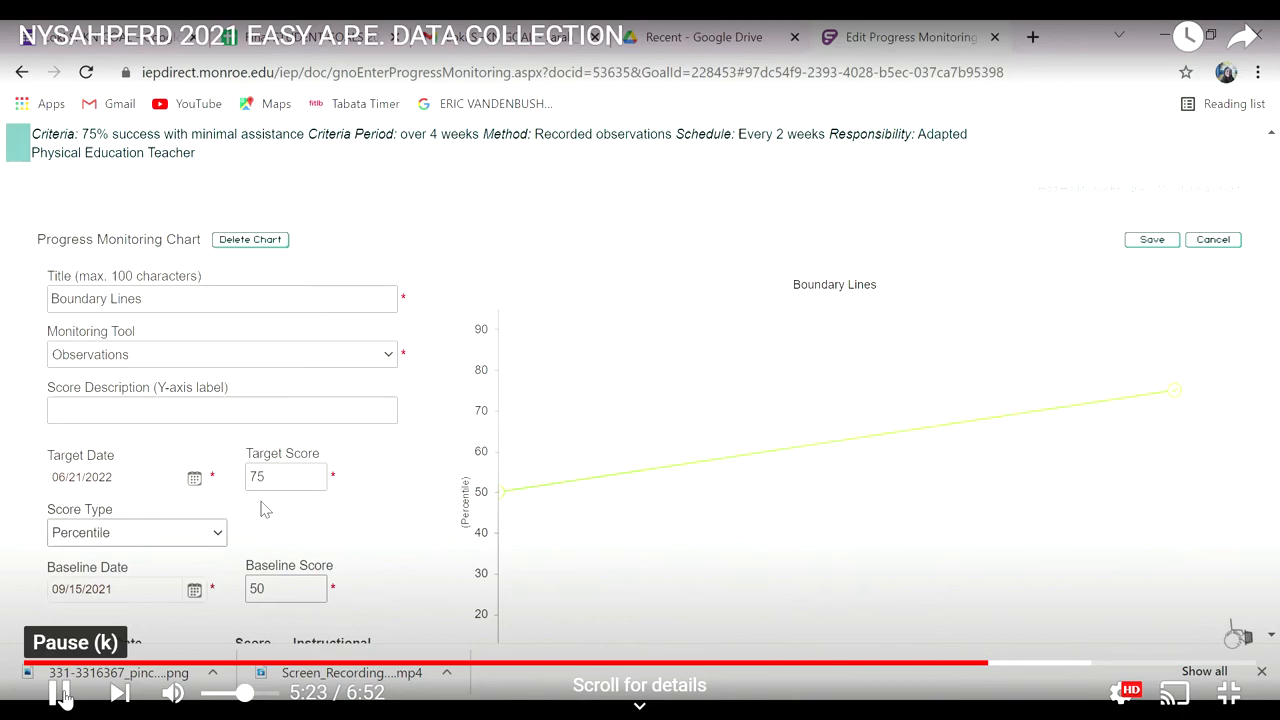
pyautogui.scroll(-3)
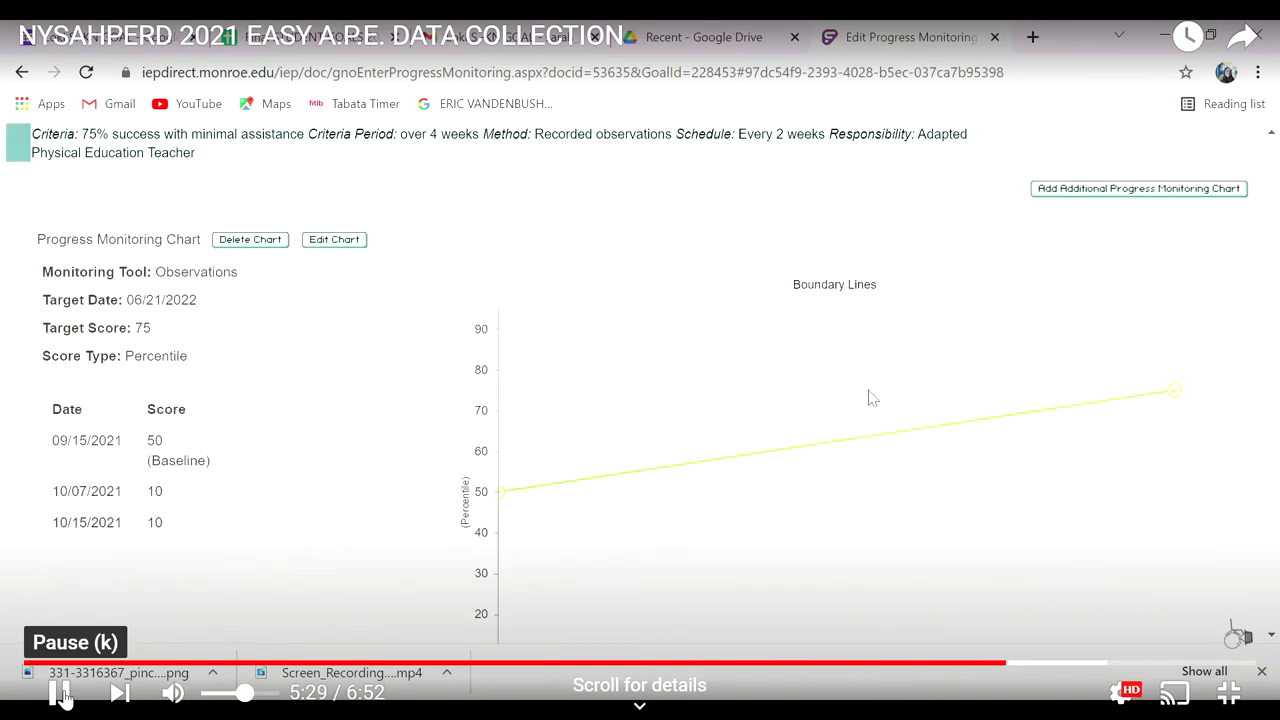
pyautogui.scroll(-3)
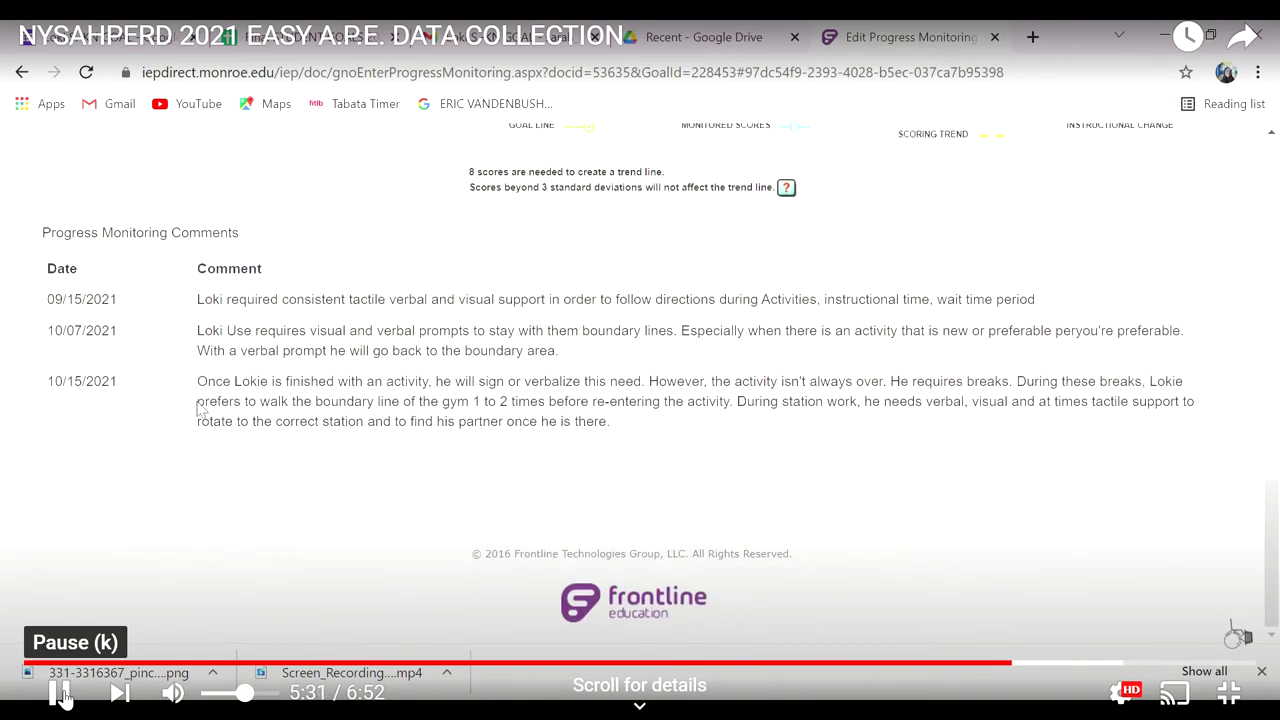
pyautogui.click(816, 36)
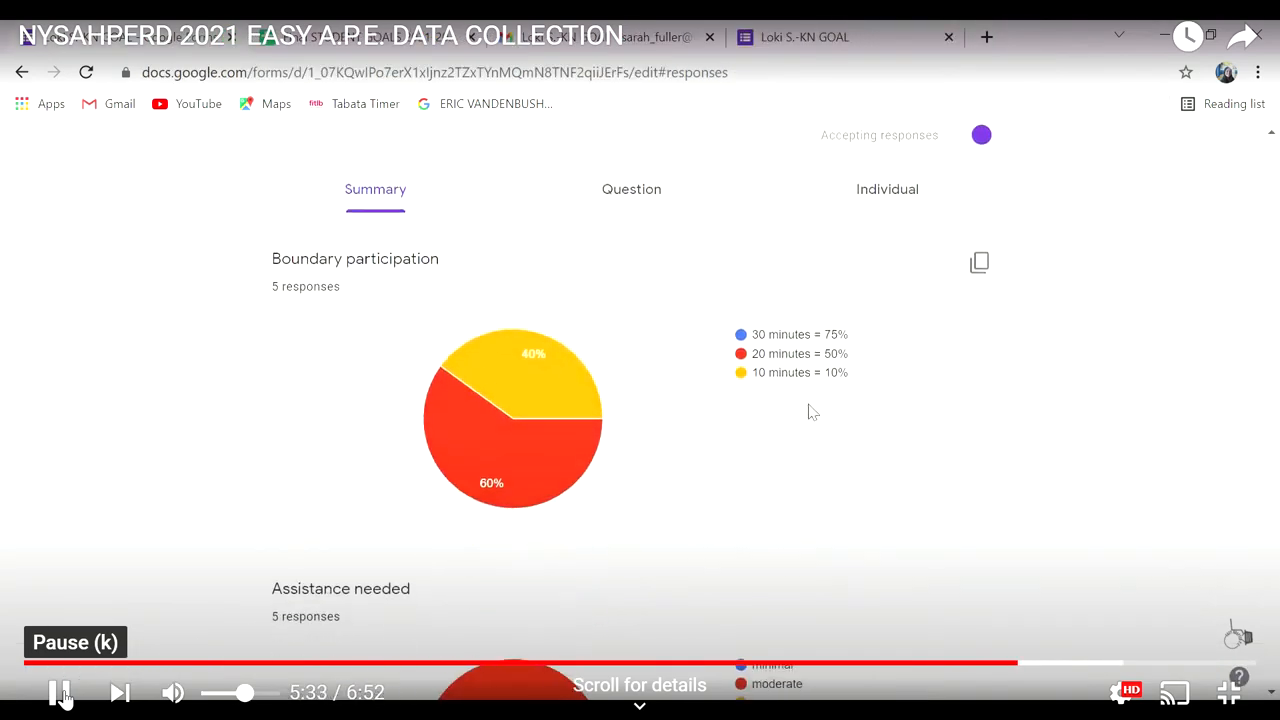
pyautogui.moveTo(980, 264)
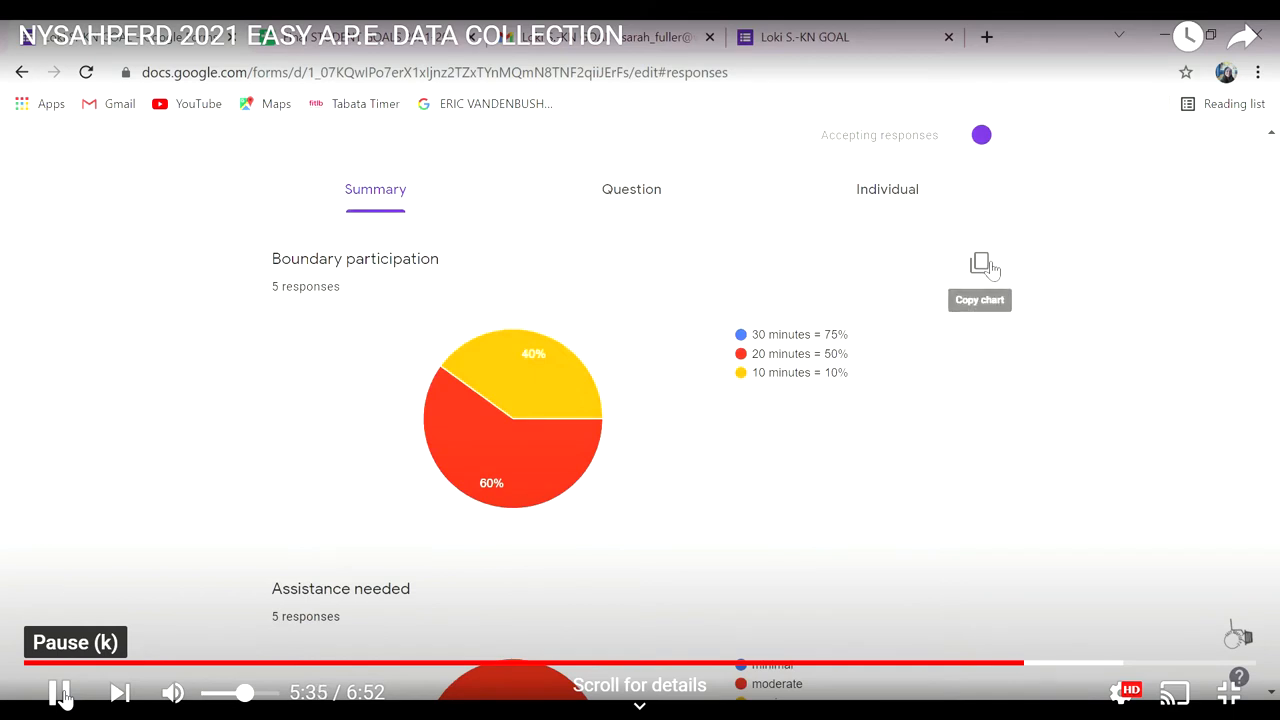
# Step: Copy the Boundary participation pie chart and switch to Loki's adapted PE report in Docs
pyautogui.click(980, 264)
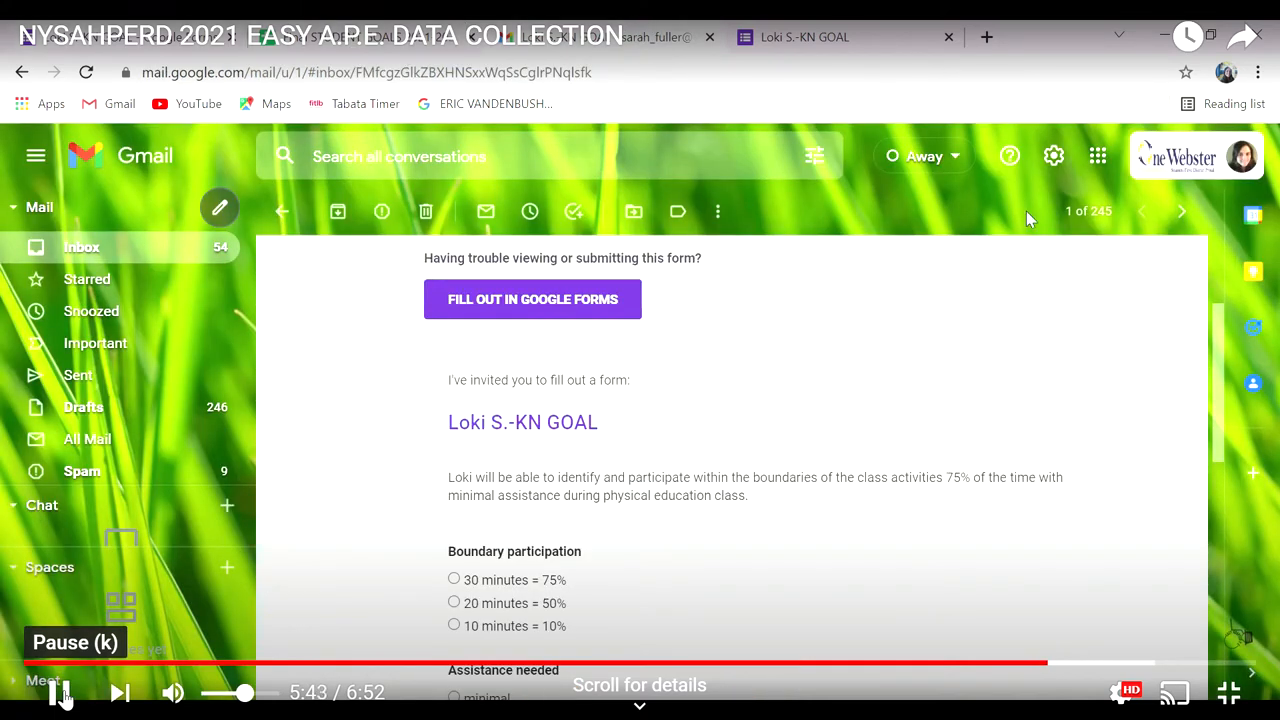
pyautogui.click(1096, 156)
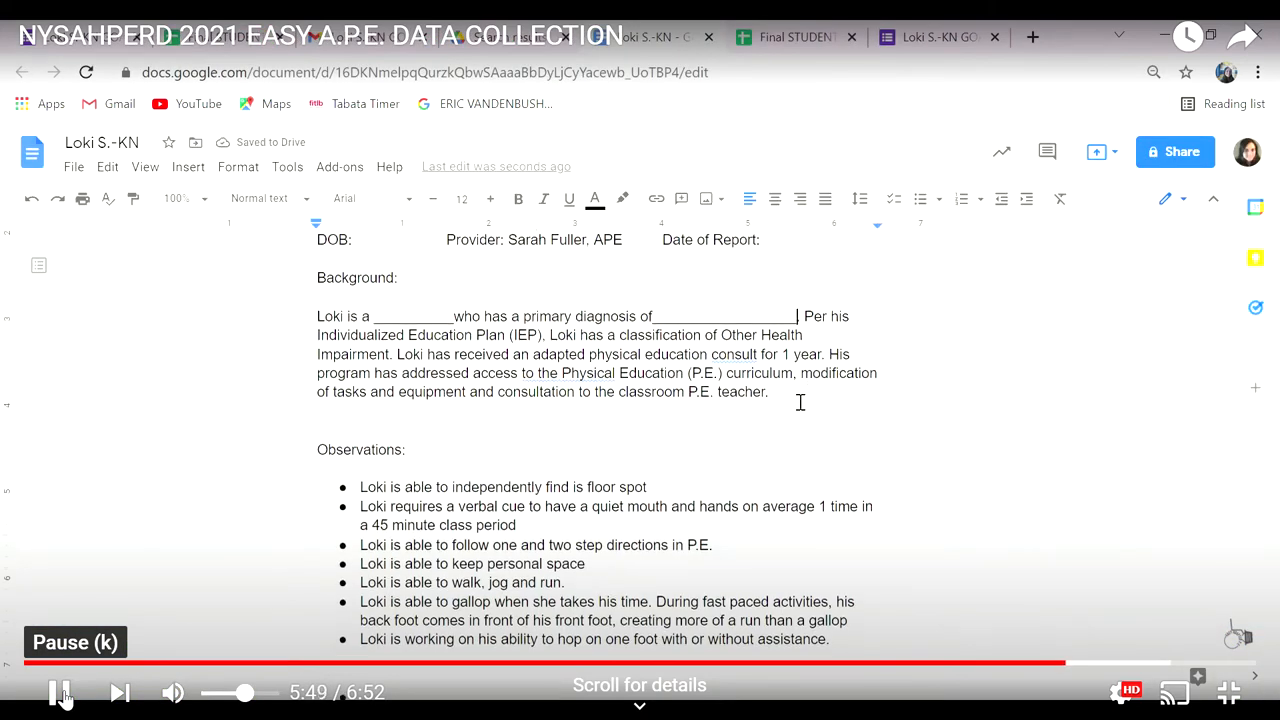
# Step: Paste the Assistance needed pie chart below the Boundary participation chart under the Observations bullets
pyautogui.scroll(-3)
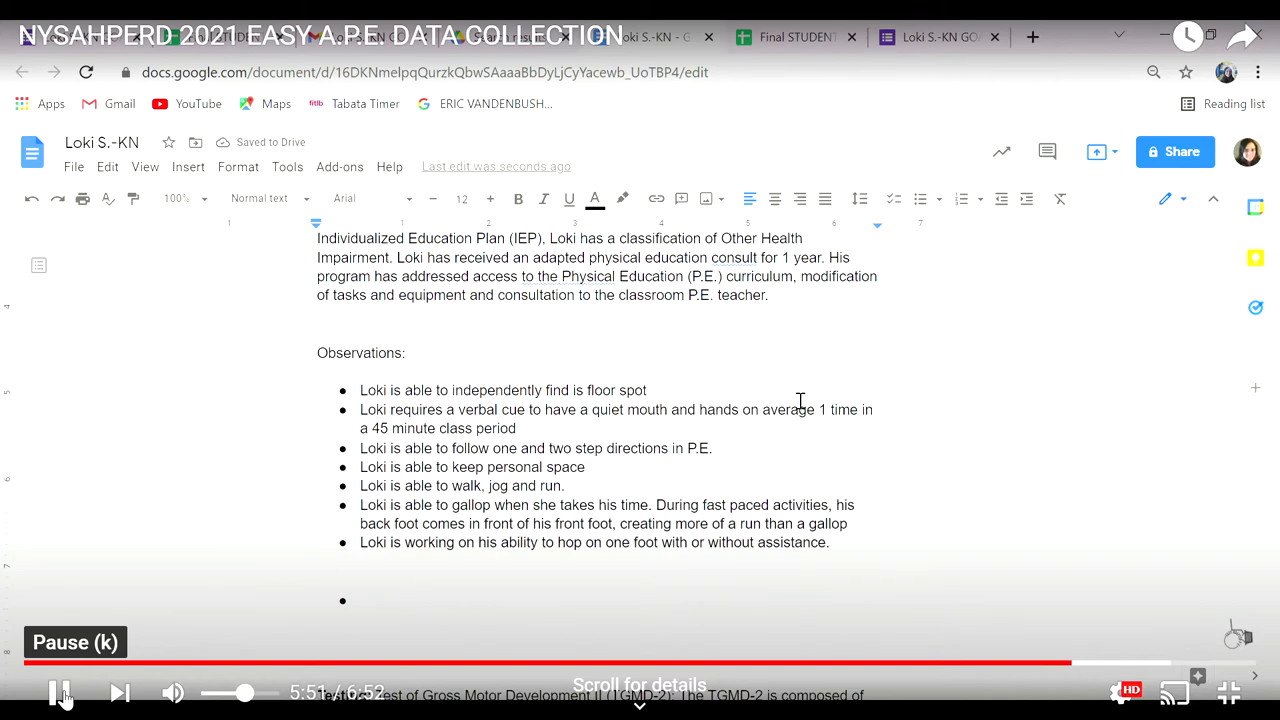
pyautogui.scroll(-3)
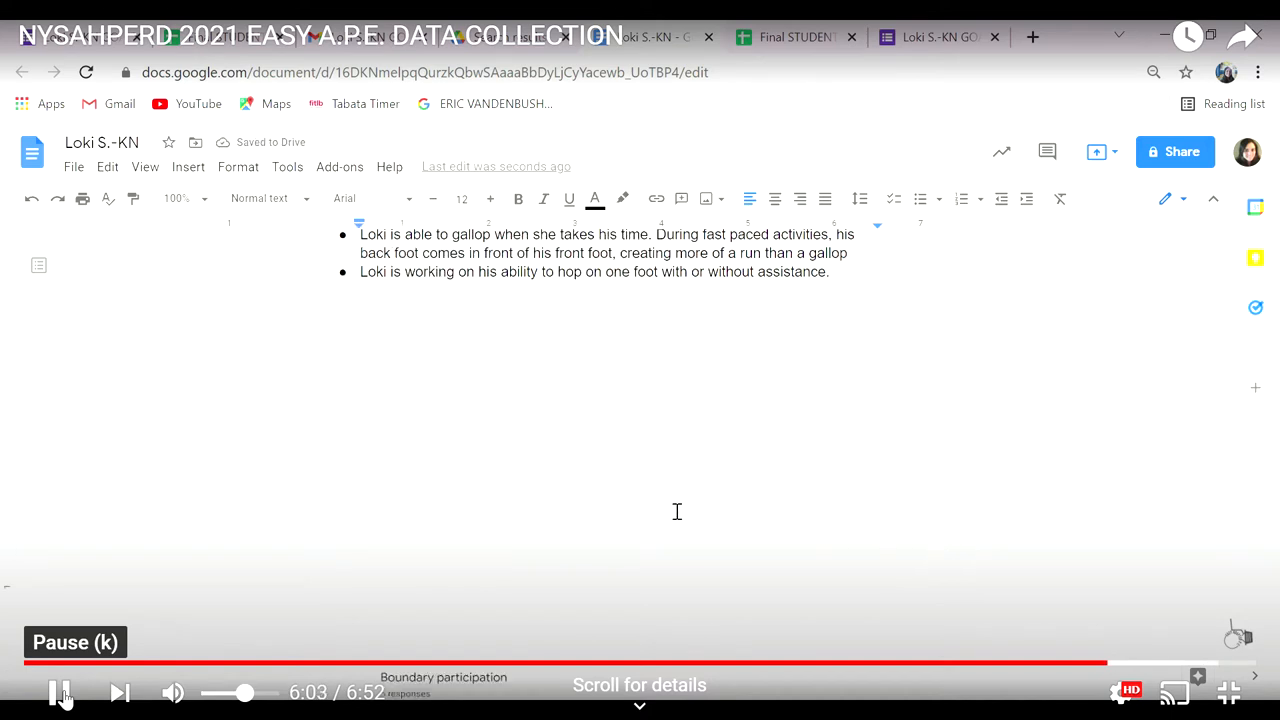
pyautogui.scroll(-3)
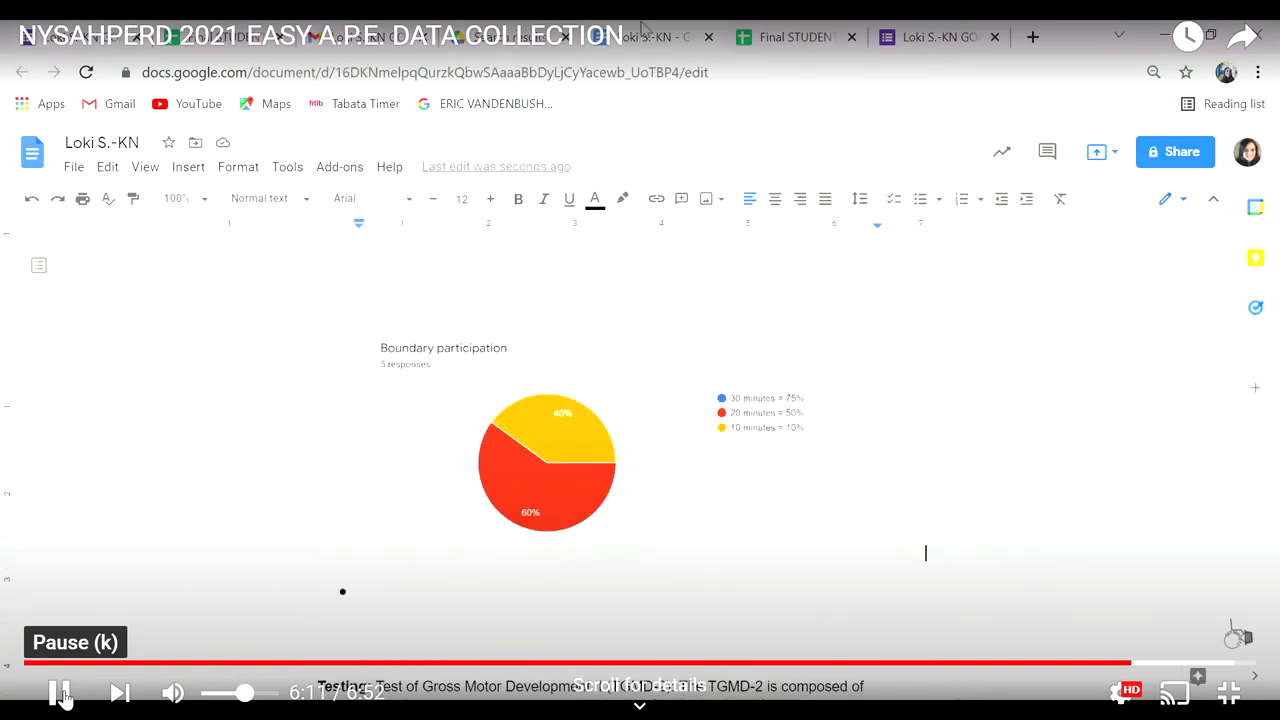
pyautogui.scroll(-3)
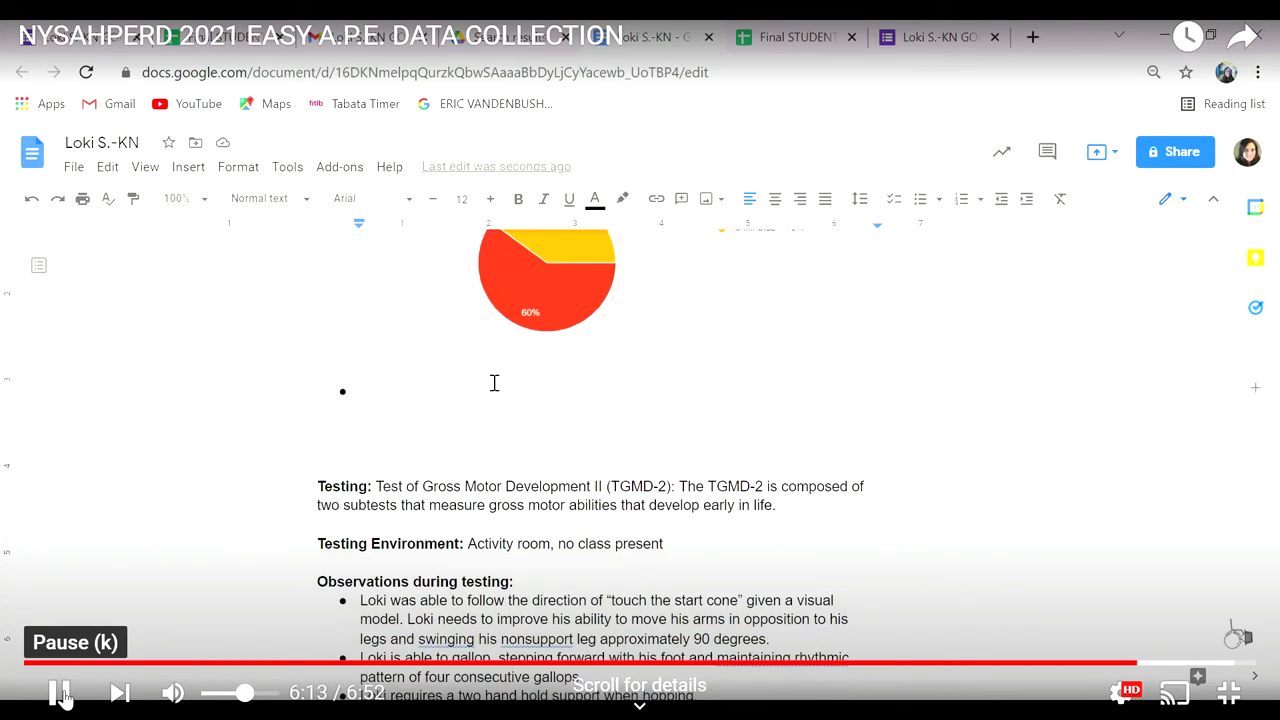
pyautogui.rightClick(494, 384)
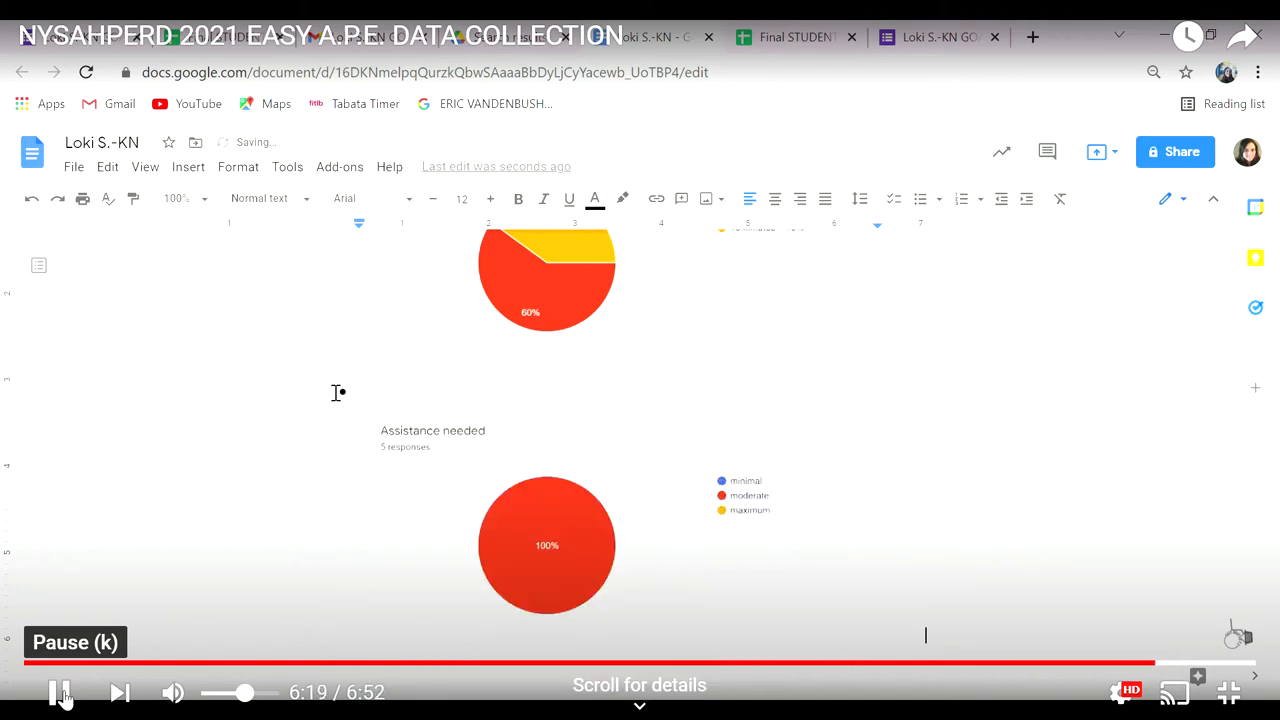
pyautogui.scroll(-3)
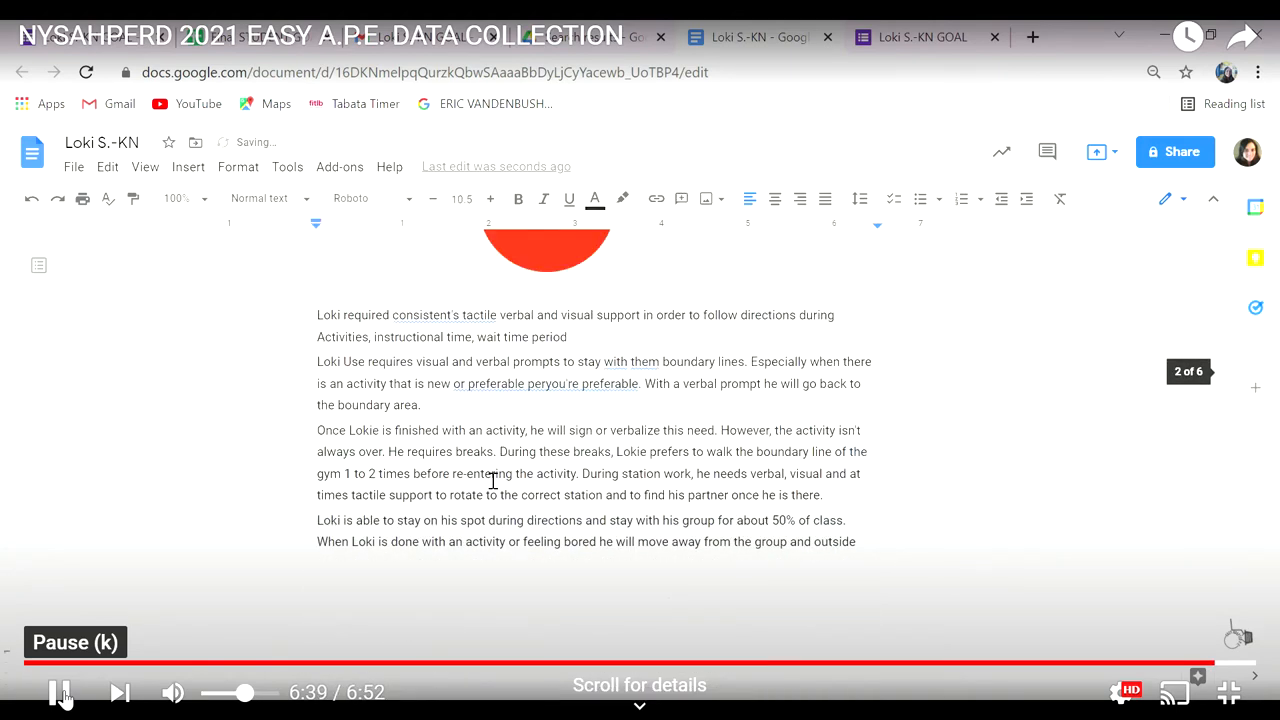
# Step: Scroll through the pasted dated observation notes beneath the pie charts
pyautogui.scroll(-3)
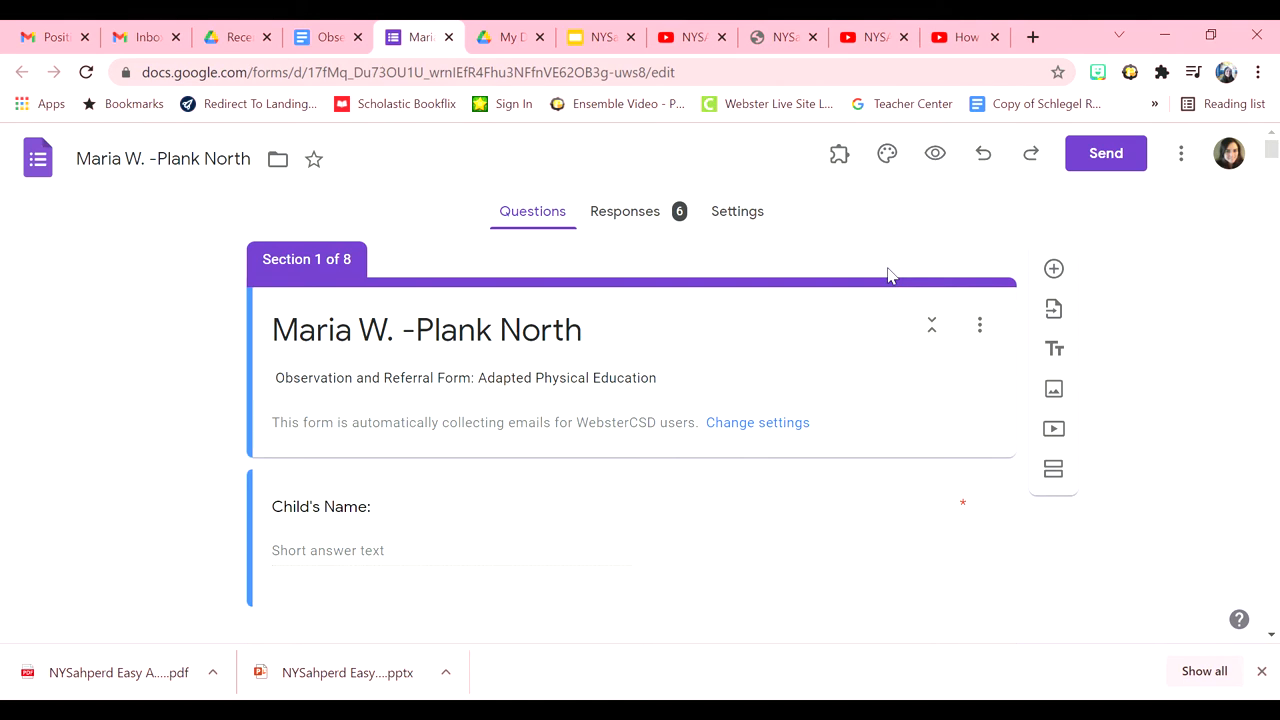
pyautogui.moveTo(266, 380)
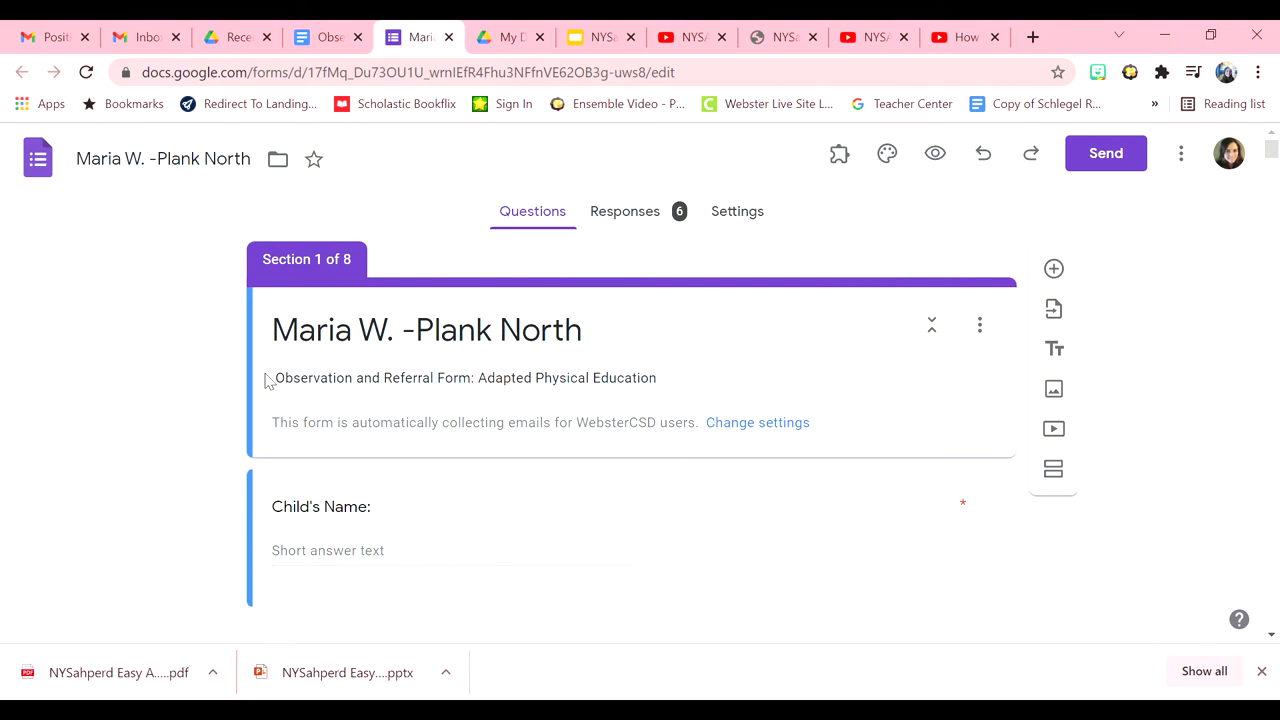
pyautogui.tripleClick(464, 378)
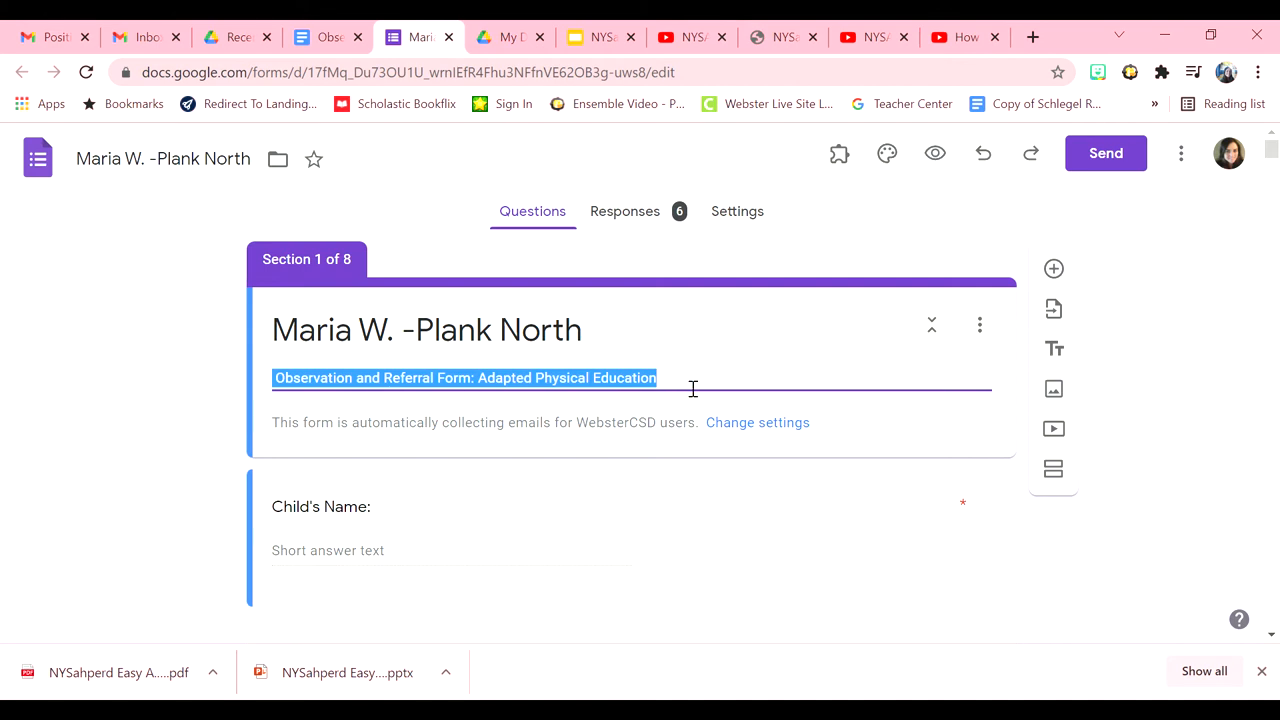
pyautogui.scroll(-3)
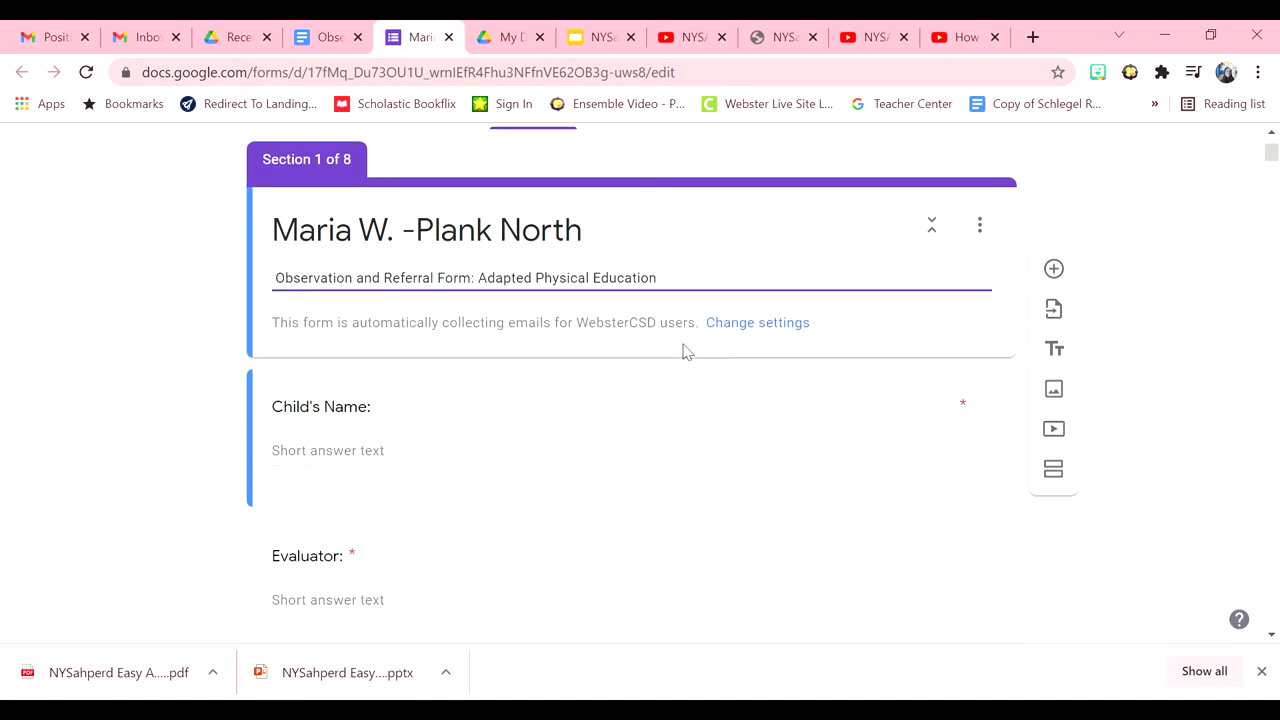
pyautogui.click(656, 278)
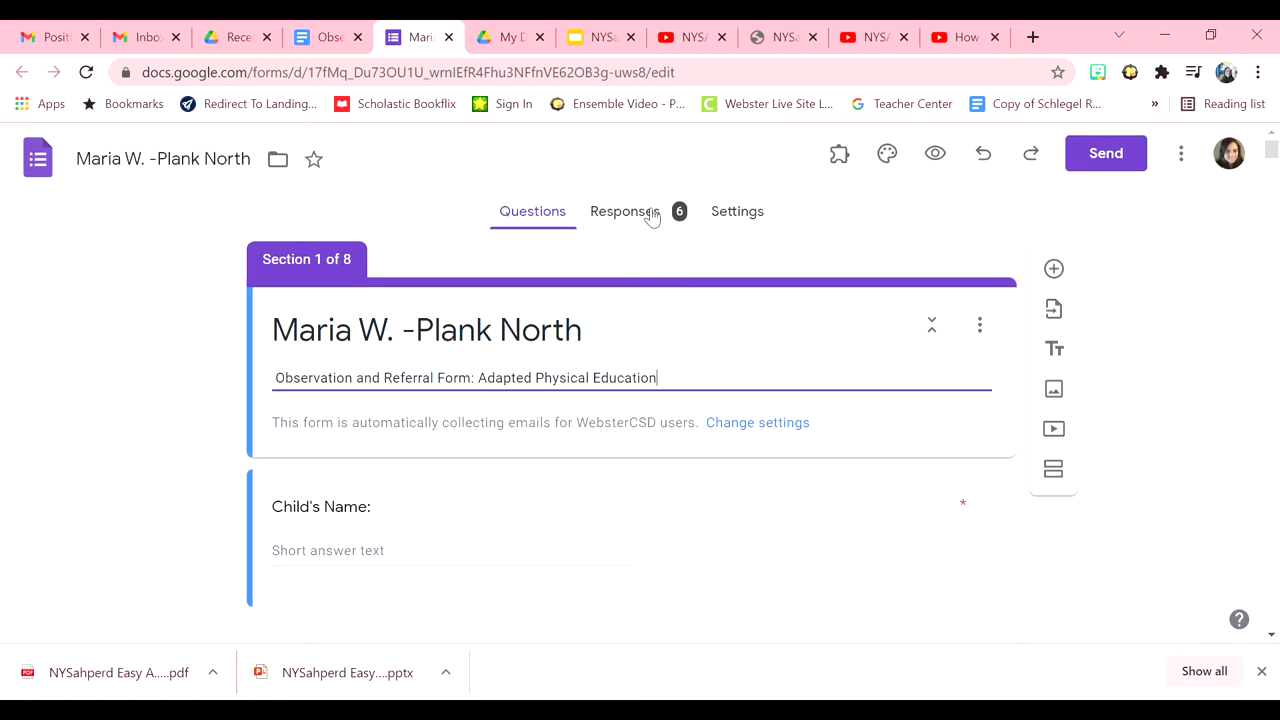
pyautogui.click(624, 212)
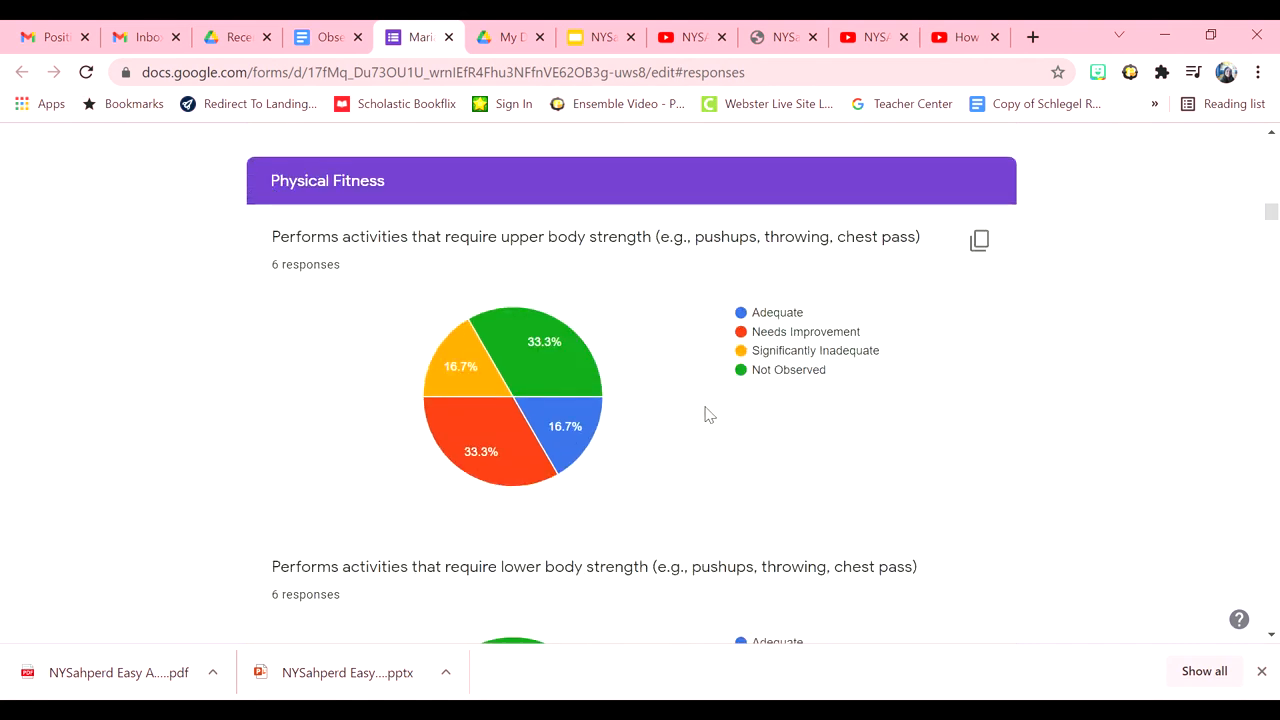
# Step: Scroll through the fitness-skill pie charts and school and date results, then return toward the top
pyautogui.scroll(-3)
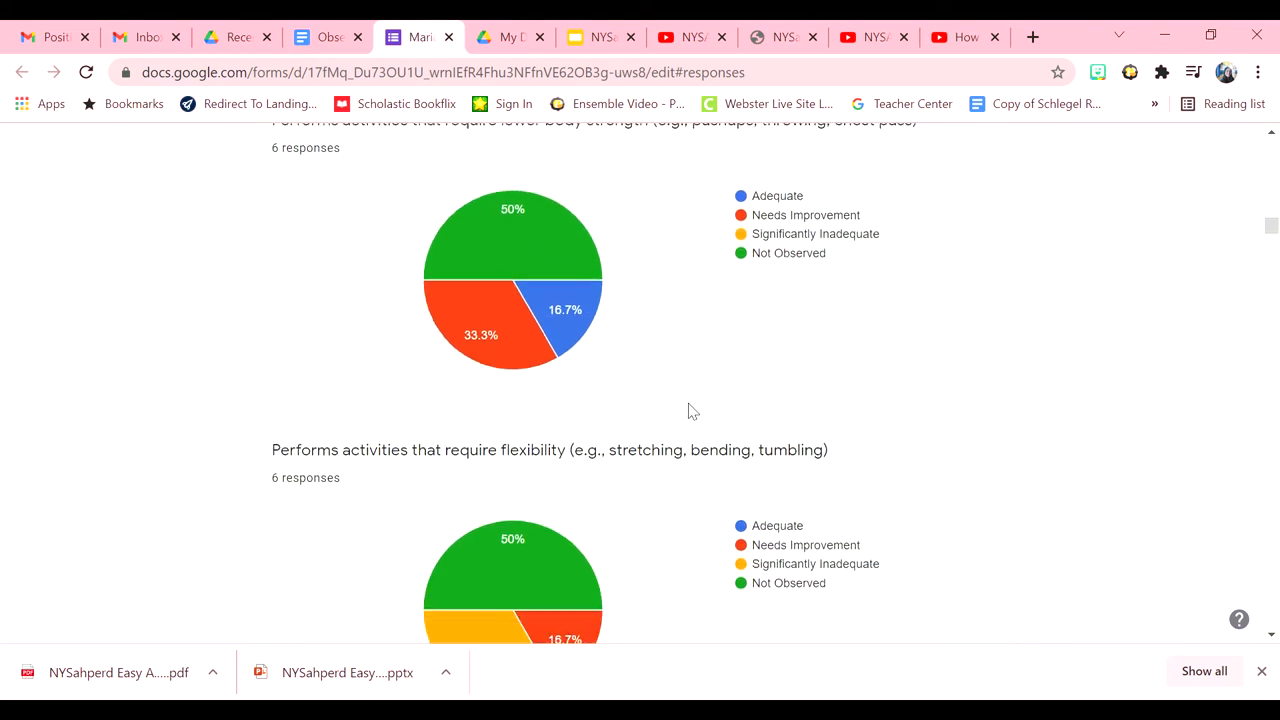
pyautogui.scroll(-3)
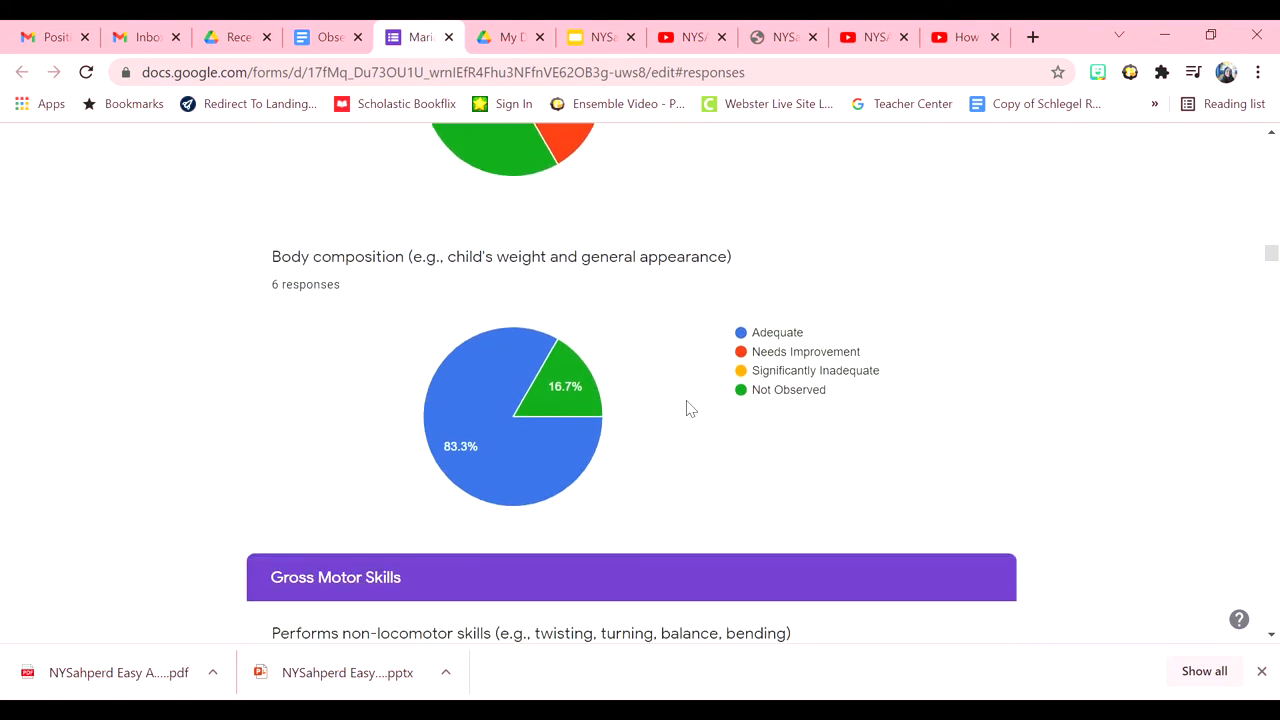
pyautogui.scroll(-3)
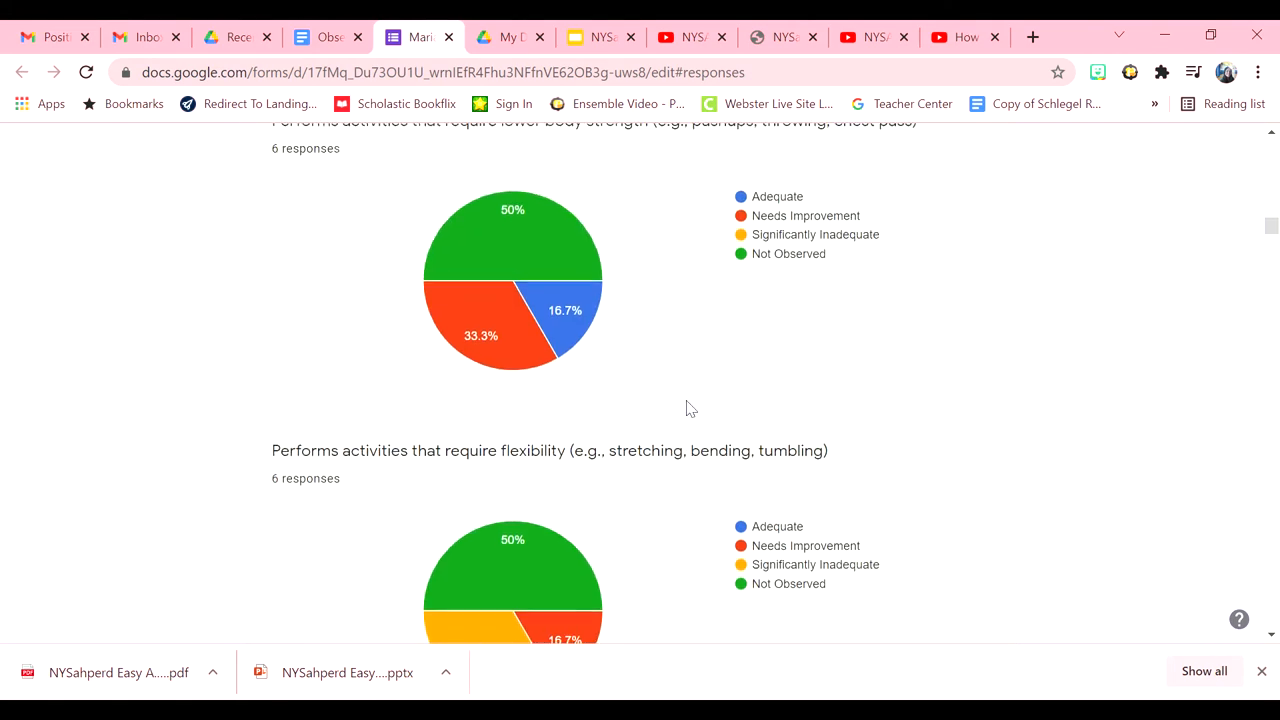
pyautogui.scroll(-3)
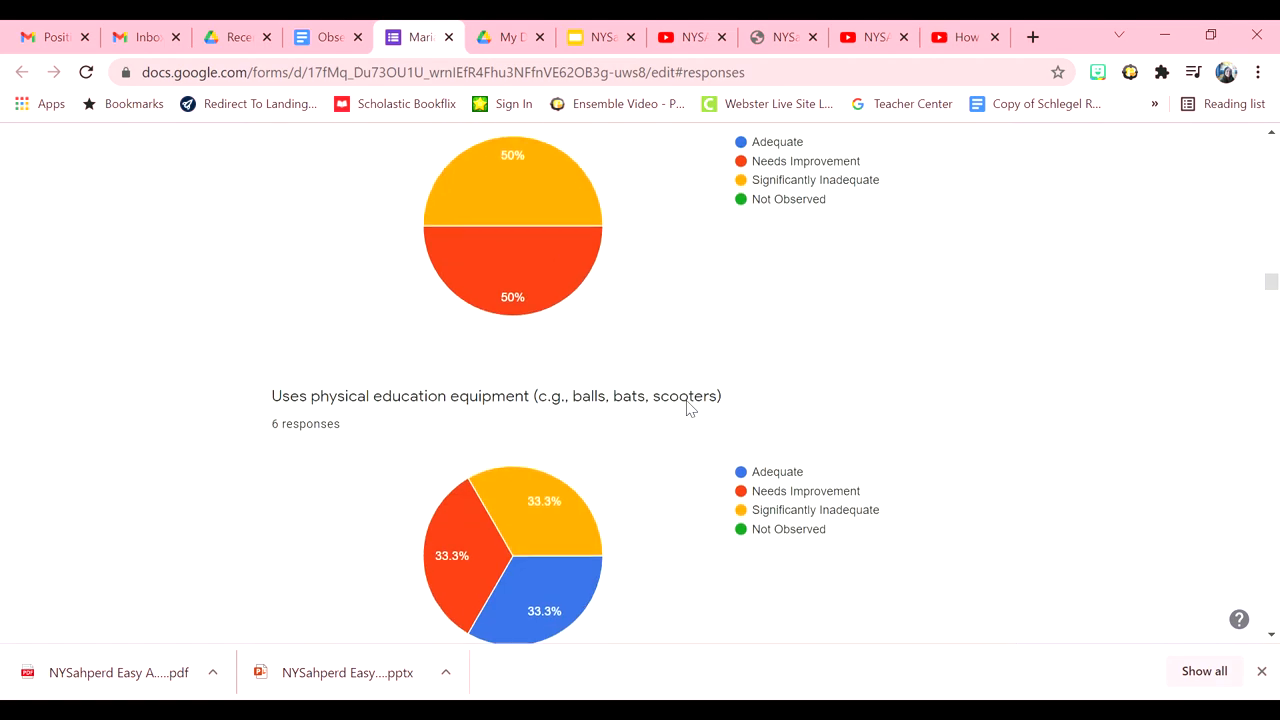
pyautogui.scroll(-3)
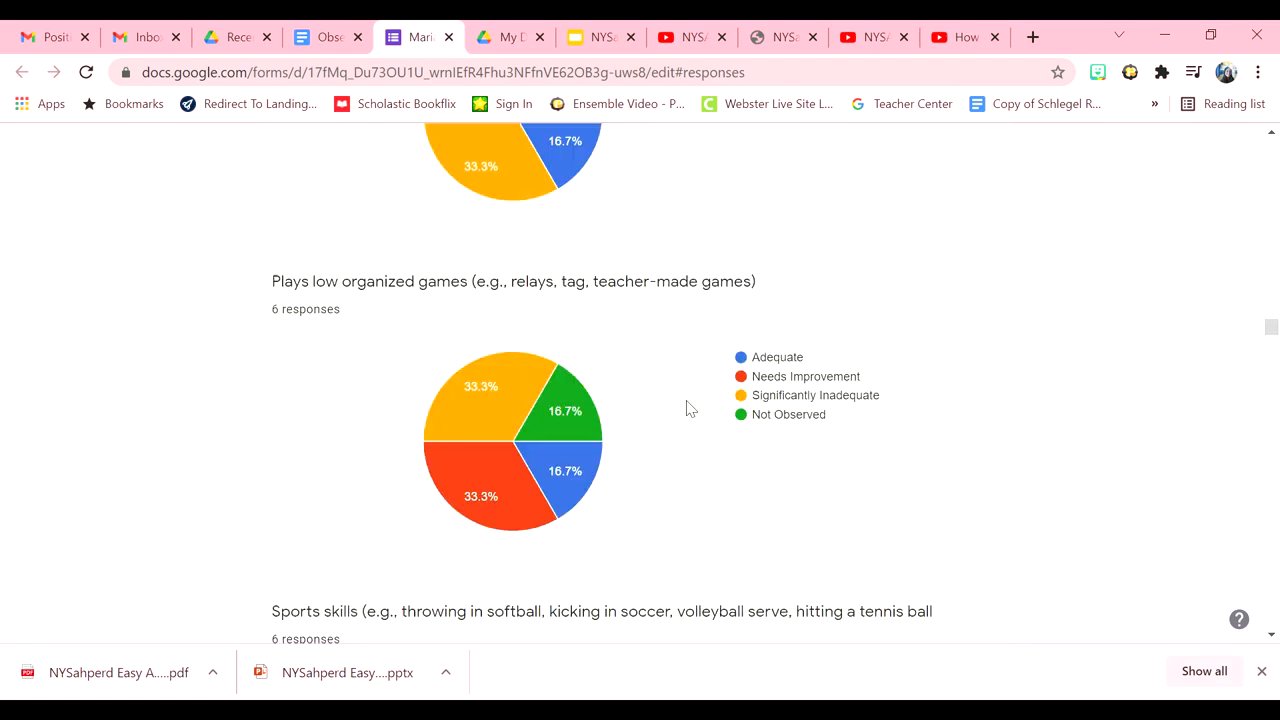
pyautogui.scroll(-3)
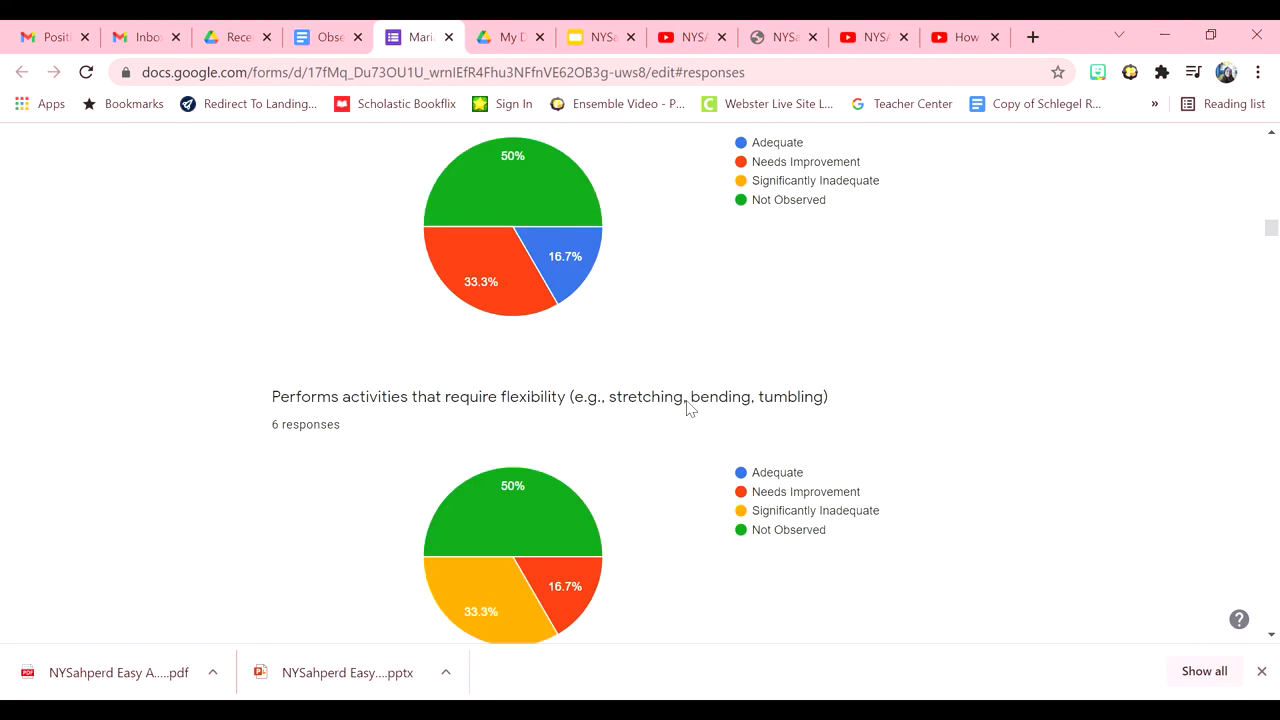
pyautogui.scroll(-3)
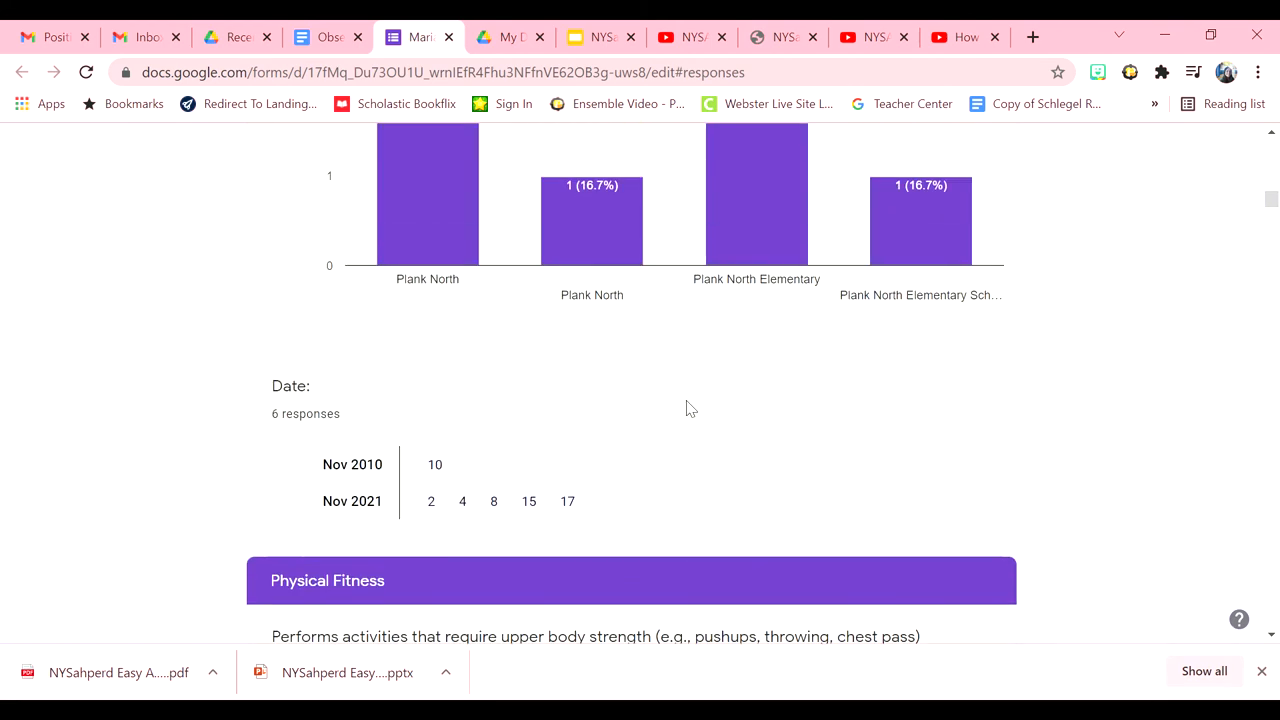
pyautogui.scroll(-3)
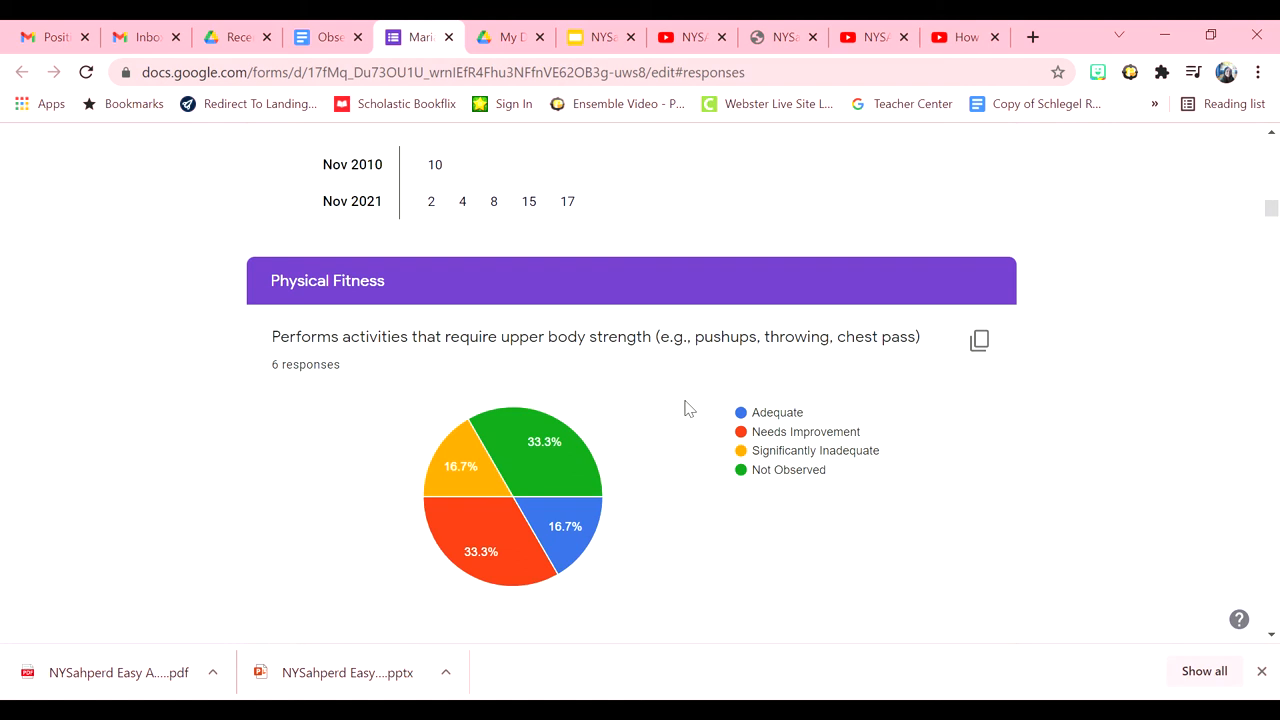
pyautogui.scroll(-3)
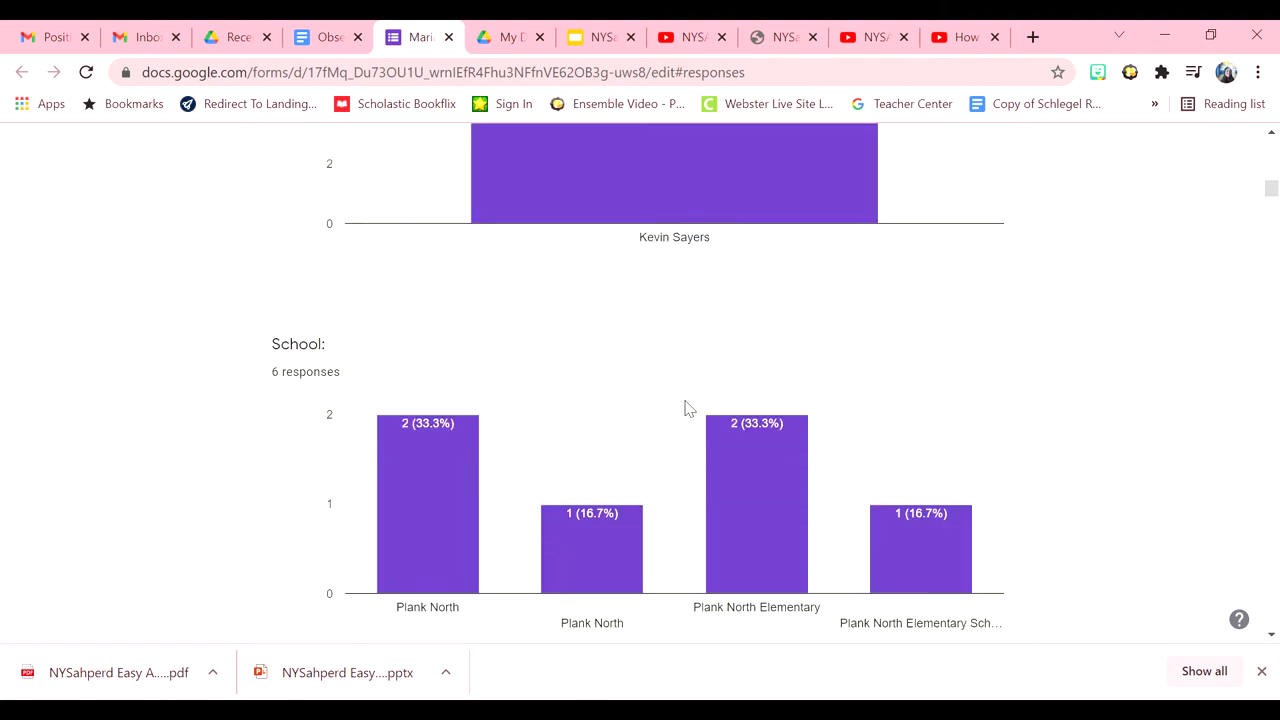
pyautogui.scroll(3)
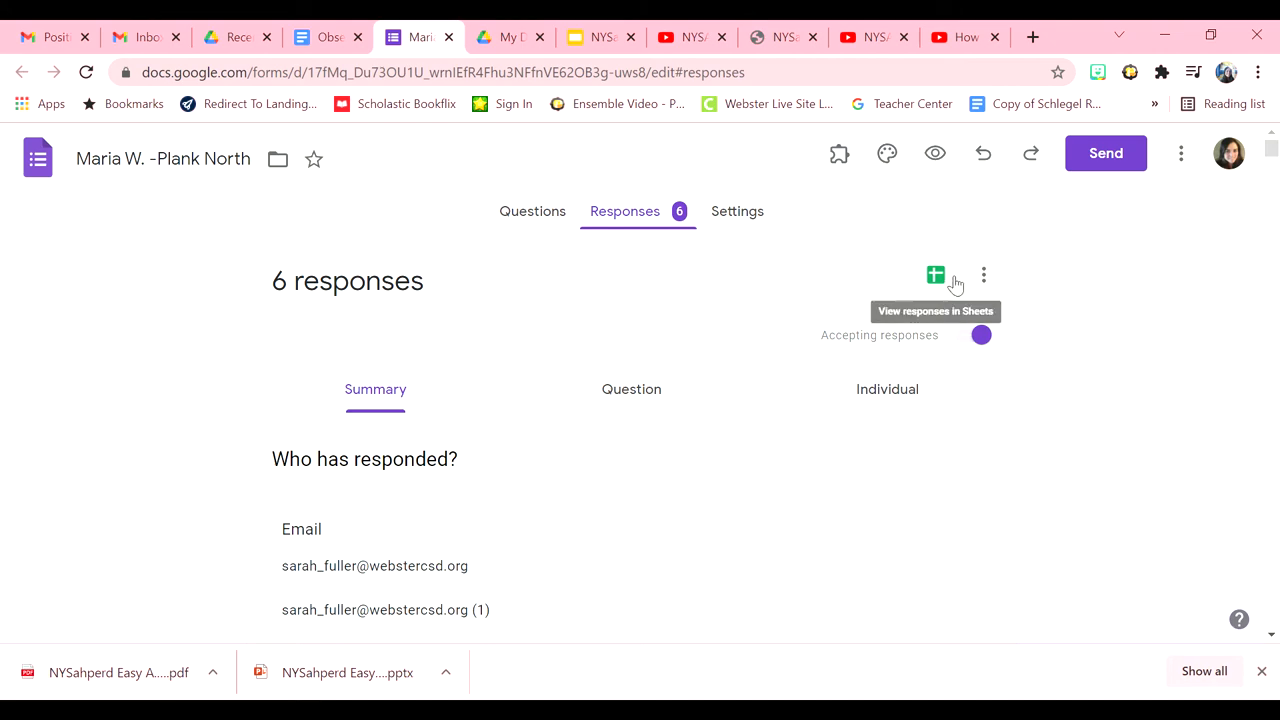
# Step: View the six responses in the linked spreadsheet and select column G, the UpperBody ratings range
pyautogui.click(936, 276)
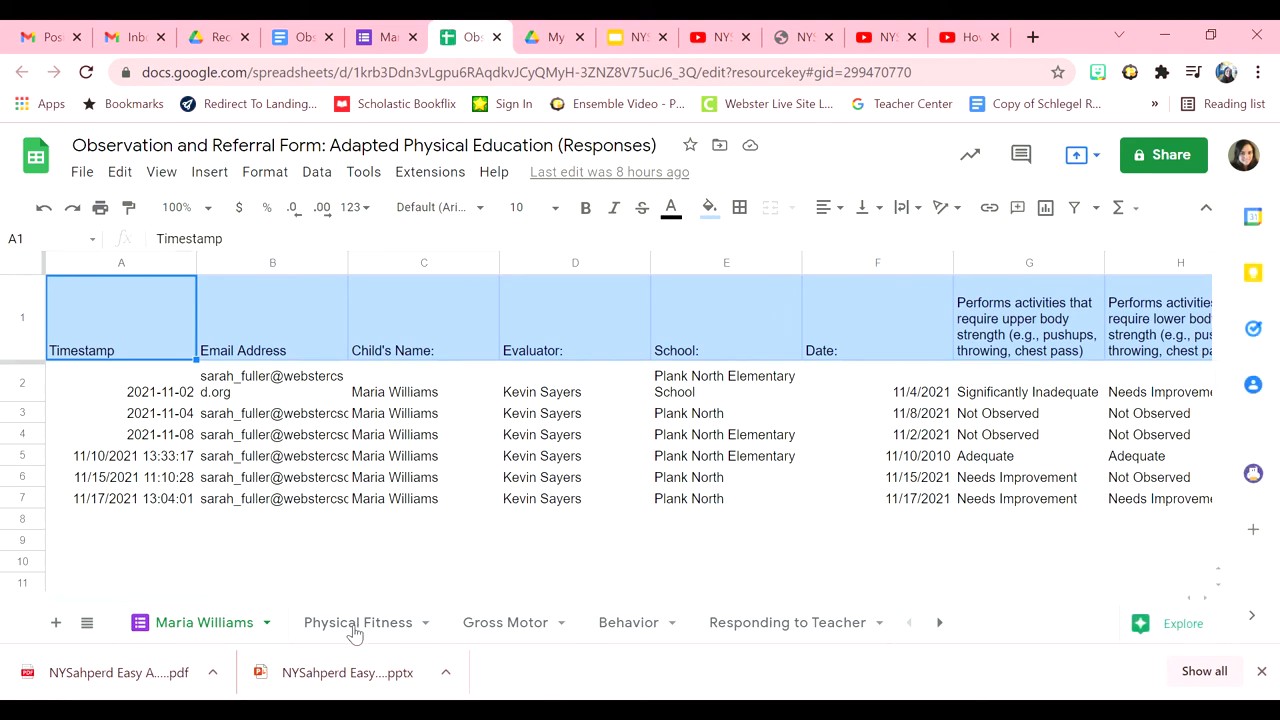
pyautogui.hscroll(3)
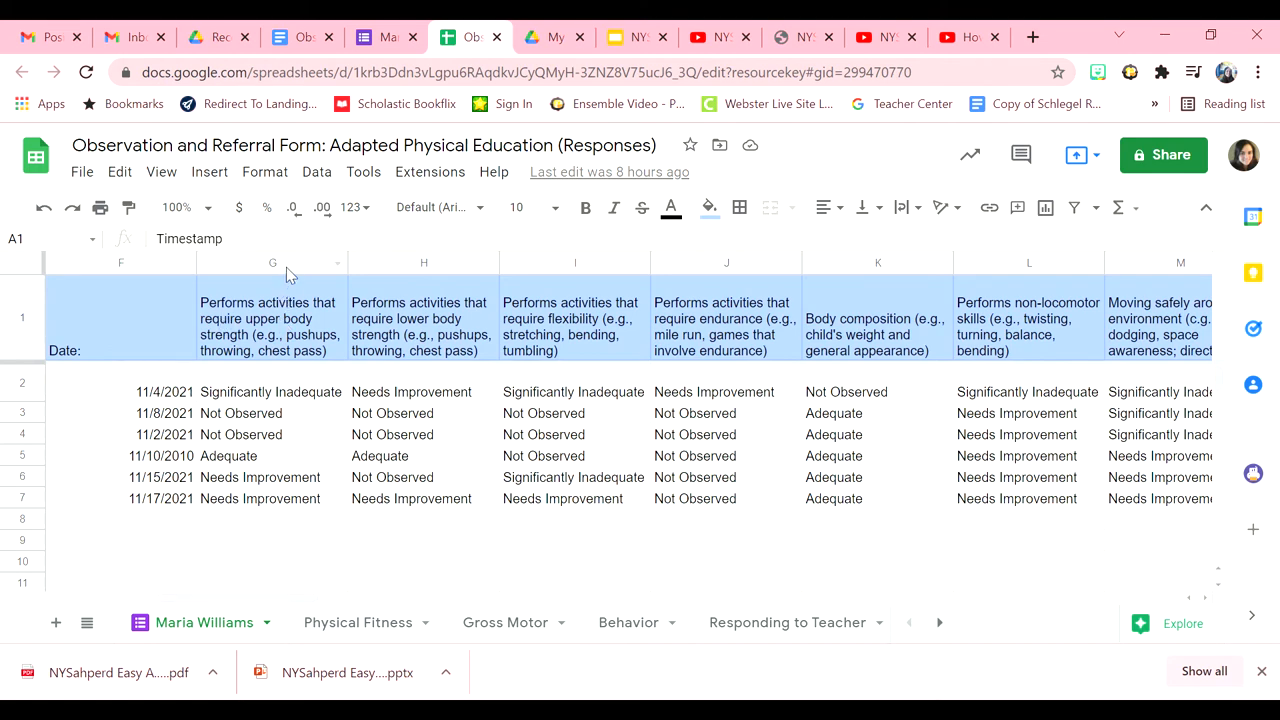
pyautogui.moveTo(272, 276)
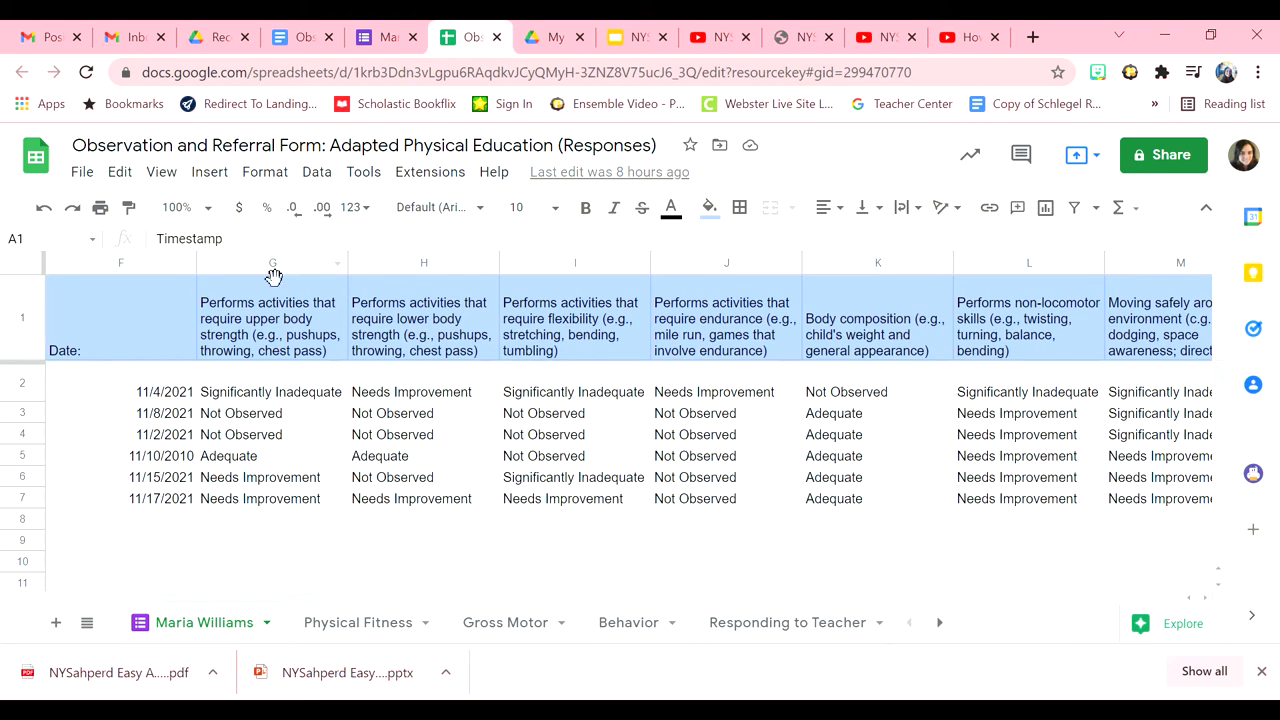
pyautogui.click(272, 262)
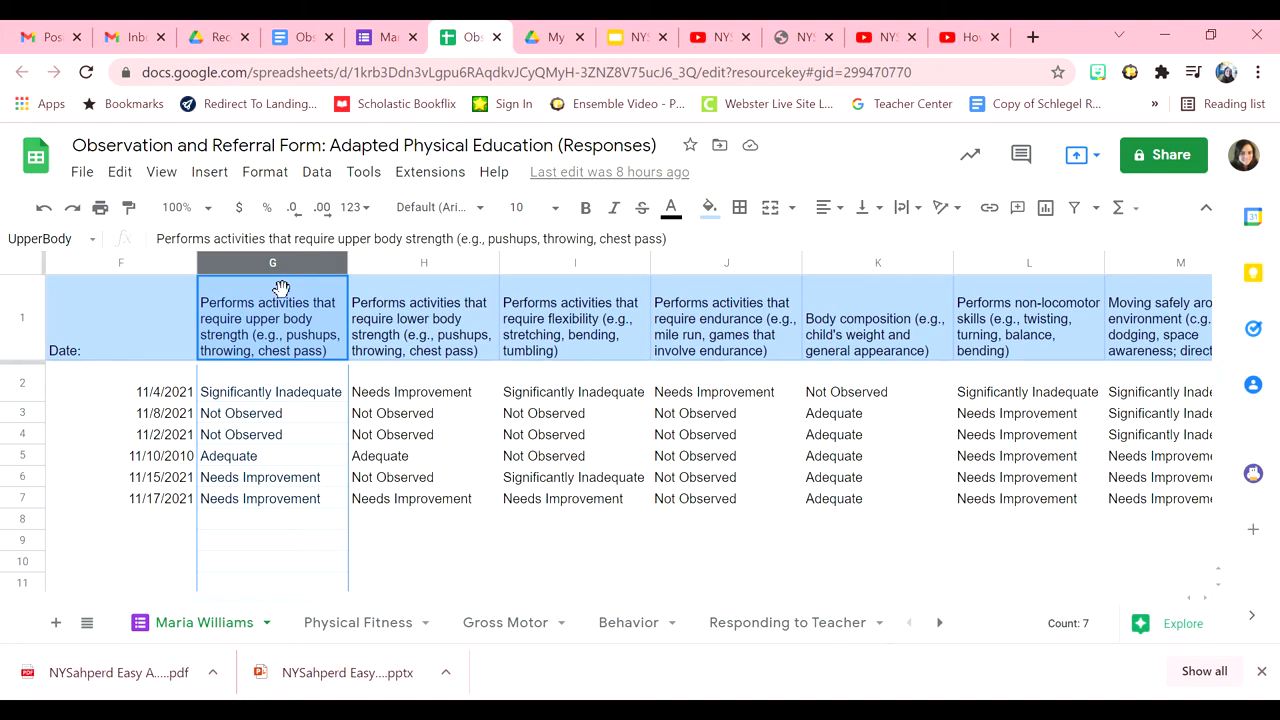
pyautogui.click(316, 172)
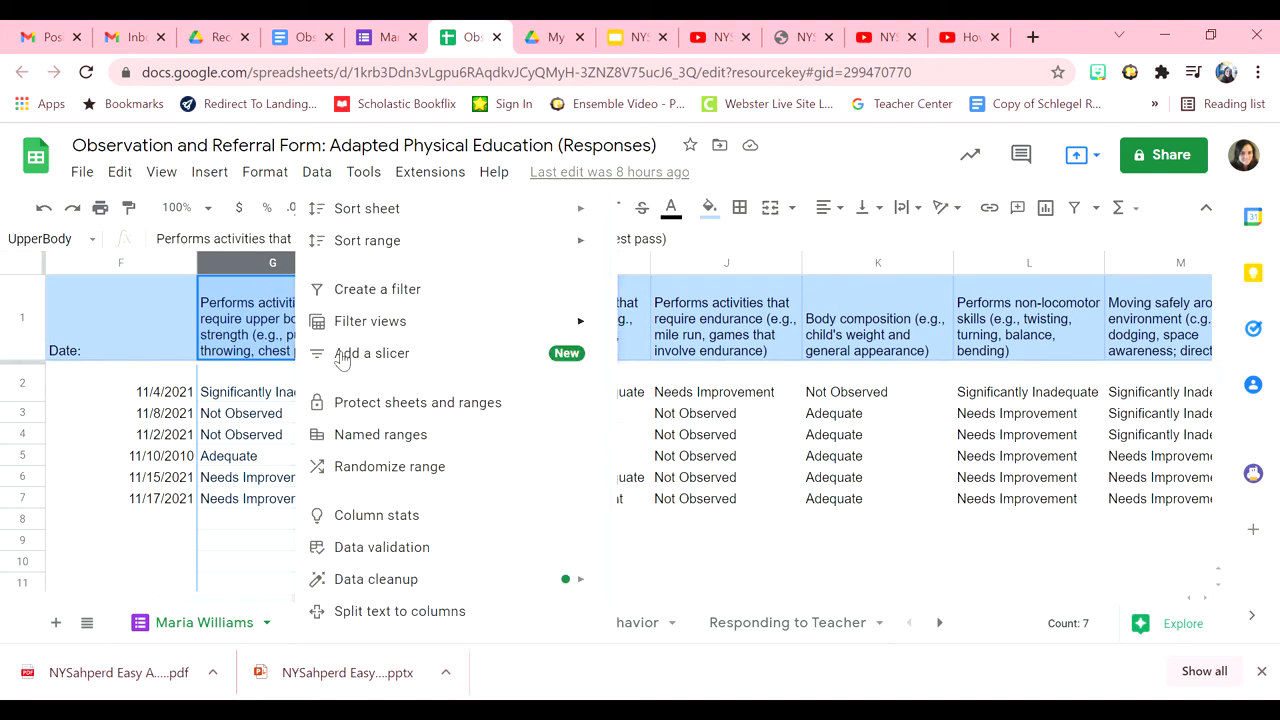
pyautogui.click(380, 434)
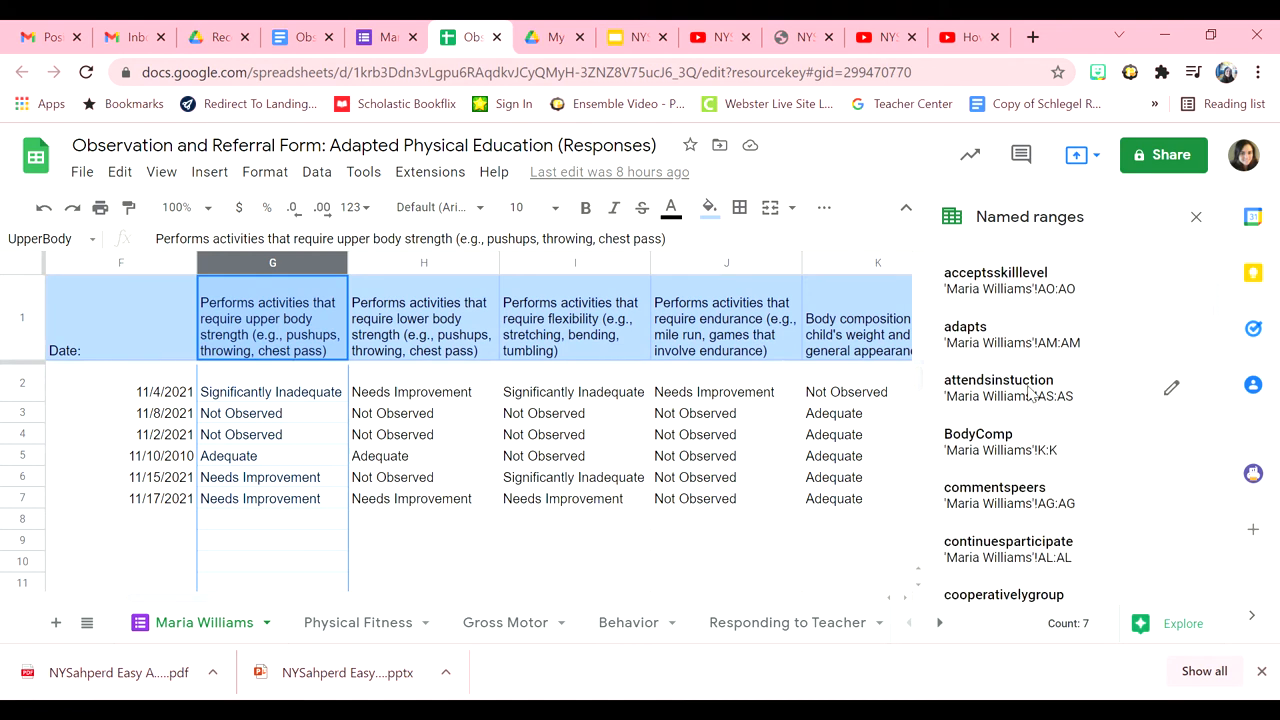
pyautogui.scroll(-3)
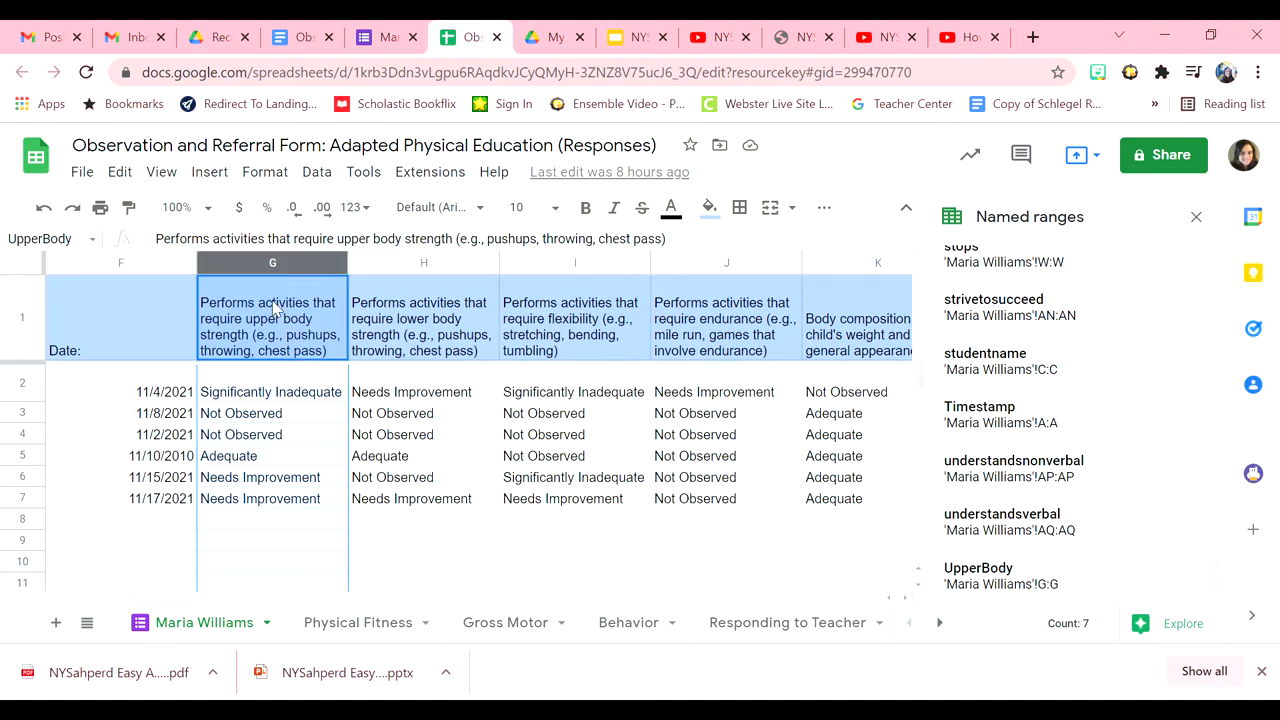
pyautogui.moveTo(240, 336)
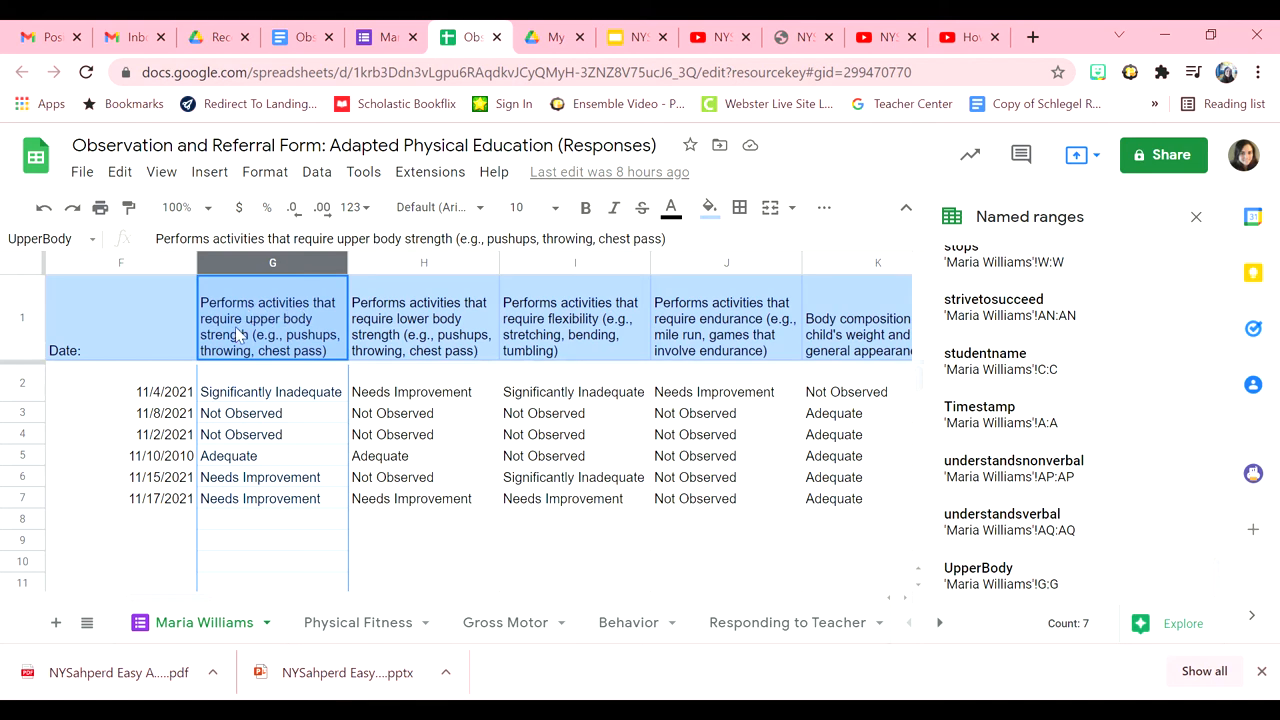
pyautogui.moveTo(1026, 576)
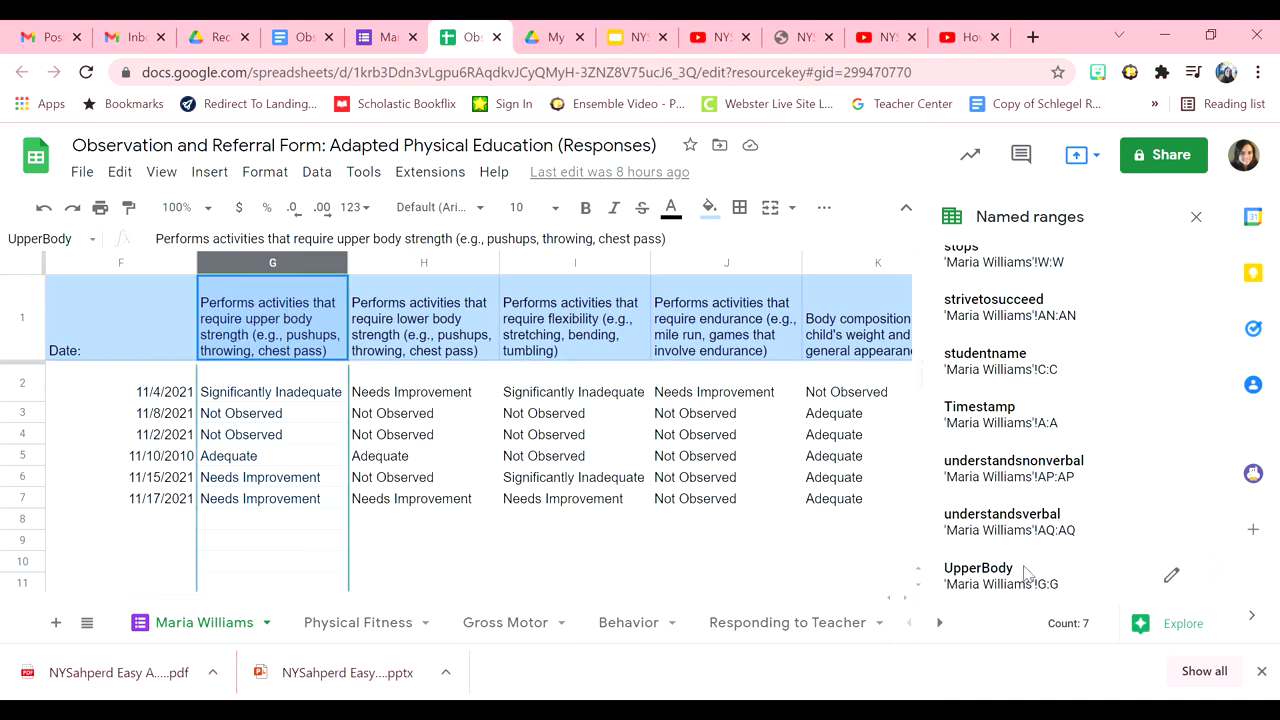
pyautogui.moveTo(432, 272)
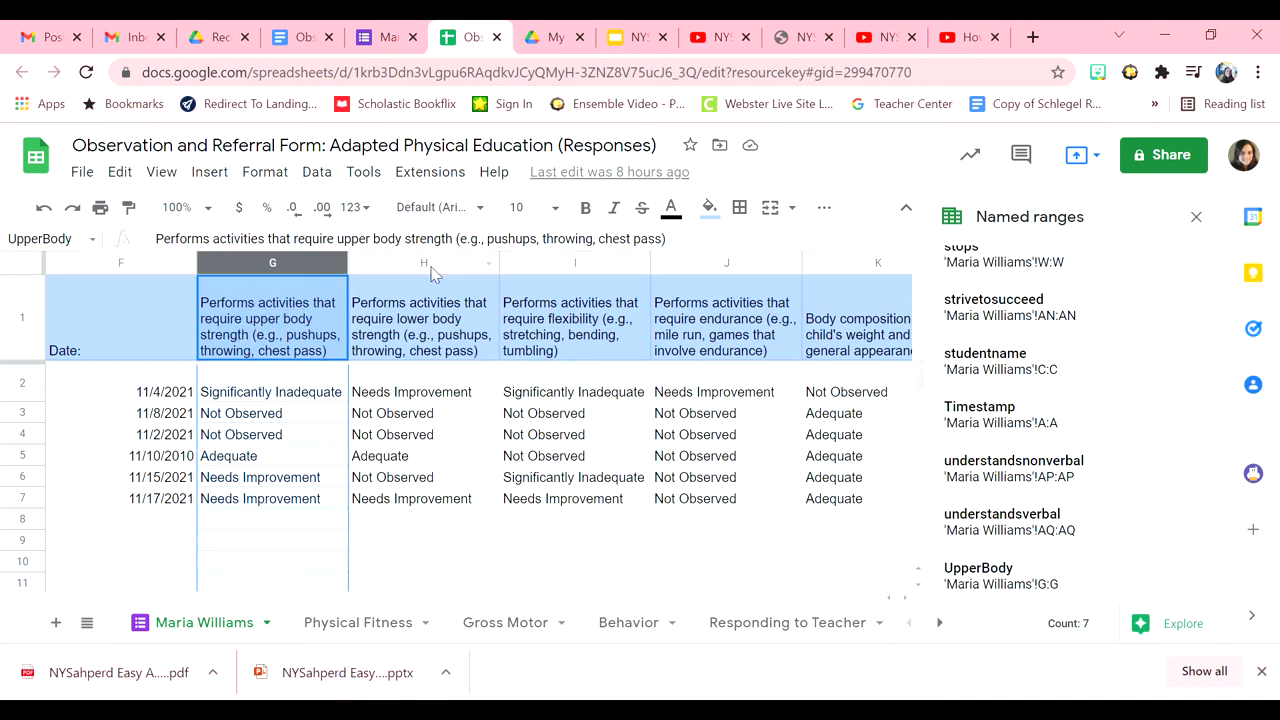
pyautogui.moveTo(1196, 220)
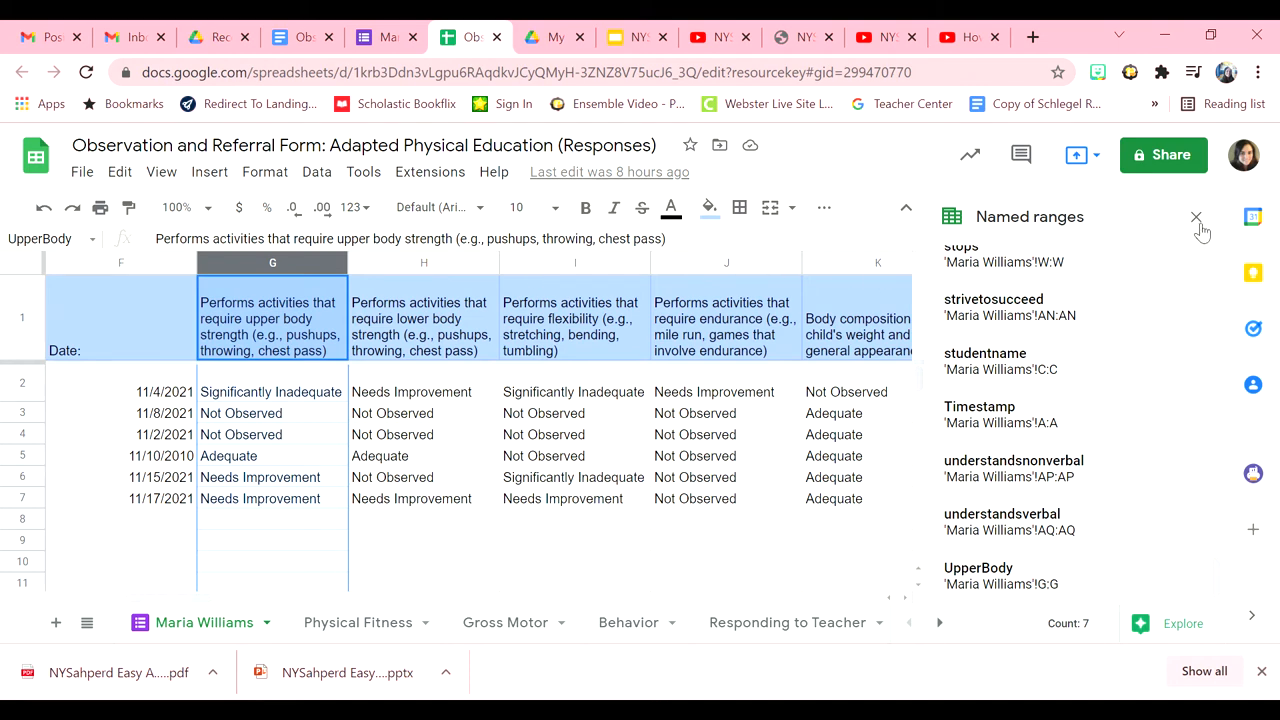
pyautogui.moveTo(1200, 220)
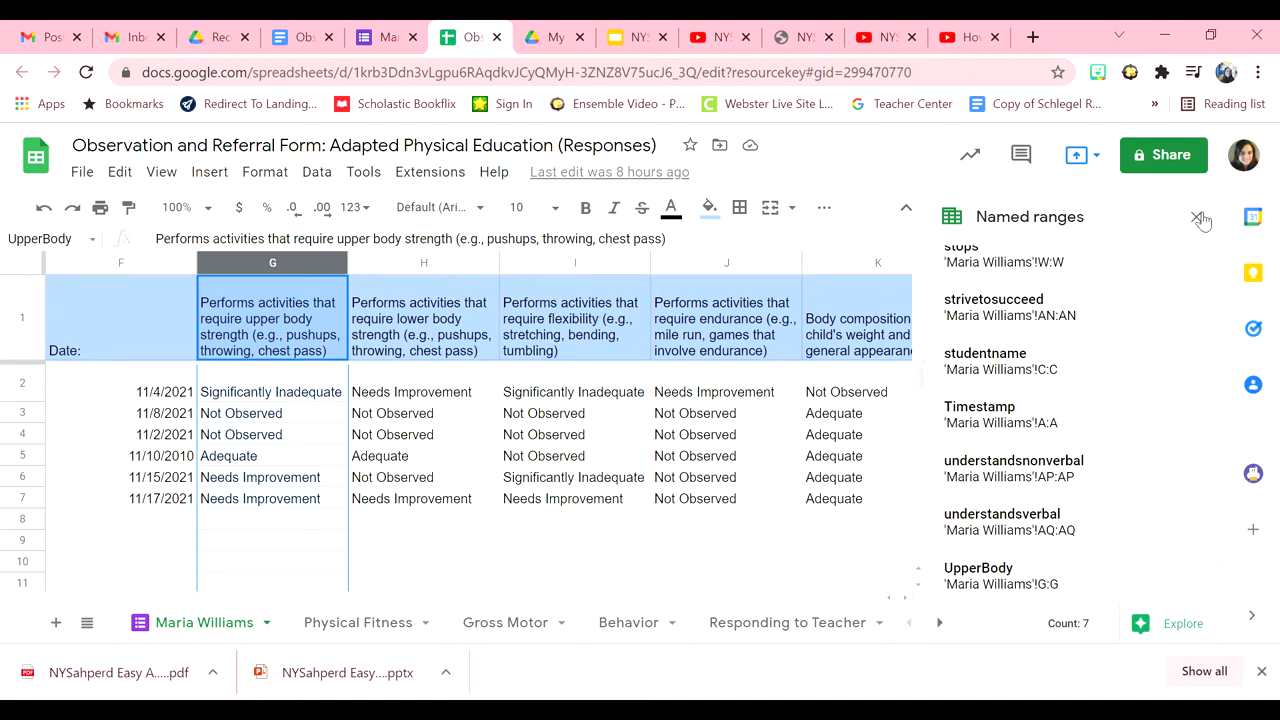
pyautogui.click(1196, 216)
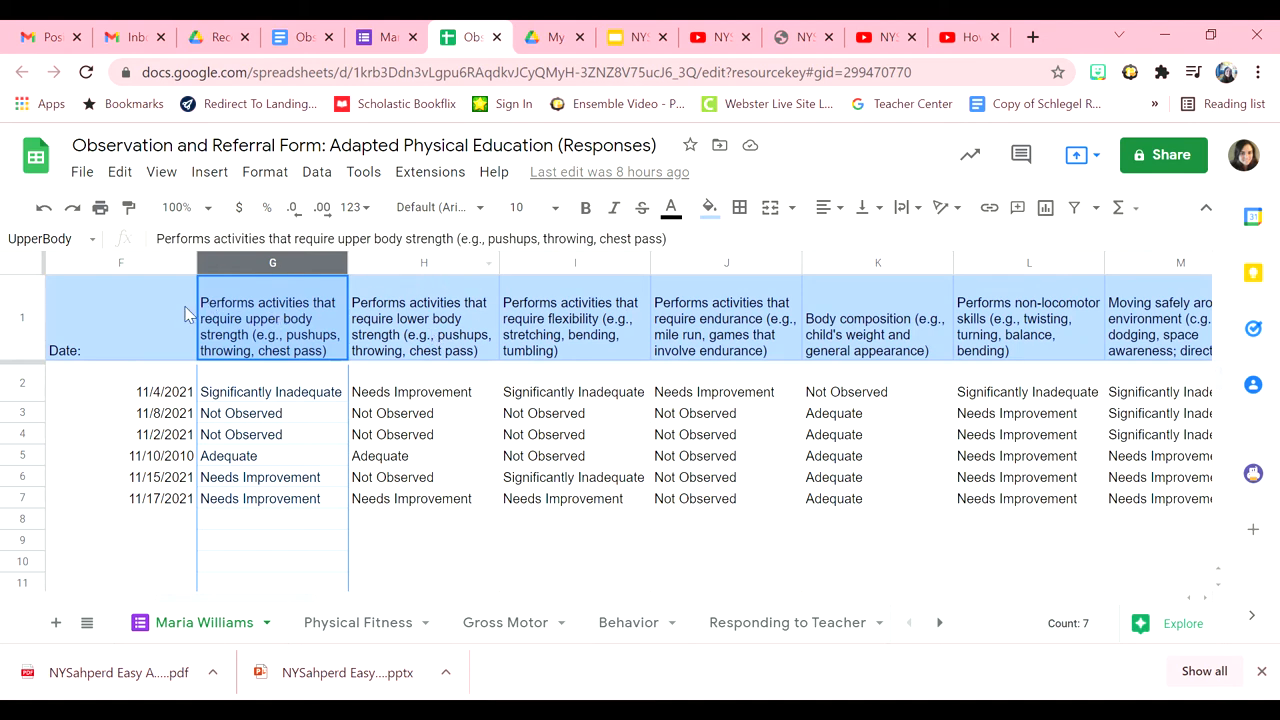
# Step: Show the Physical Fitness rating counts table and select the upper body strength heading in C1
pyautogui.click(356, 622)
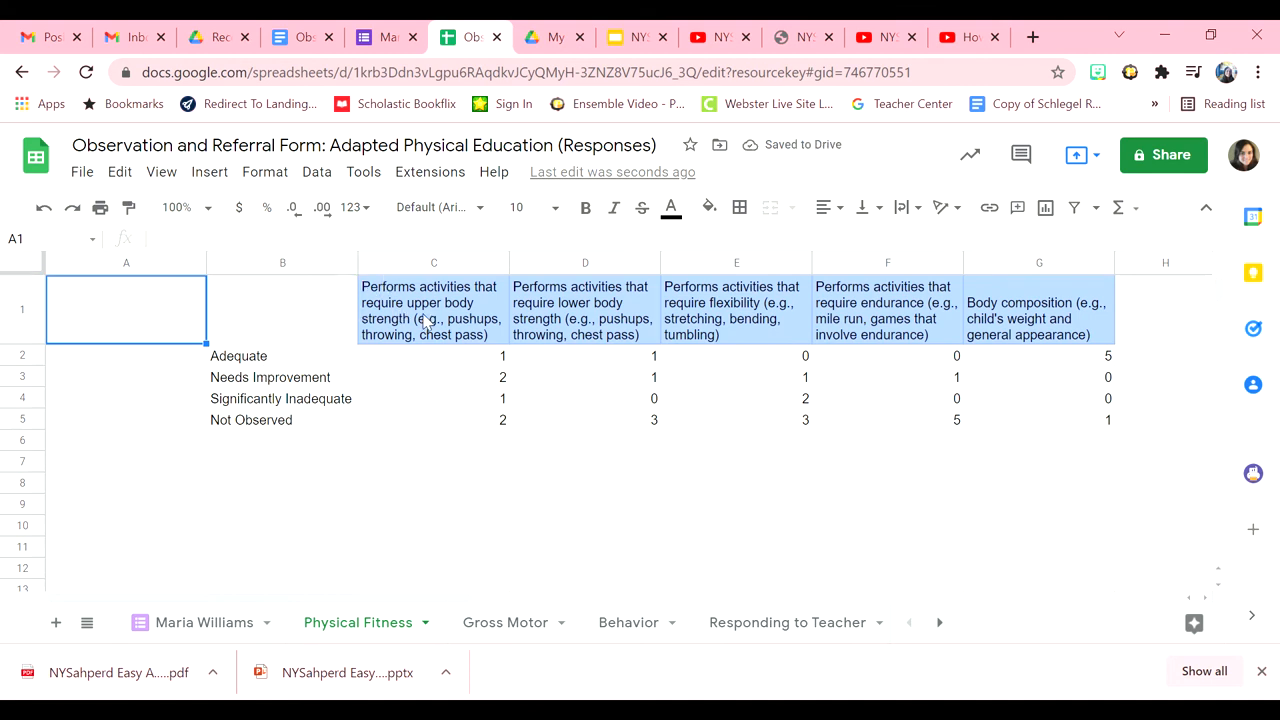
pyautogui.click(432, 310)
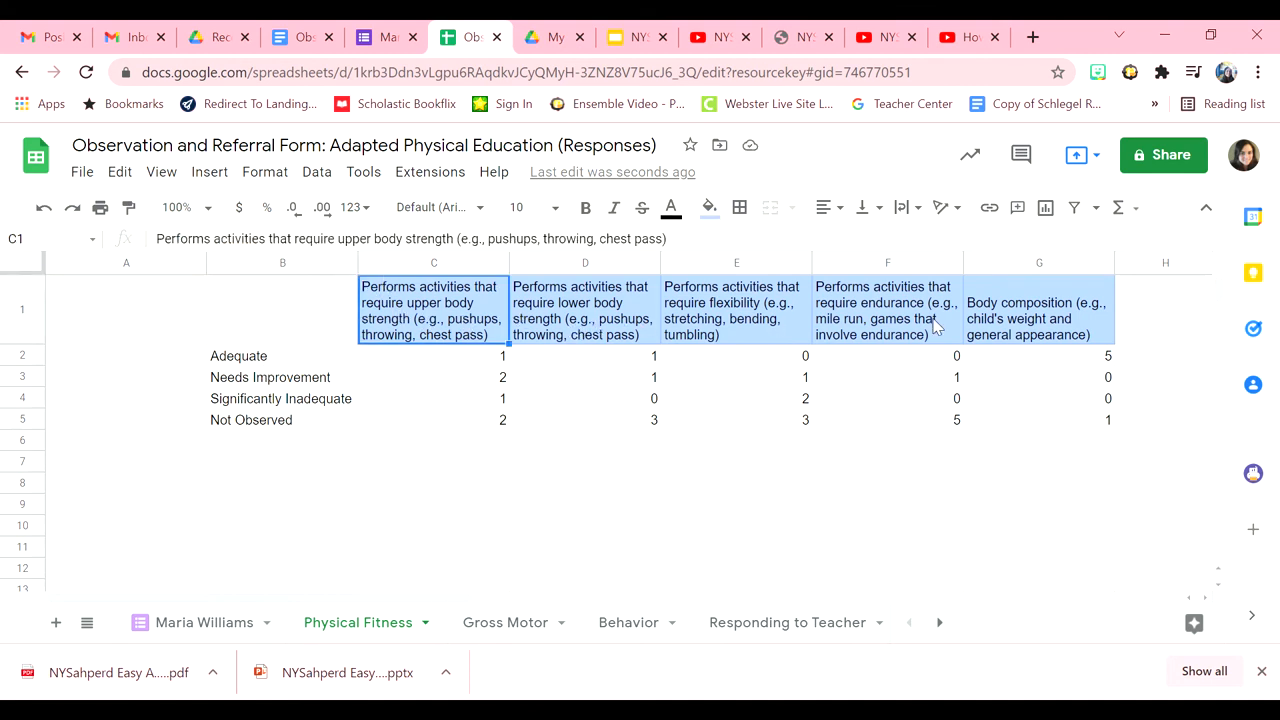
pyautogui.moveTo(386, 320)
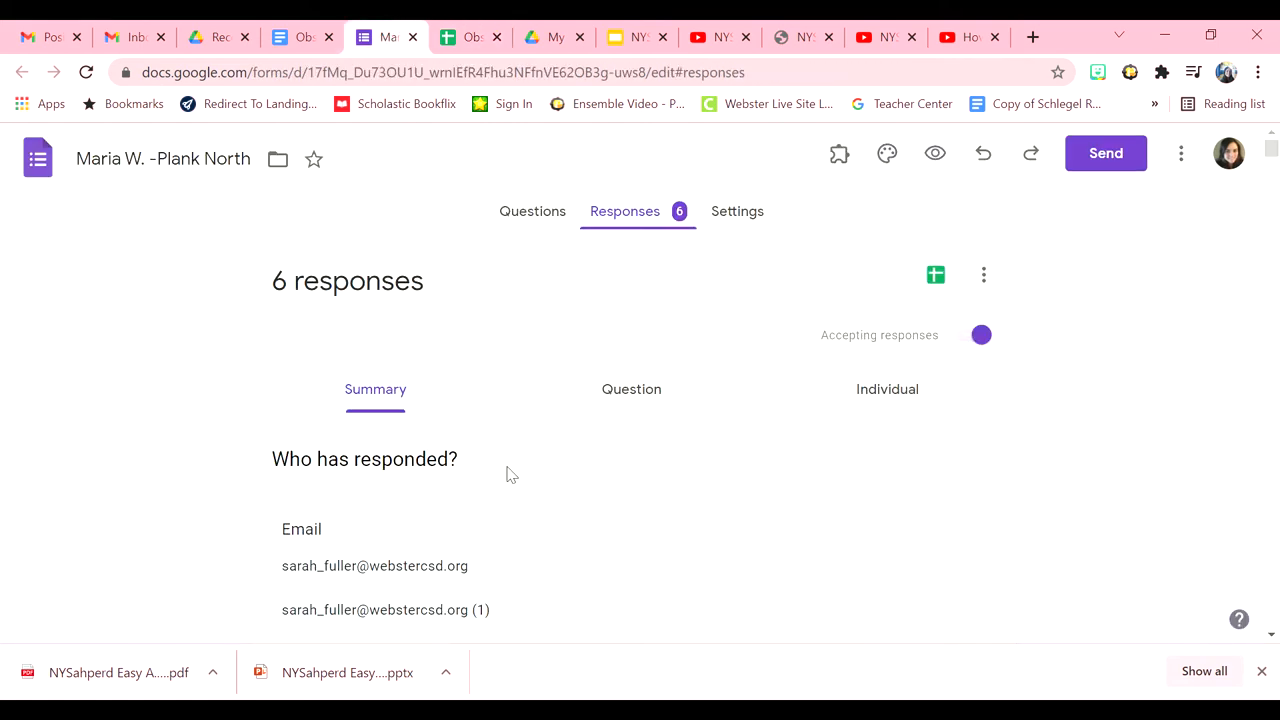
pyautogui.scroll(-3)
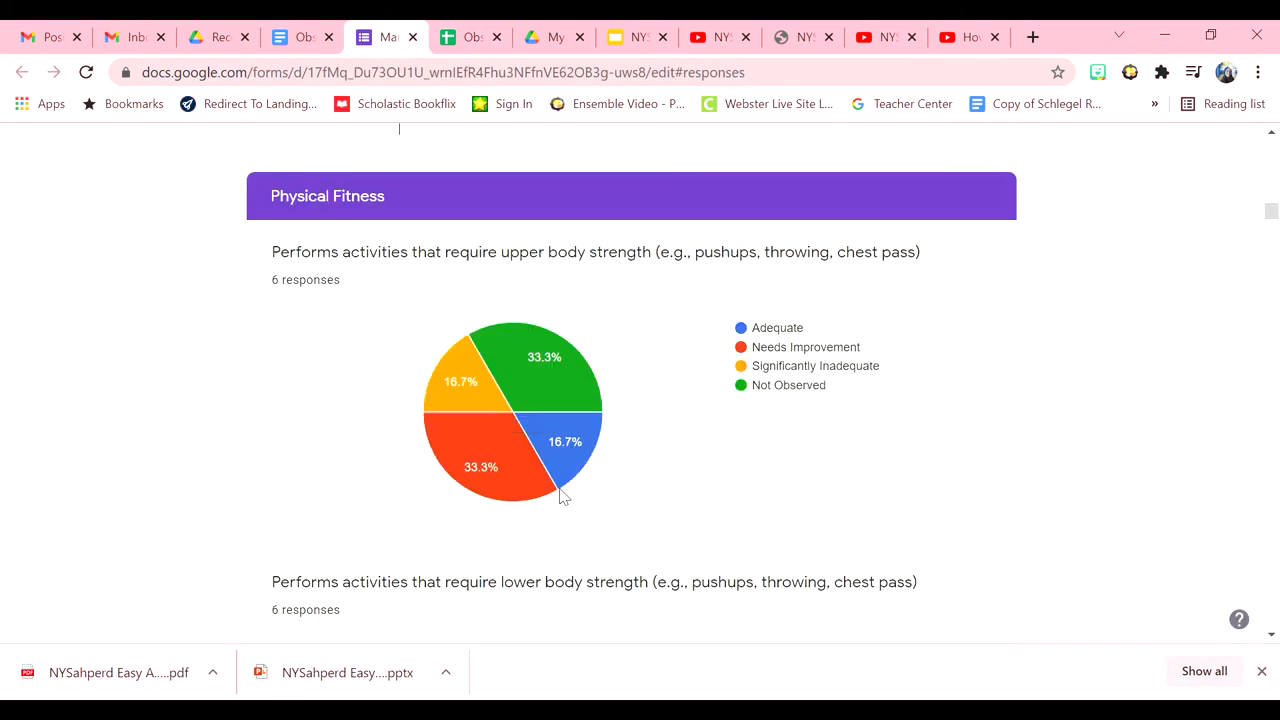
pyautogui.scroll(-3)
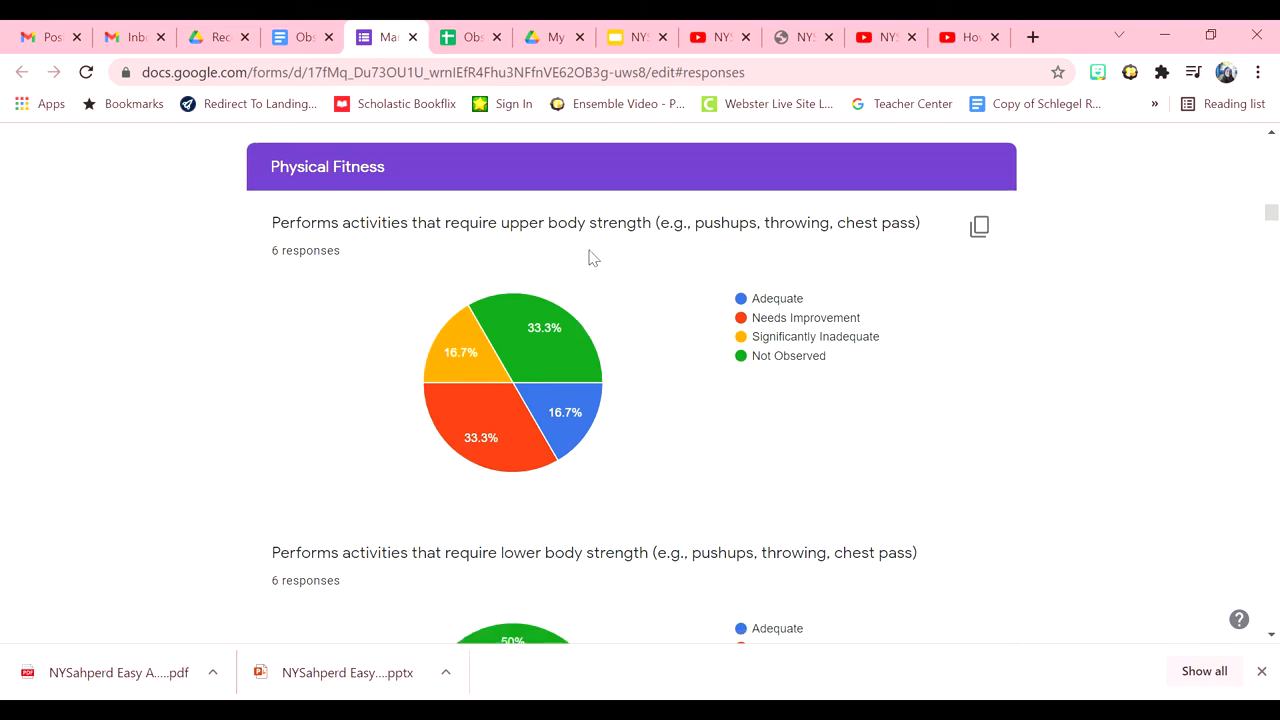
pyautogui.scroll(-3)
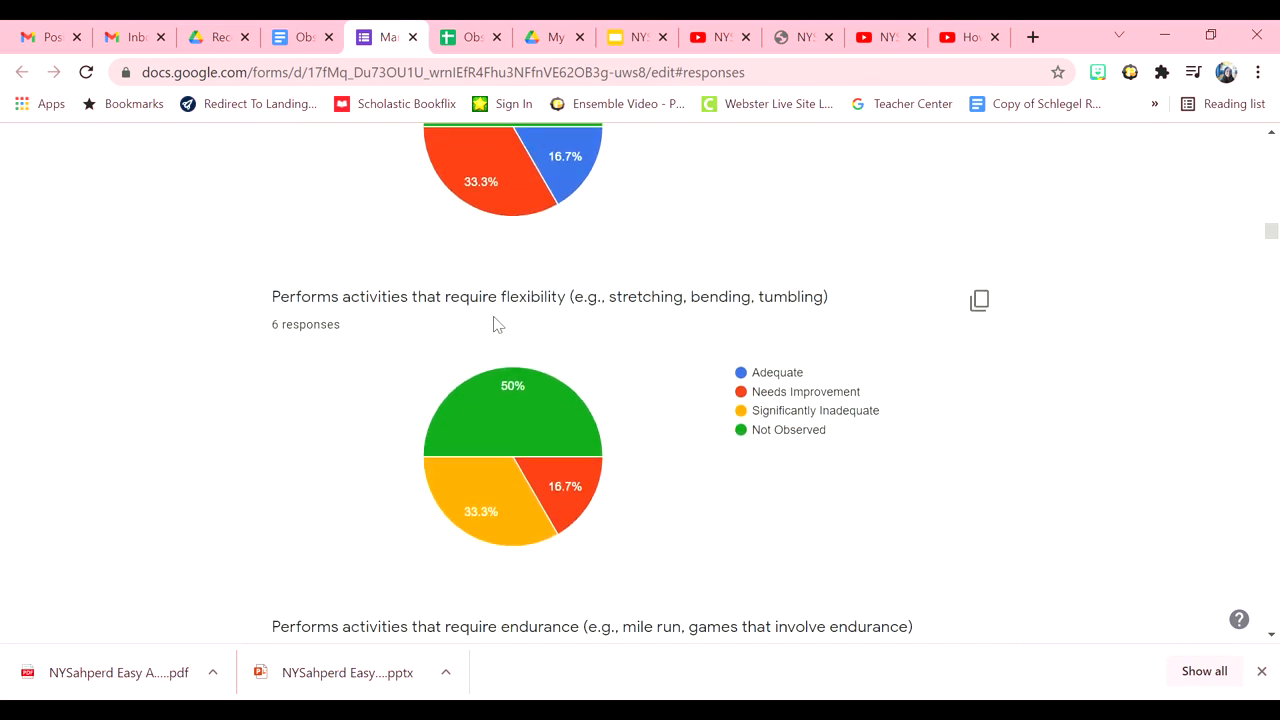
pyautogui.scroll(-3)
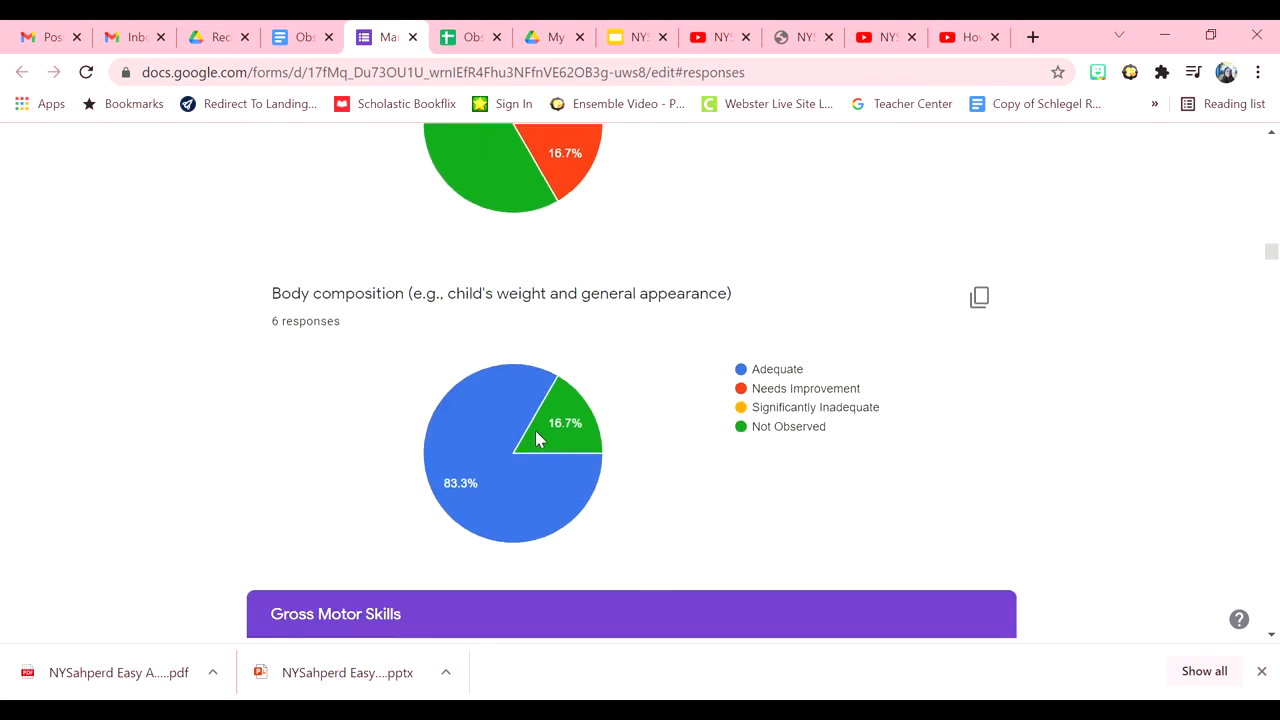
pyautogui.click(464, 36)
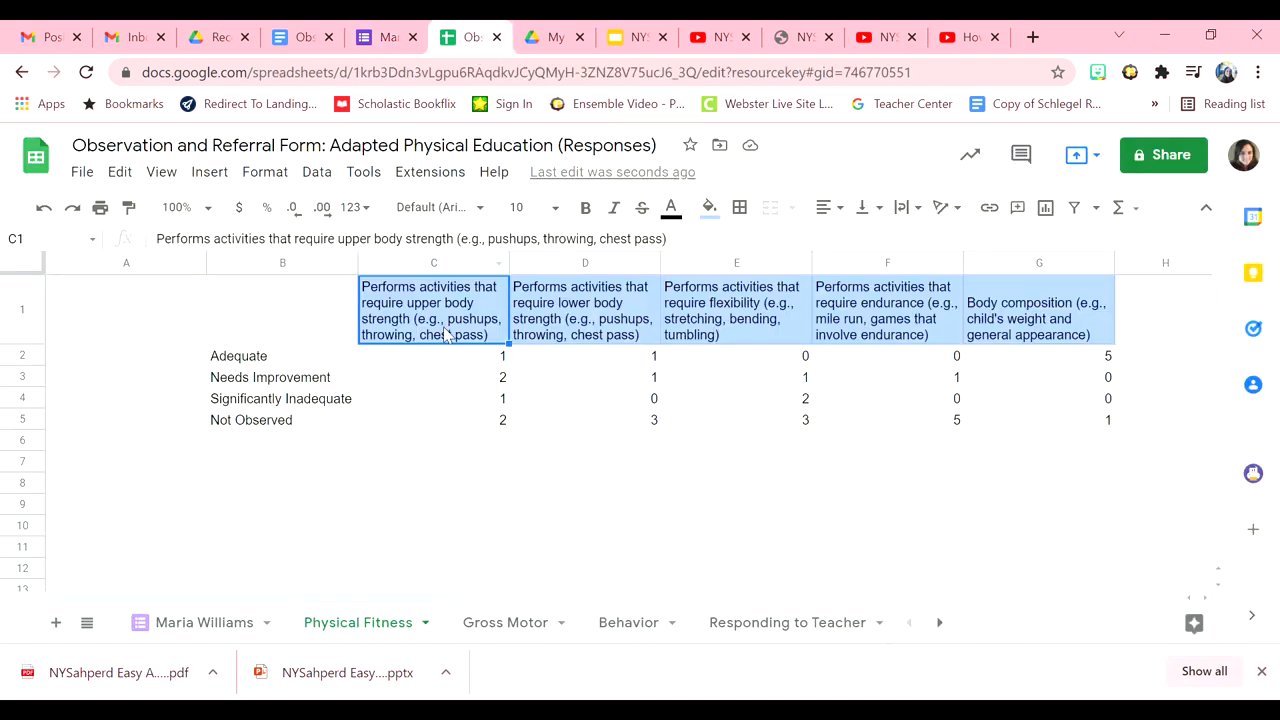
pyautogui.moveTo(604, 302)
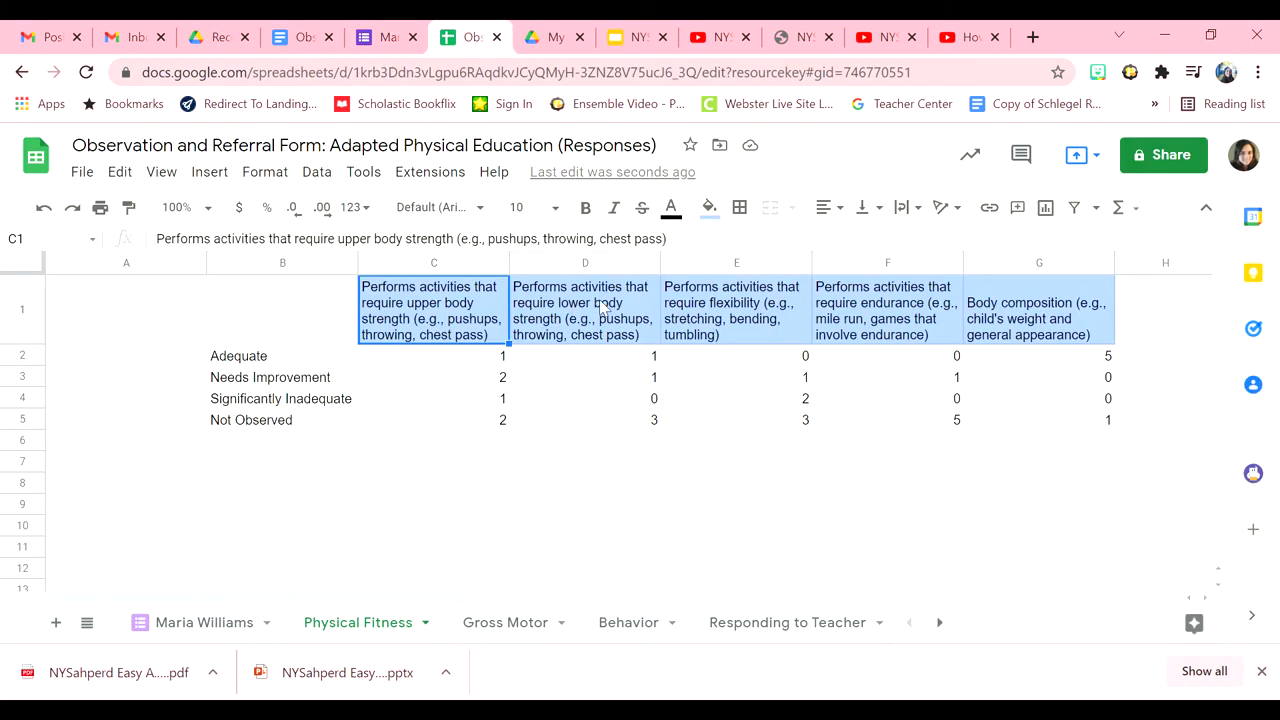
pyautogui.moveTo(896, 324)
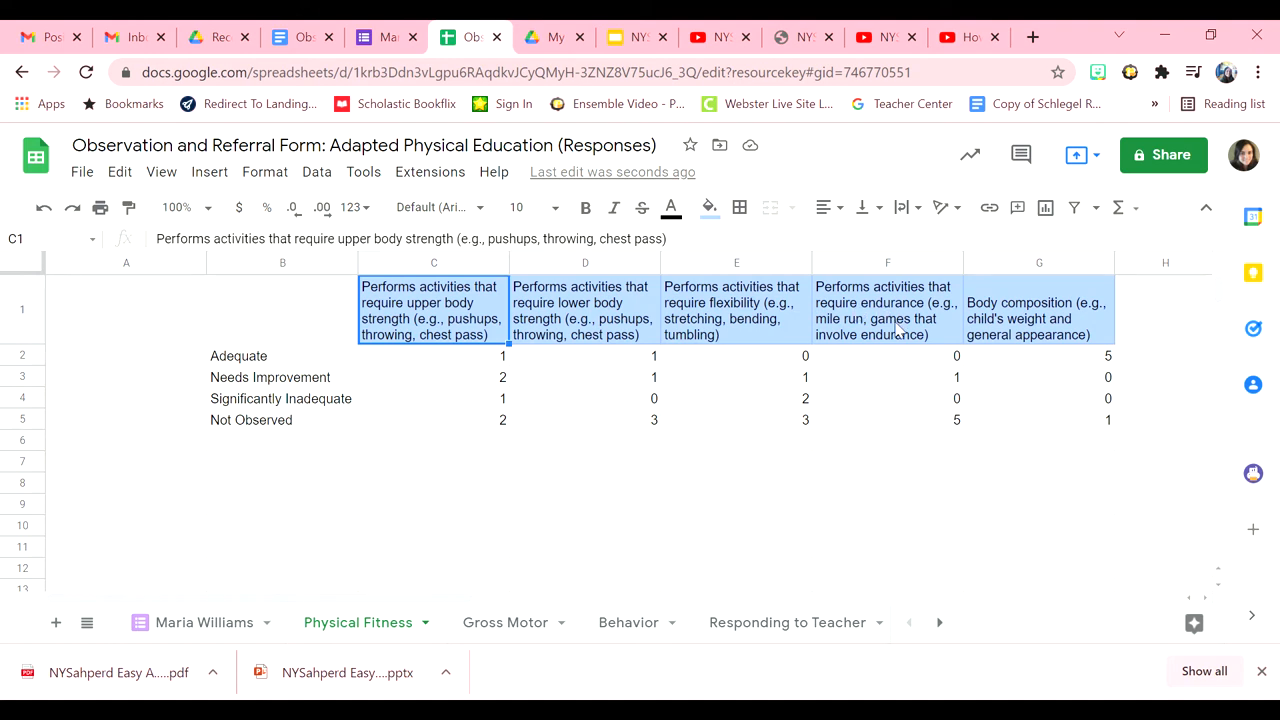
pyautogui.moveTo(288, 332)
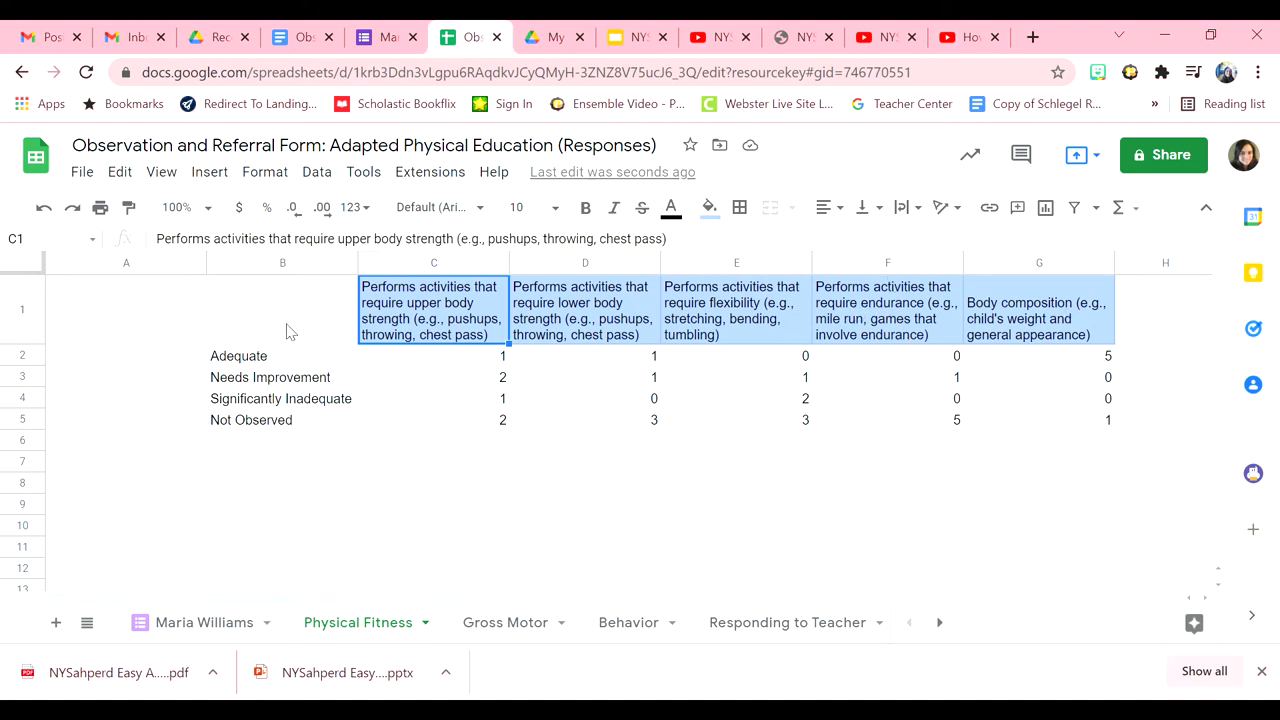
pyautogui.moveTo(270, 372)
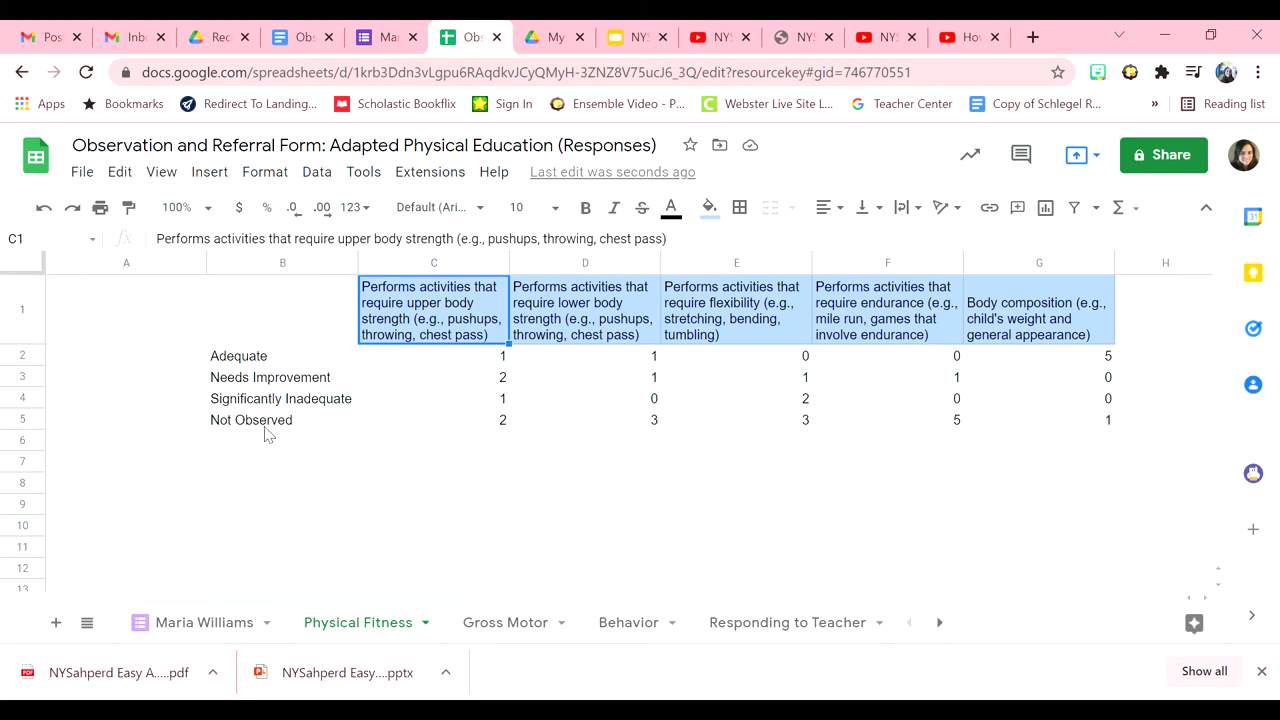
pyautogui.click(386, 36)
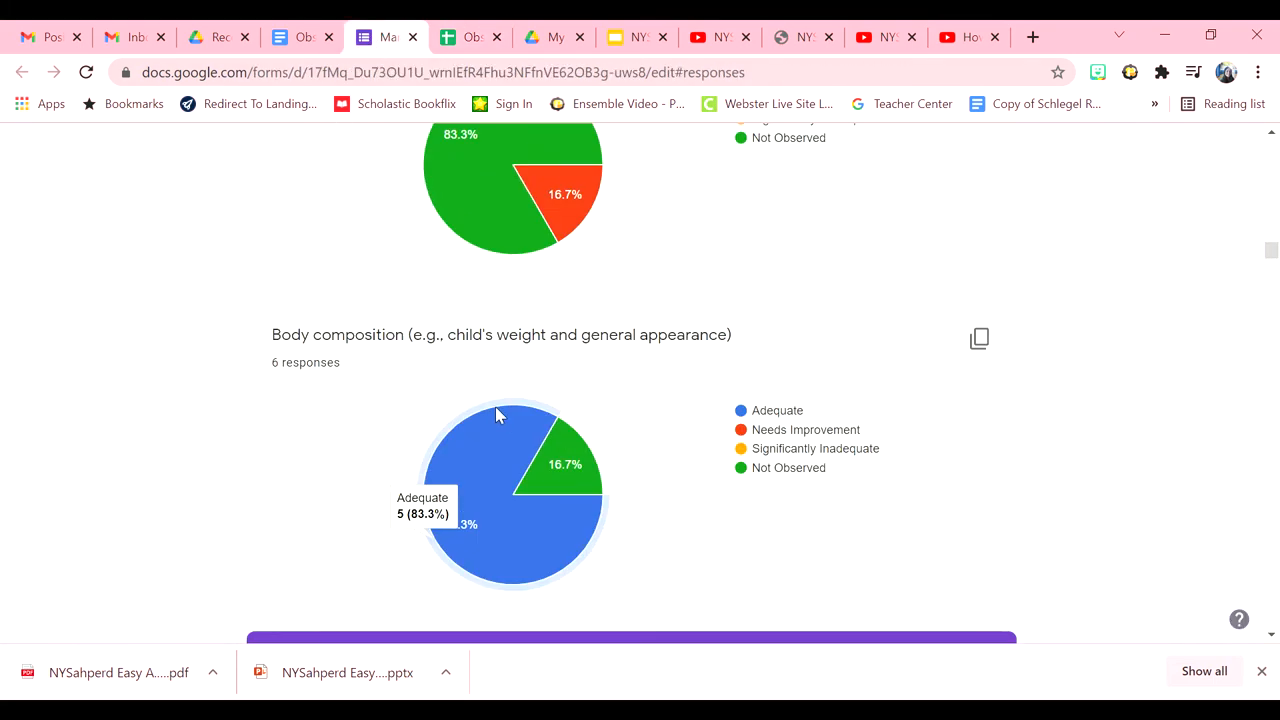
pyautogui.scroll(3)
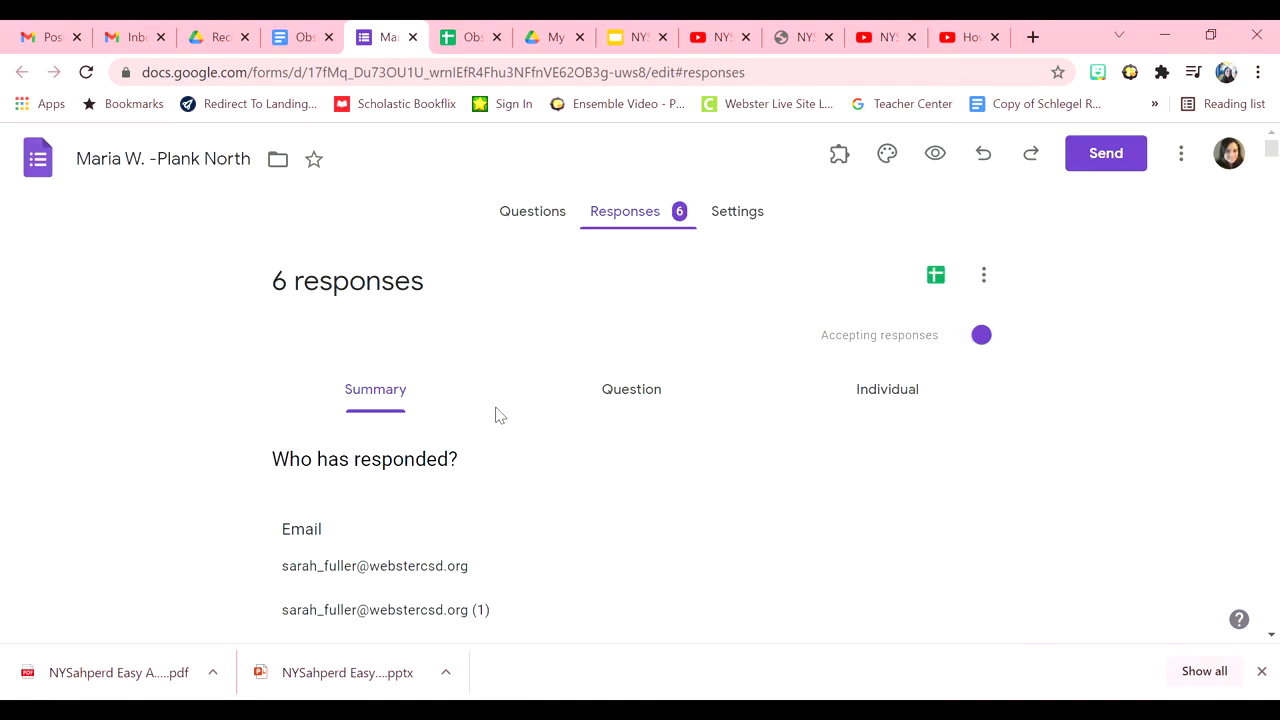
pyautogui.click(532, 212)
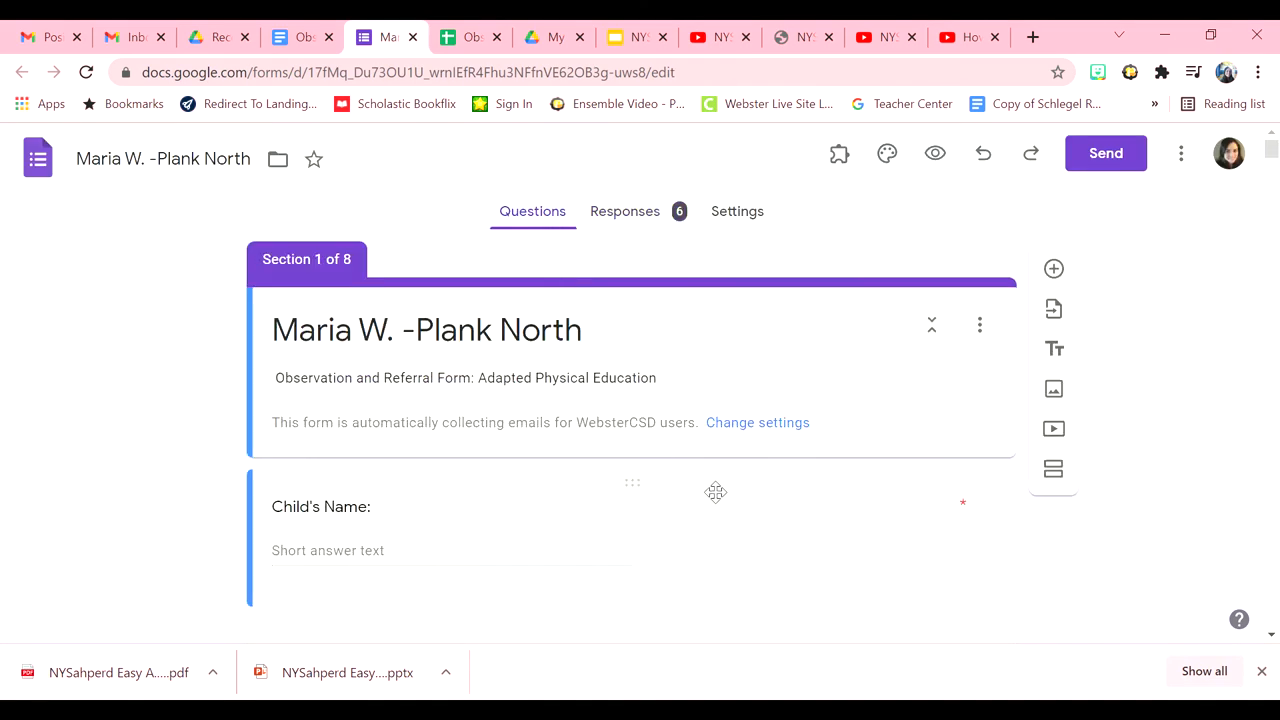
pyautogui.scroll(-3)
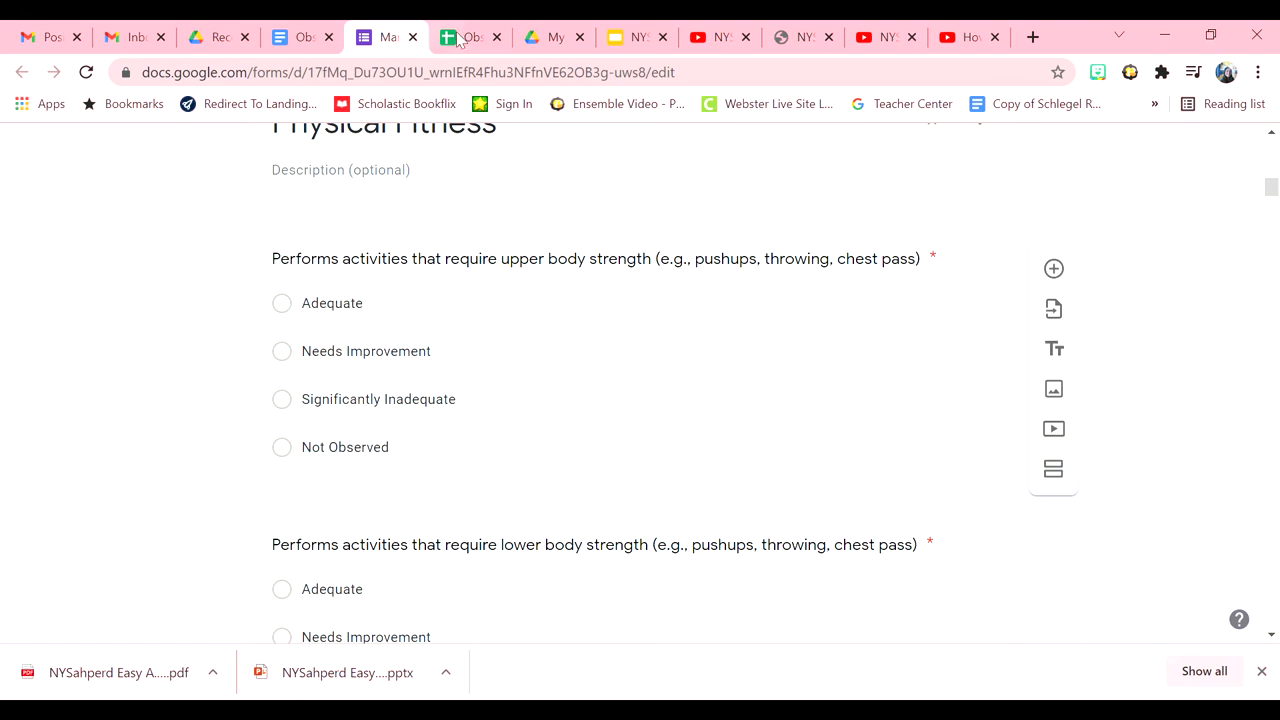
pyautogui.click(456, 36)
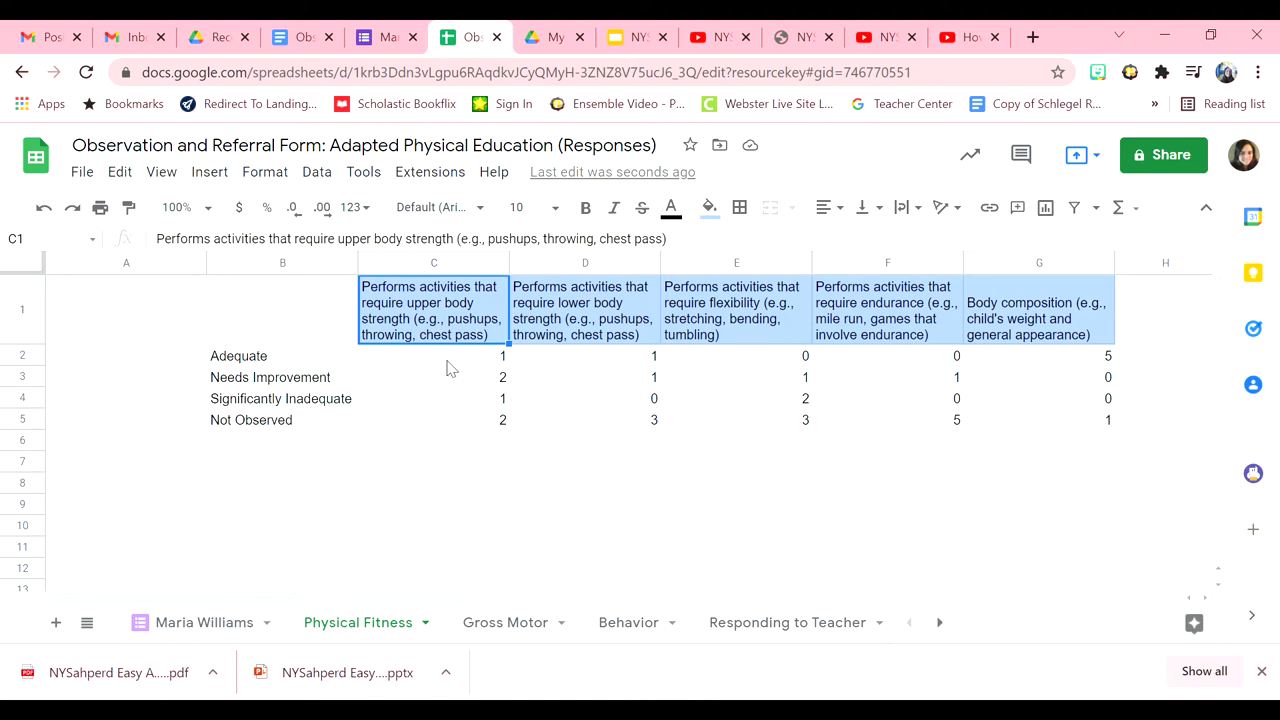
pyautogui.click(432, 356)
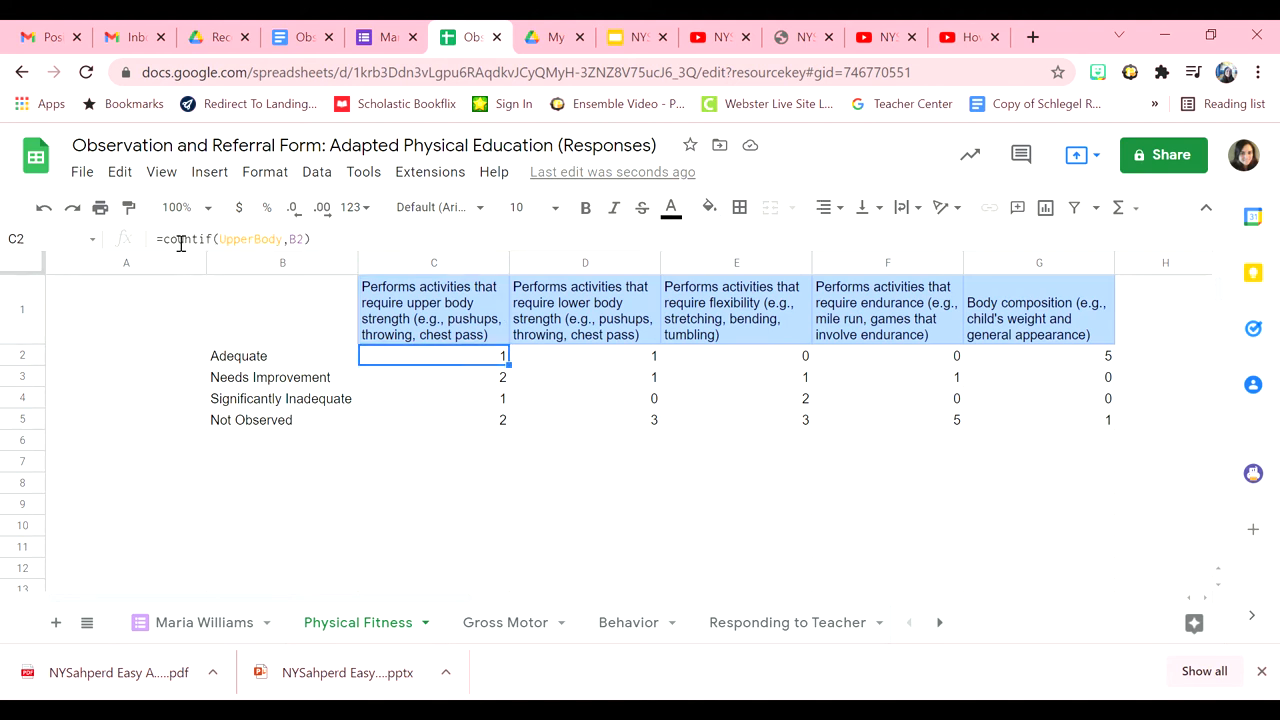
pyautogui.moveTo(168, 250)
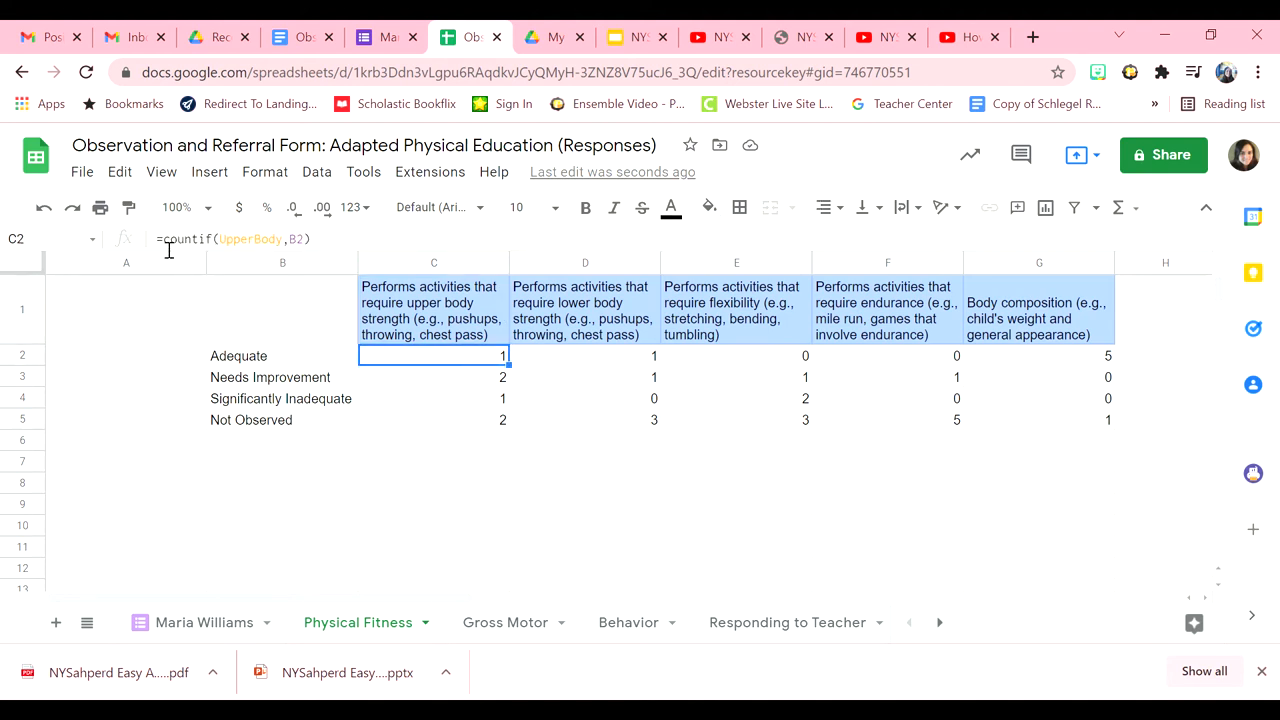
pyautogui.moveTo(200, 262)
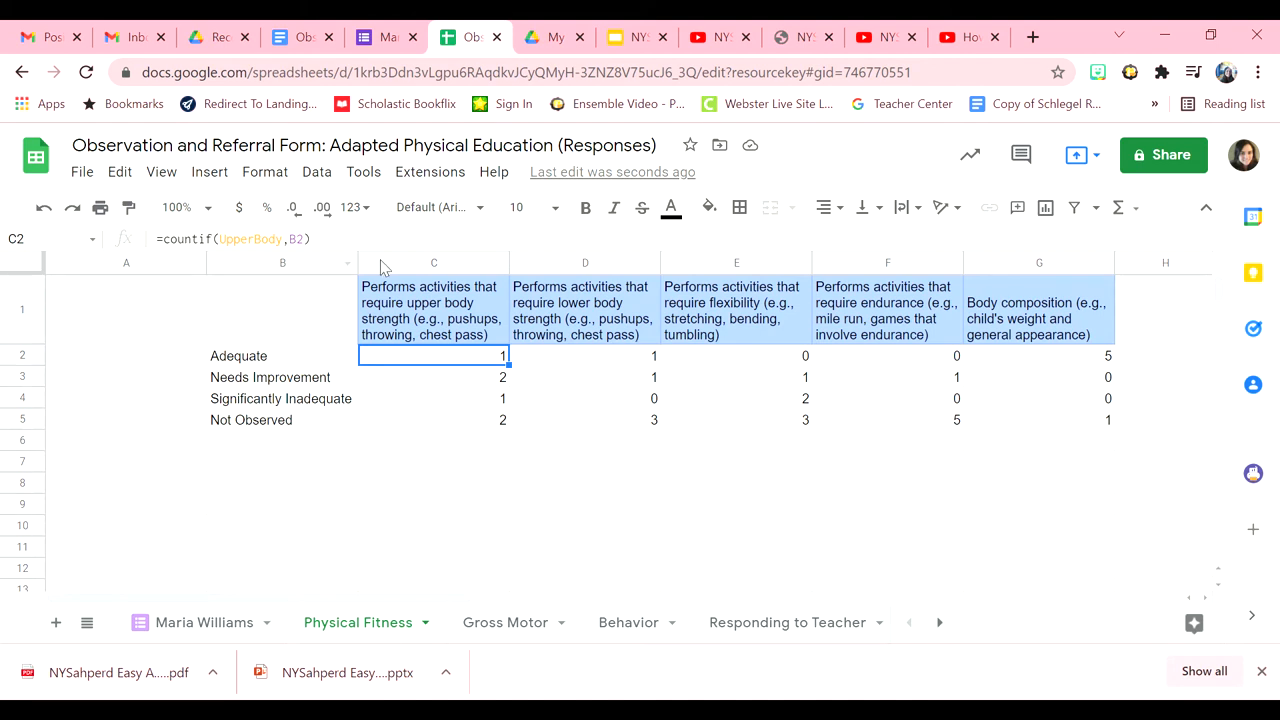
pyautogui.click(432, 262)
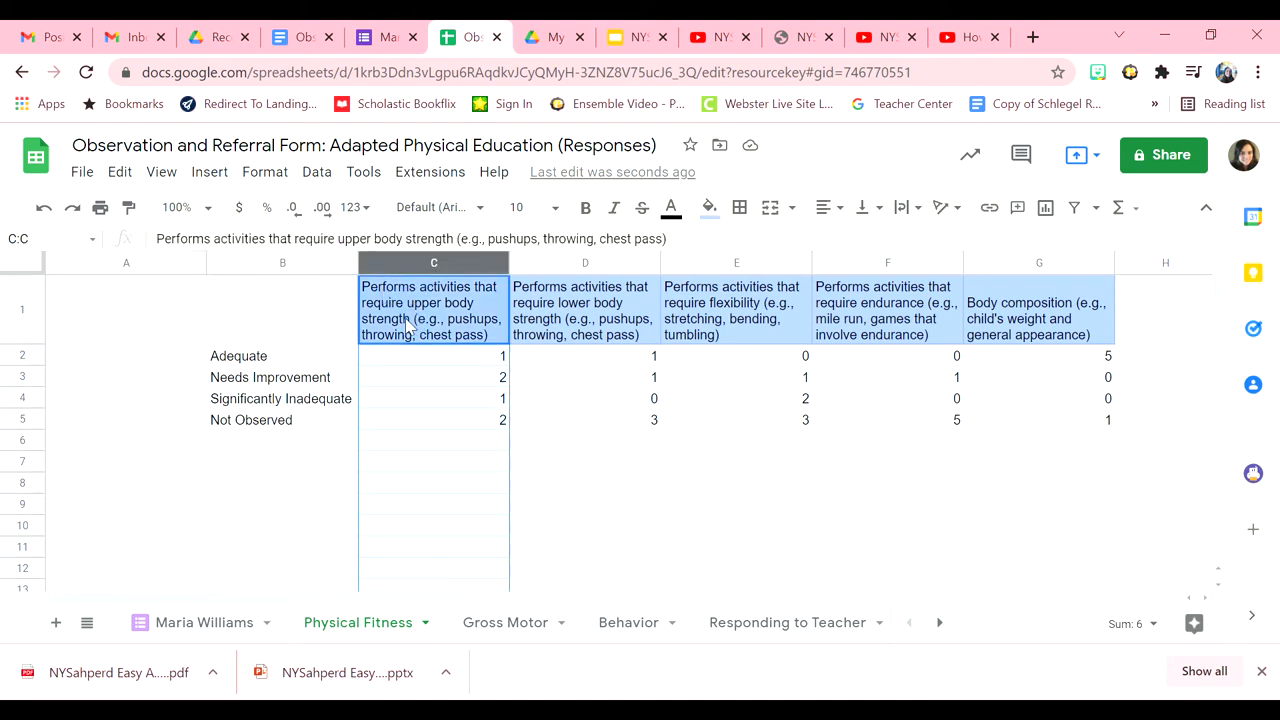
pyautogui.click(432, 356)
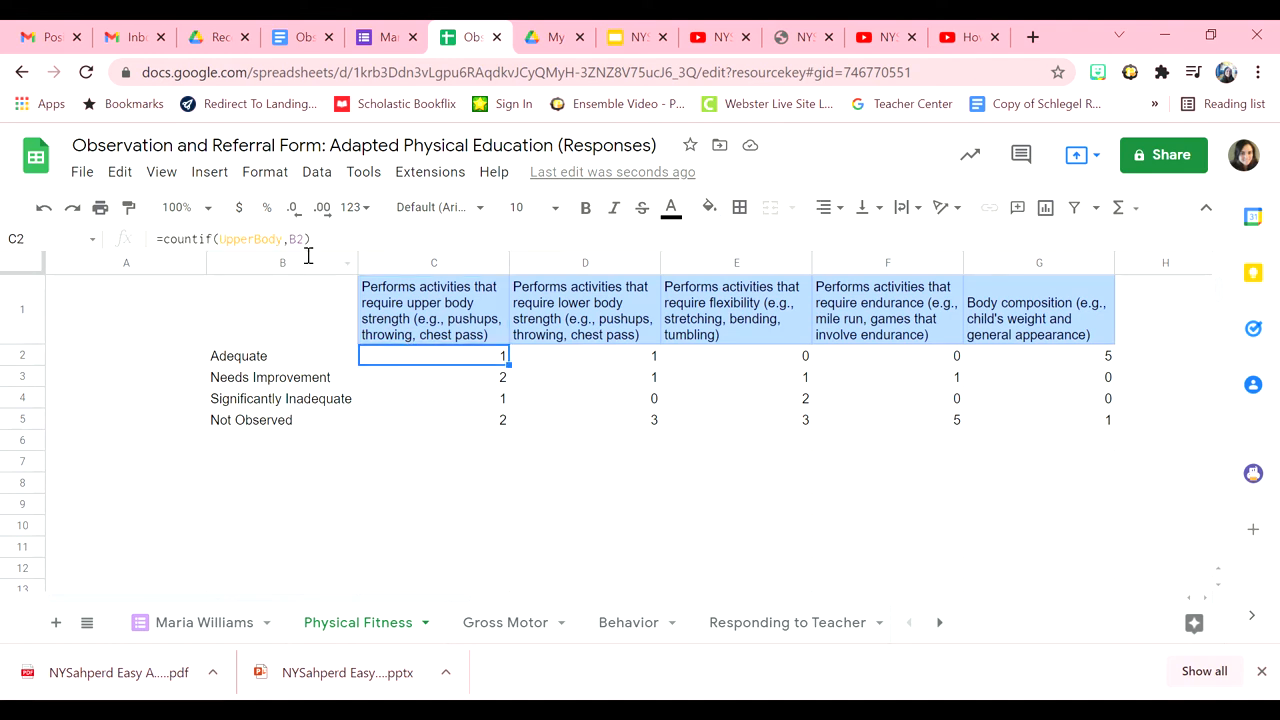
pyautogui.moveTo(292, 272)
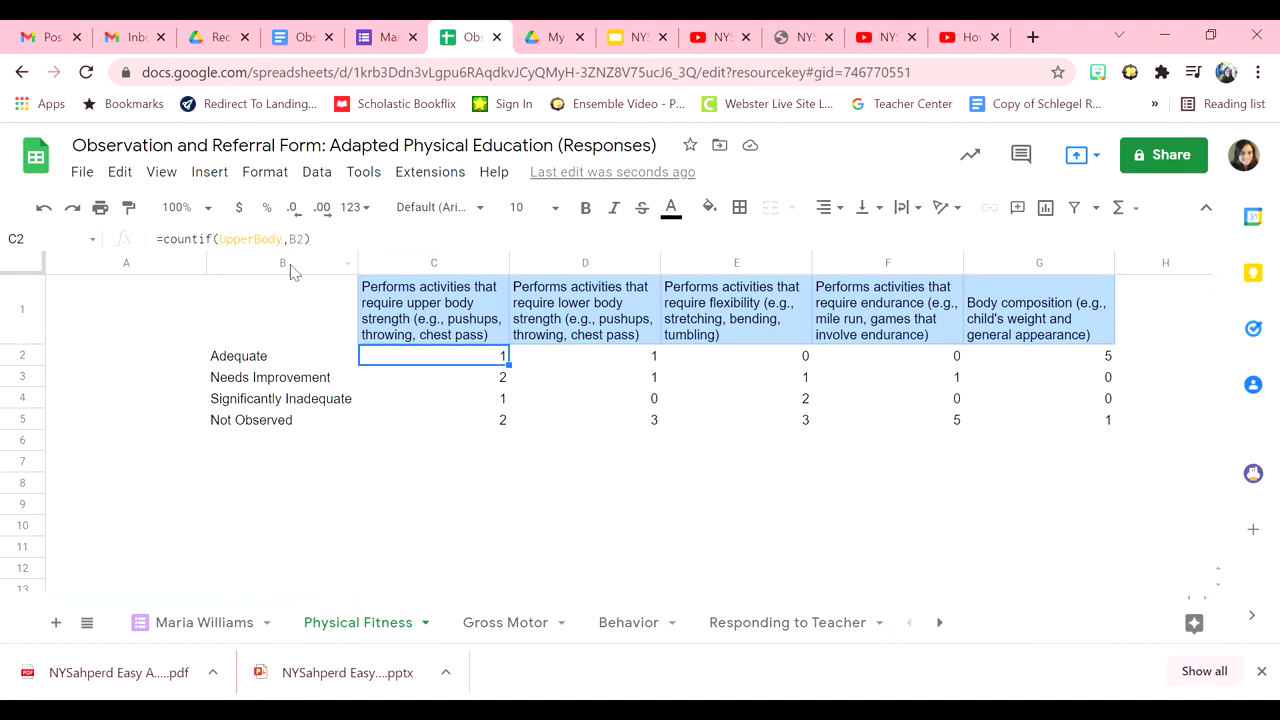
pyautogui.moveTo(270, 360)
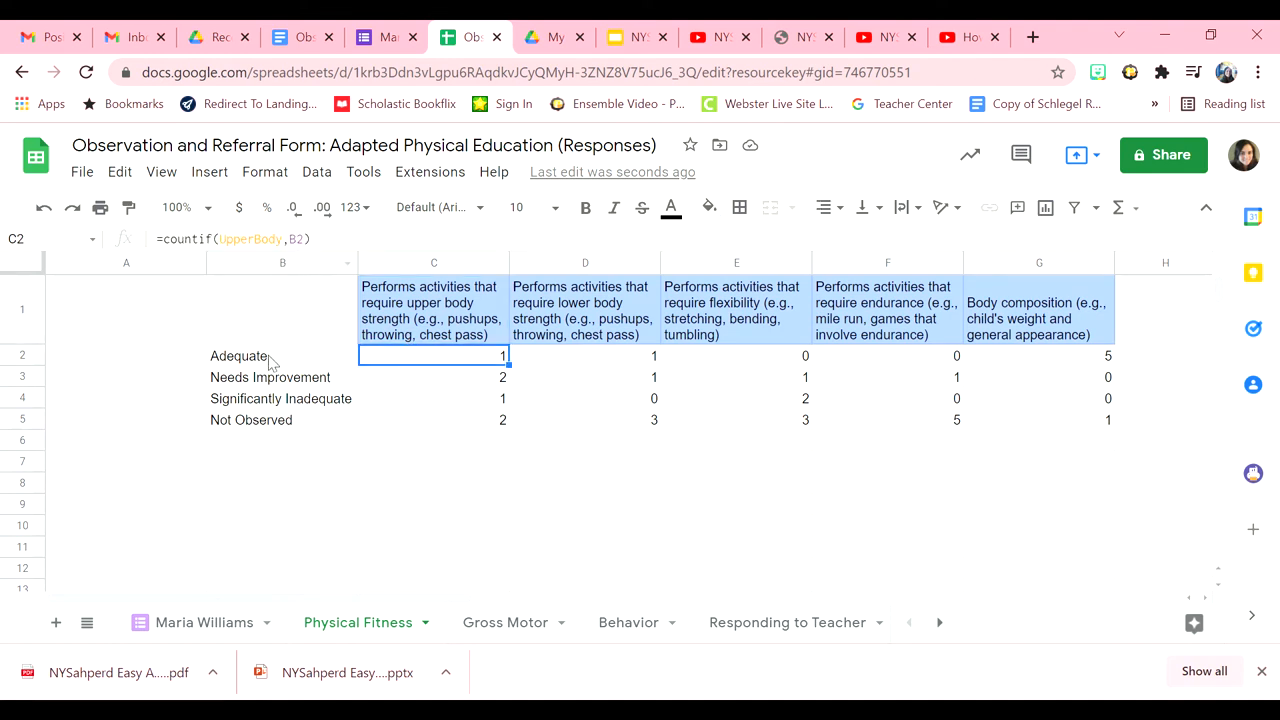
pyautogui.moveTo(300, 360)
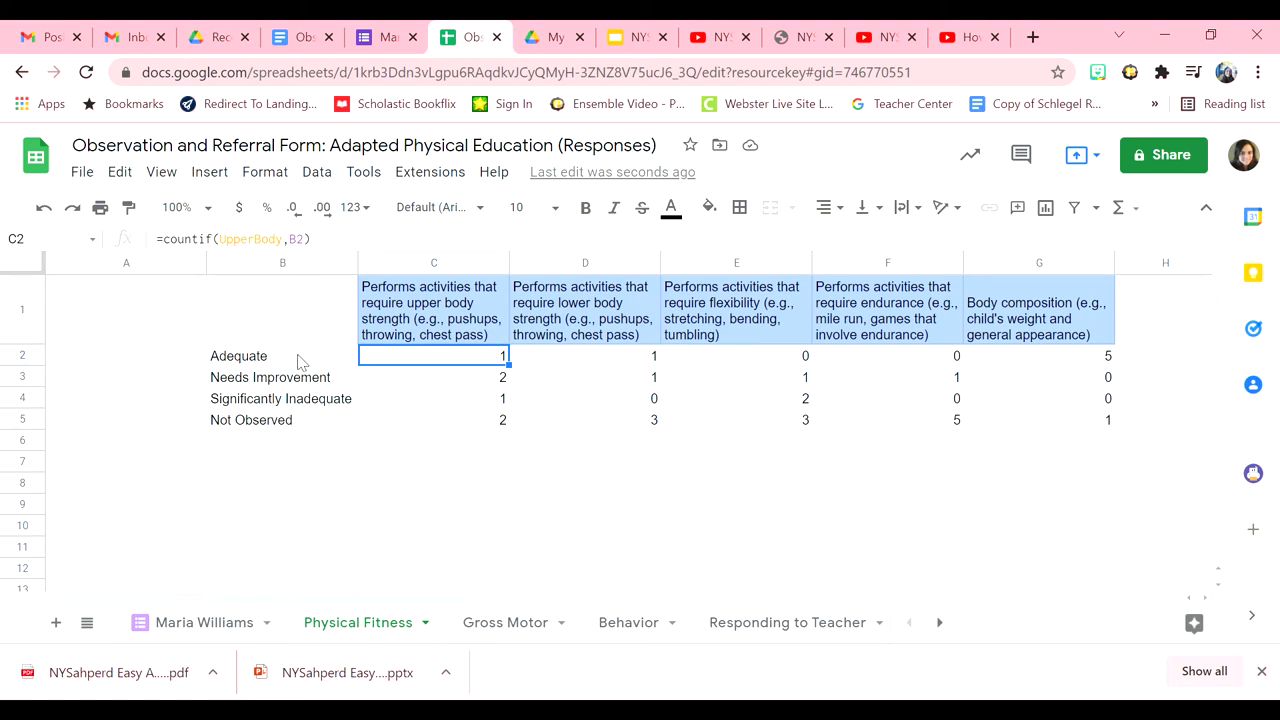
pyautogui.moveTo(520, 376)
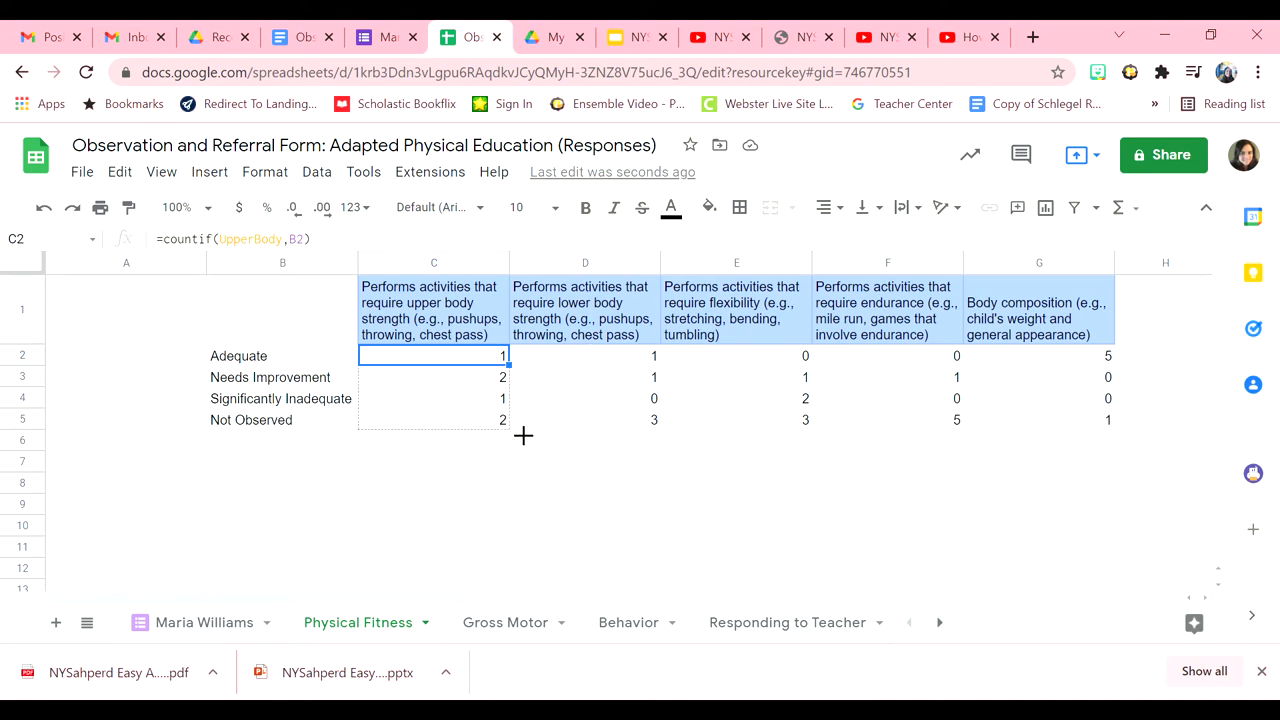
pyautogui.click(432, 462)
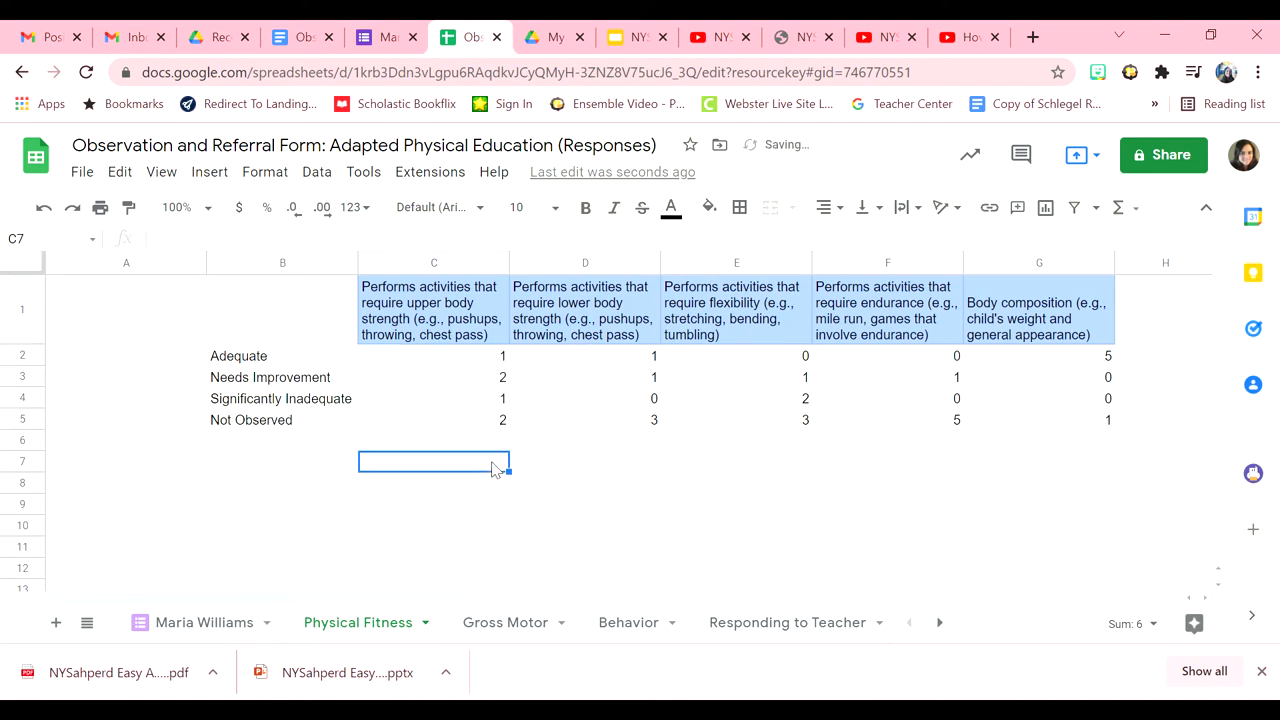
pyautogui.click(584, 356)
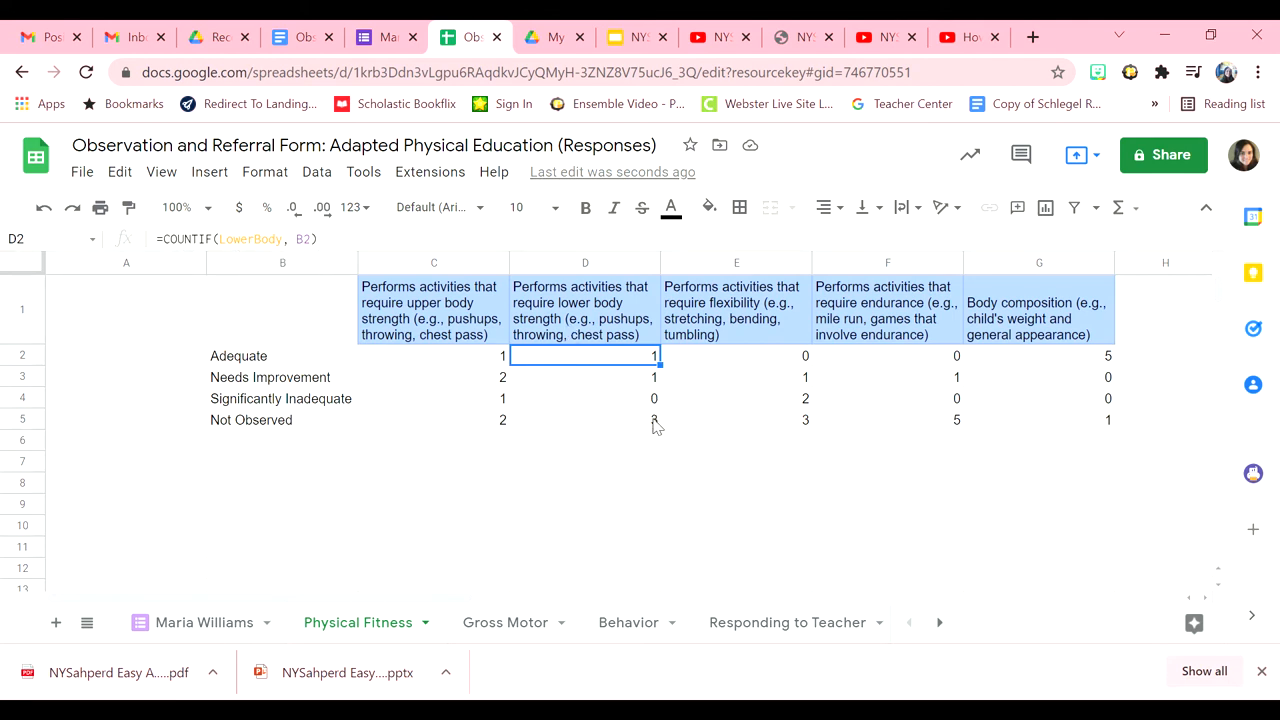
pyautogui.click(736, 356)
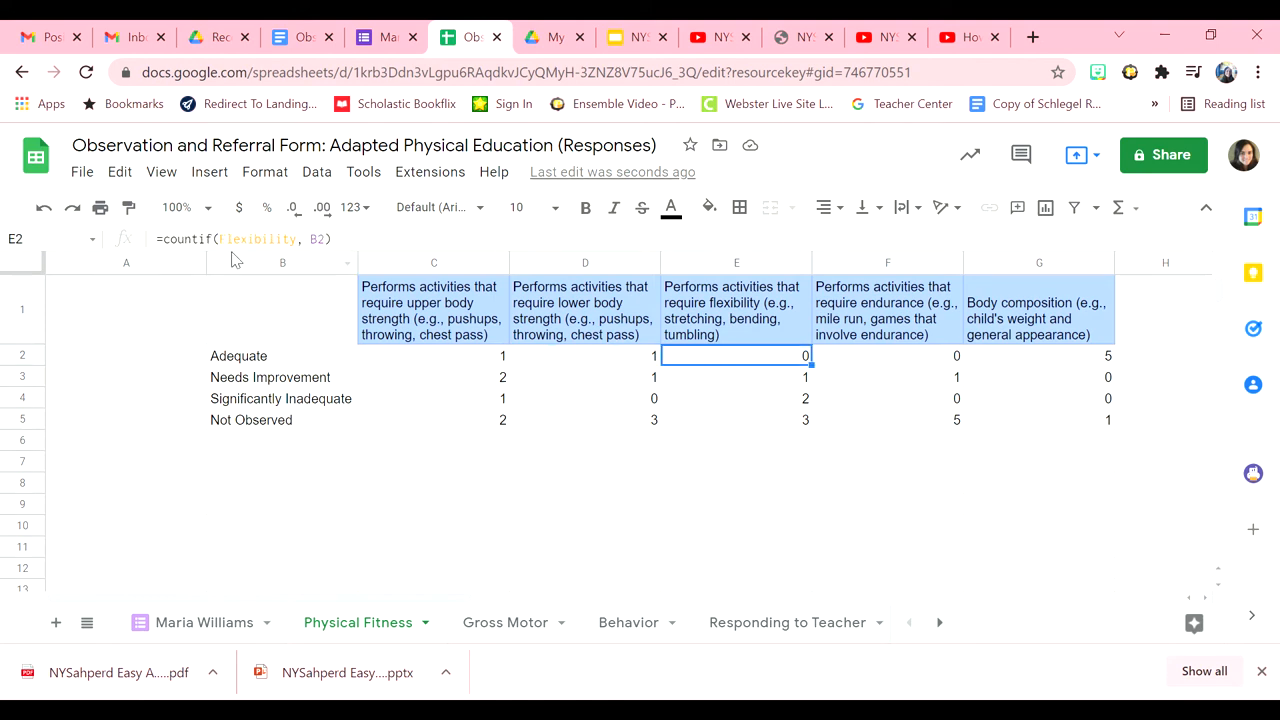
pyautogui.moveTo(740, 272)
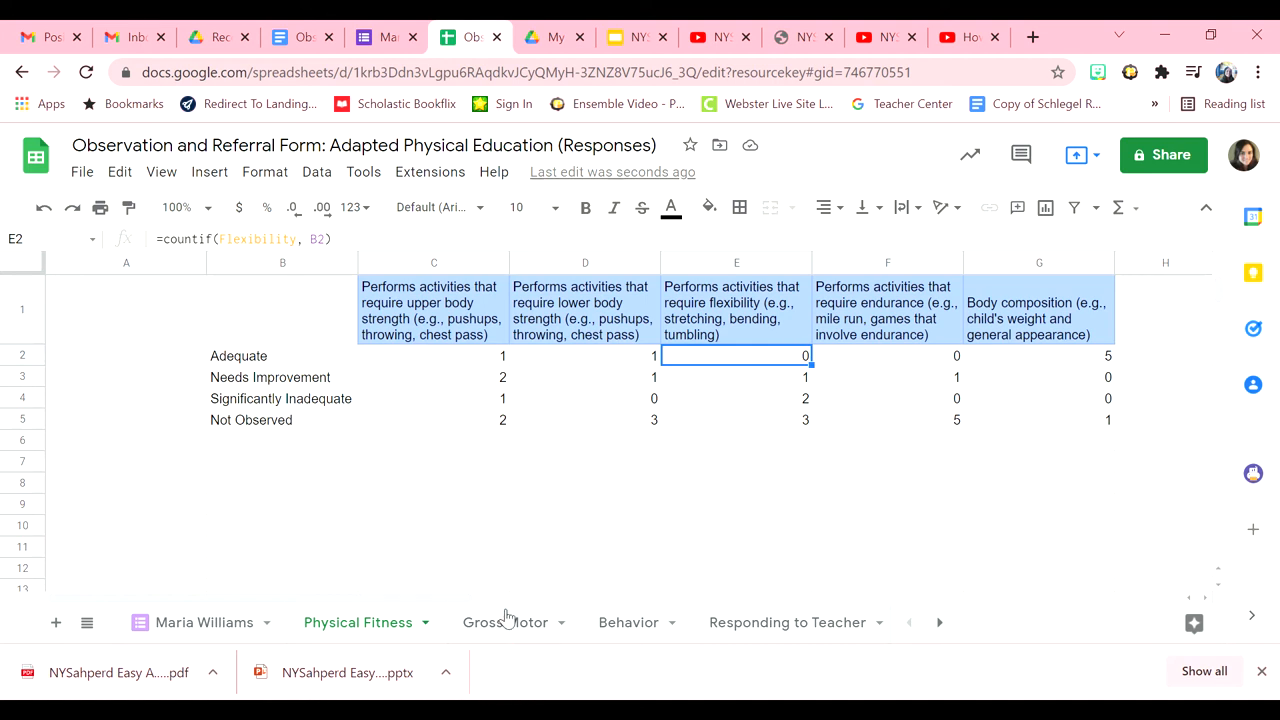
pyautogui.click(504, 622)
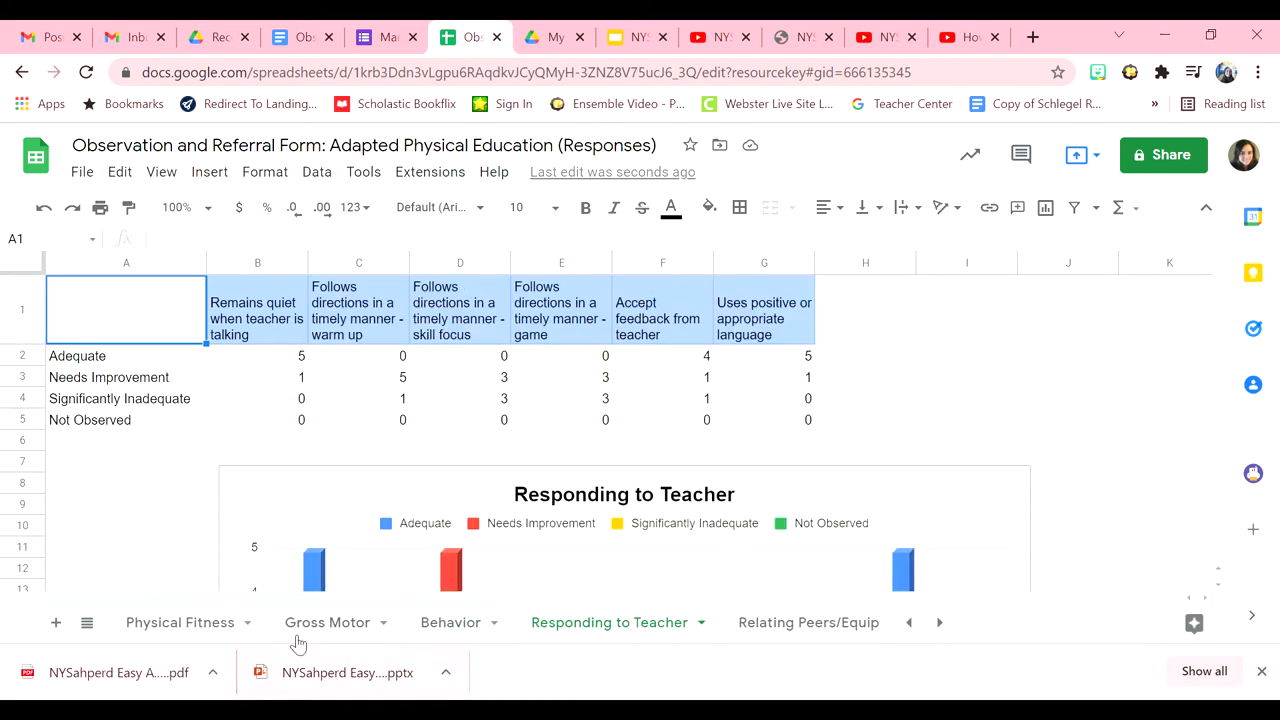
pyautogui.click(180, 622)
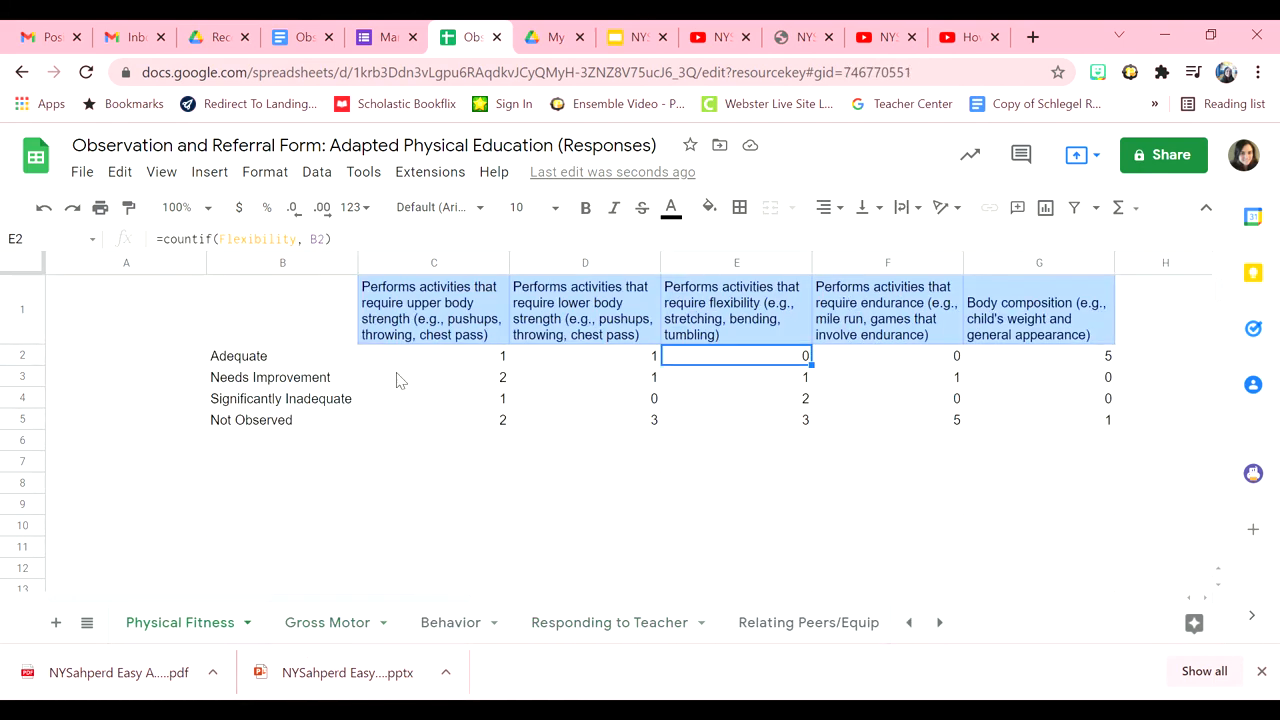
# Step: Scroll below the Physical Fitness counts table to its column chart of rating counts per skill
pyautogui.click(1040, 310)
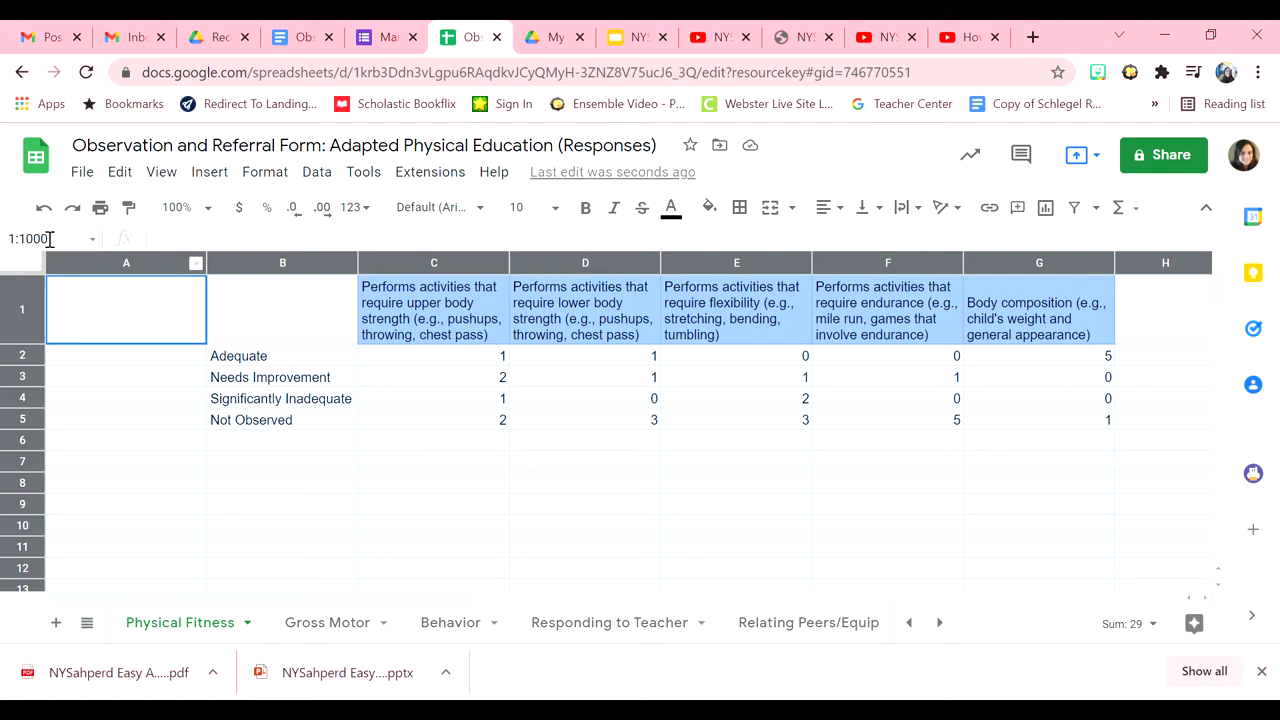
pyautogui.click(208, 172)
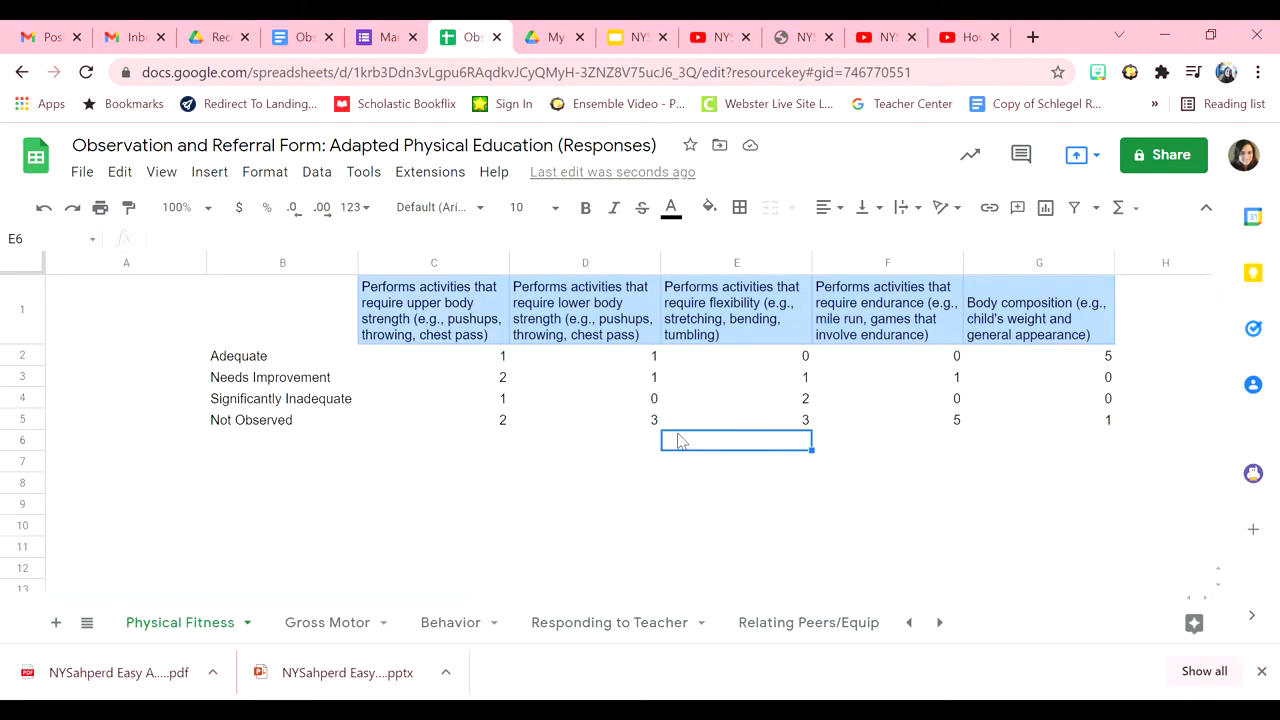
pyautogui.scroll(-3)
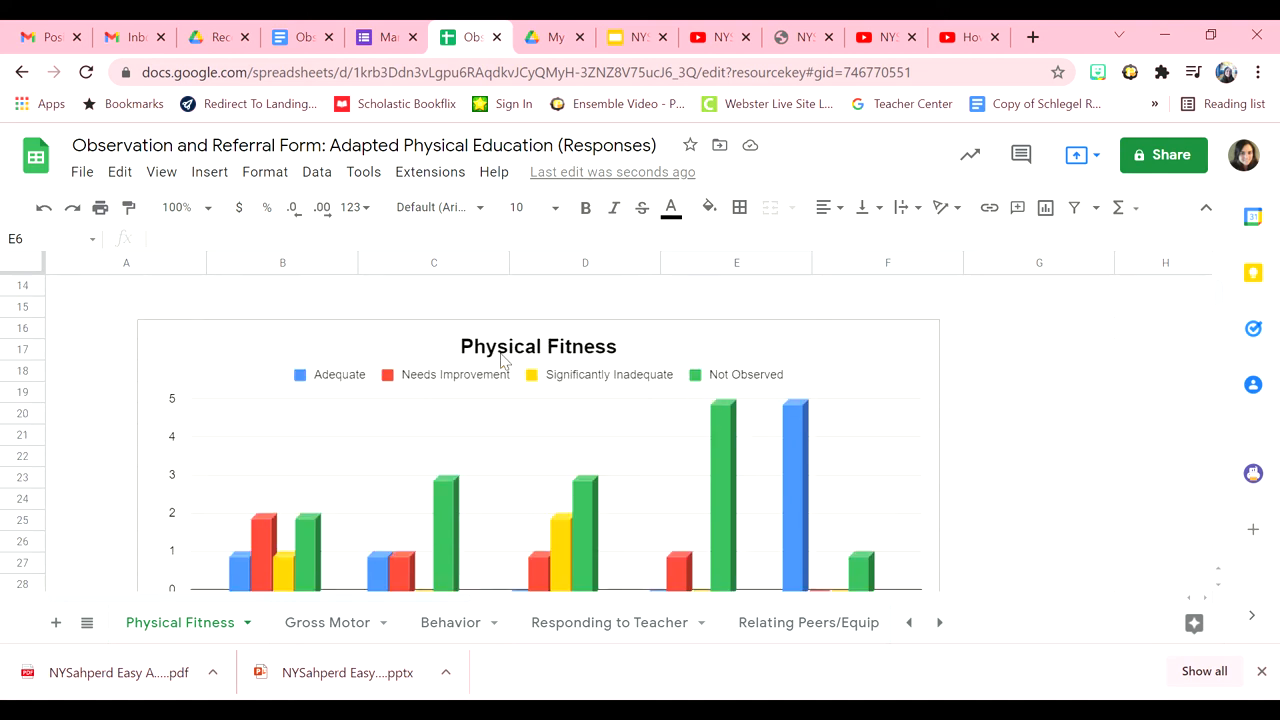
pyautogui.scroll(-3)
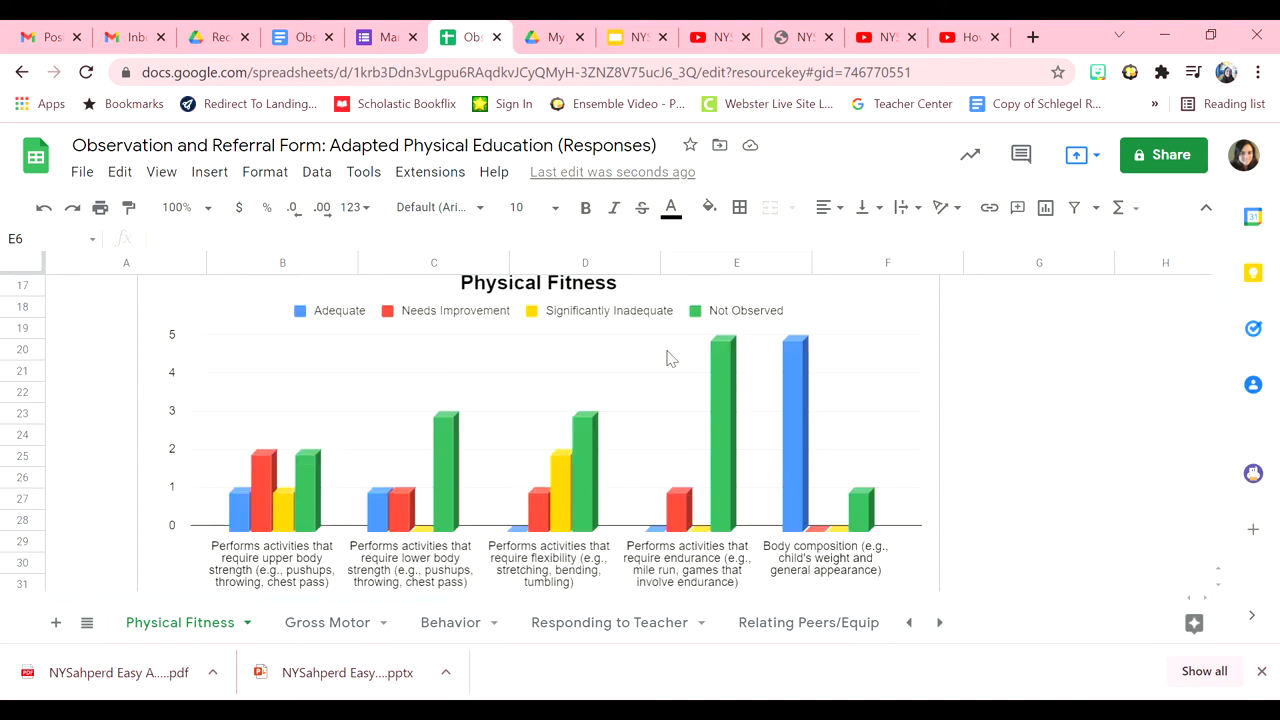
pyautogui.moveTo(304, 532)
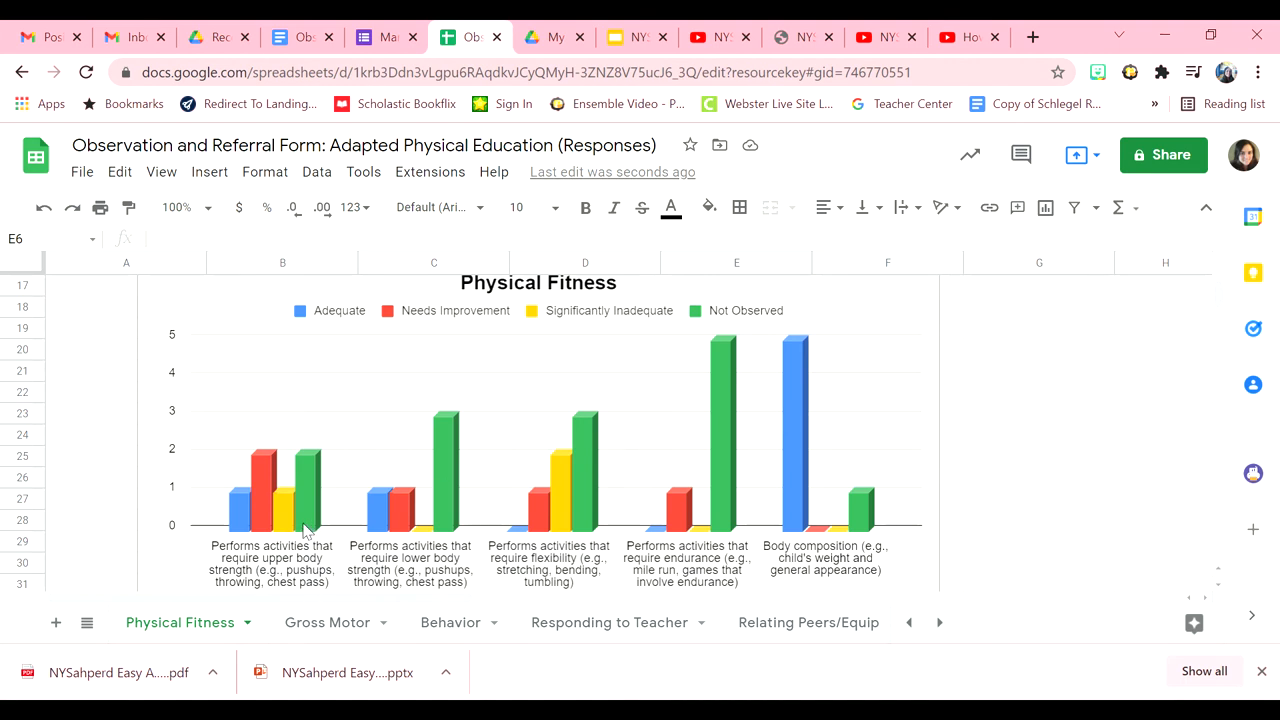
pyautogui.moveTo(276, 518)
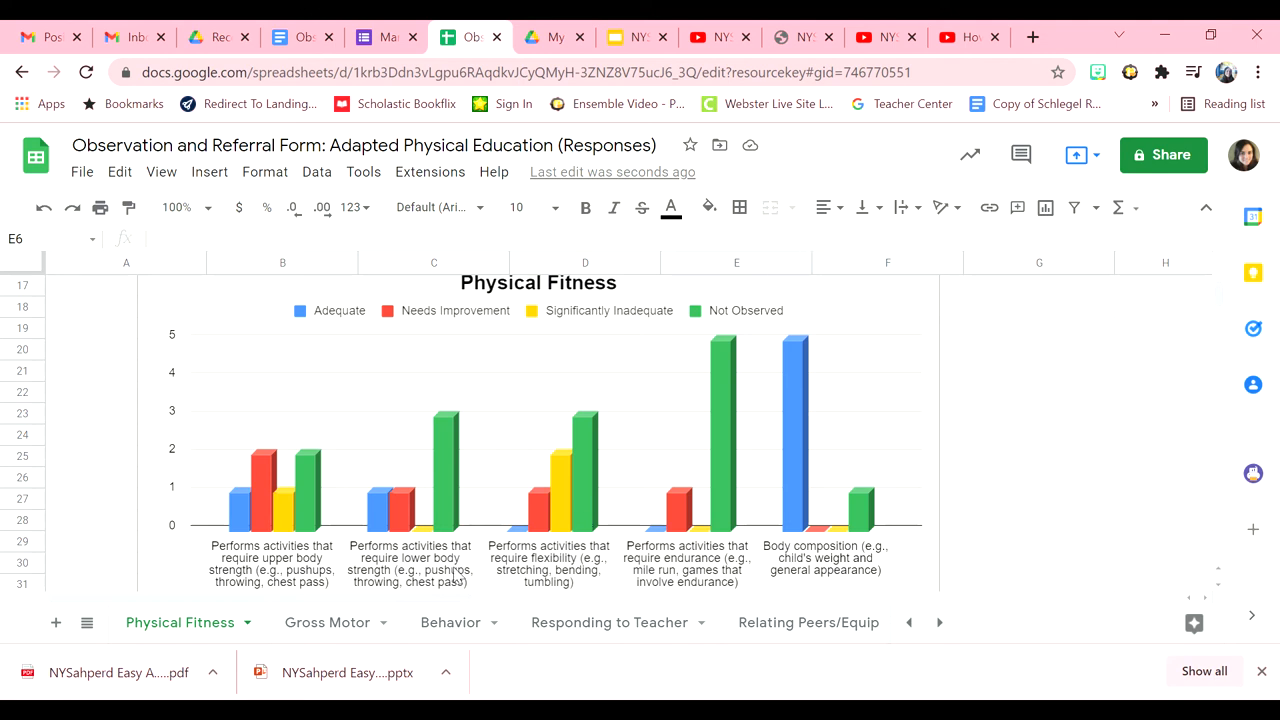
pyautogui.moveTo(440, 552)
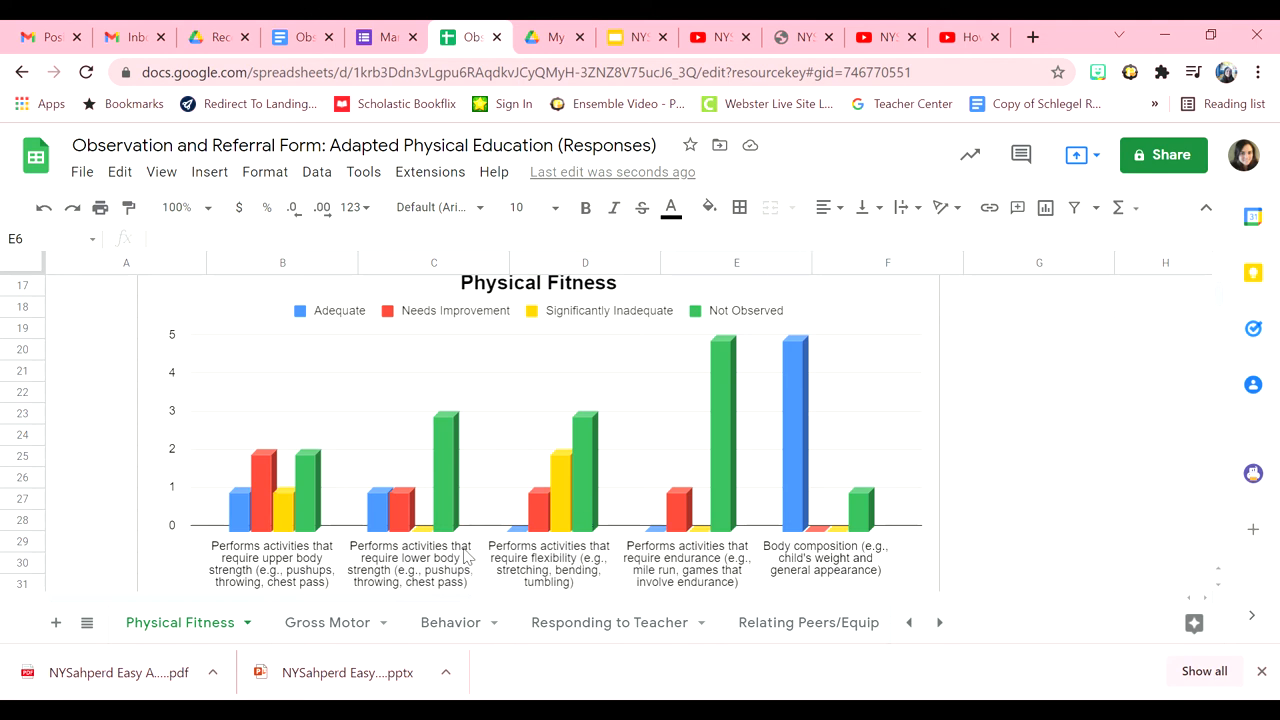
pyautogui.moveTo(626, 480)
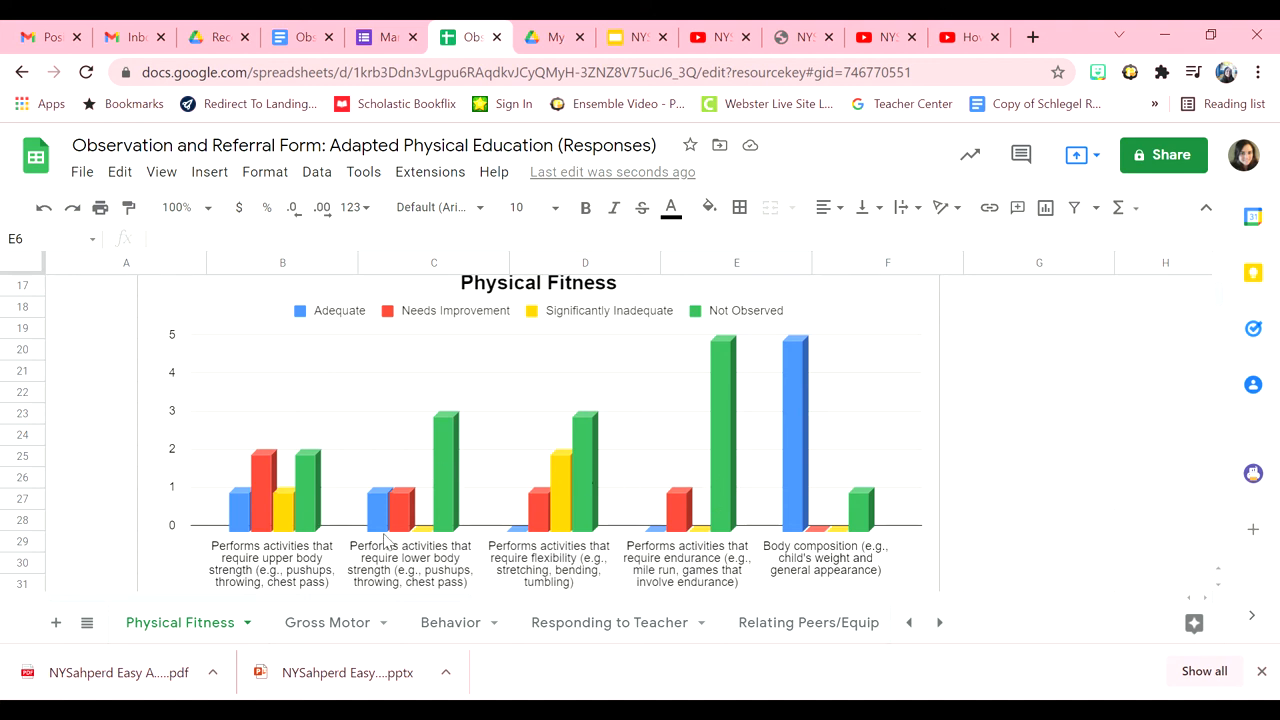
pyautogui.moveTo(392, 524)
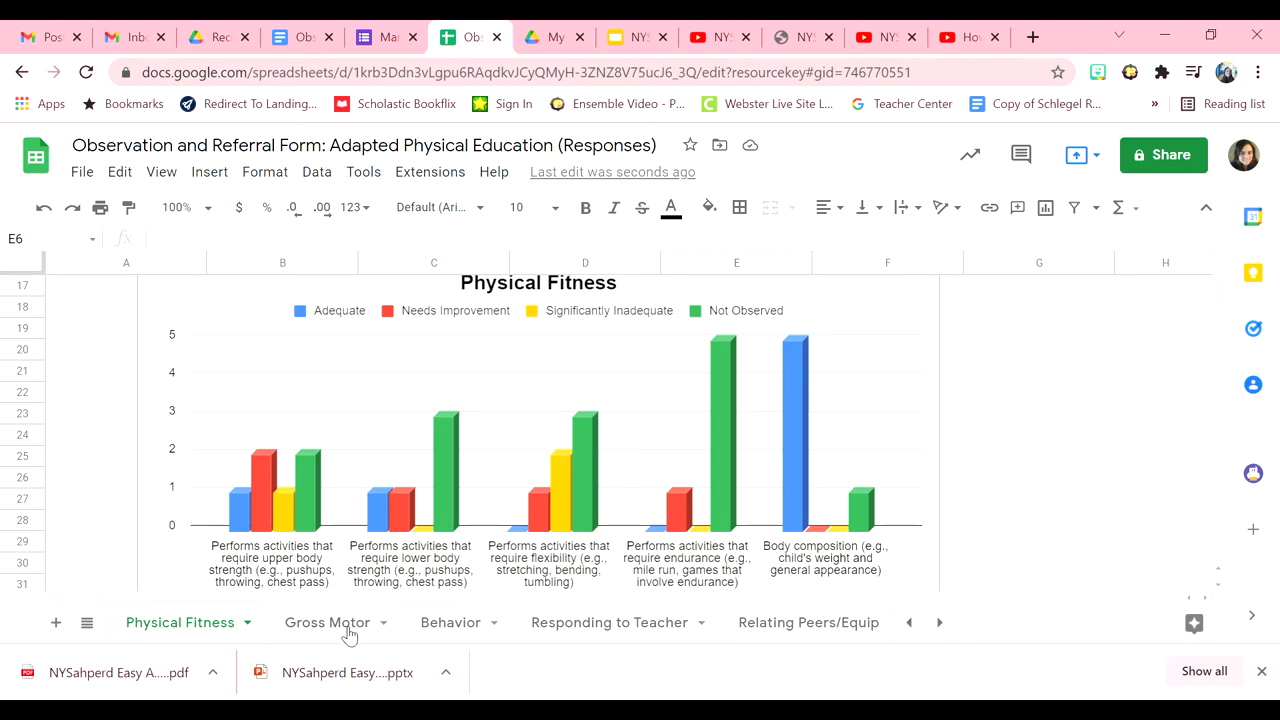
# Step: View the Gross Motor rating counts column chart on its sheet tab
pyautogui.click(328, 624)
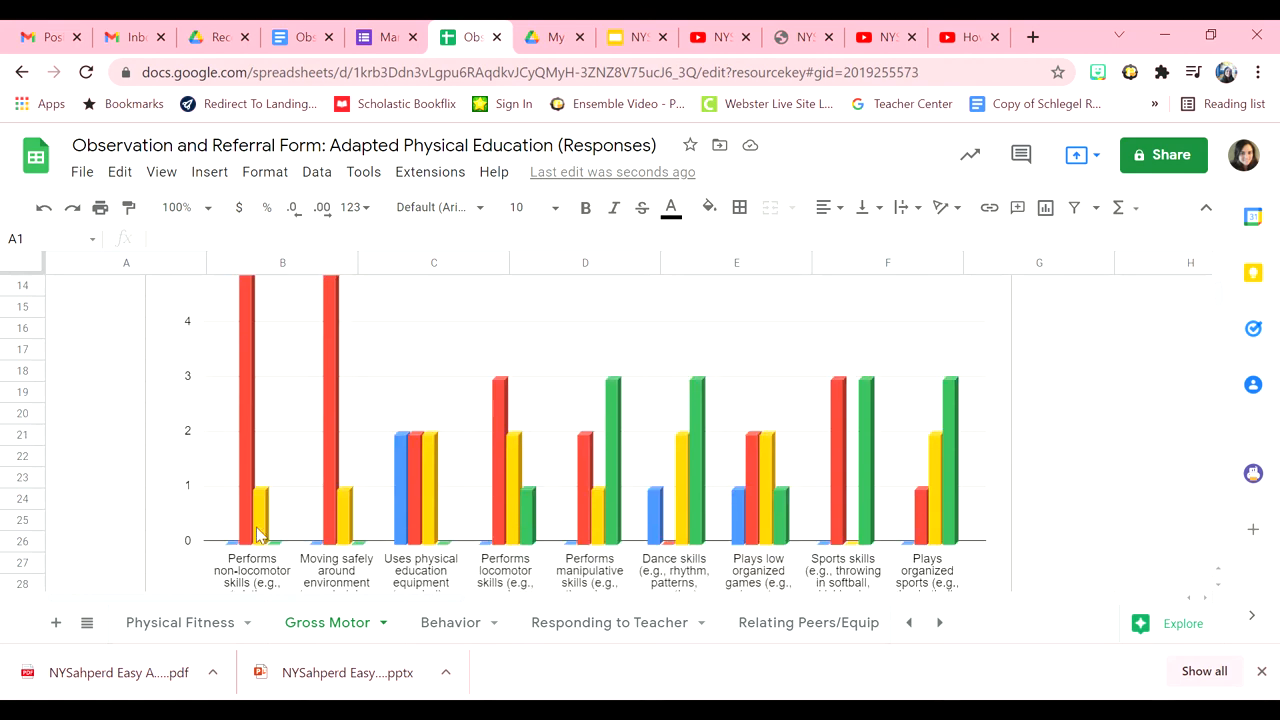
pyautogui.scroll(-3)
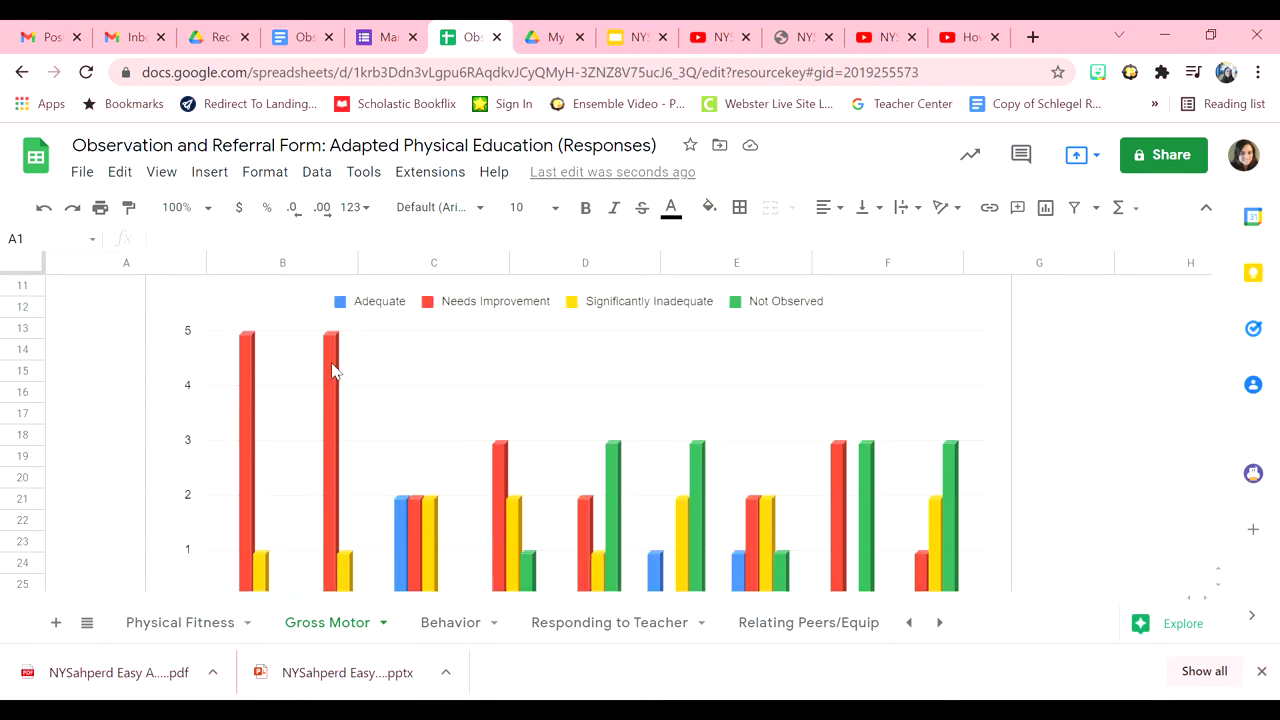
pyautogui.scroll(-3)
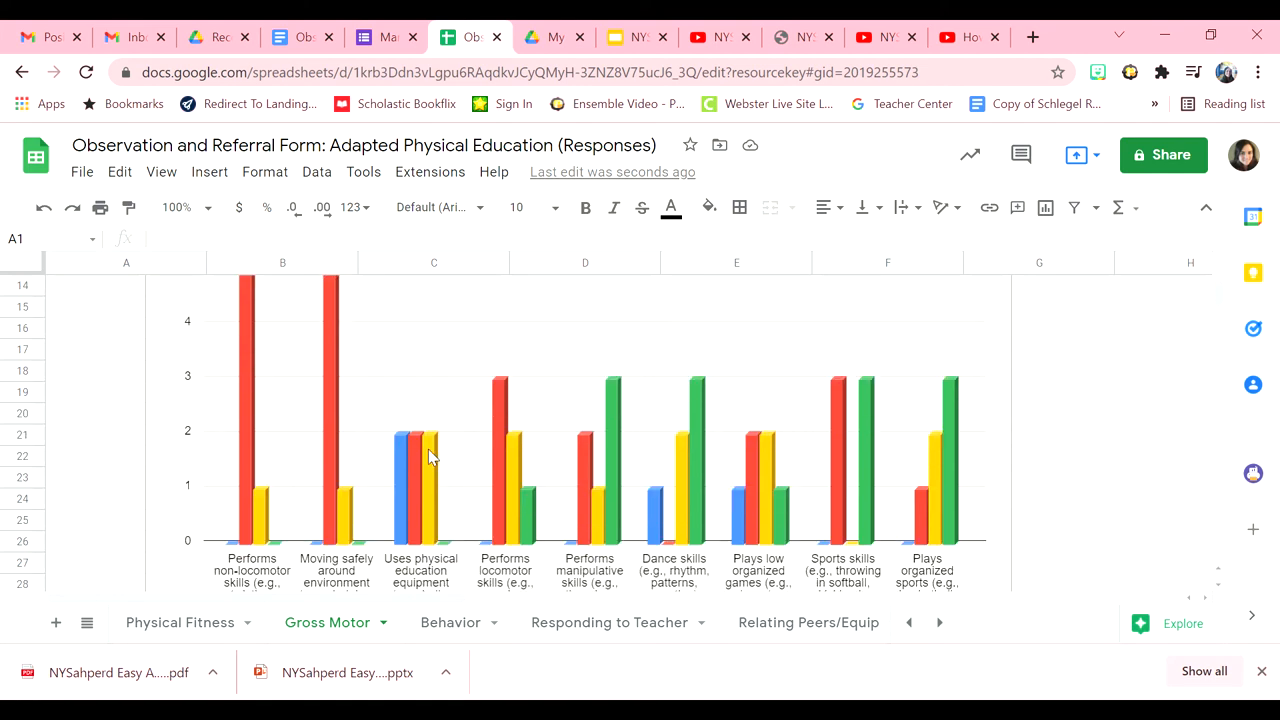
# Step: View the Behavior chart, then select the Relating to Peers & Equipment chart
pyautogui.click(450, 624)
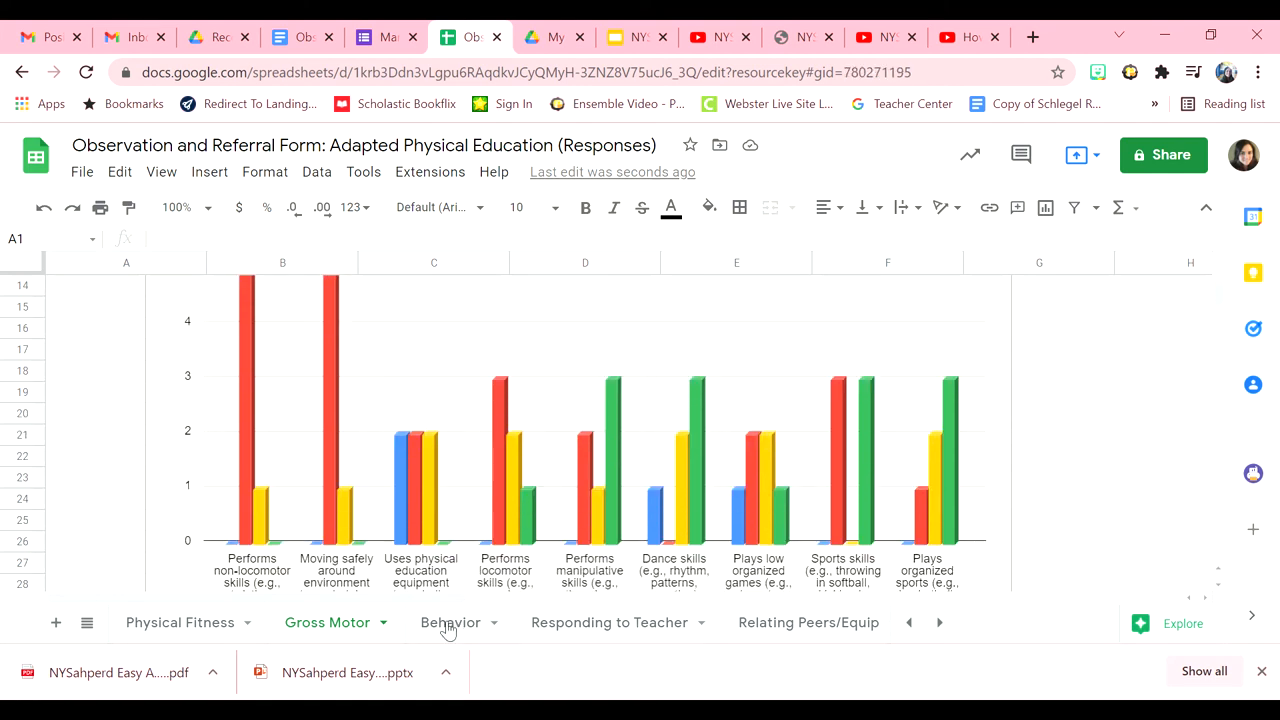
pyautogui.click(448, 622)
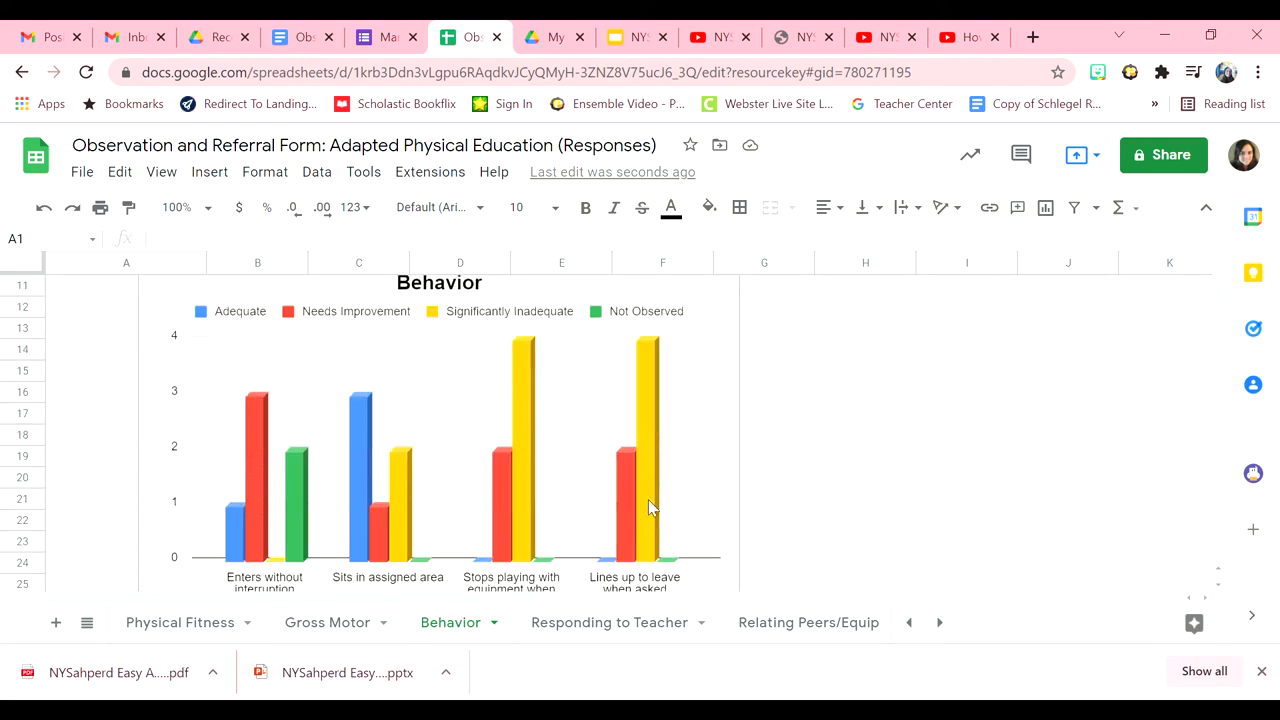
pyautogui.scroll(-3)
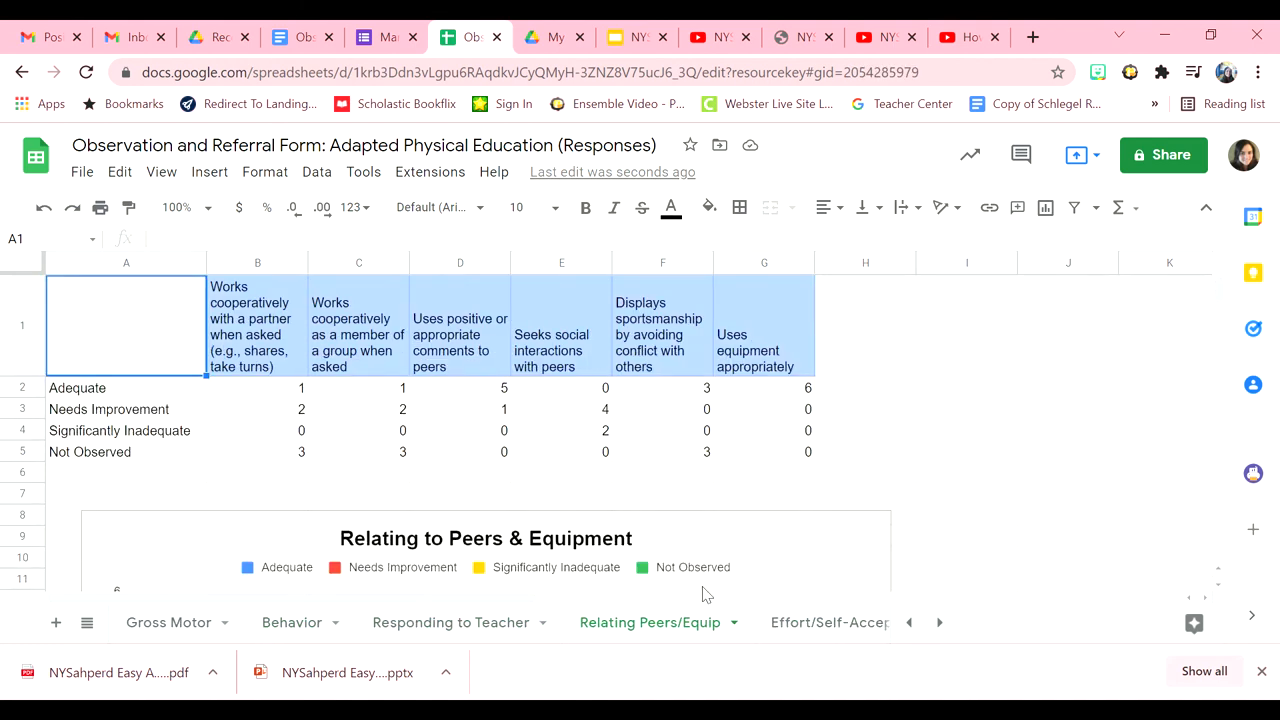
pyautogui.scroll(-3)
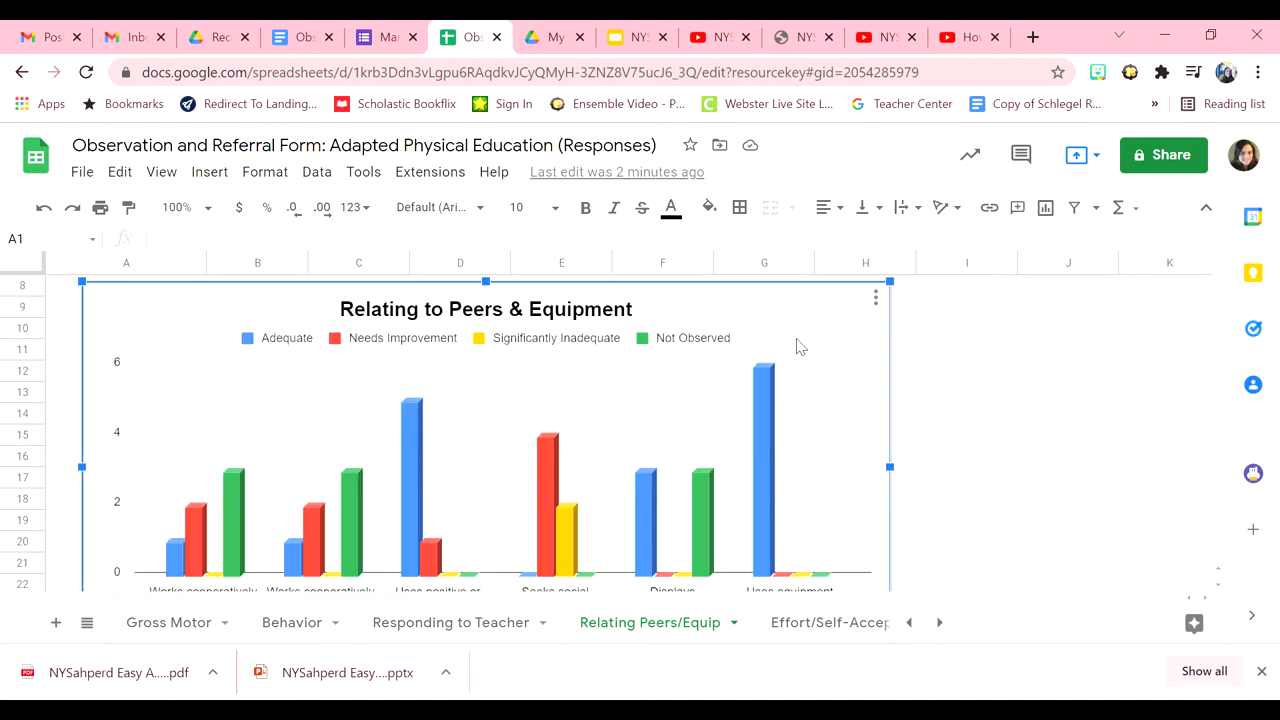
pyautogui.click(876, 296)
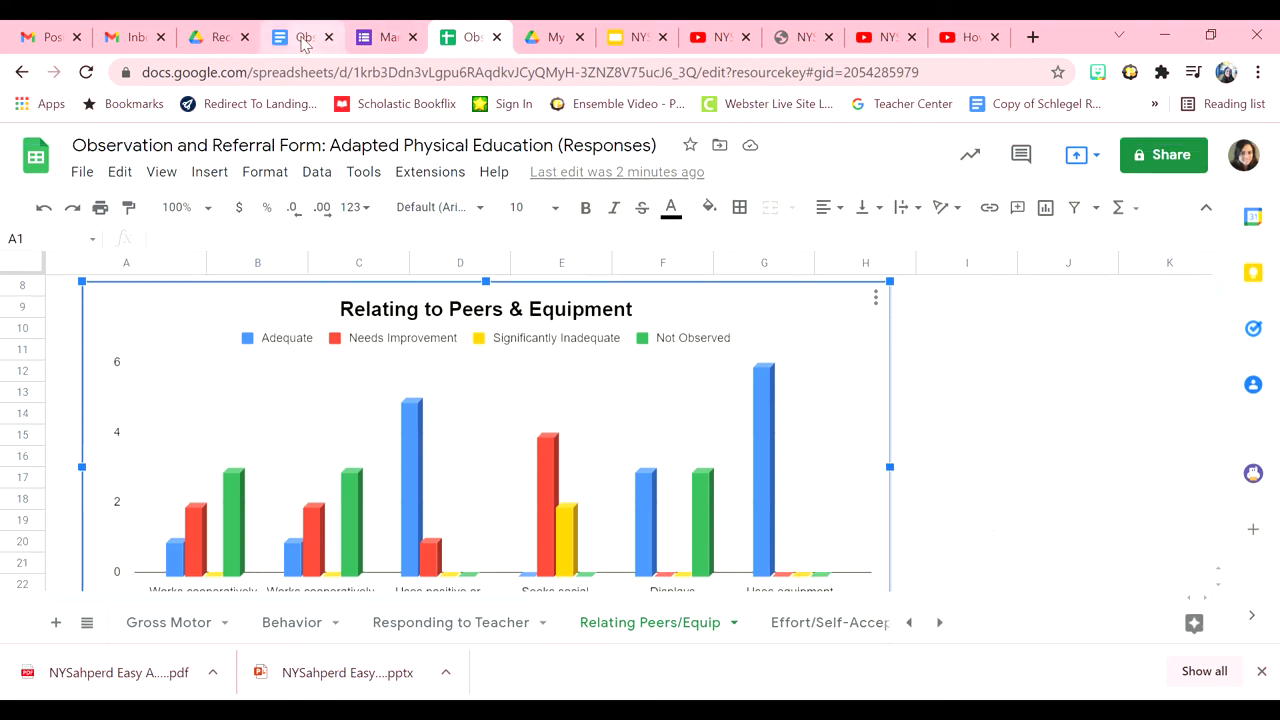
# Step: Switch to the Observation and Referral Form Summary document and scroll through the observations and findings
pyautogui.click(300, 36)
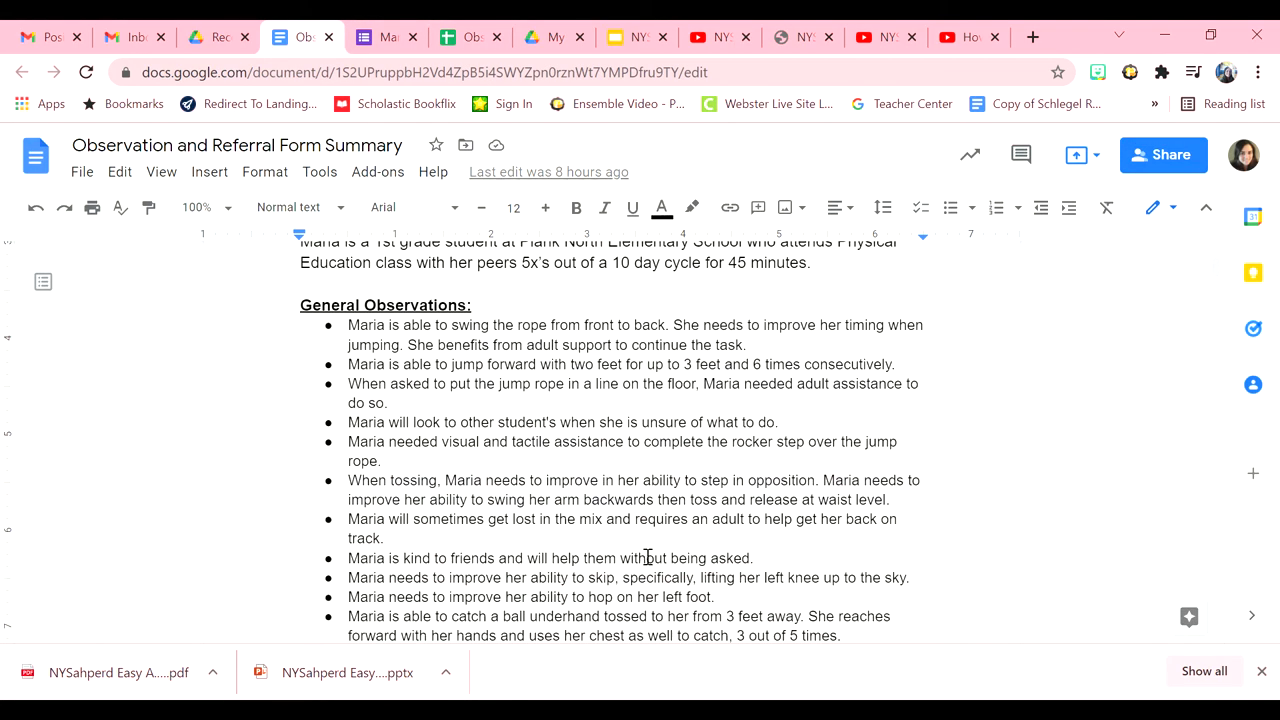
pyautogui.scroll(-3)
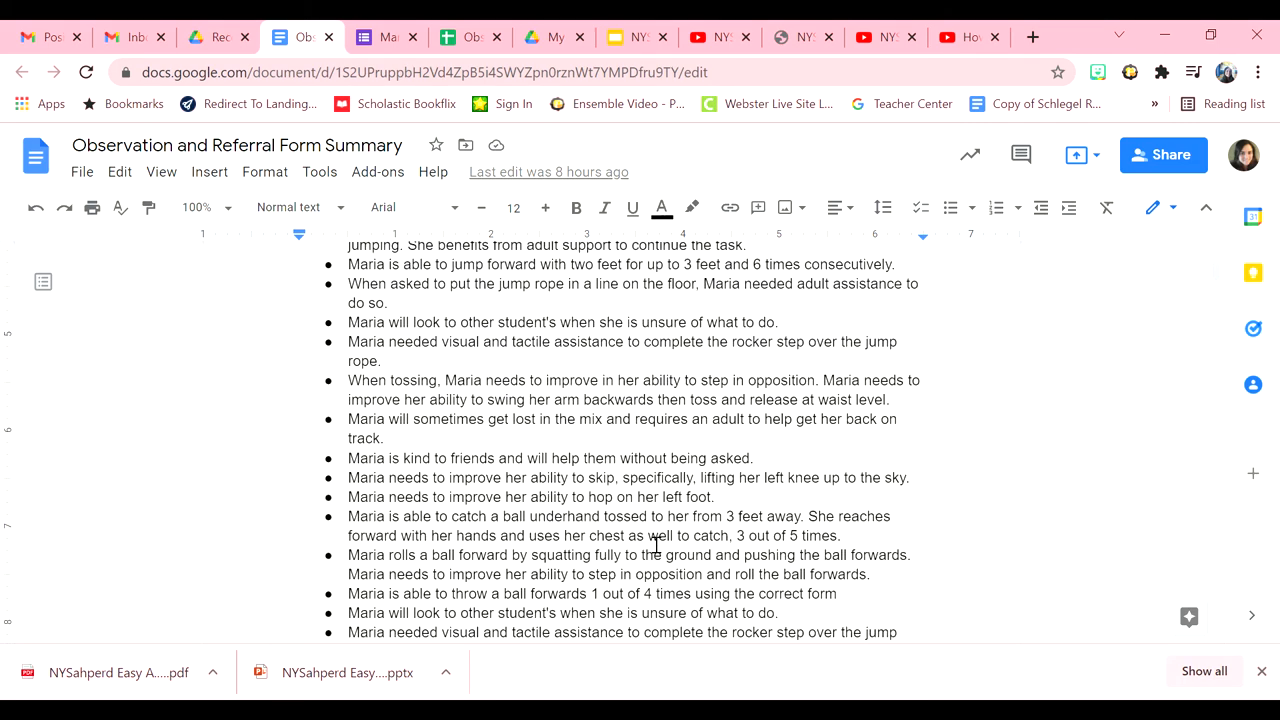
pyautogui.scroll(-3)
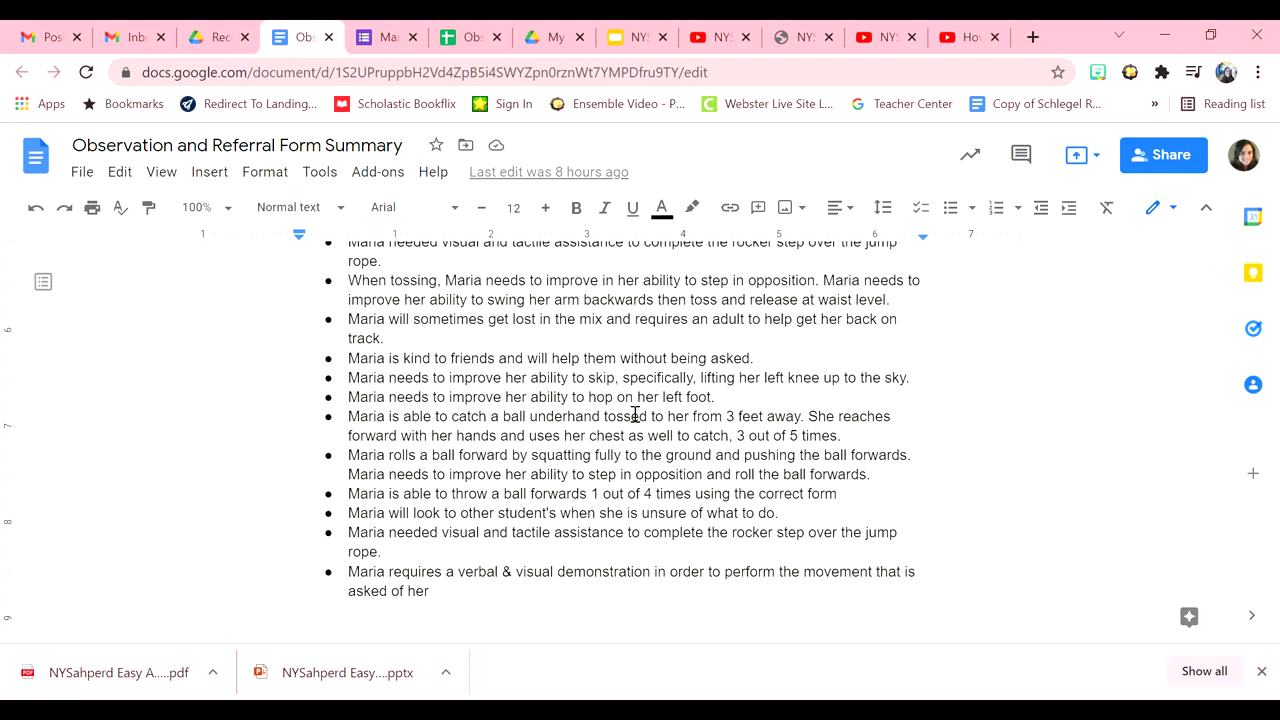
pyautogui.scroll(-3)
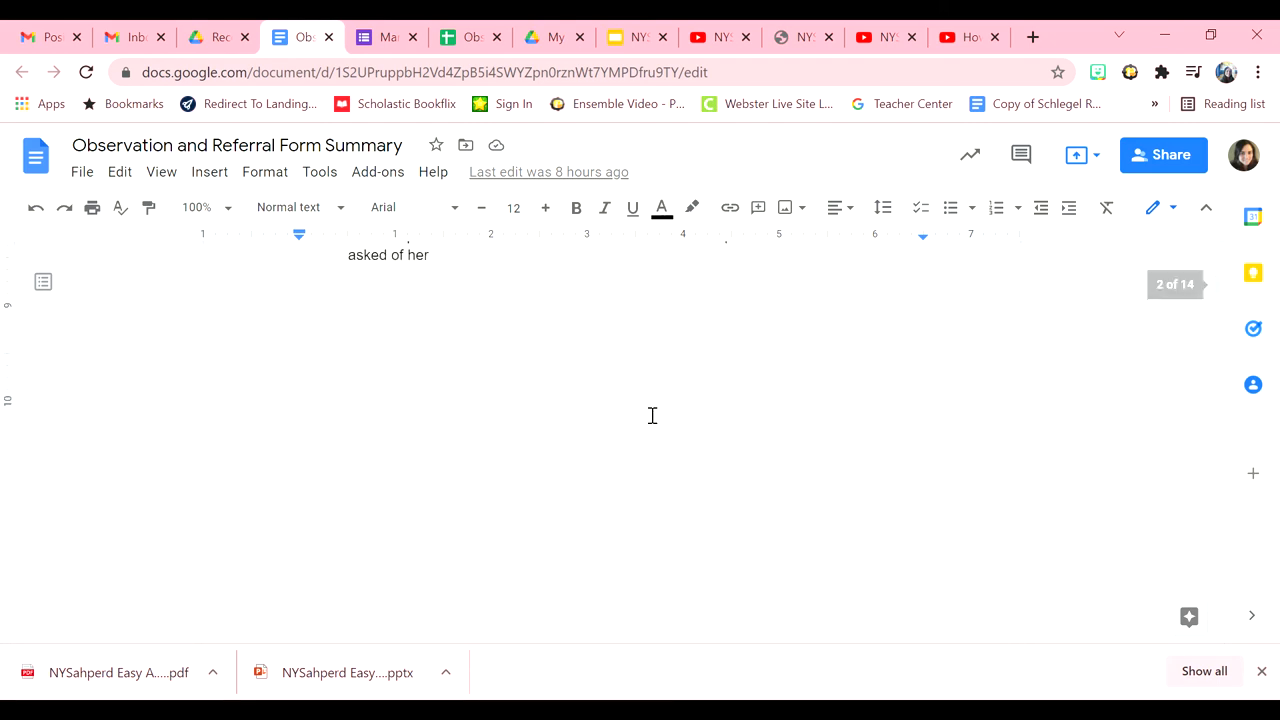
pyautogui.scroll(-3)
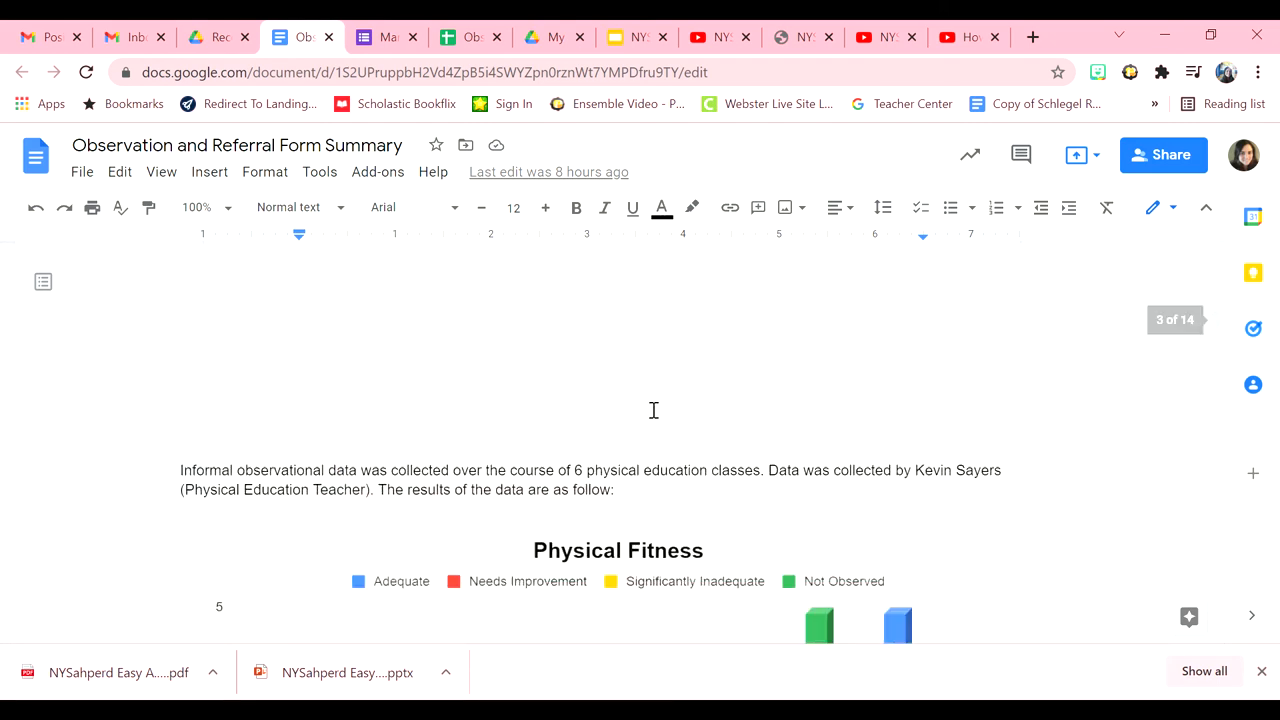
pyautogui.scroll(-3)
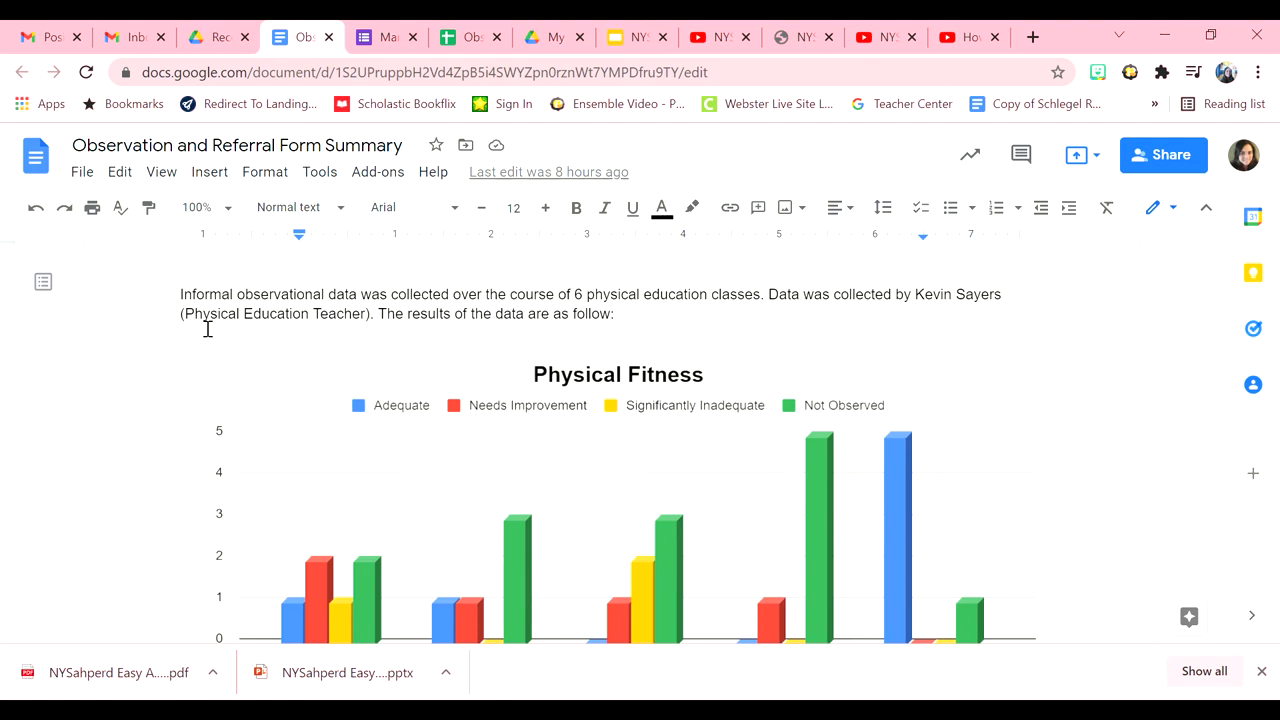
pyautogui.moveTo(774, 330)
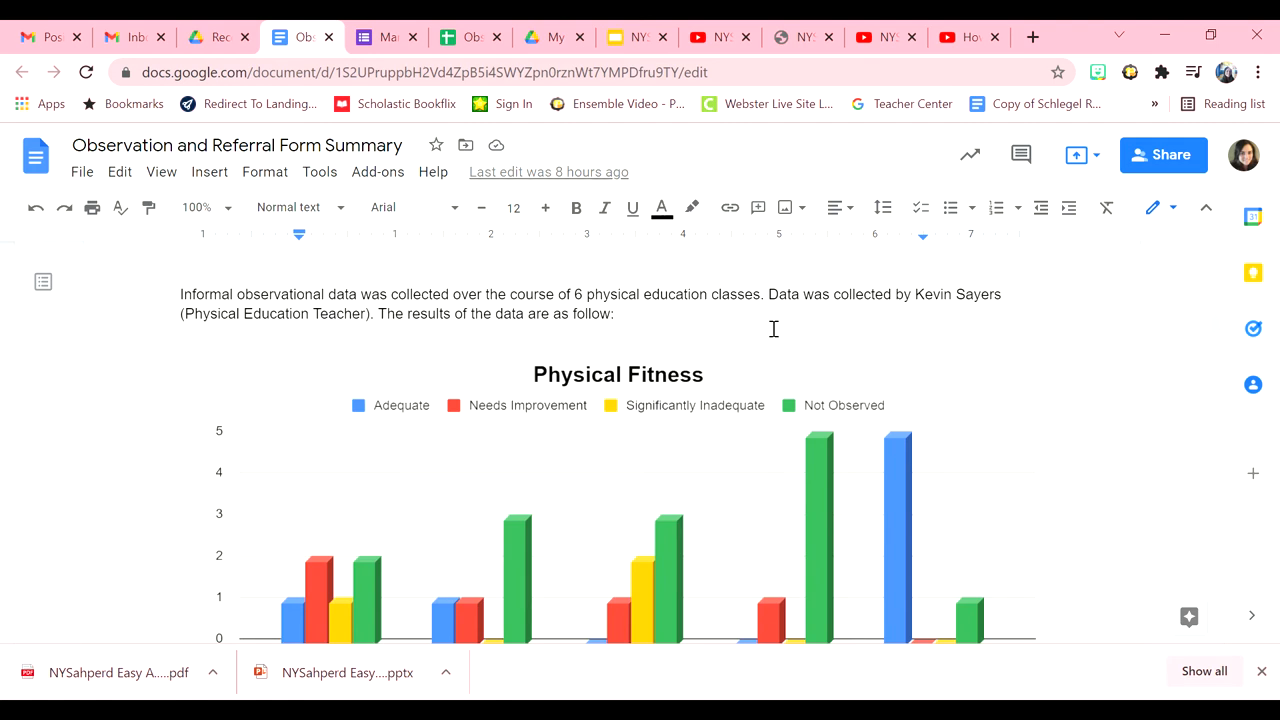
# Step: Continue past the embedded fitness, gross motor and behavior charts to the conclusion and signature lines
pyautogui.scroll(-3)
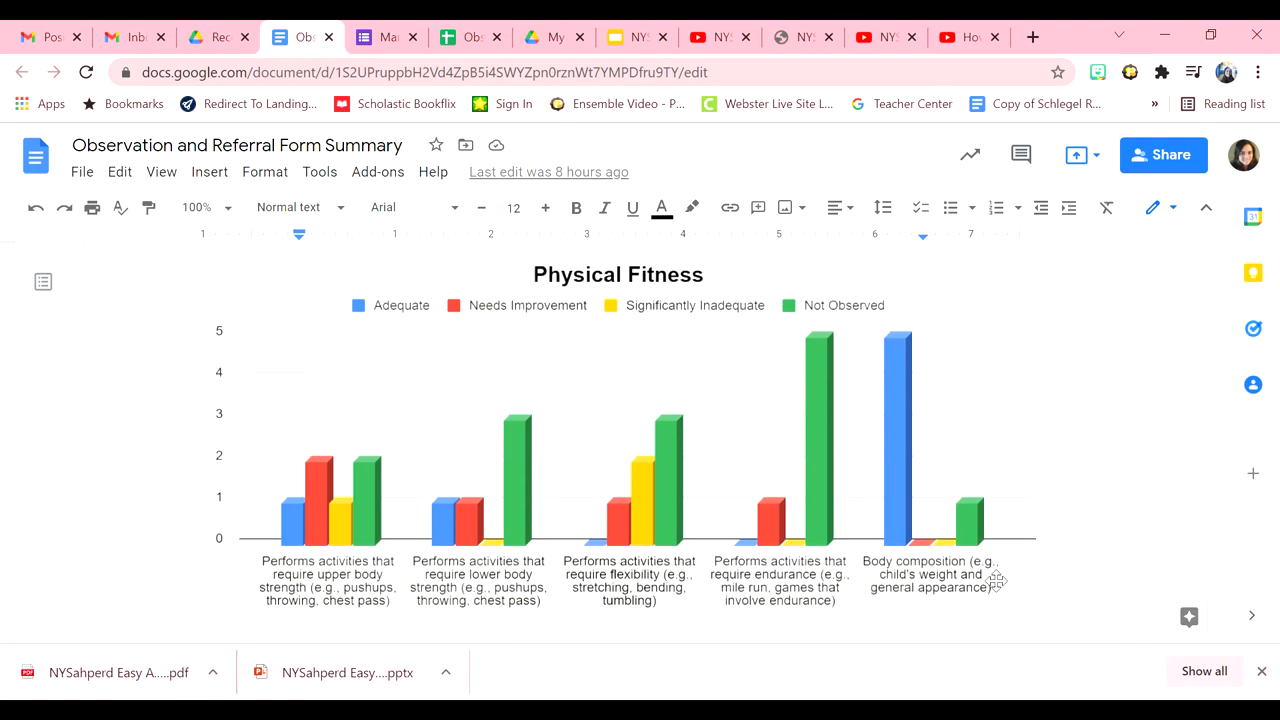
pyautogui.moveTo(904, 530)
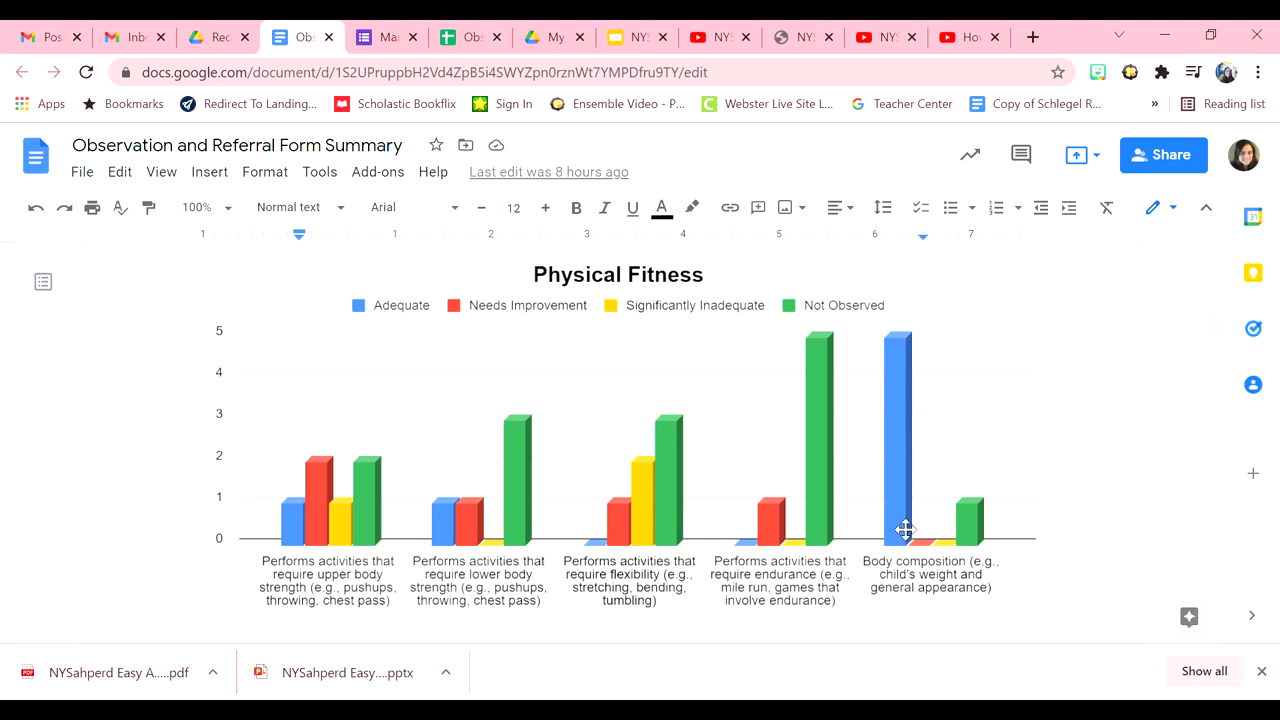
pyautogui.scroll(-3)
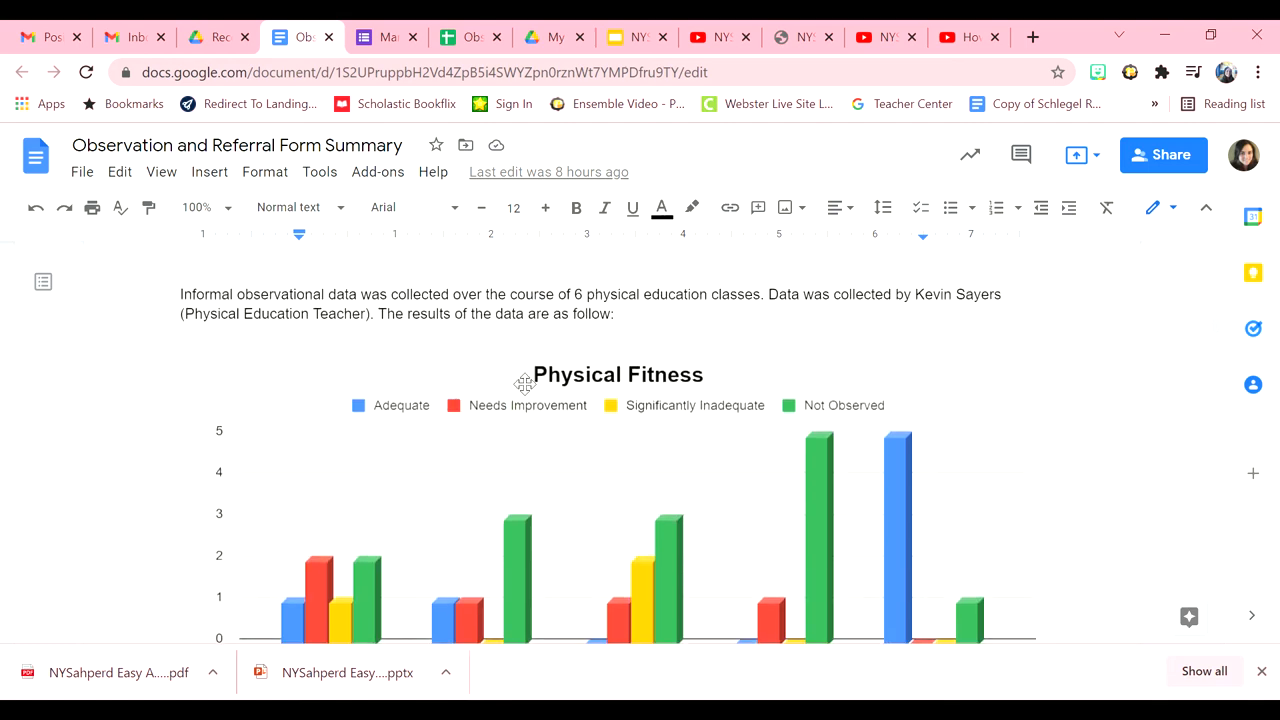
pyautogui.scroll(-3)
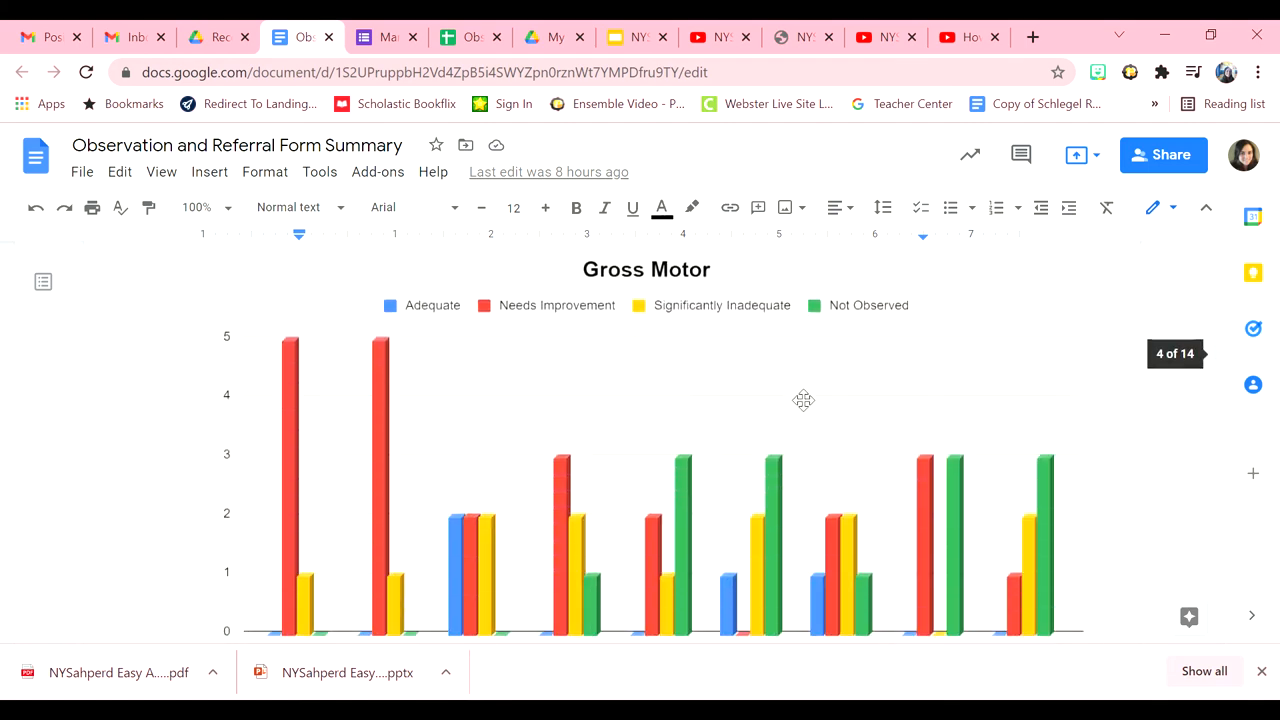
pyautogui.scroll(-3)
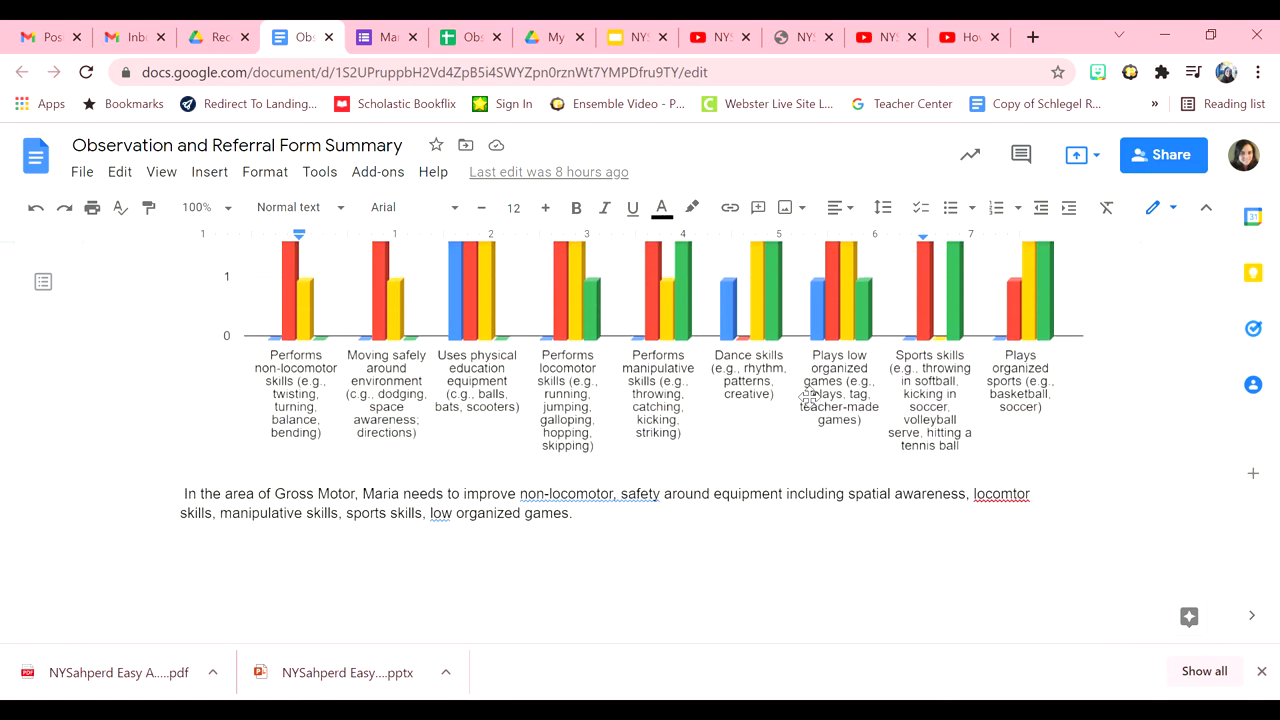
pyautogui.scroll(-3)
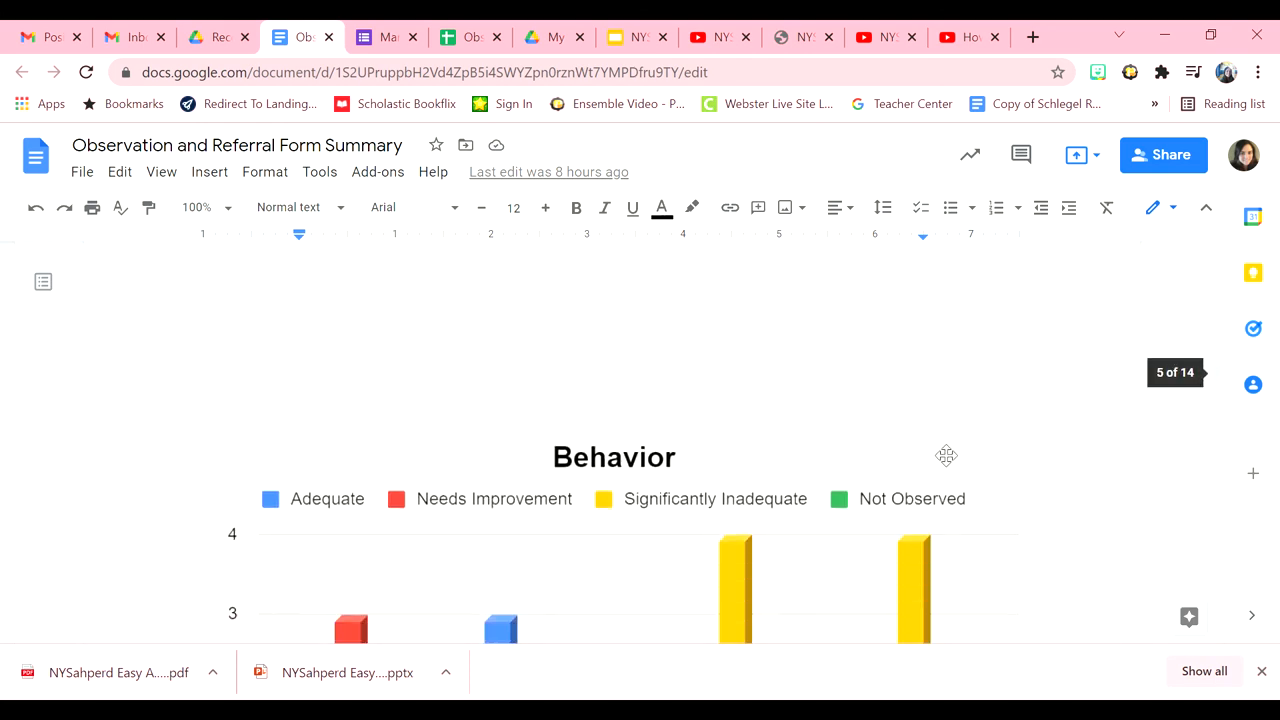
pyautogui.scroll(-3)
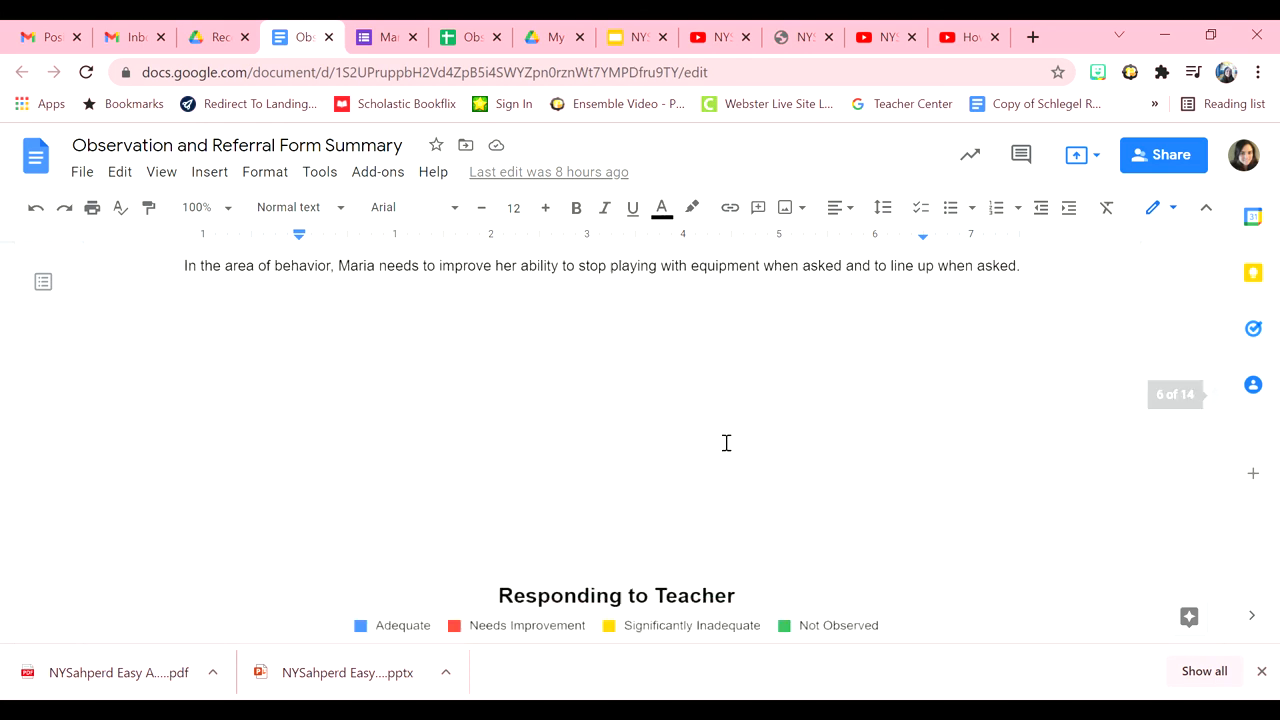
pyautogui.scroll(-3)
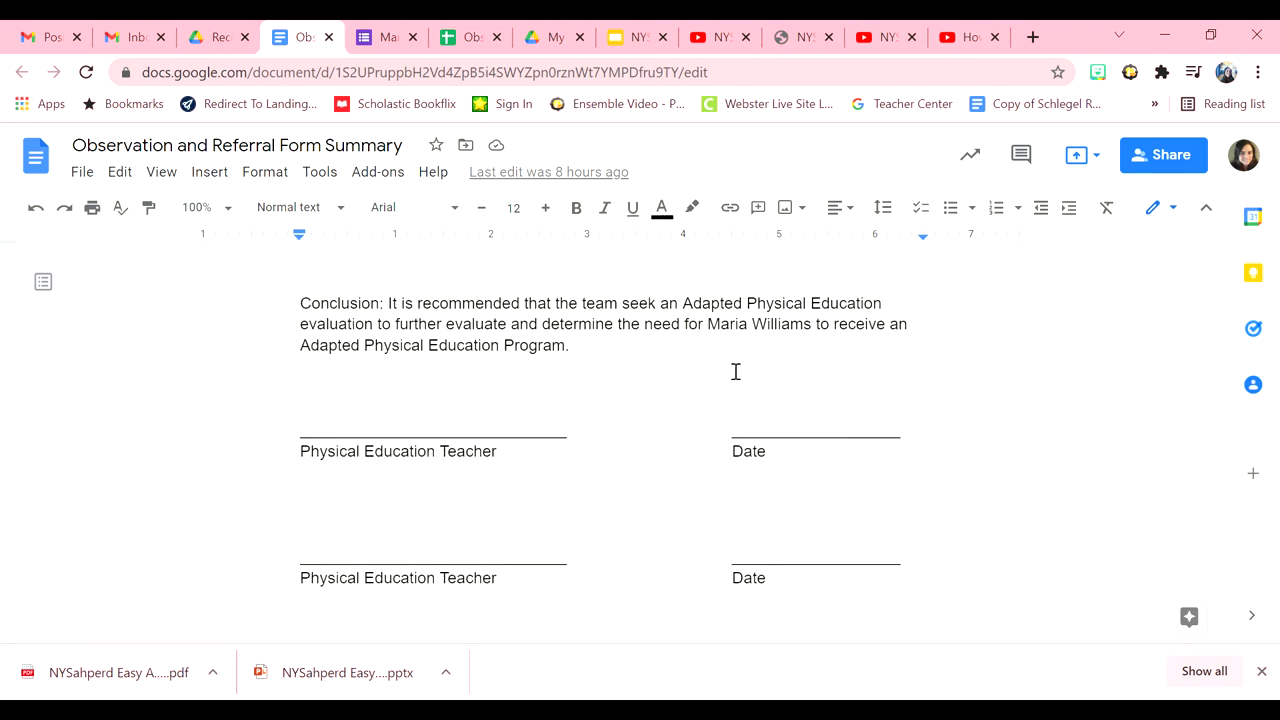
pyautogui.moveTo(1020, 578)
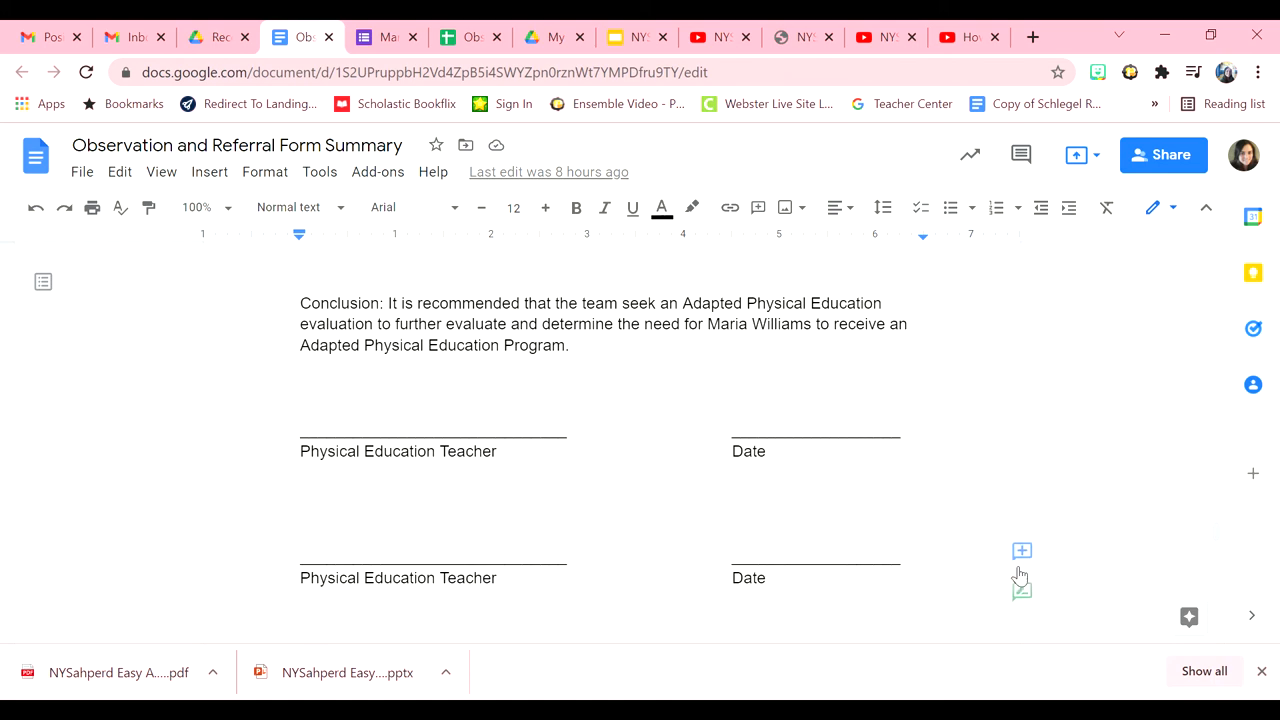
pyautogui.moveTo(1020, 550)
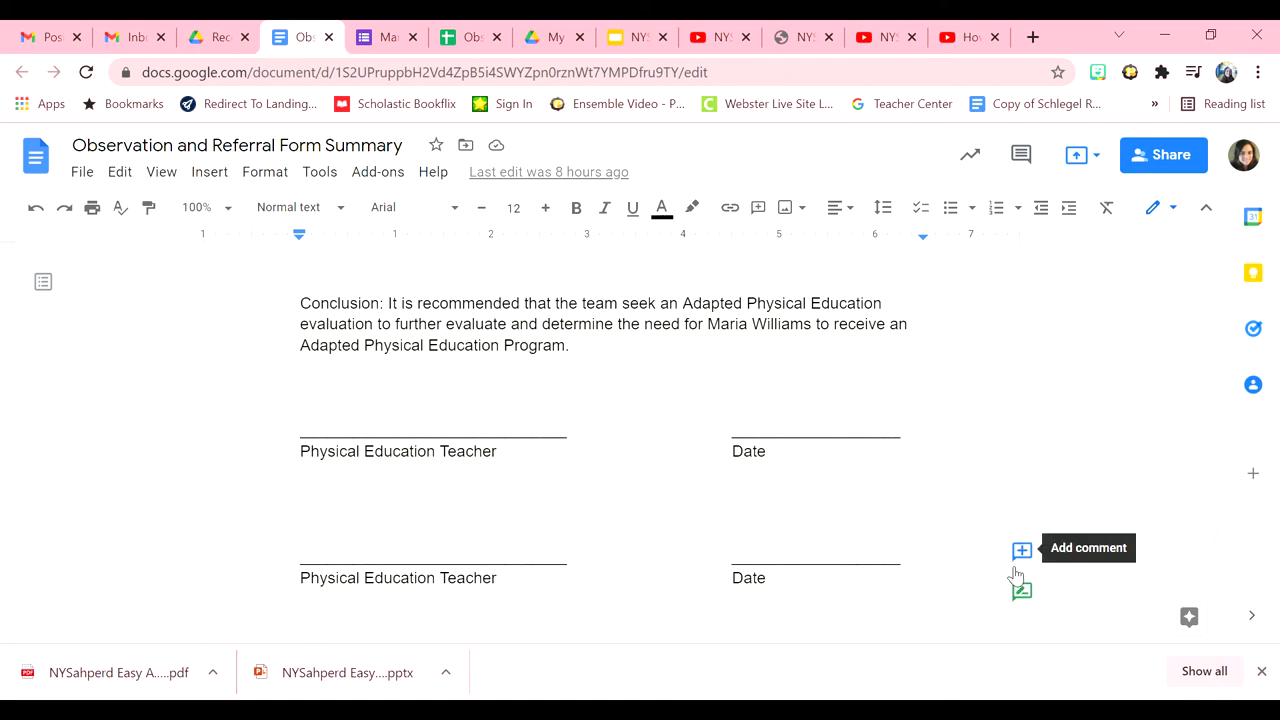